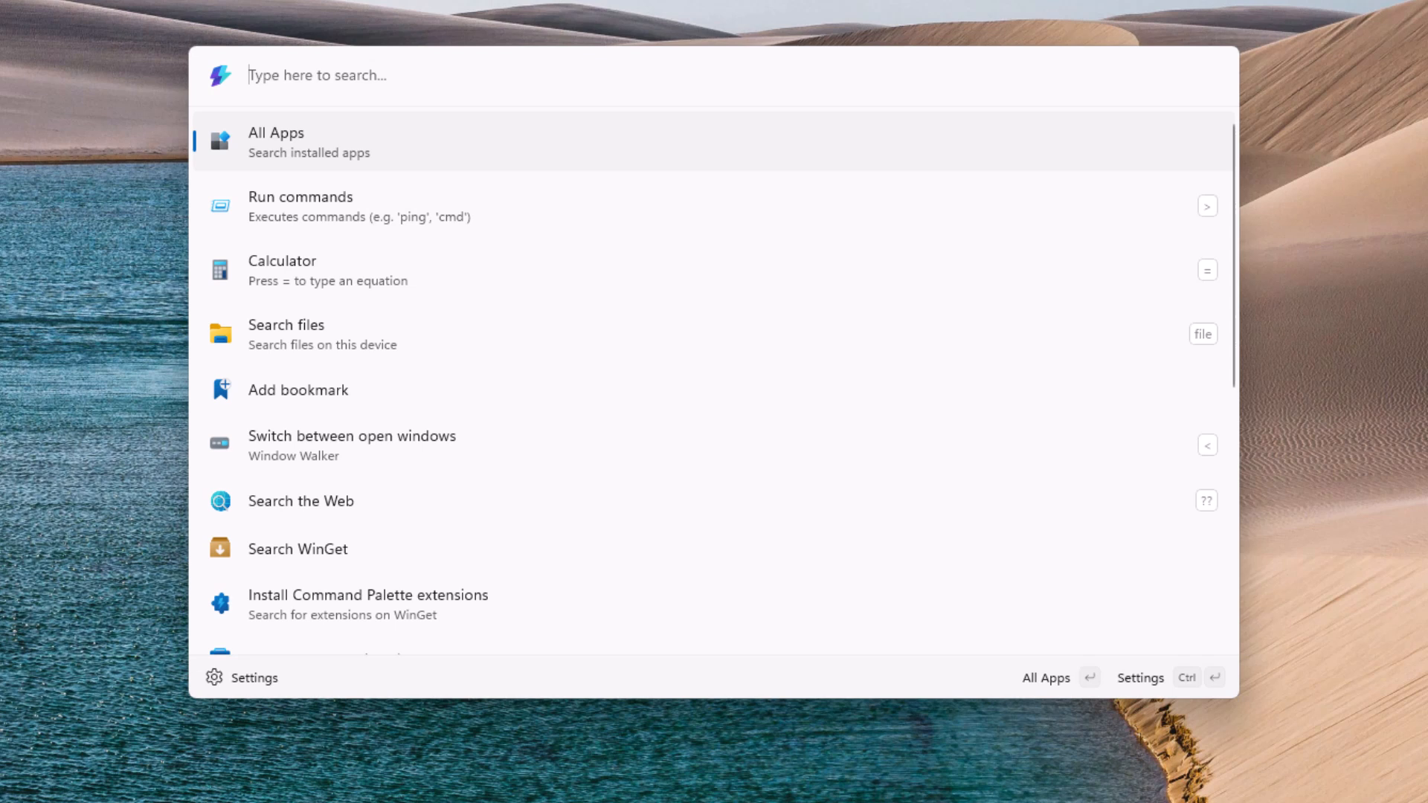
pyautogui.moveTo(1235, 785)
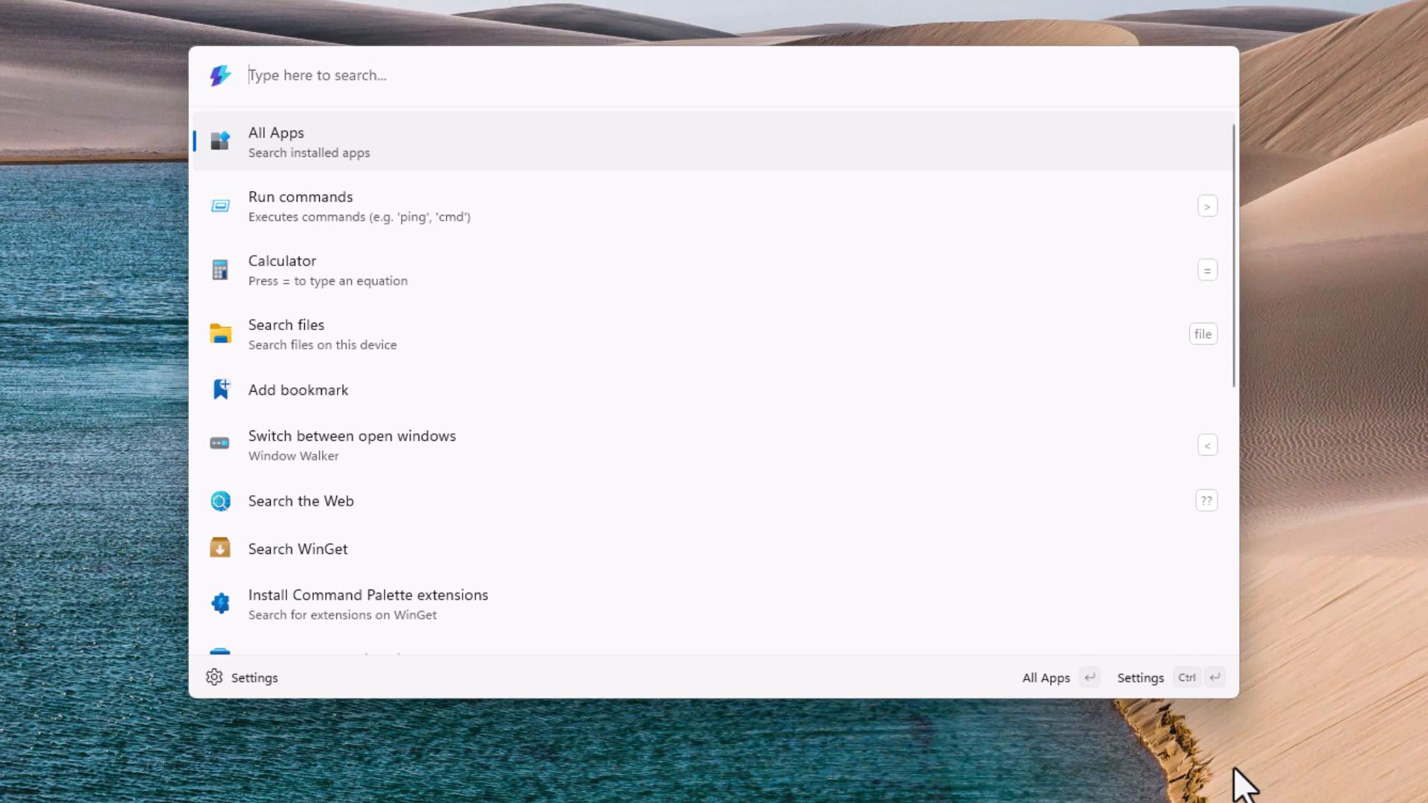
pyautogui.moveTo(982, 654)
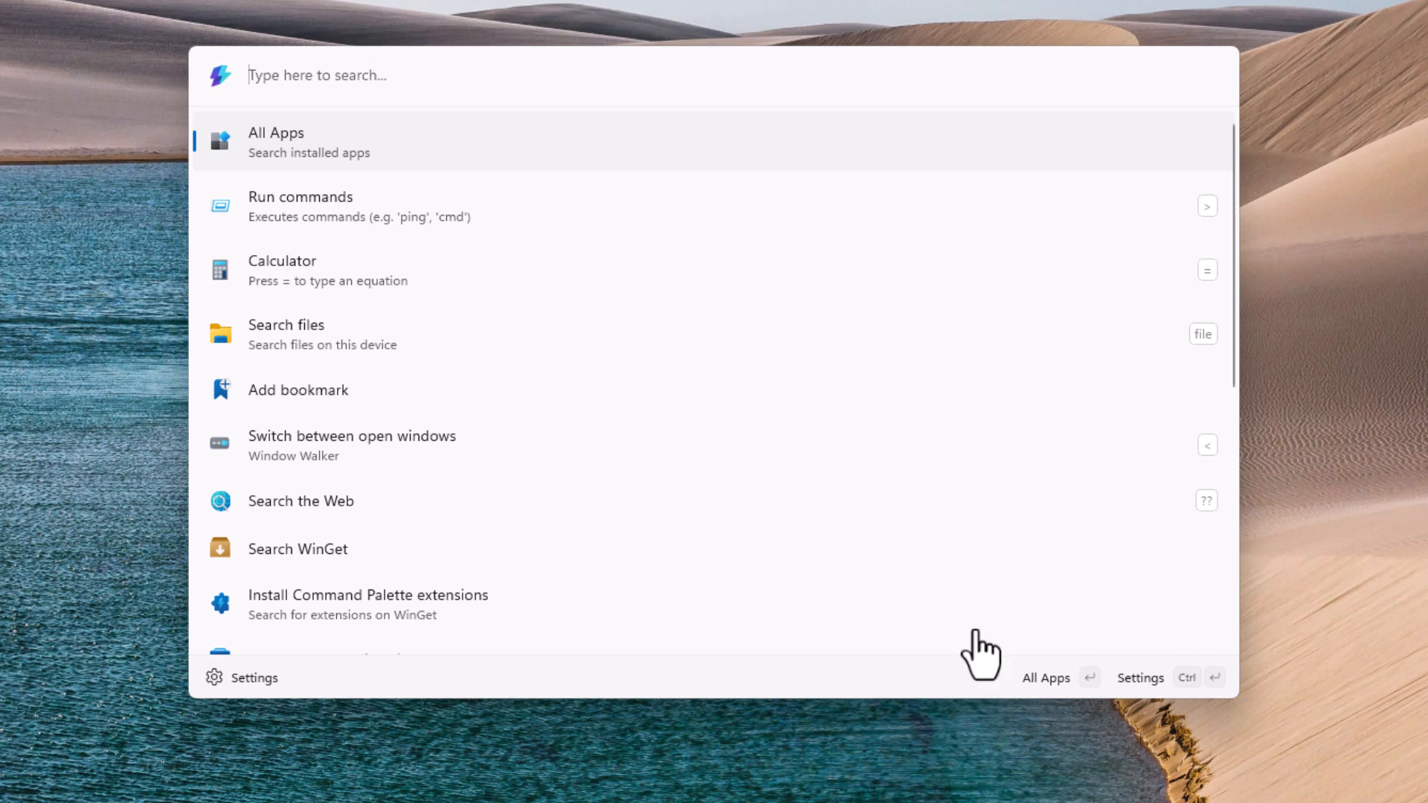
pyautogui.moveTo(506, 569)
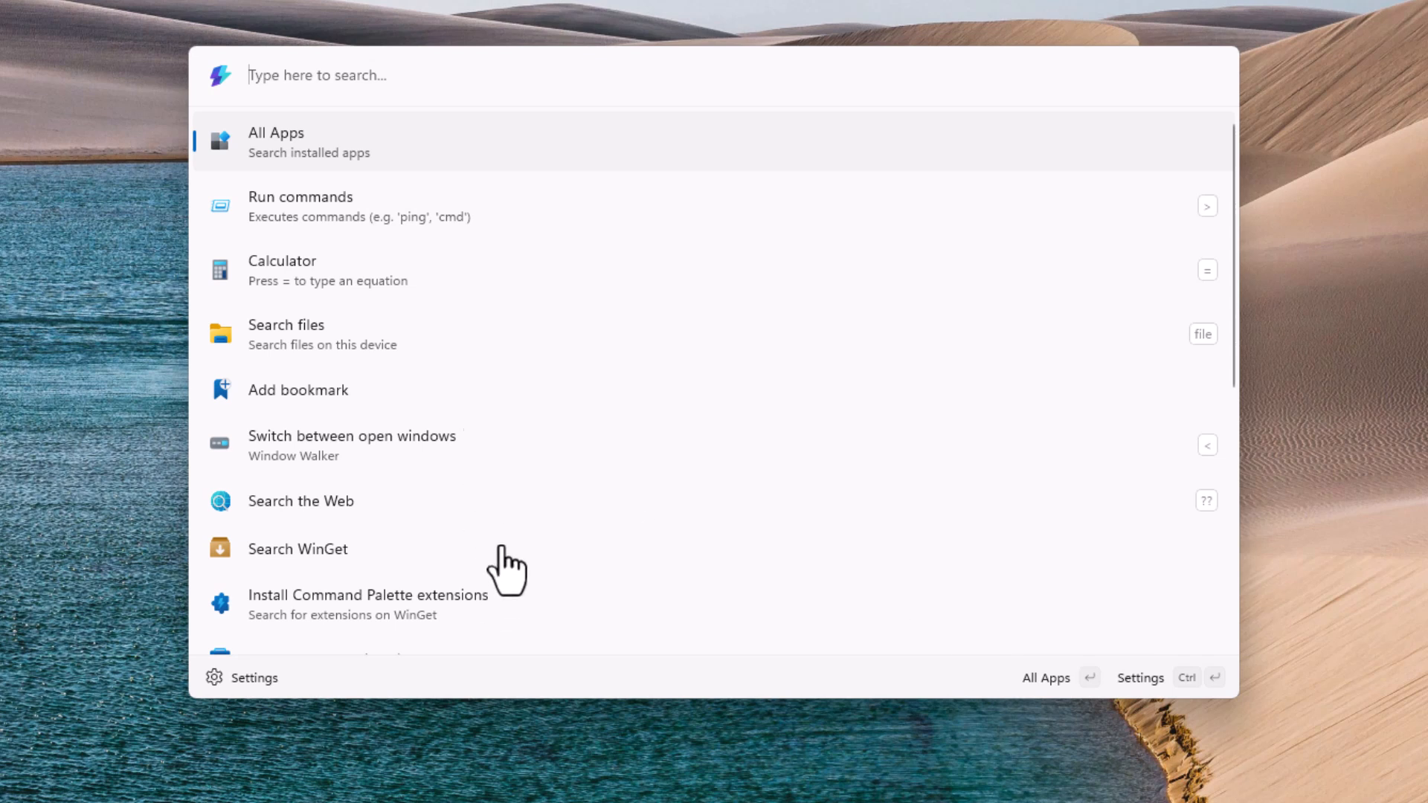
pyautogui.moveTo(535, 197)
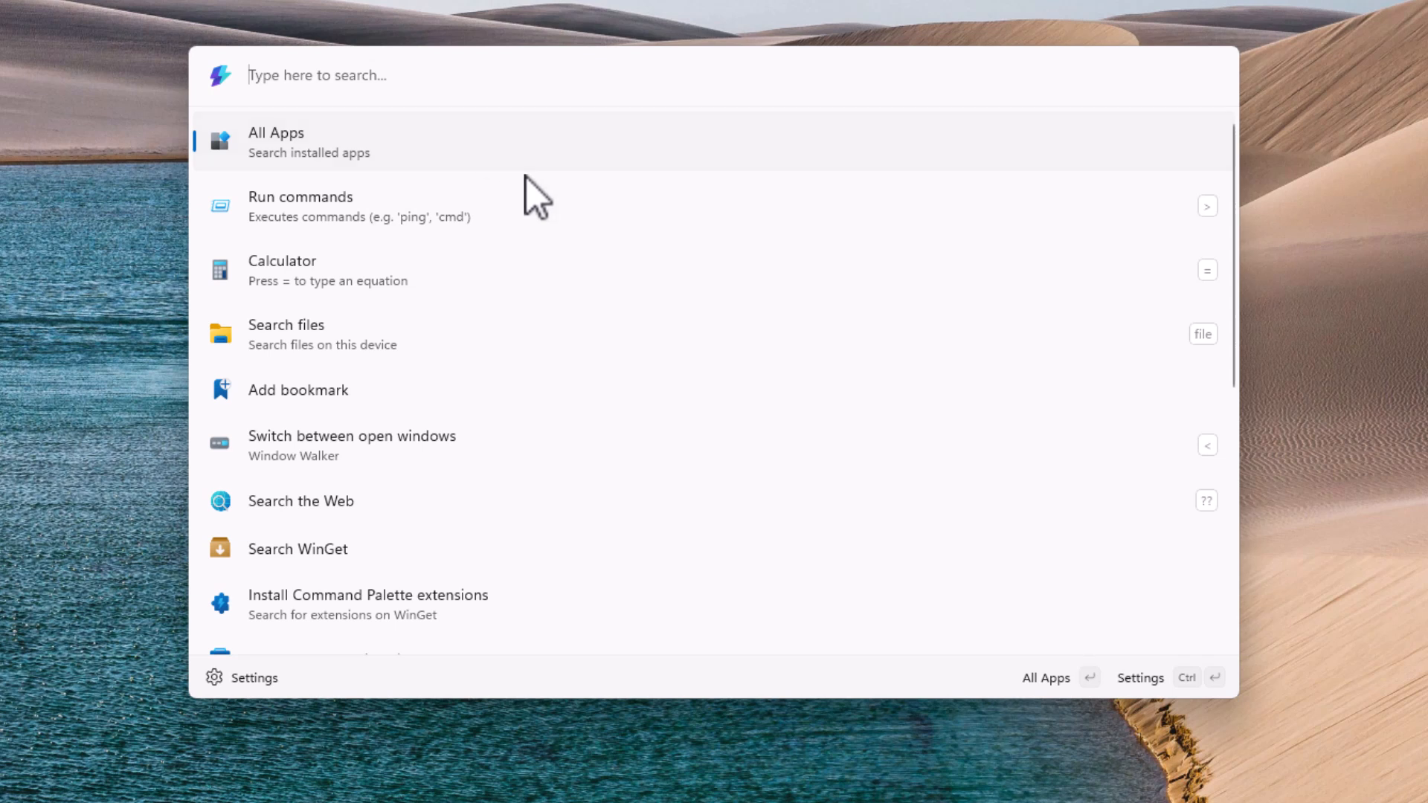
# Scroll through the palette's home list of commands and back to the top.
pyautogui.scroll(-3)
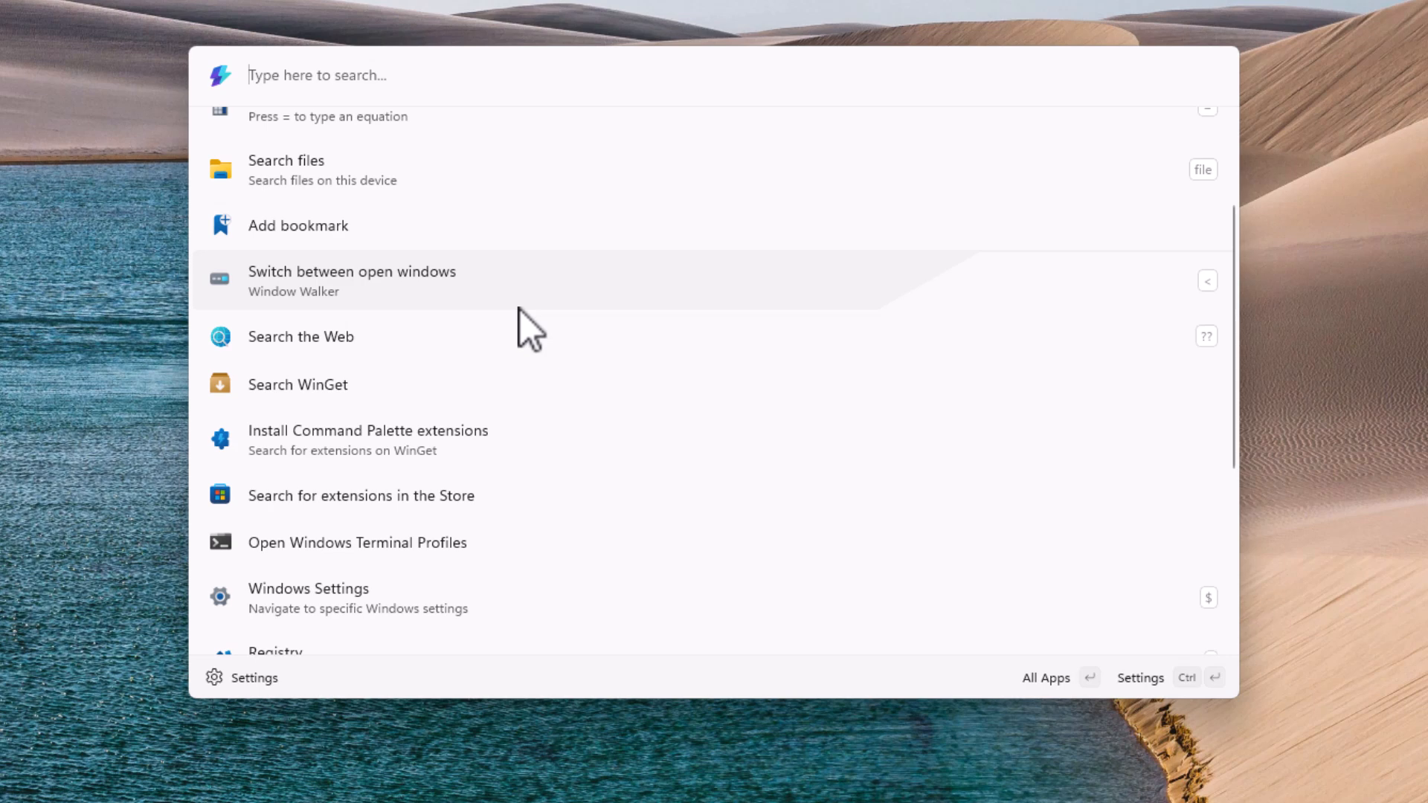
pyautogui.scroll(-3)
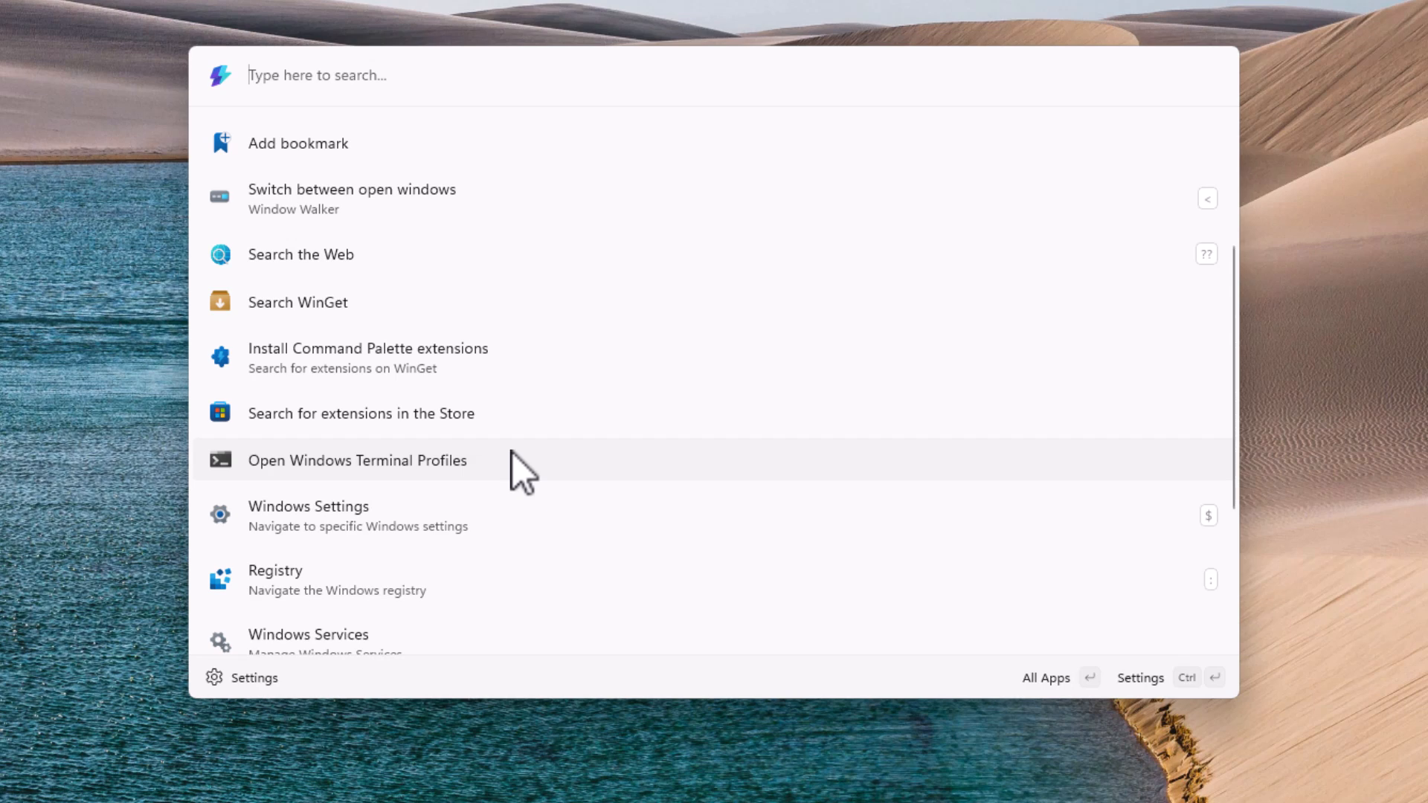
pyautogui.moveTo(524, 528)
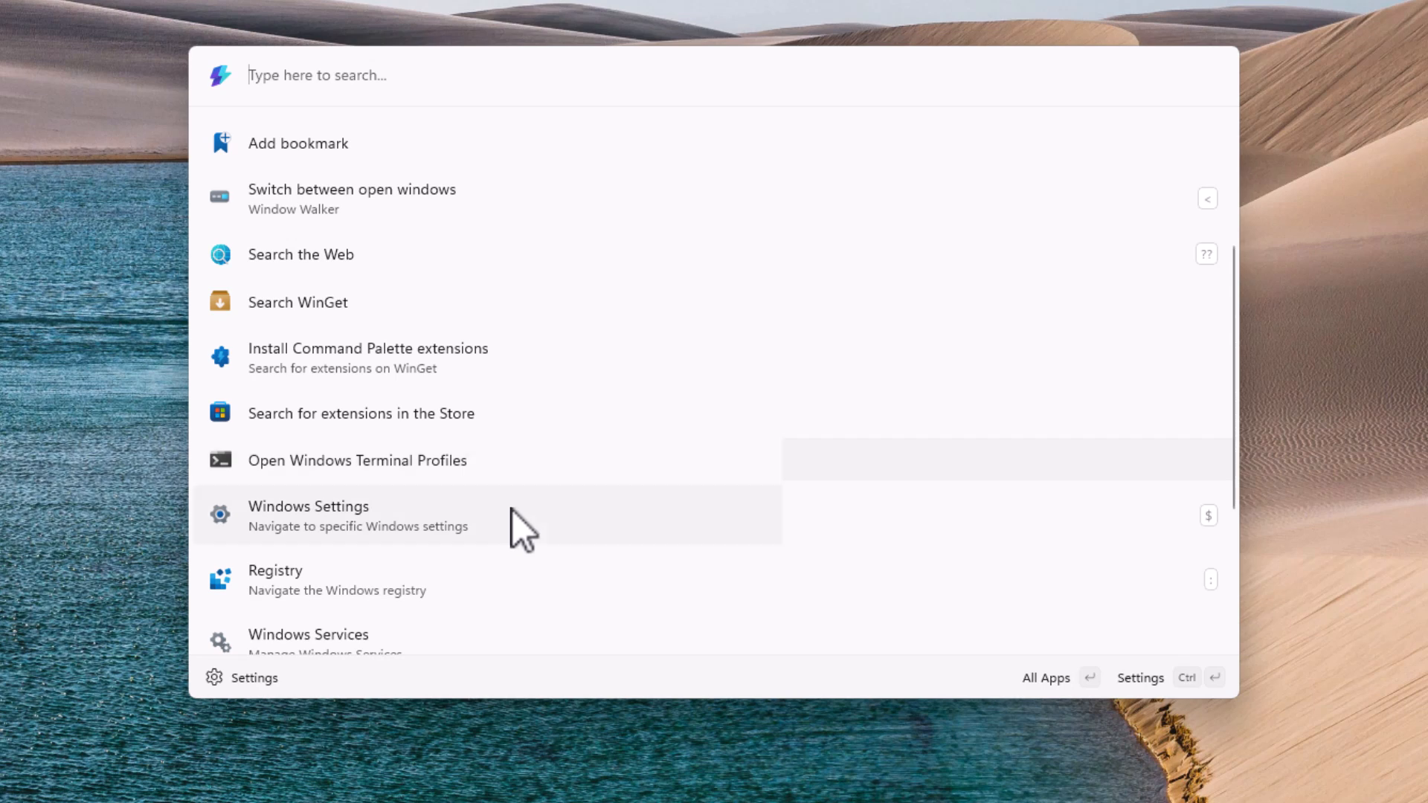
pyautogui.scroll(-3)
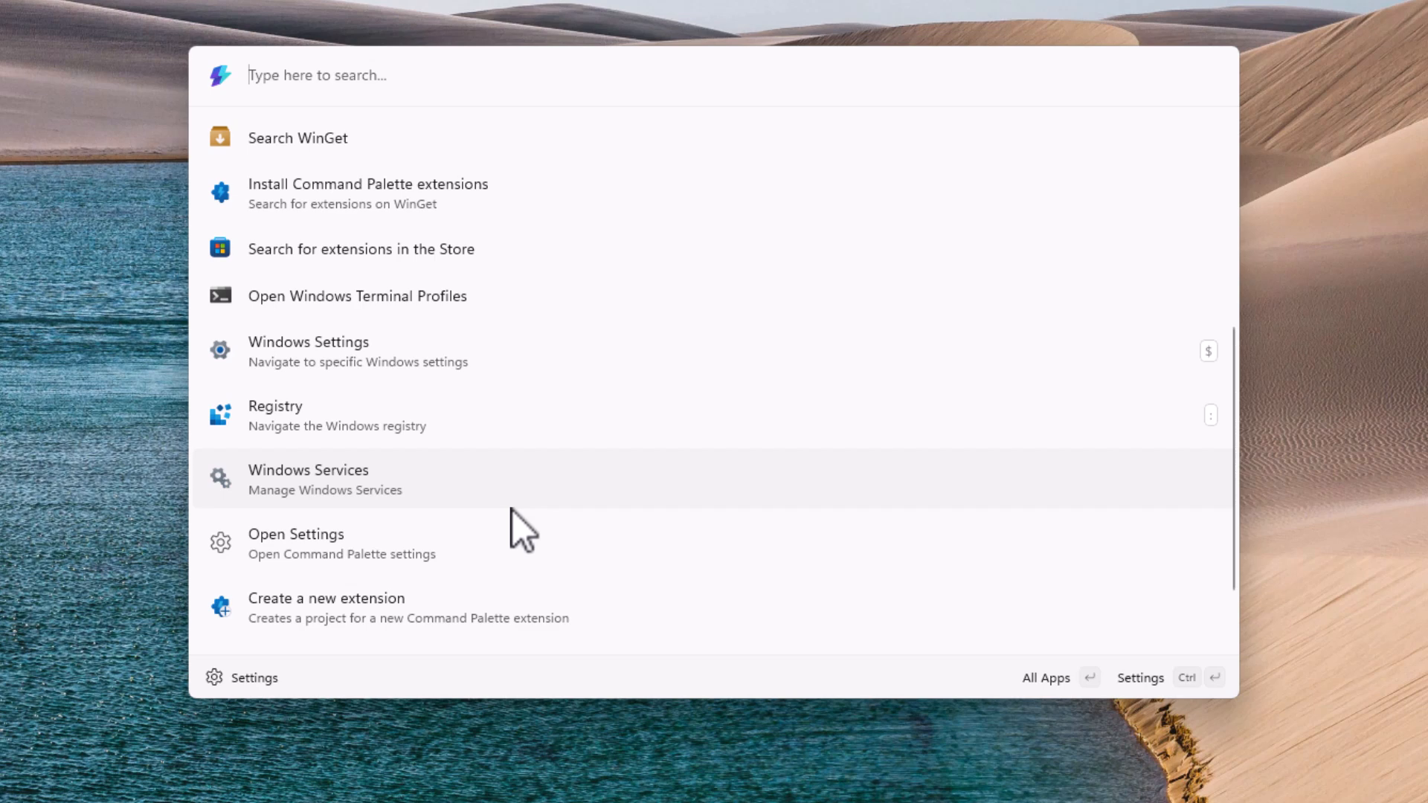
pyautogui.scroll(-3)
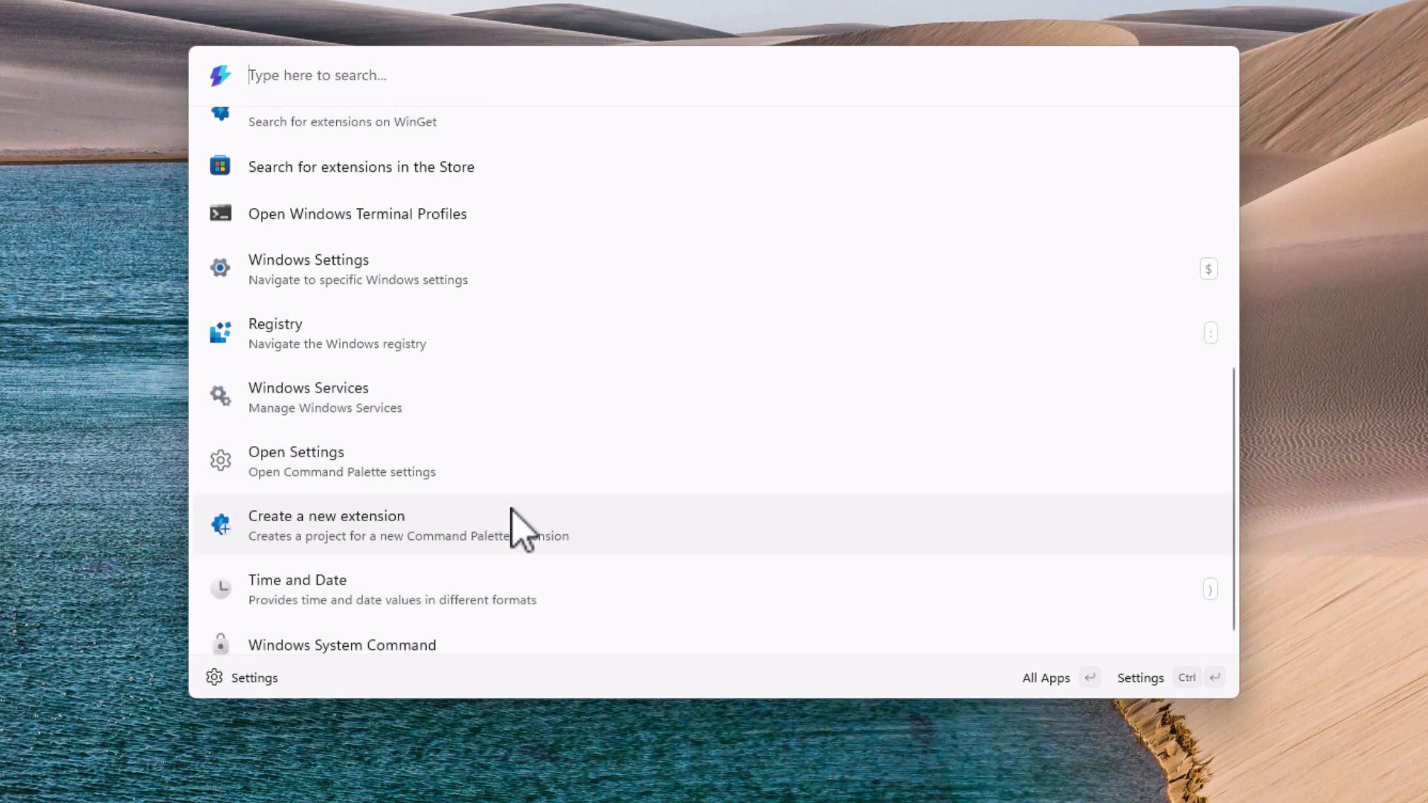
pyautogui.scroll(-3)
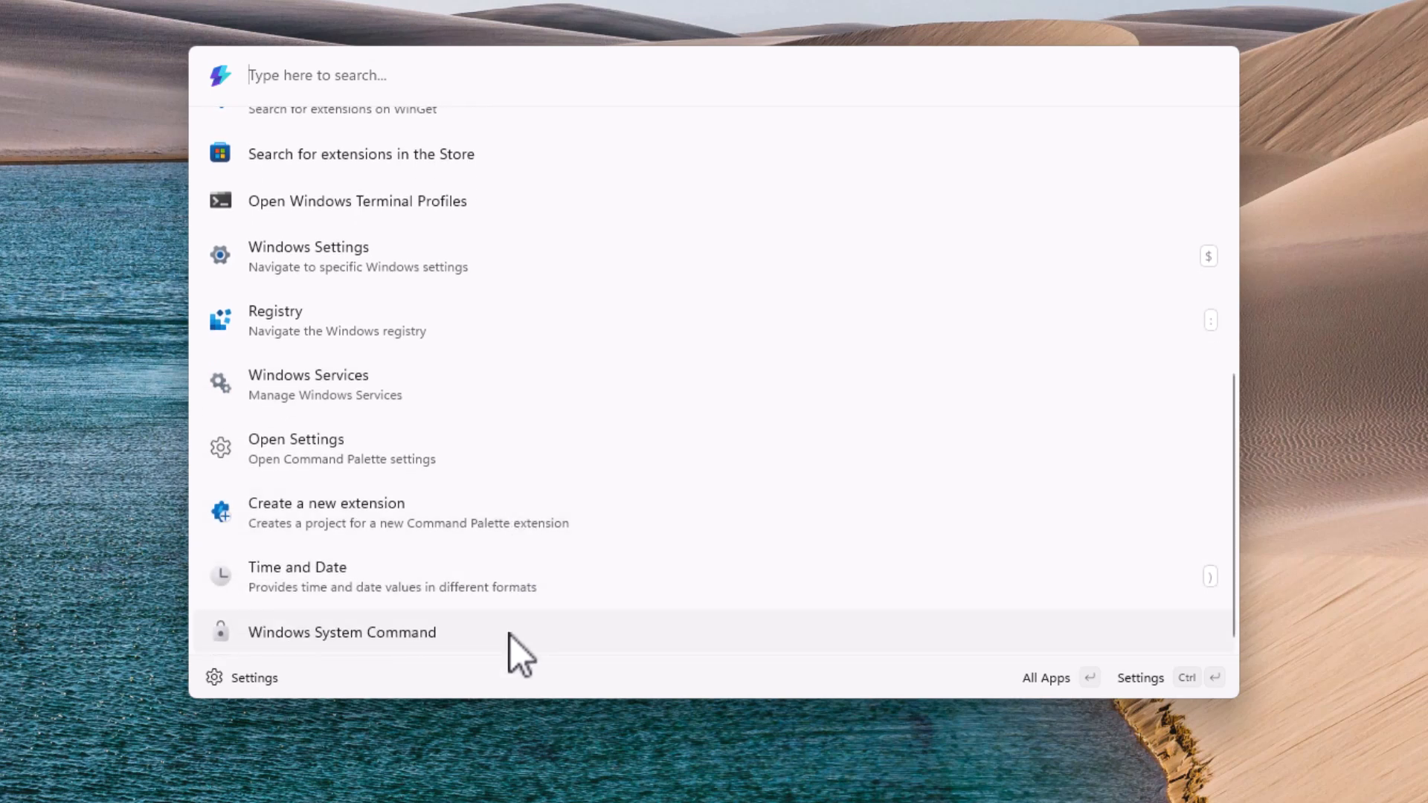
pyautogui.scroll(3)
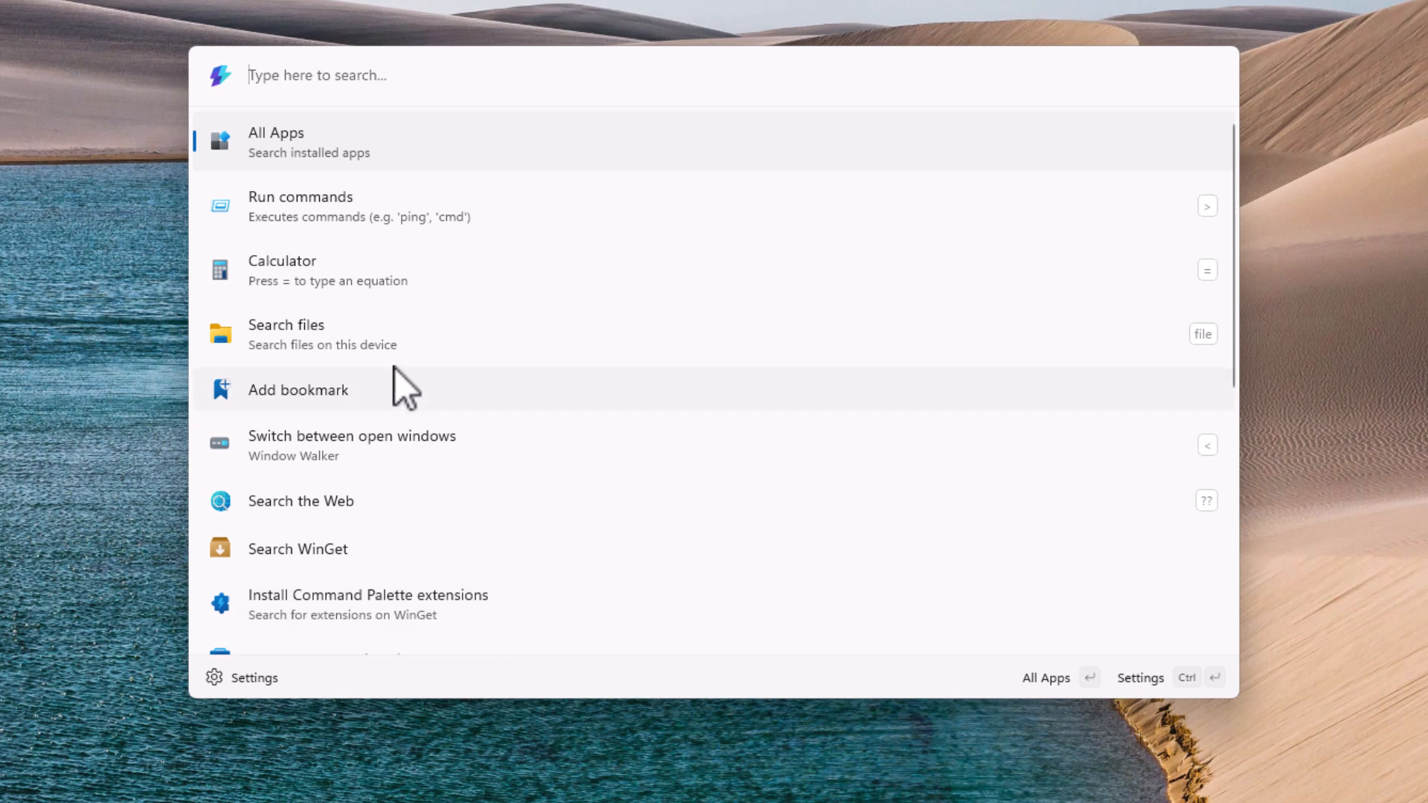
pyautogui.moveTo(323, 119)
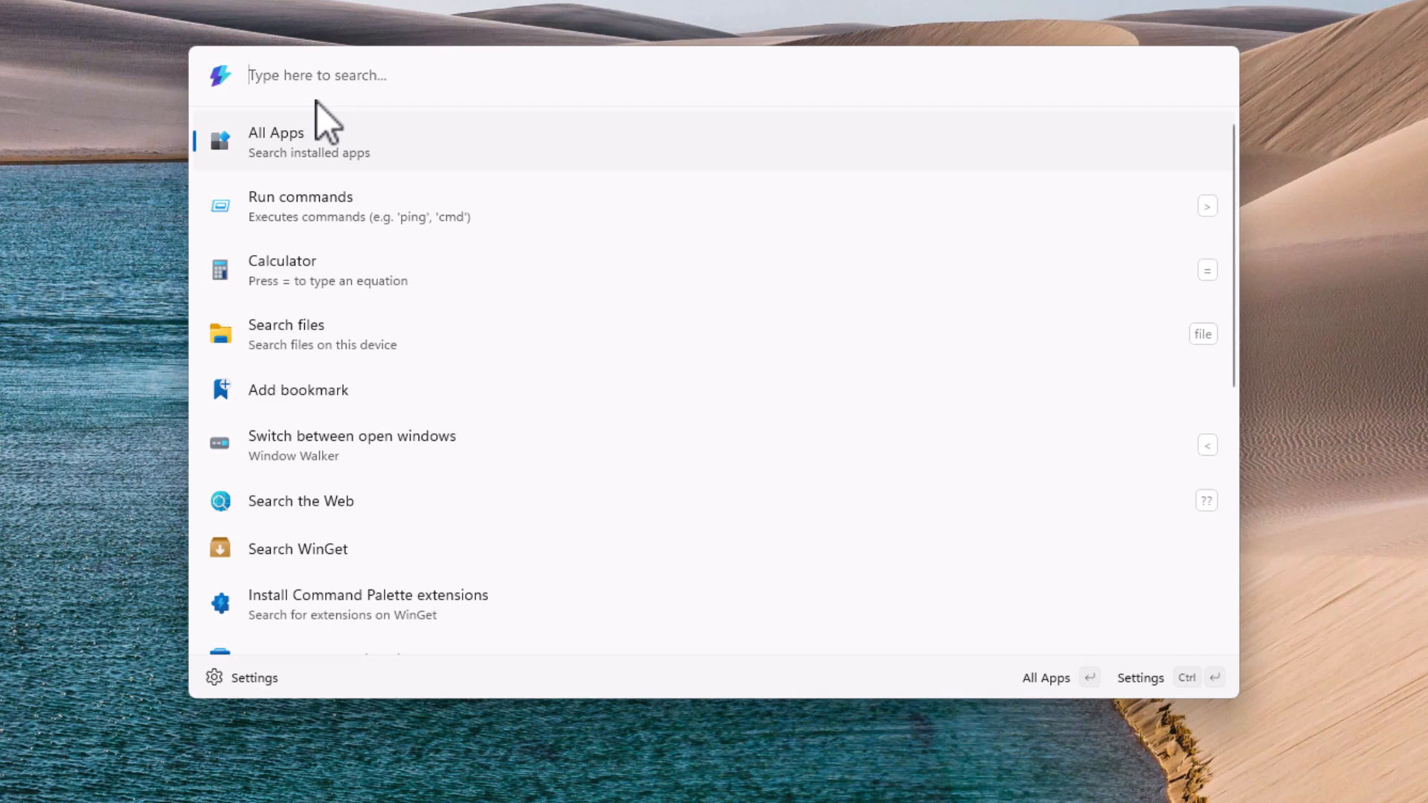
pyautogui.moveTo(351, 137)
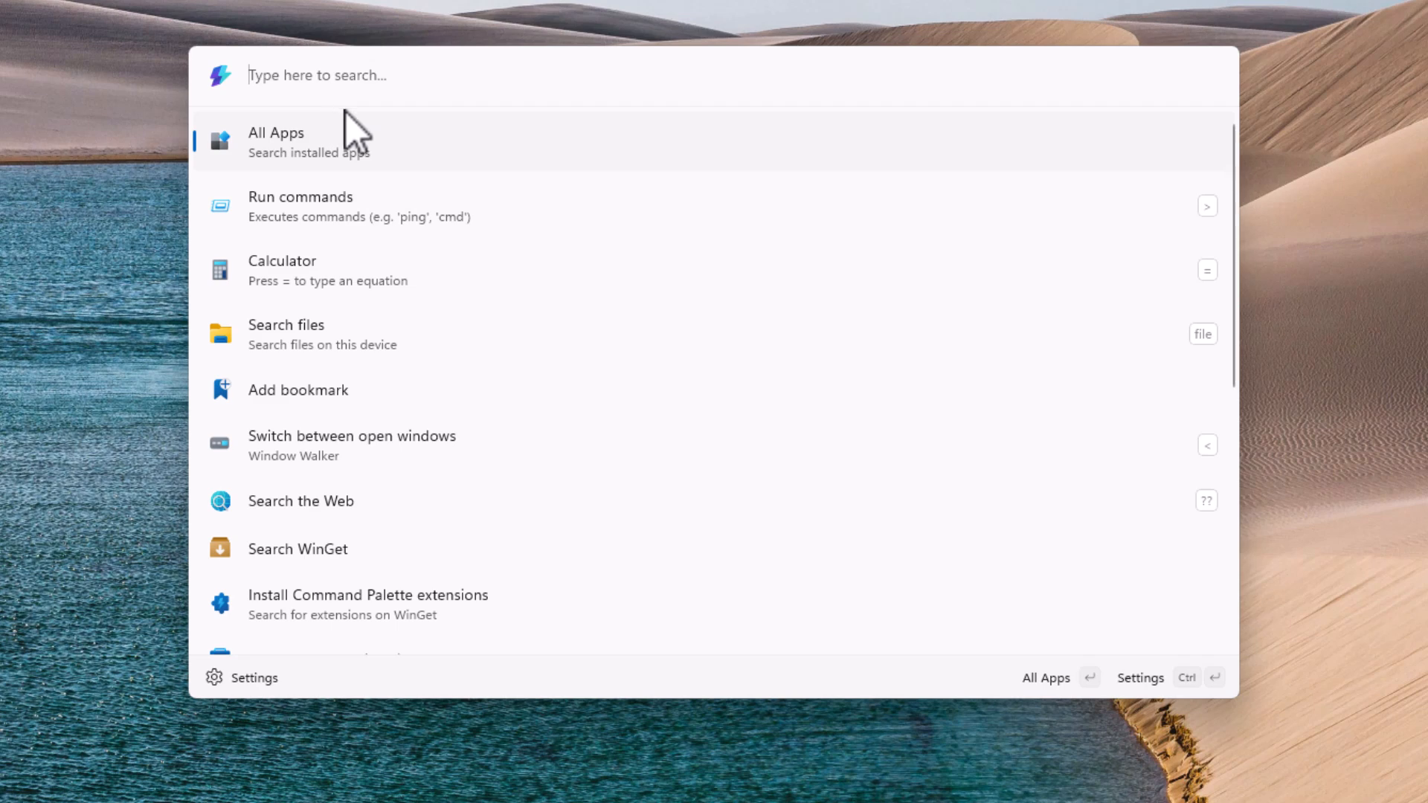
# Search 'rust' and launch RustDesk, then search 'event' before closing the palette.
pyautogui.write('rust')
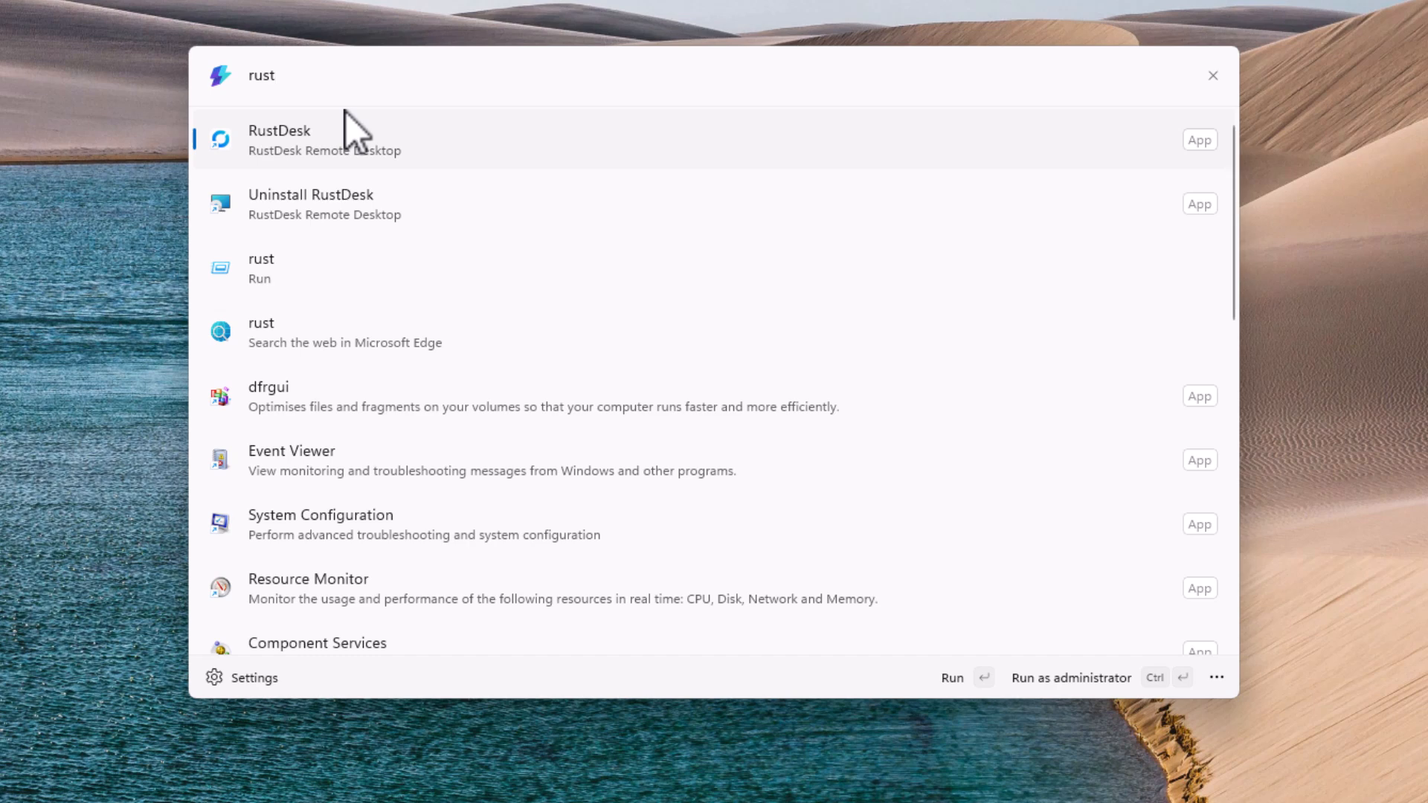
pyautogui.moveTo(295, 162)
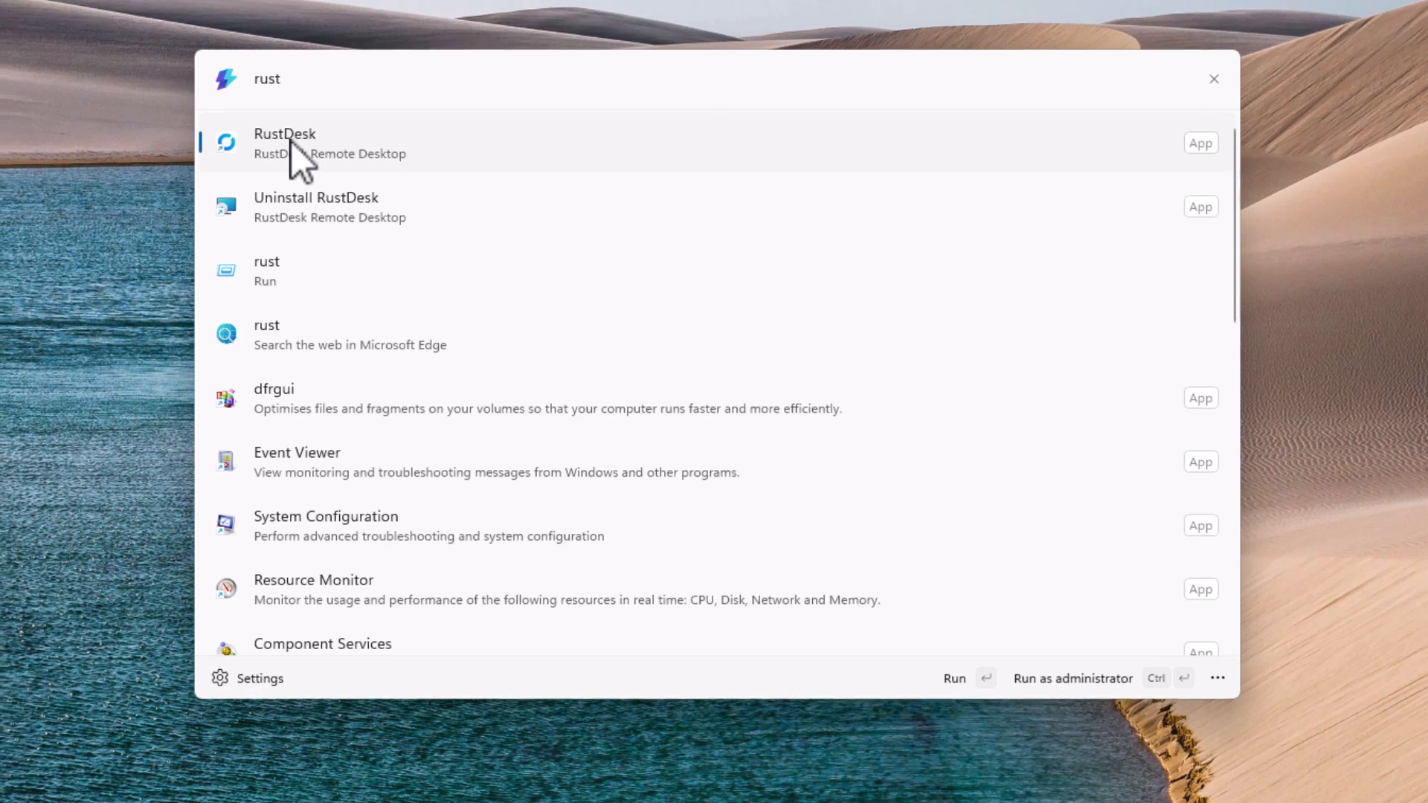
pyautogui.click(284, 143)
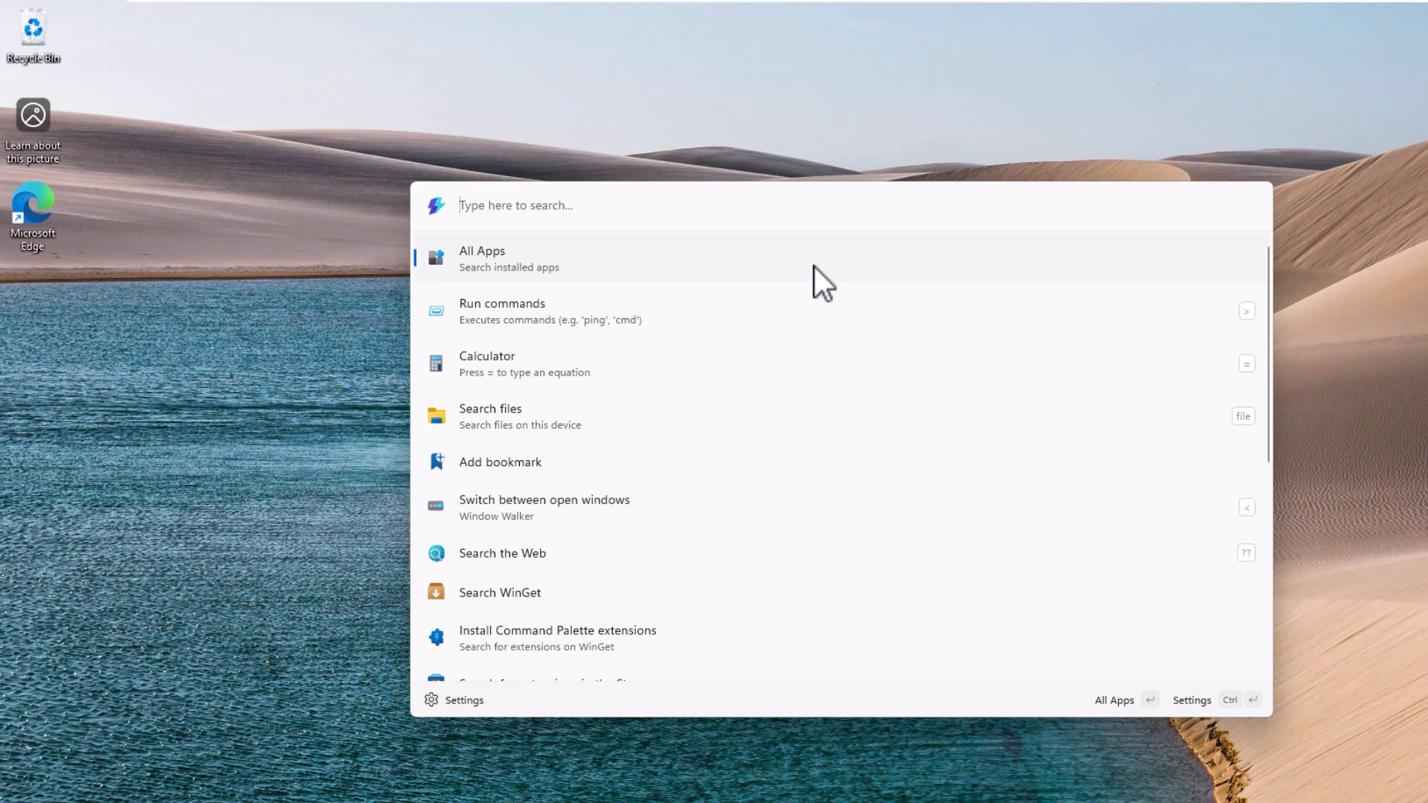
pyautogui.write('eve')
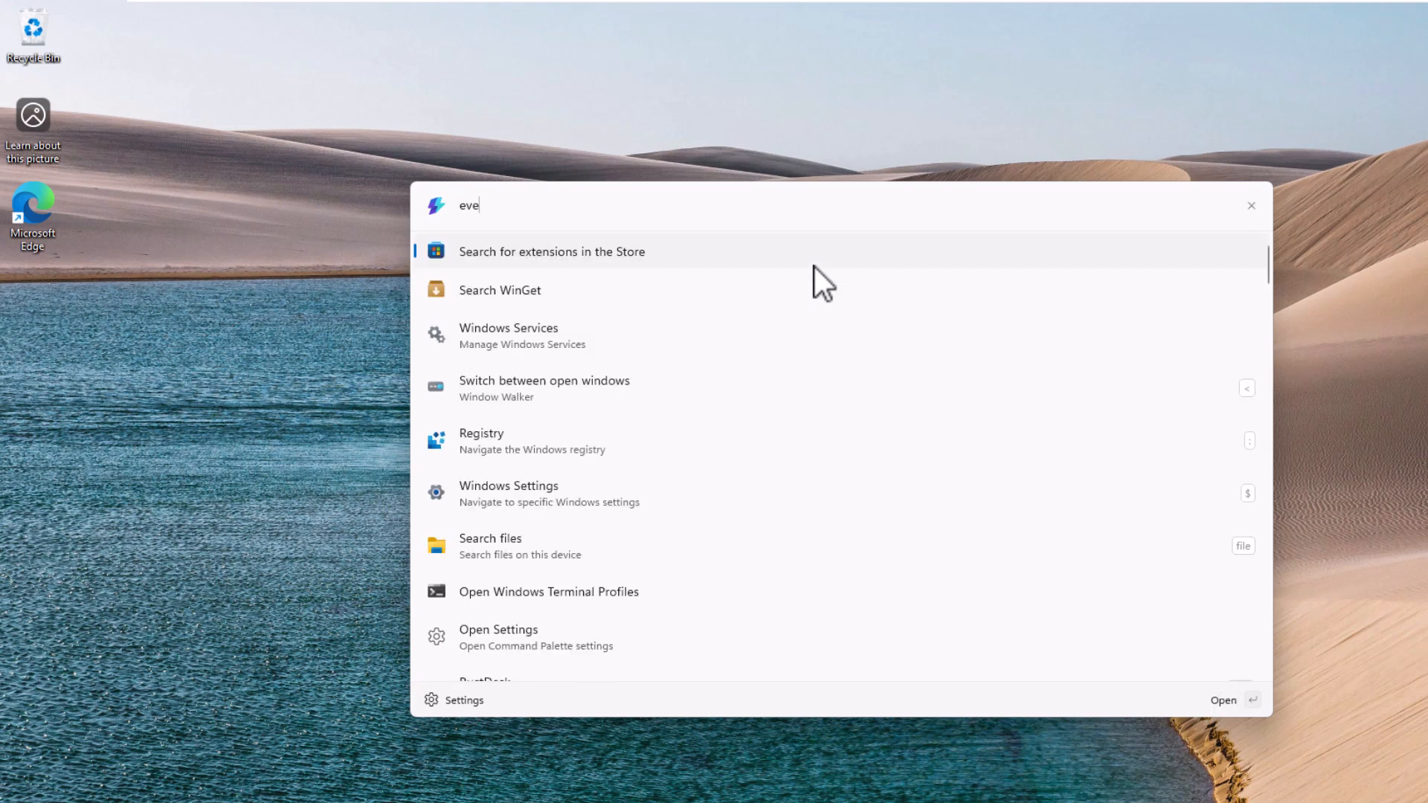
pyautogui.write('nt')
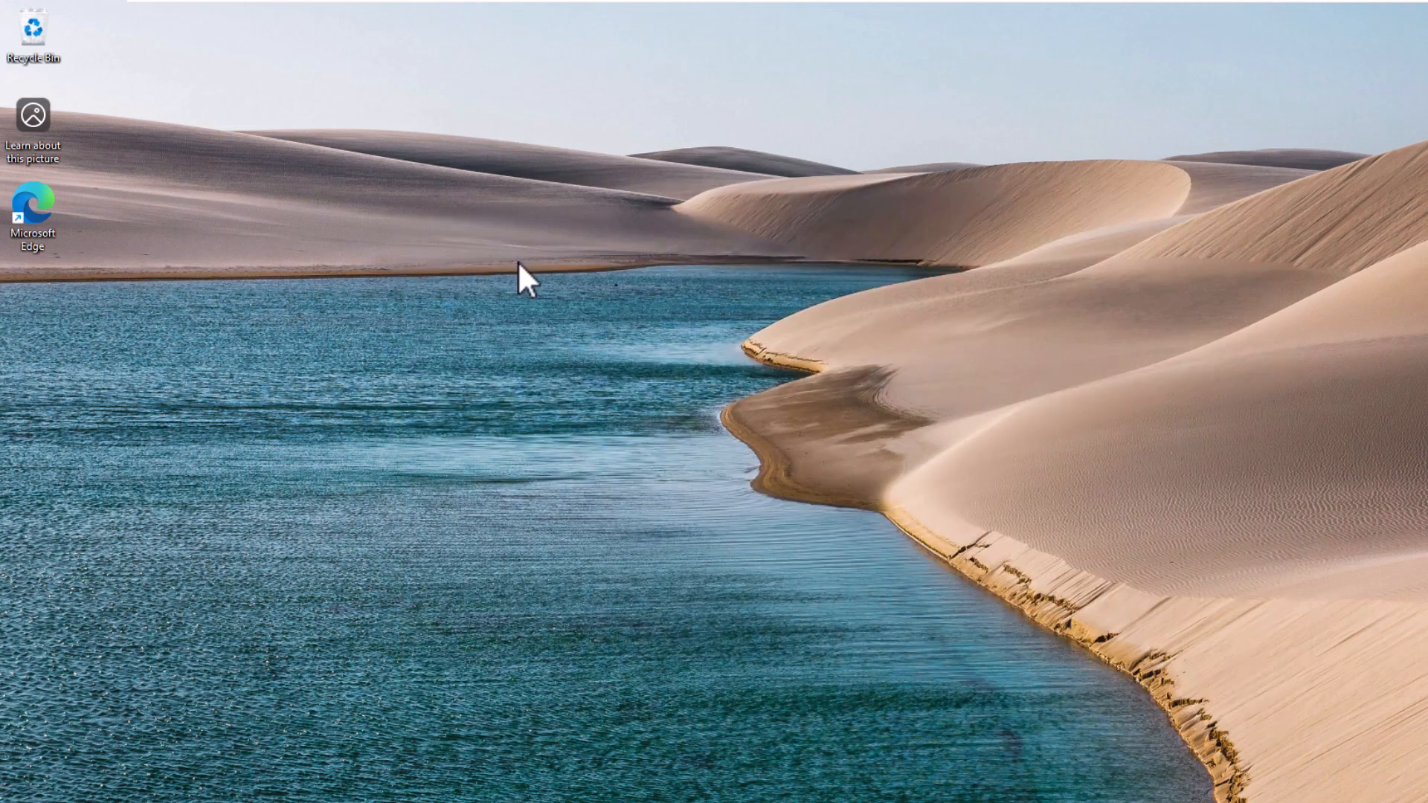
# Reopen the palette, run 'cmd' via Run commands and try 'service' before returning home.
pyautogui.press('alt+space')
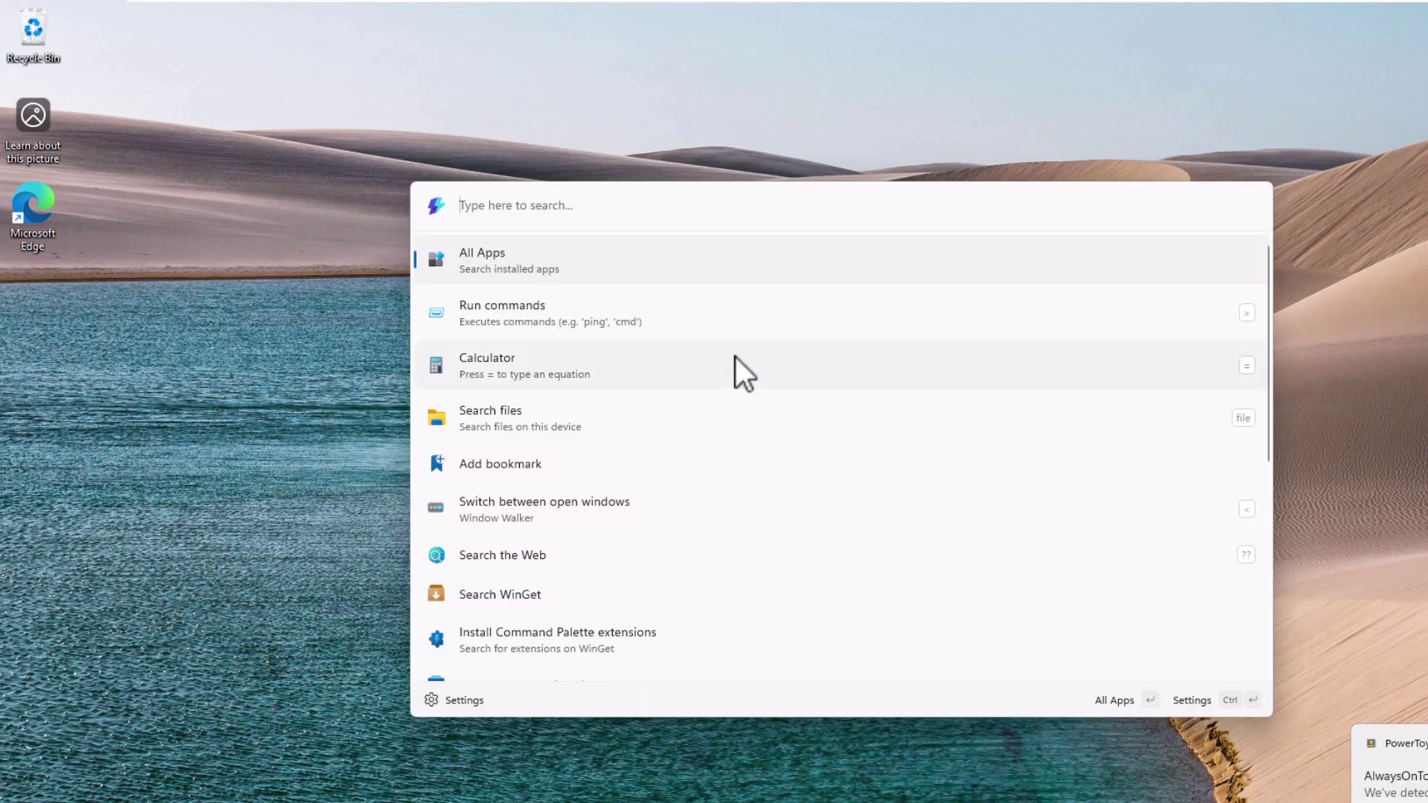
pyautogui.moveTo(555, 205)
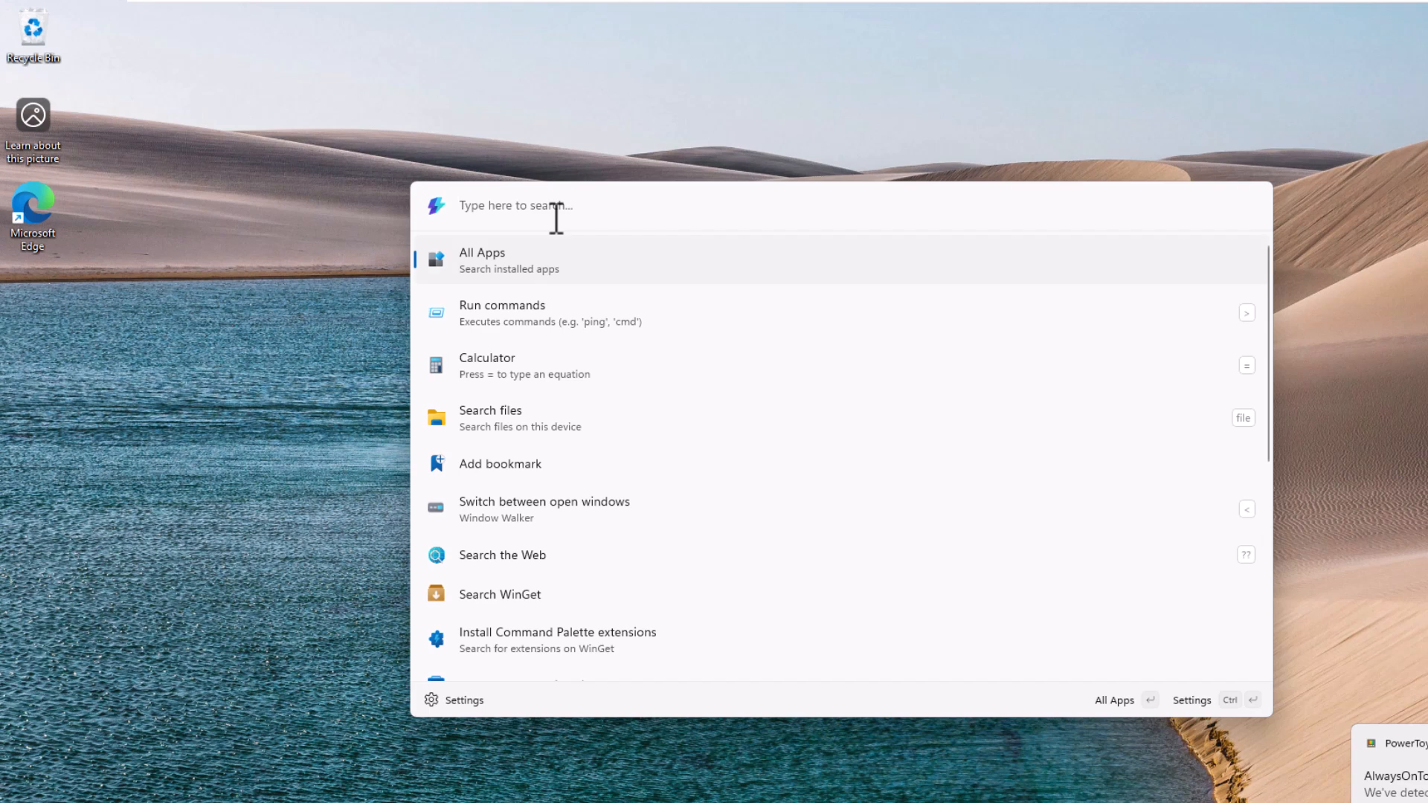
pyautogui.write('cmd')
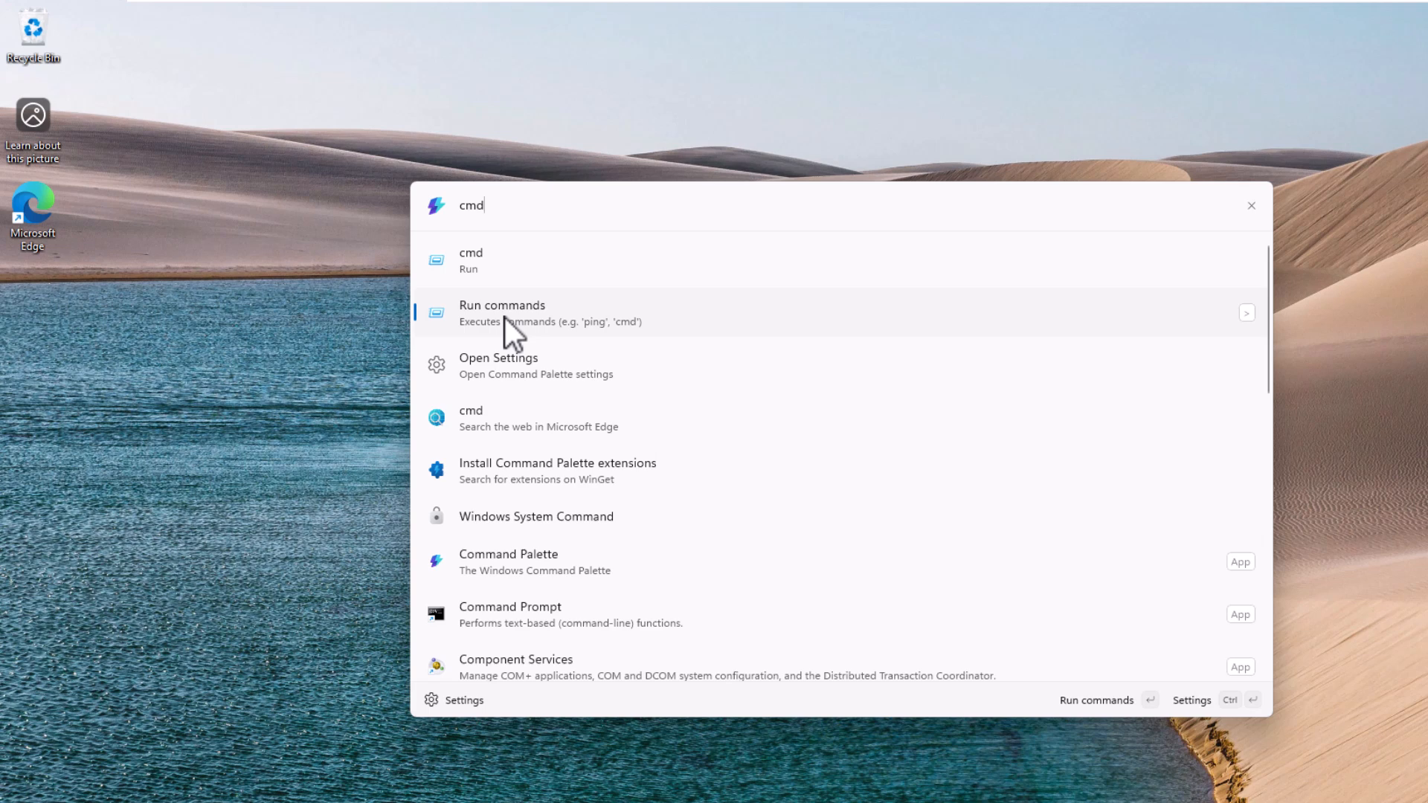
pyautogui.click(501, 313)
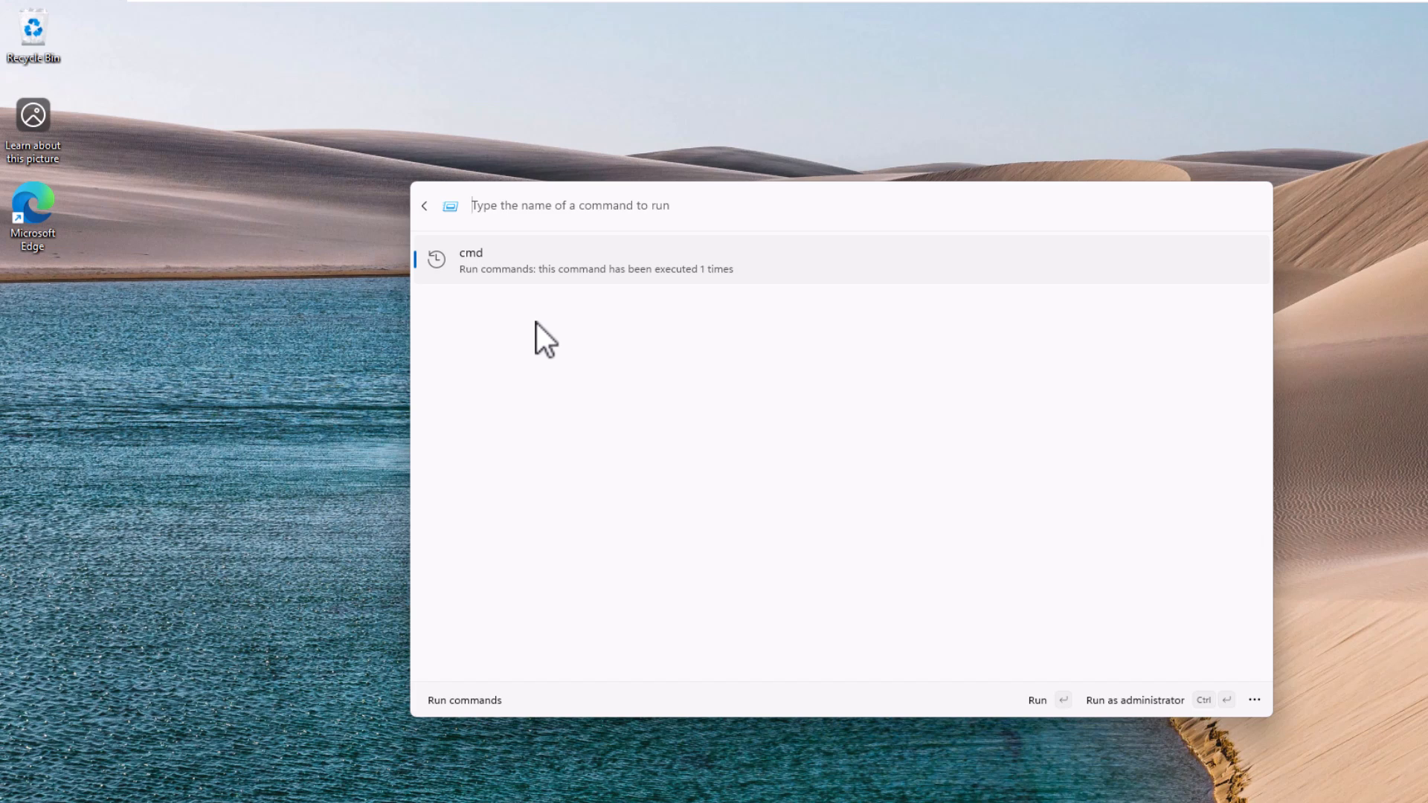
pyautogui.write('service')
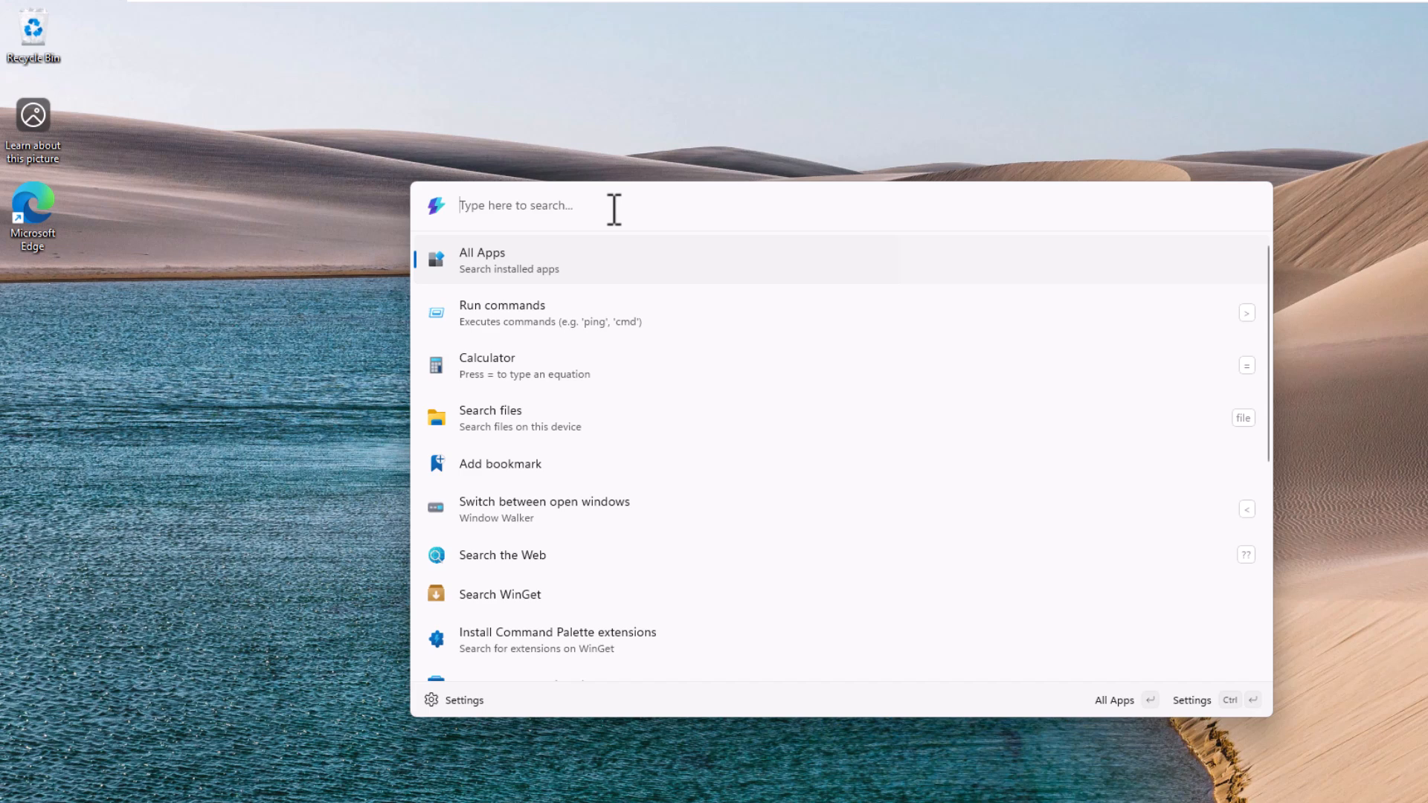
pyautogui.click(487, 366)
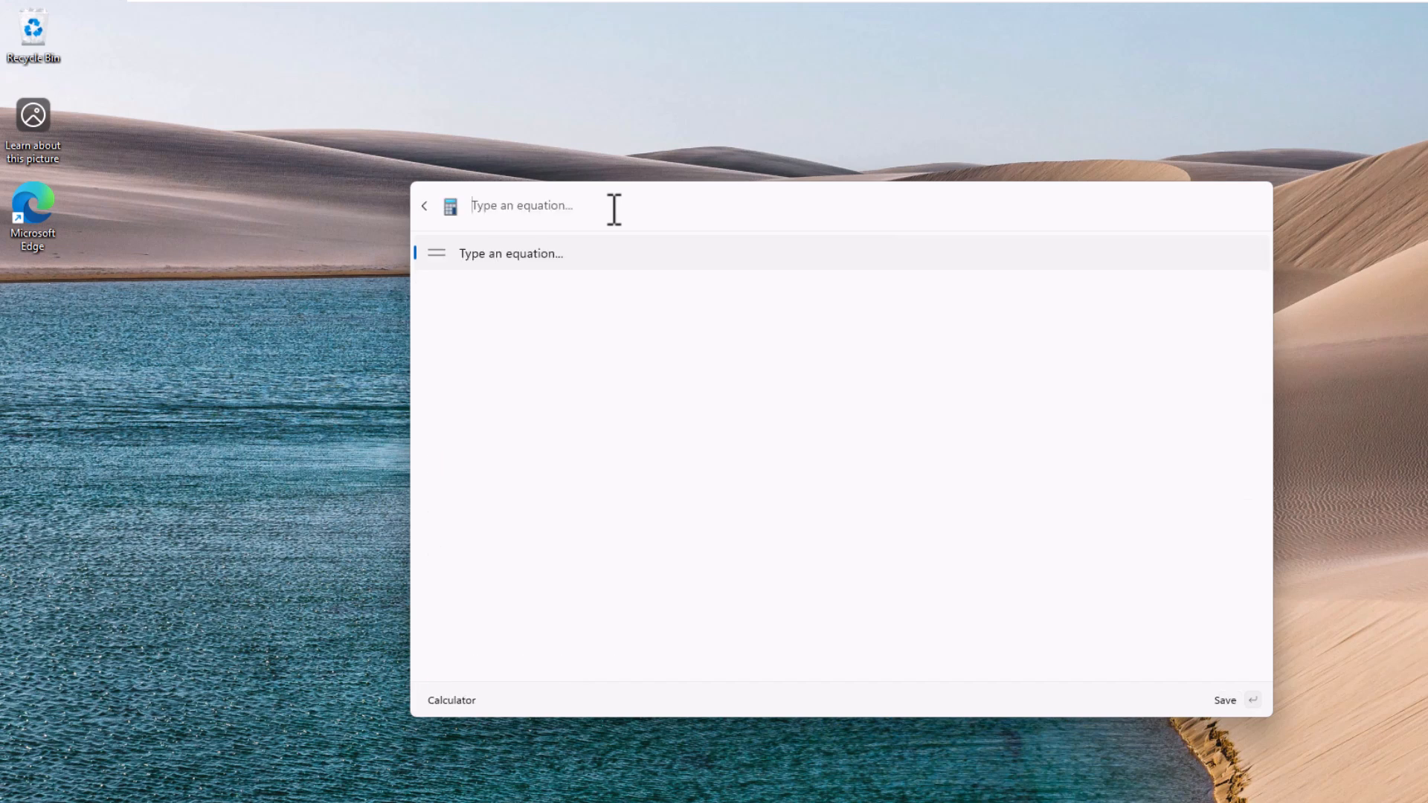
pyautogui.write('1+')
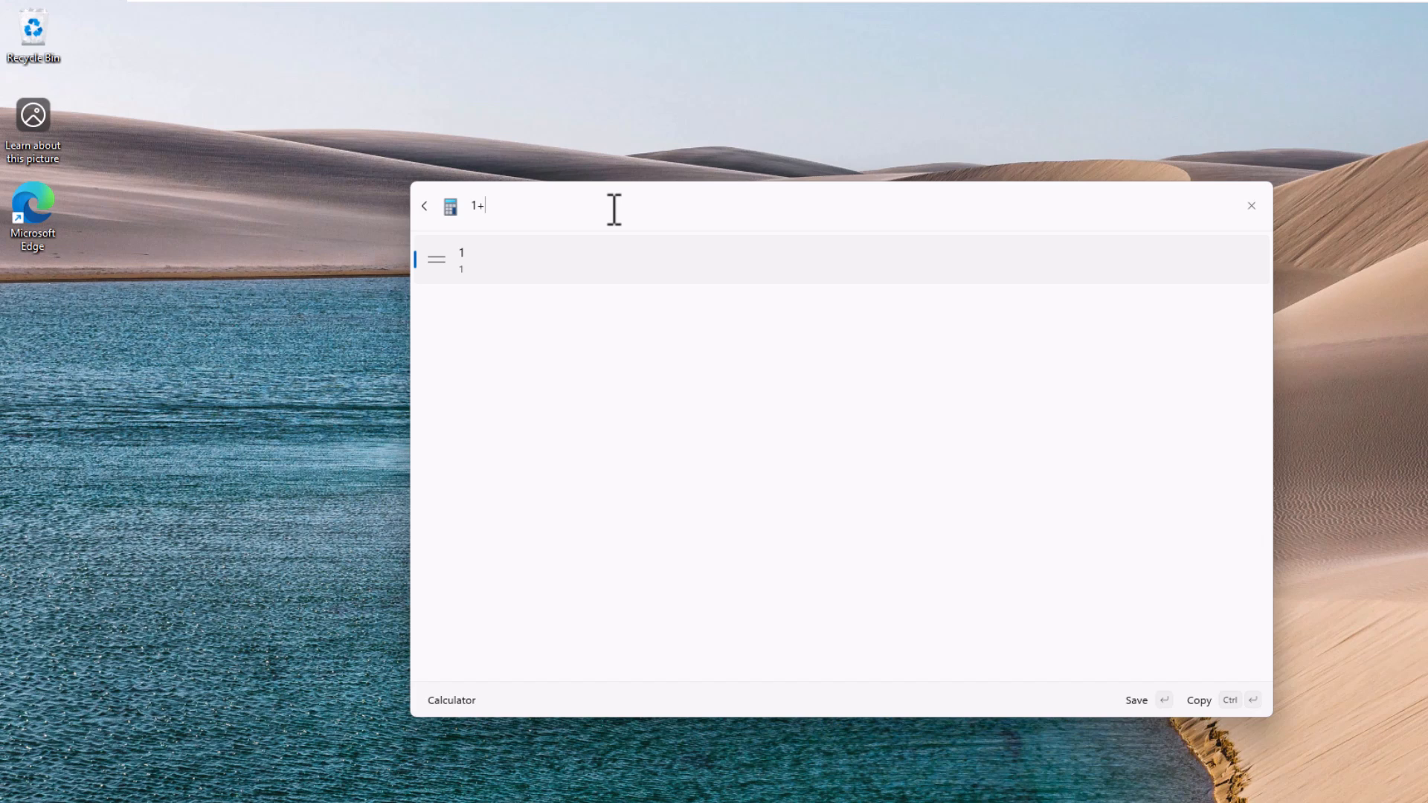
pyautogui.write('1')
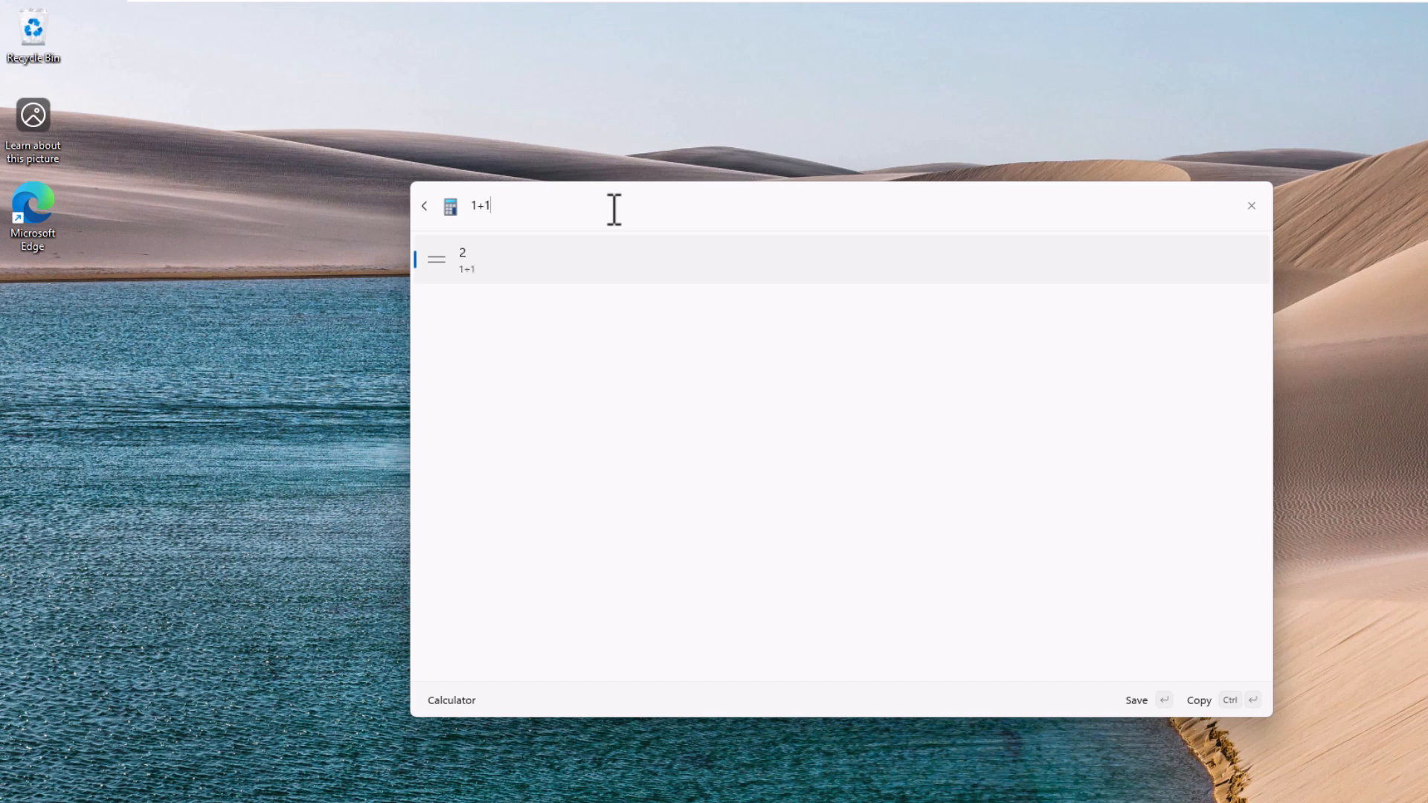
pyautogui.click(424, 206)
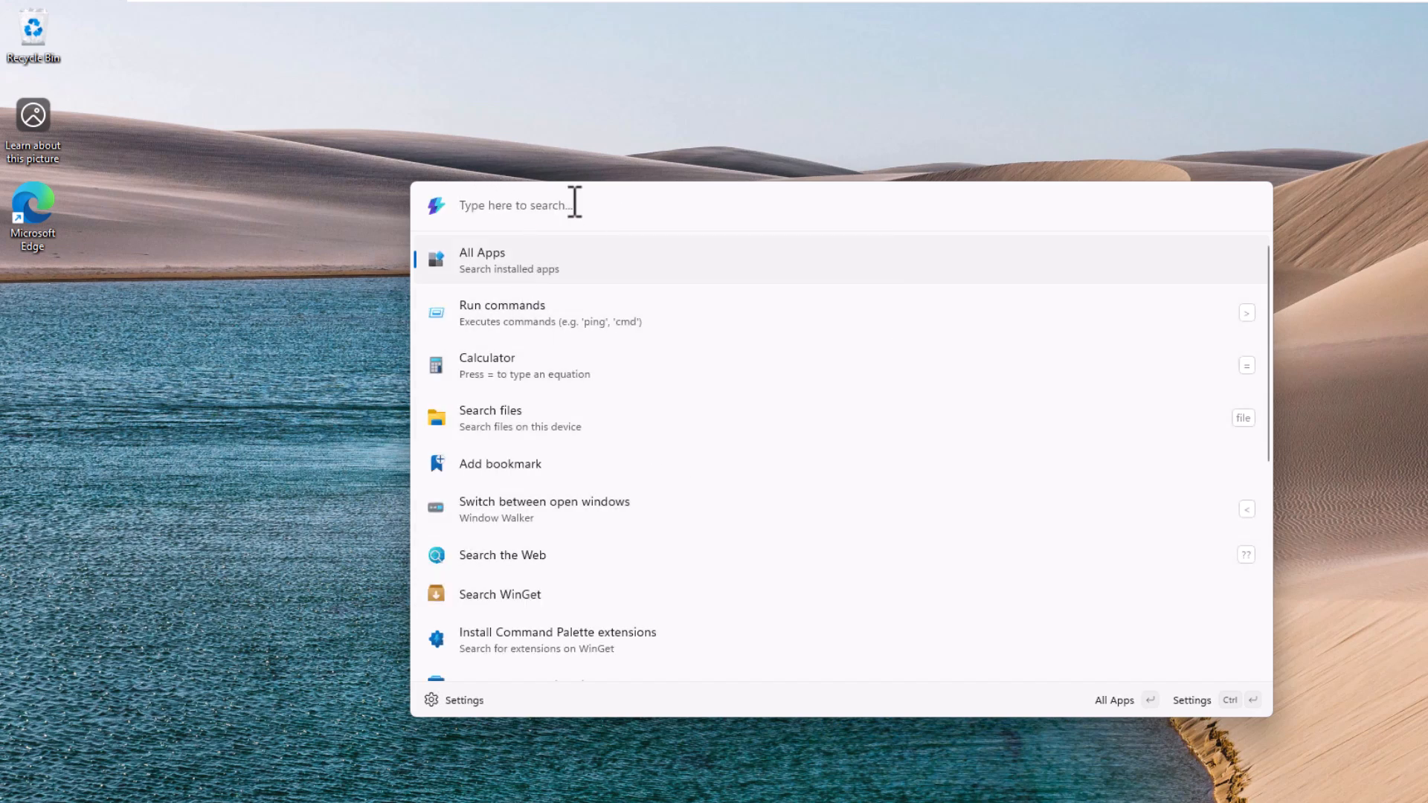
pyautogui.moveTo(490, 418)
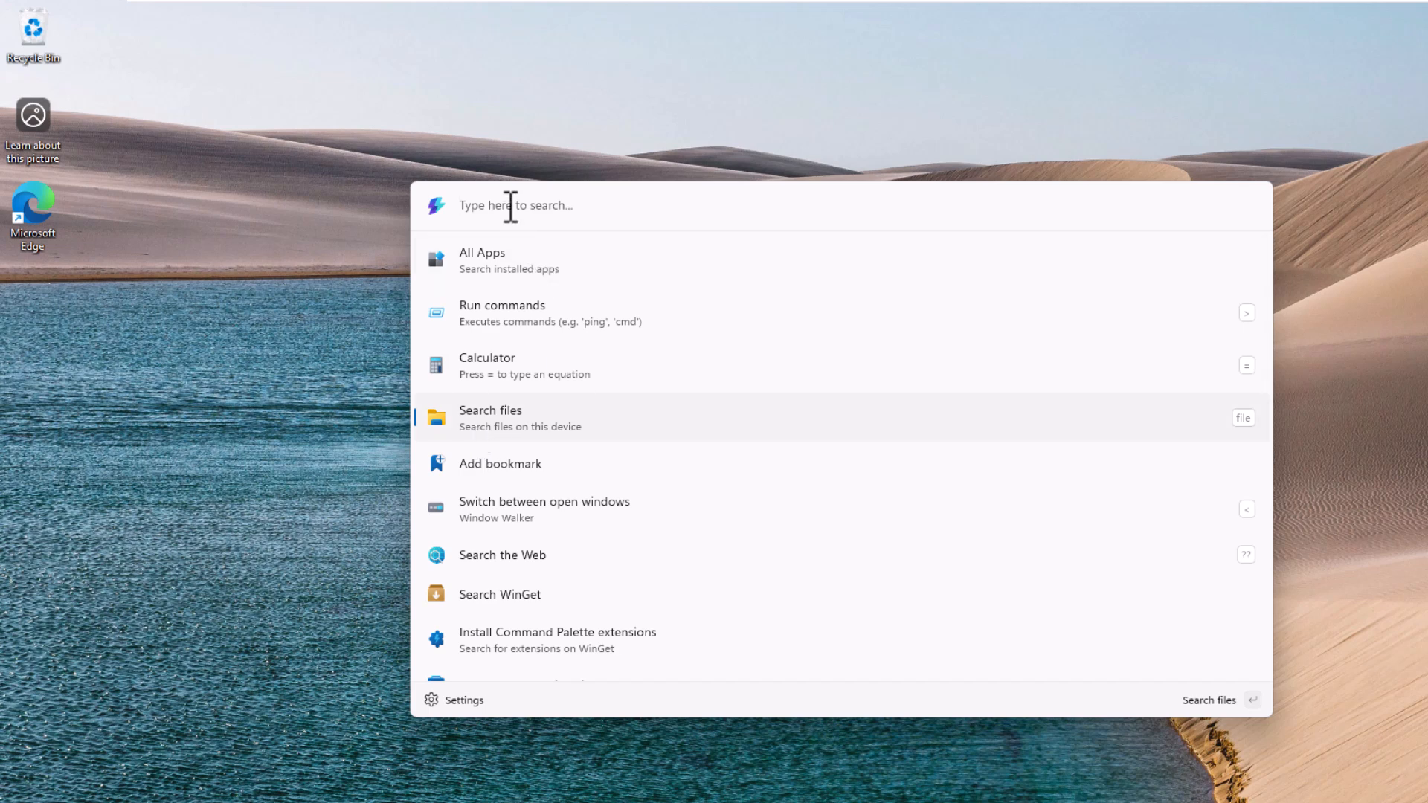
# Search files for 'invoice', retry with 'inv', and open Invoice.txt from Documents.
pyautogui.write('in')
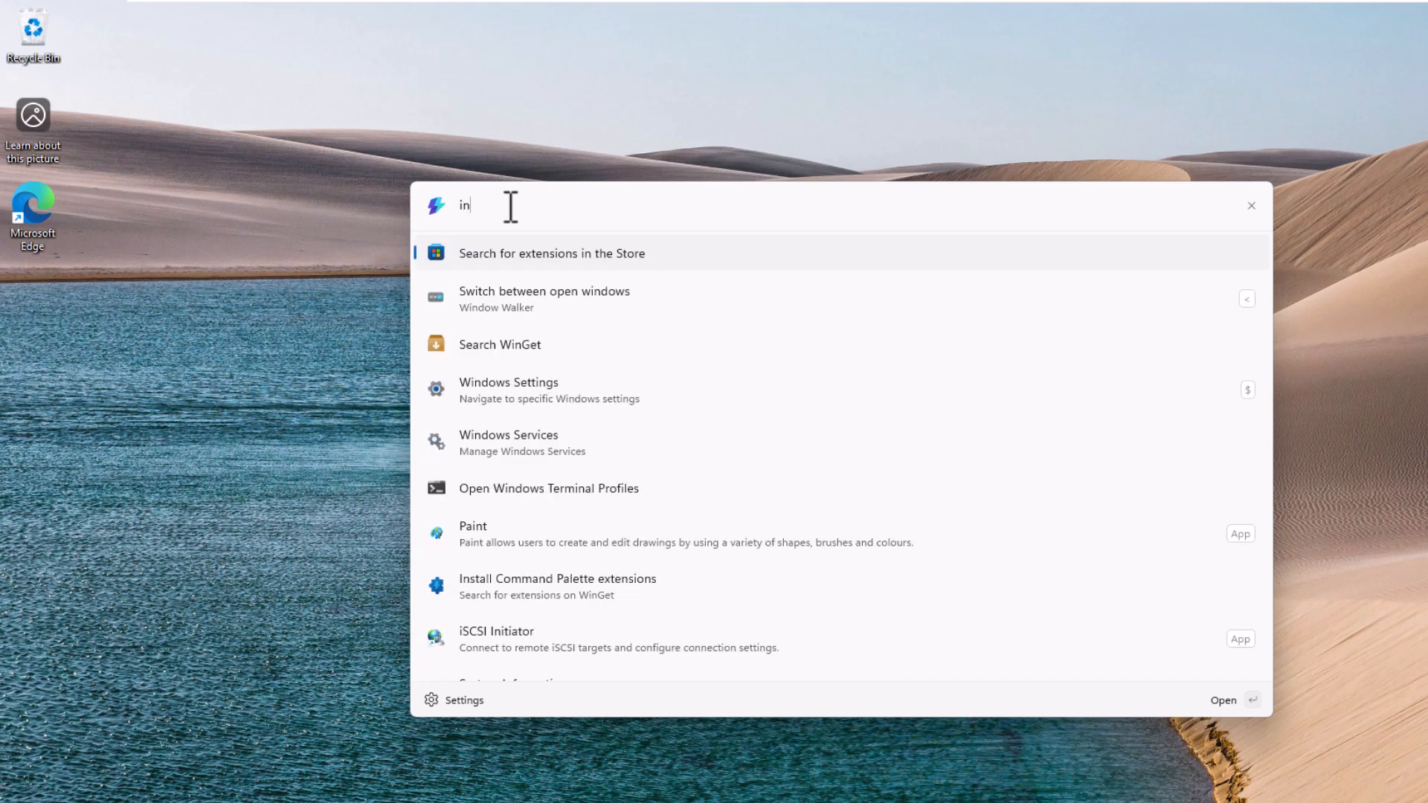
pyautogui.write('voice')
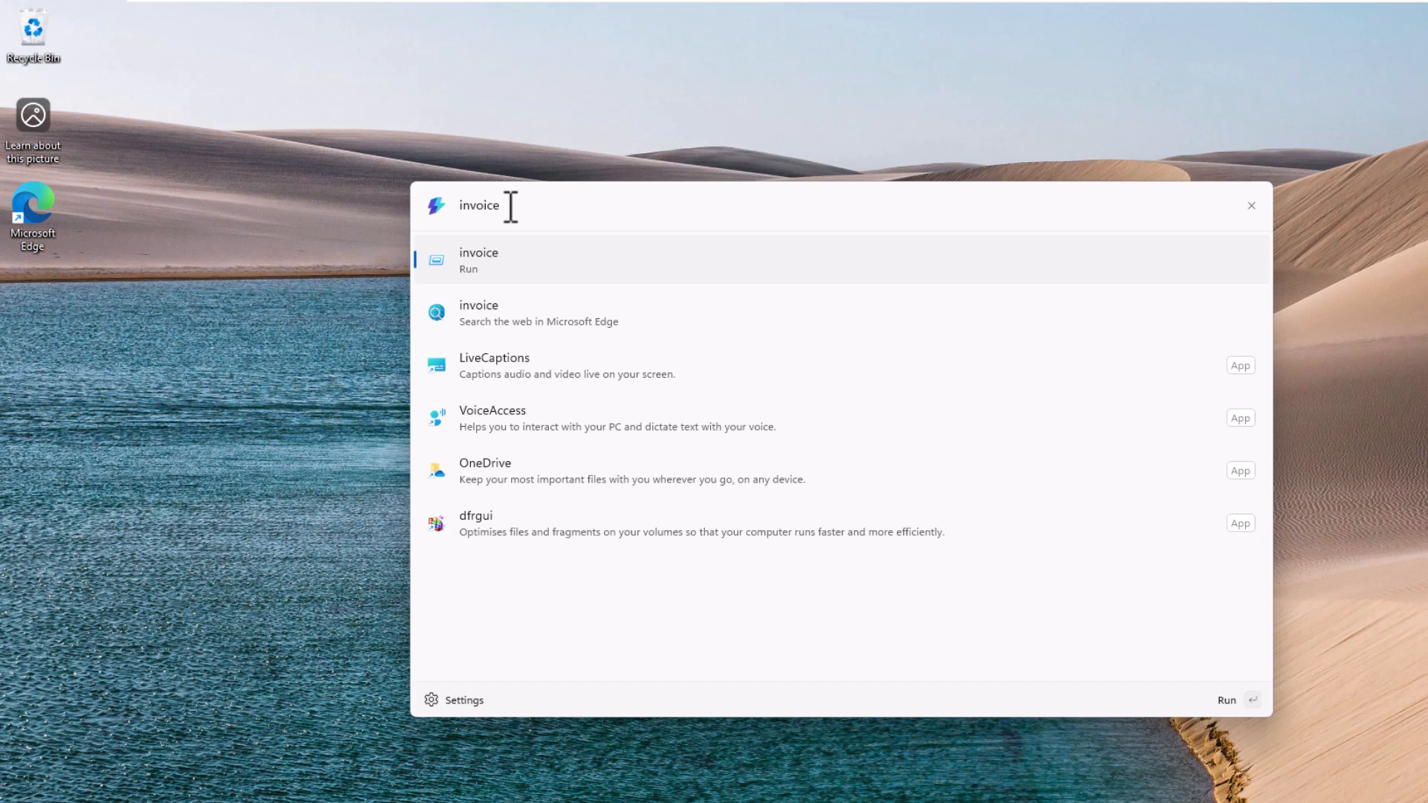
pyautogui.press('ctrl+a')
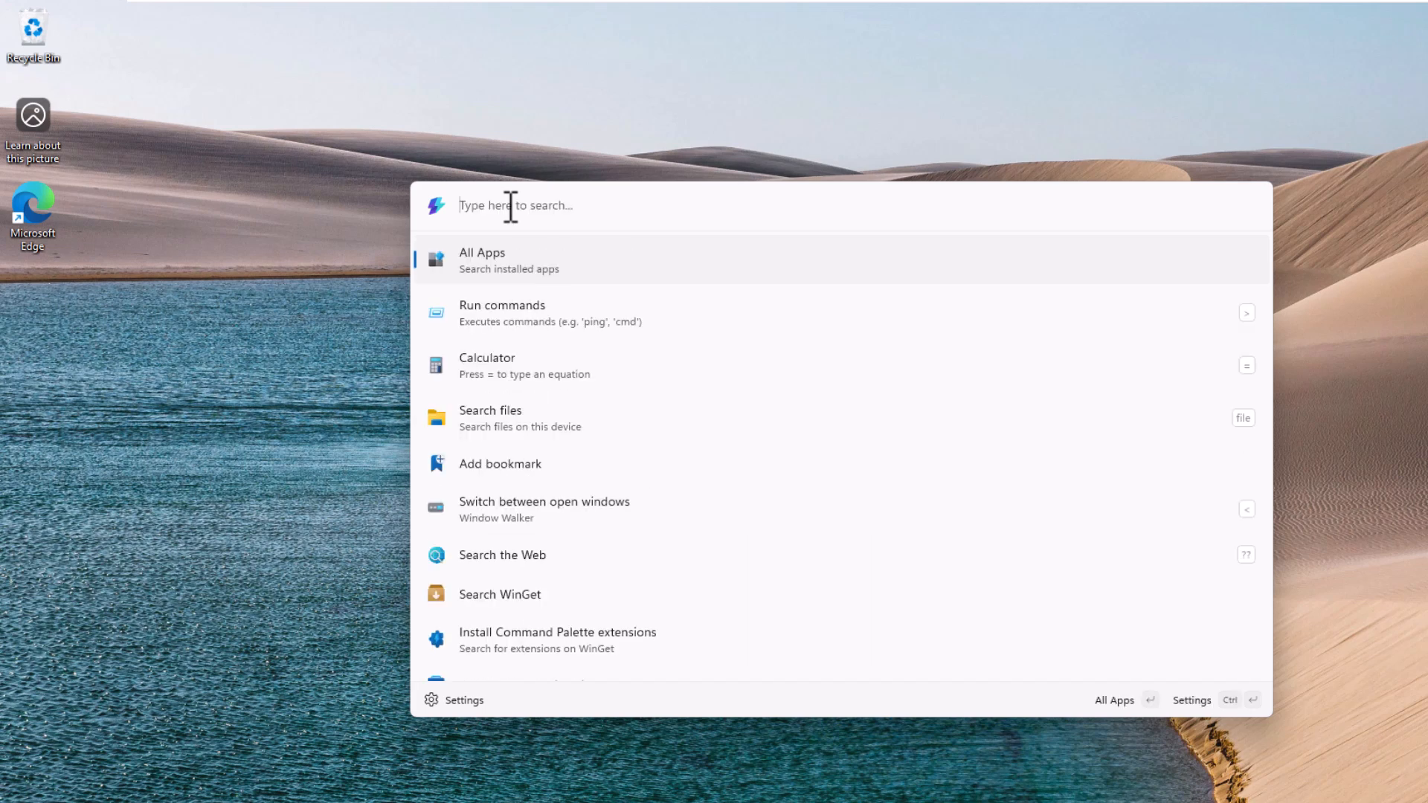
pyautogui.write('inv')
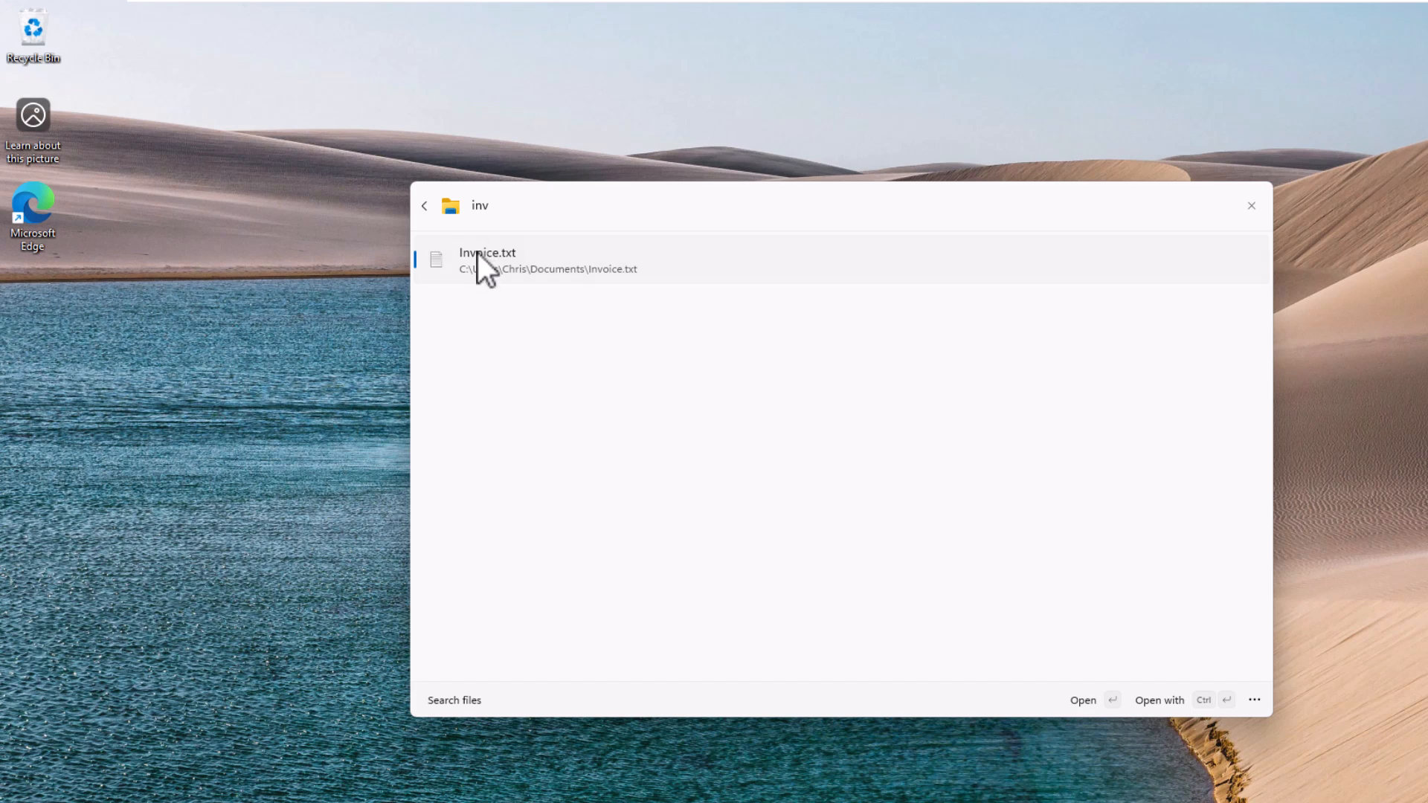
pyautogui.doubleClick(488, 258)
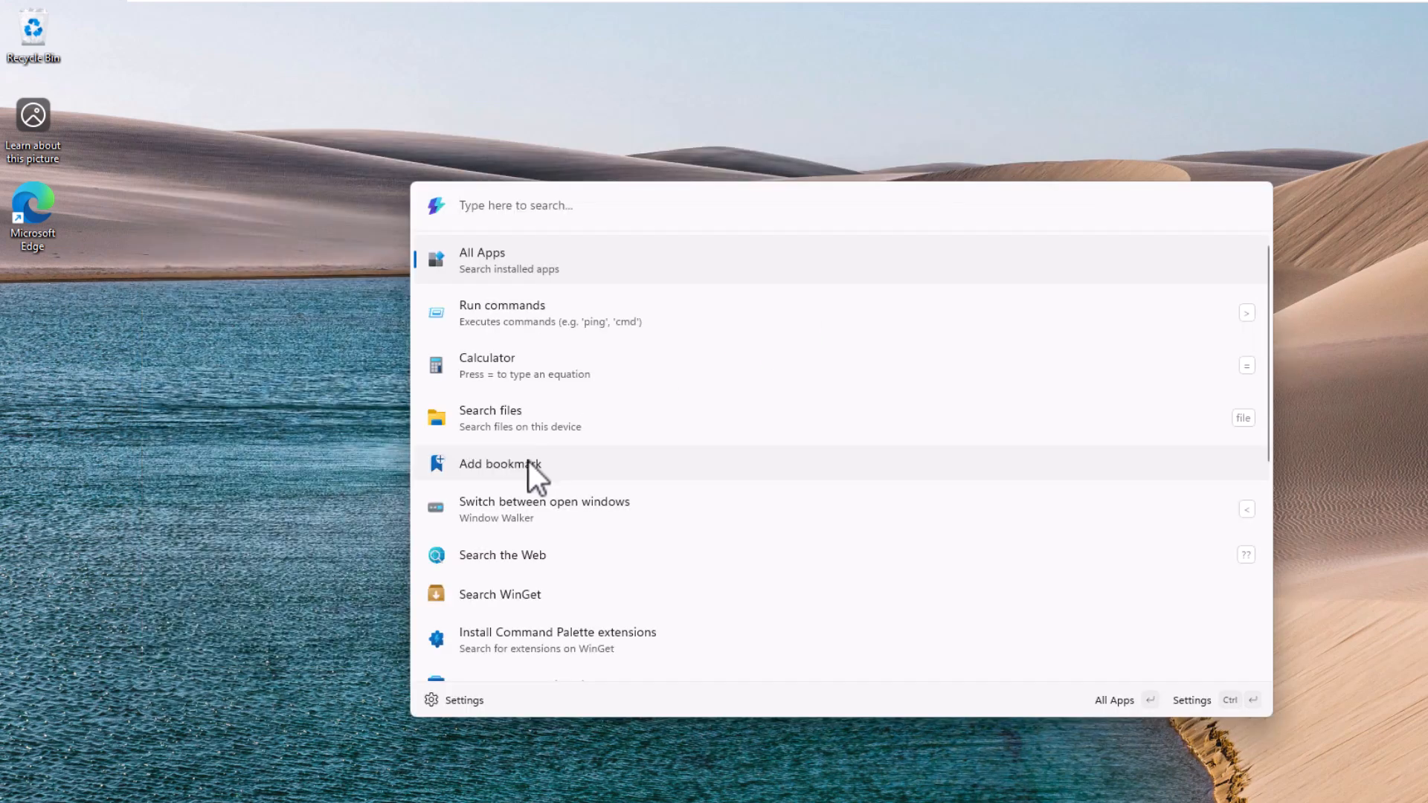
# Add a bookmark named Message pointing to C:\Users\Chris\Documents\Mesage.txt and save it.
pyautogui.click(500, 464)
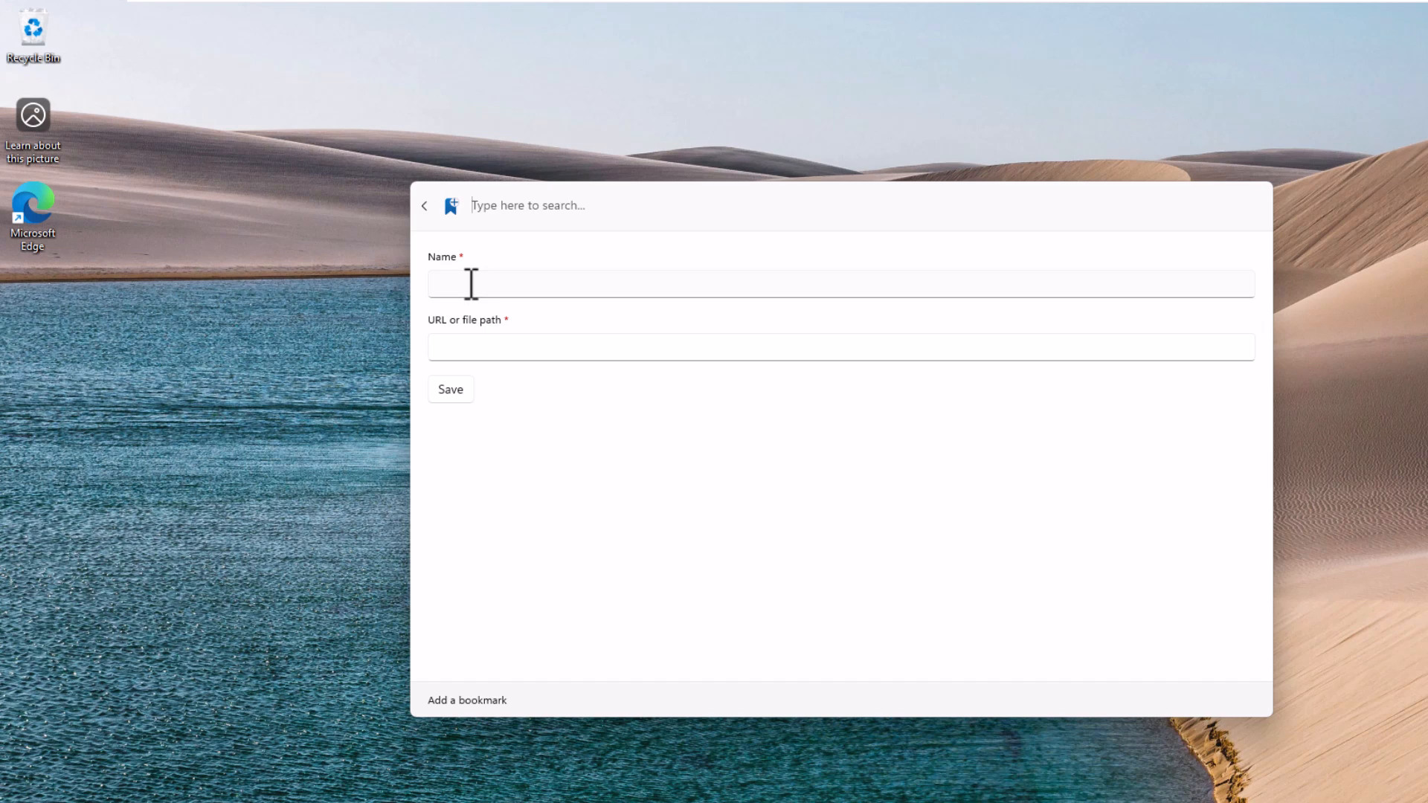
pyautogui.click(819, 282)
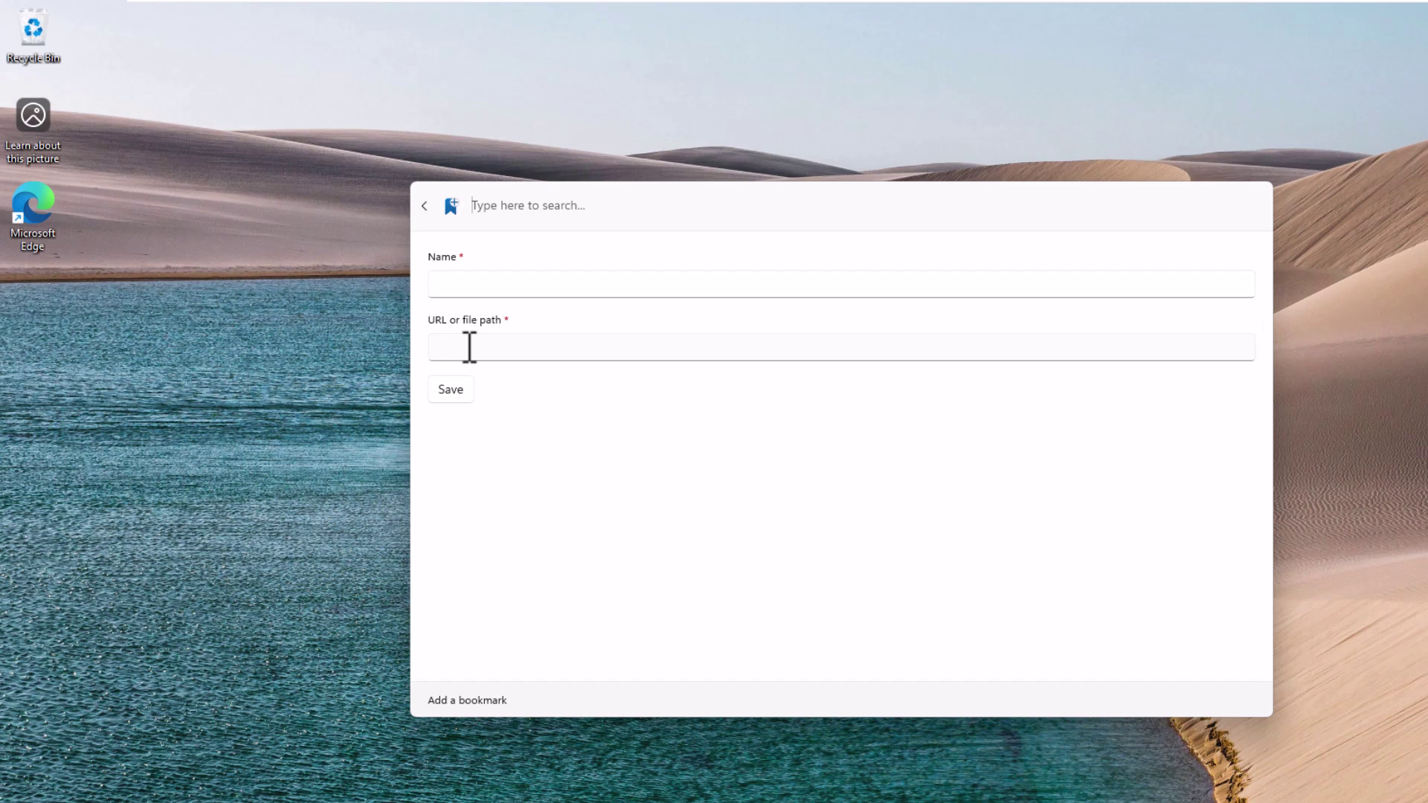
pyautogui.write('C:\\Users\\Chris\\Documents\\')
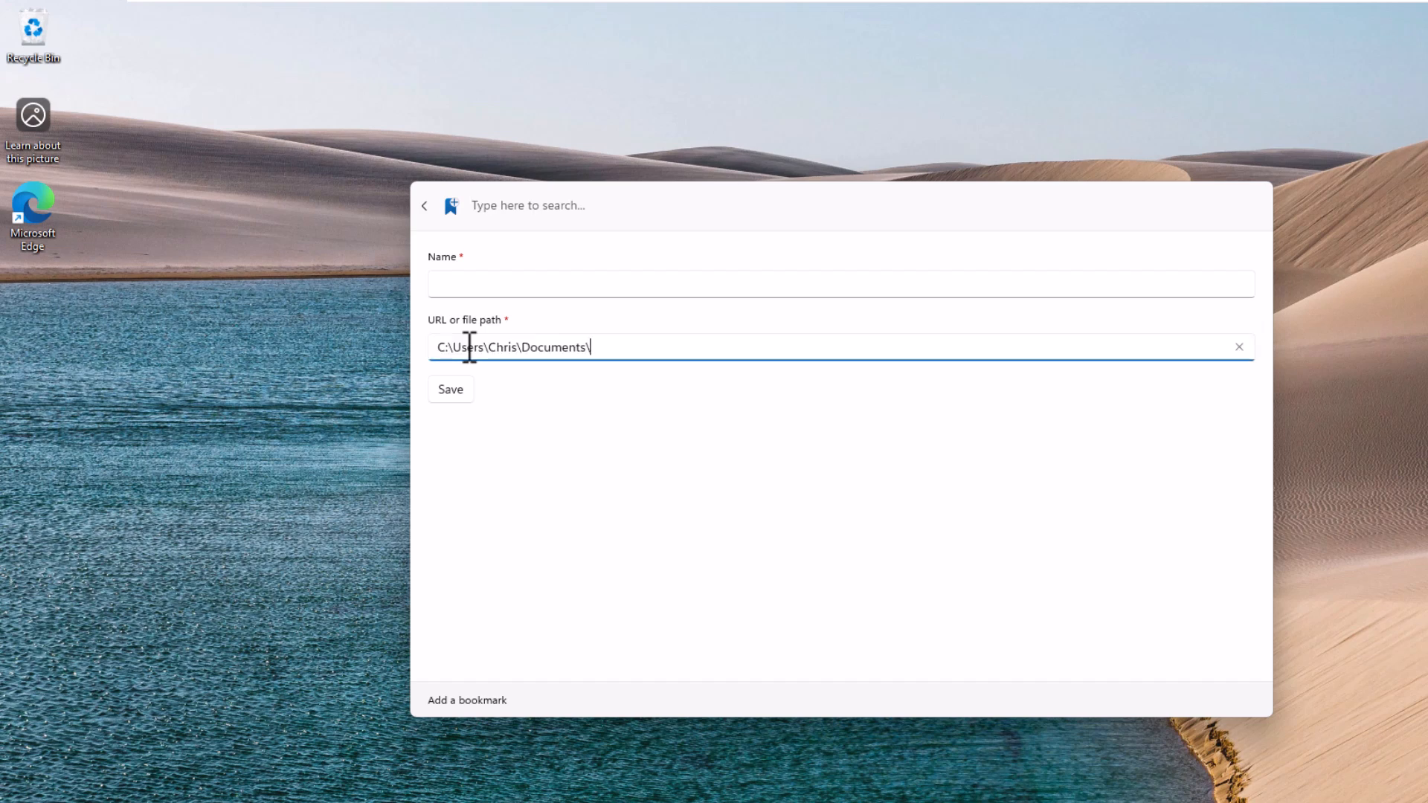
pyautogui.write('Mesag')
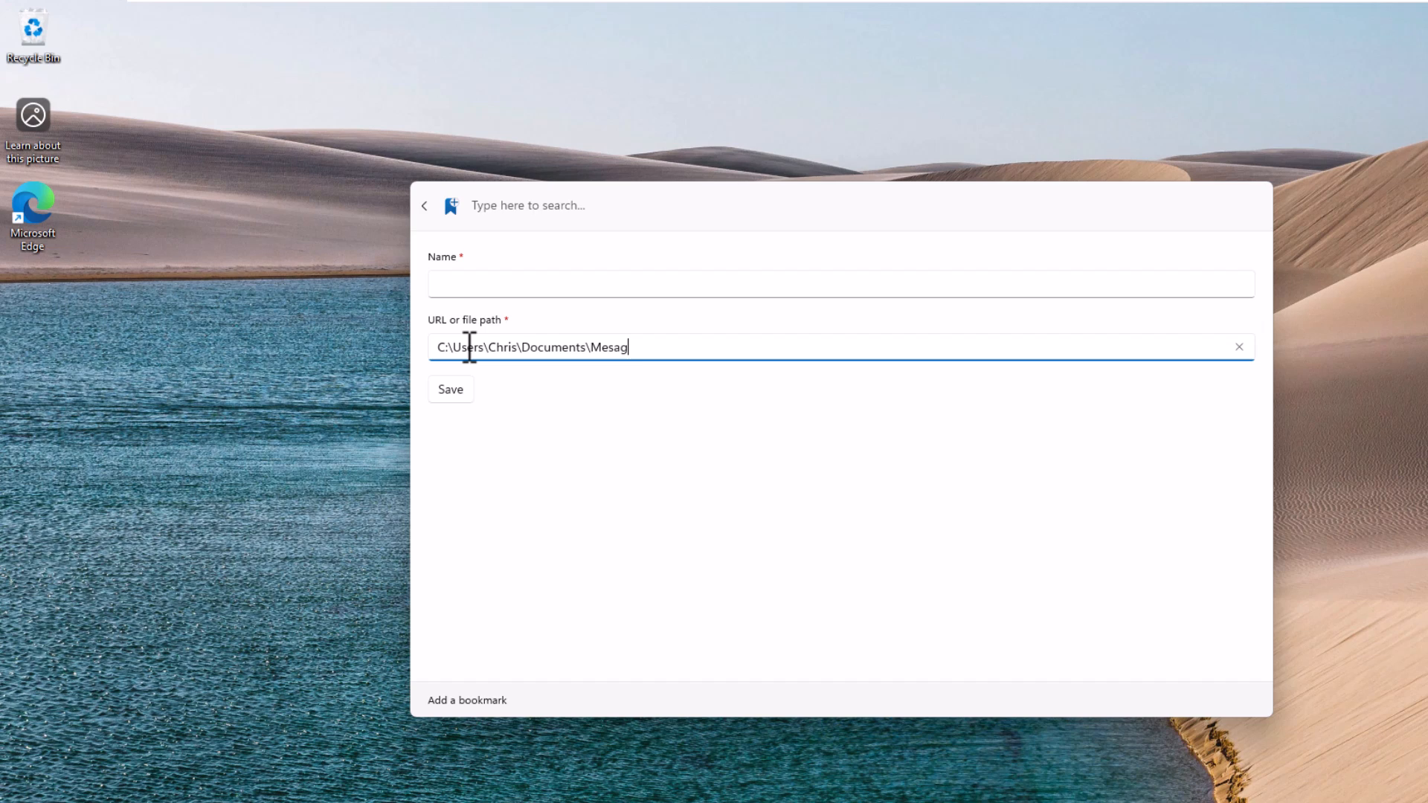
pyautogui.press('Backspace')
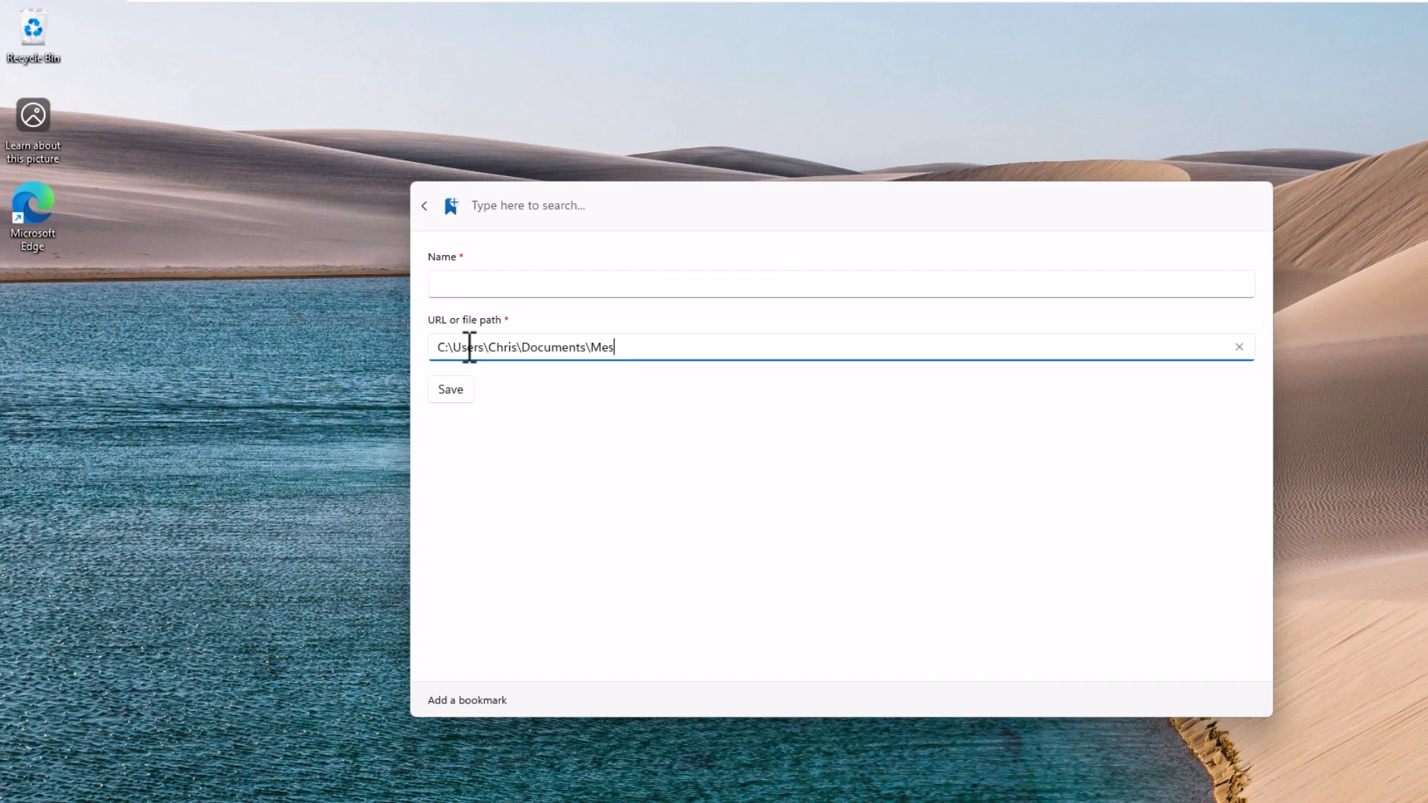
pyautogui.write('age.txt')
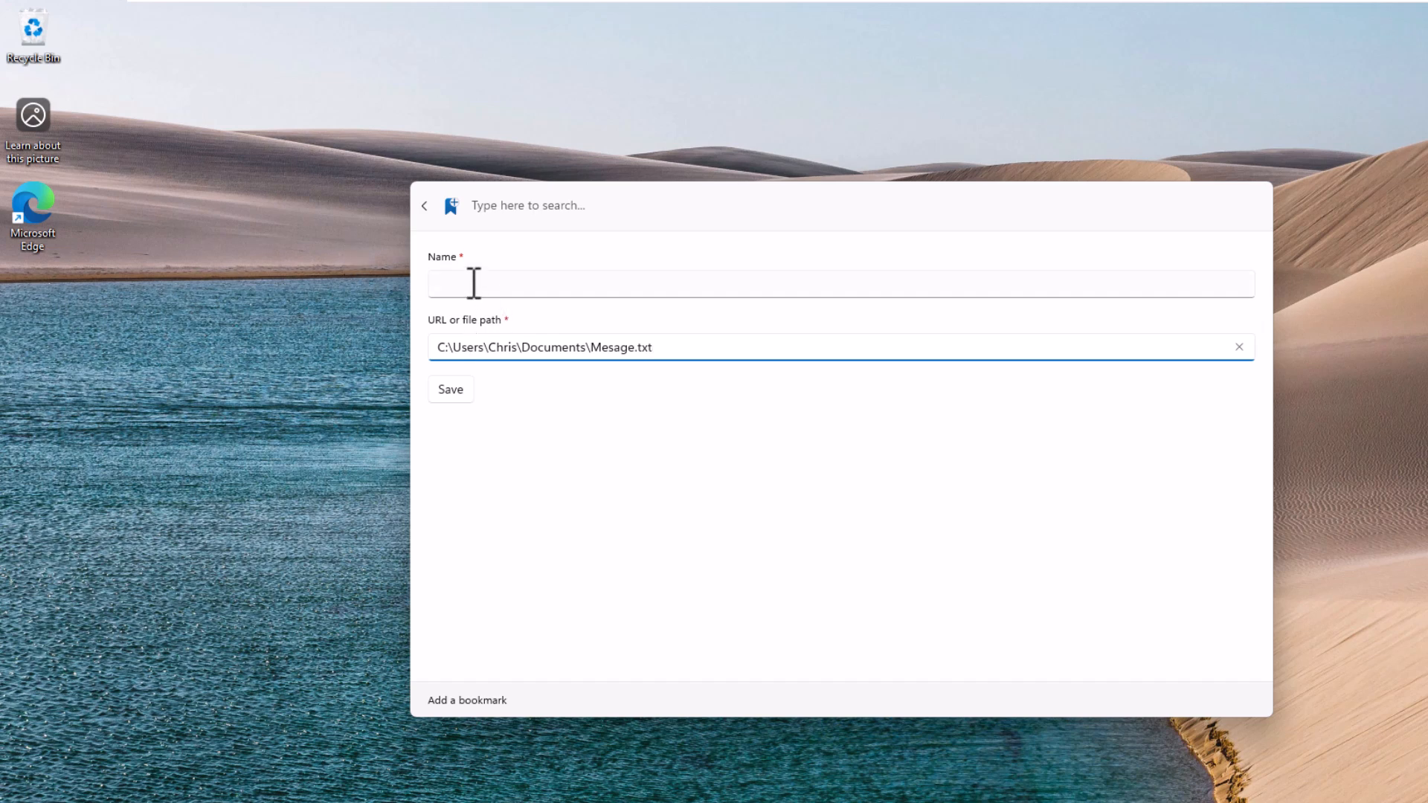
pyautogui.write('Mes')
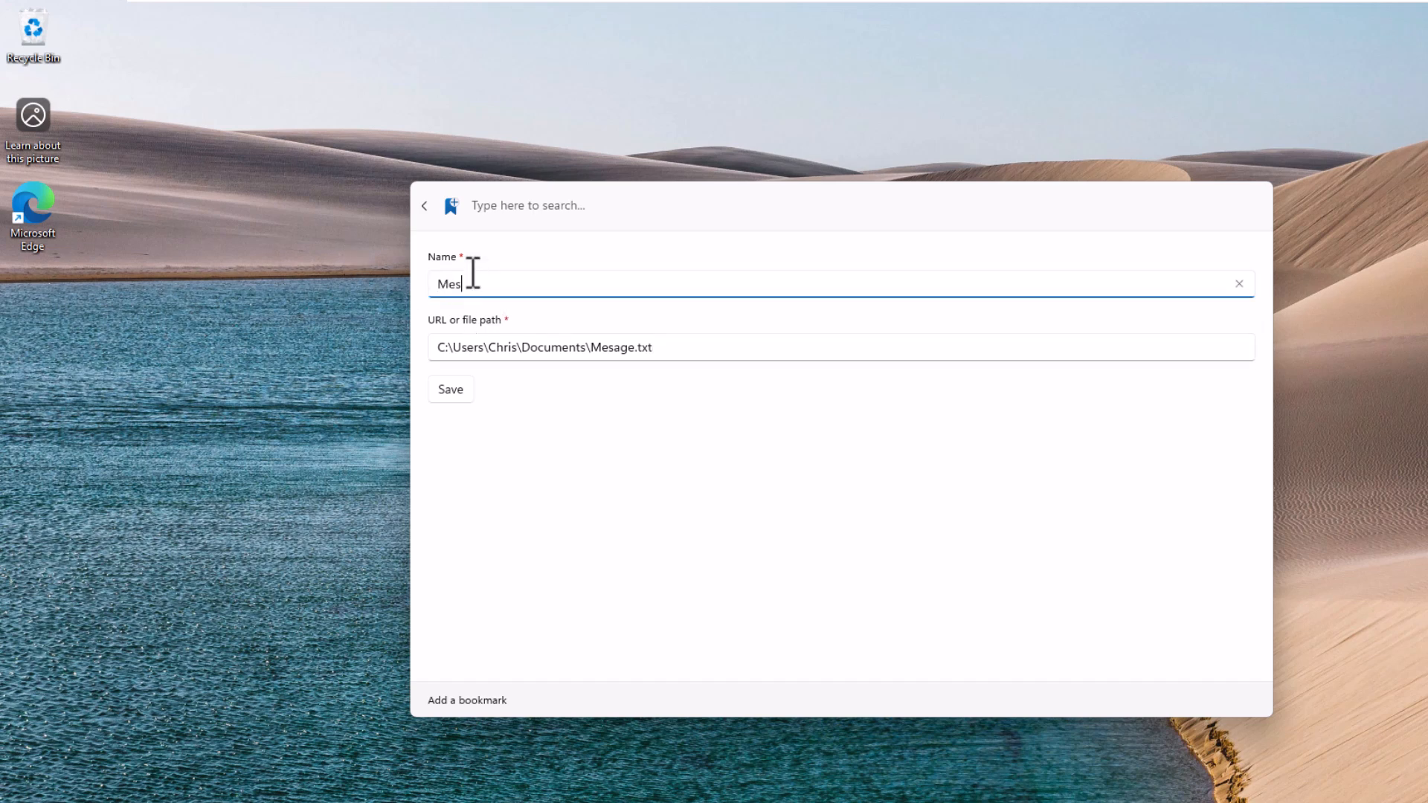
pyautogui.click(424, 205)
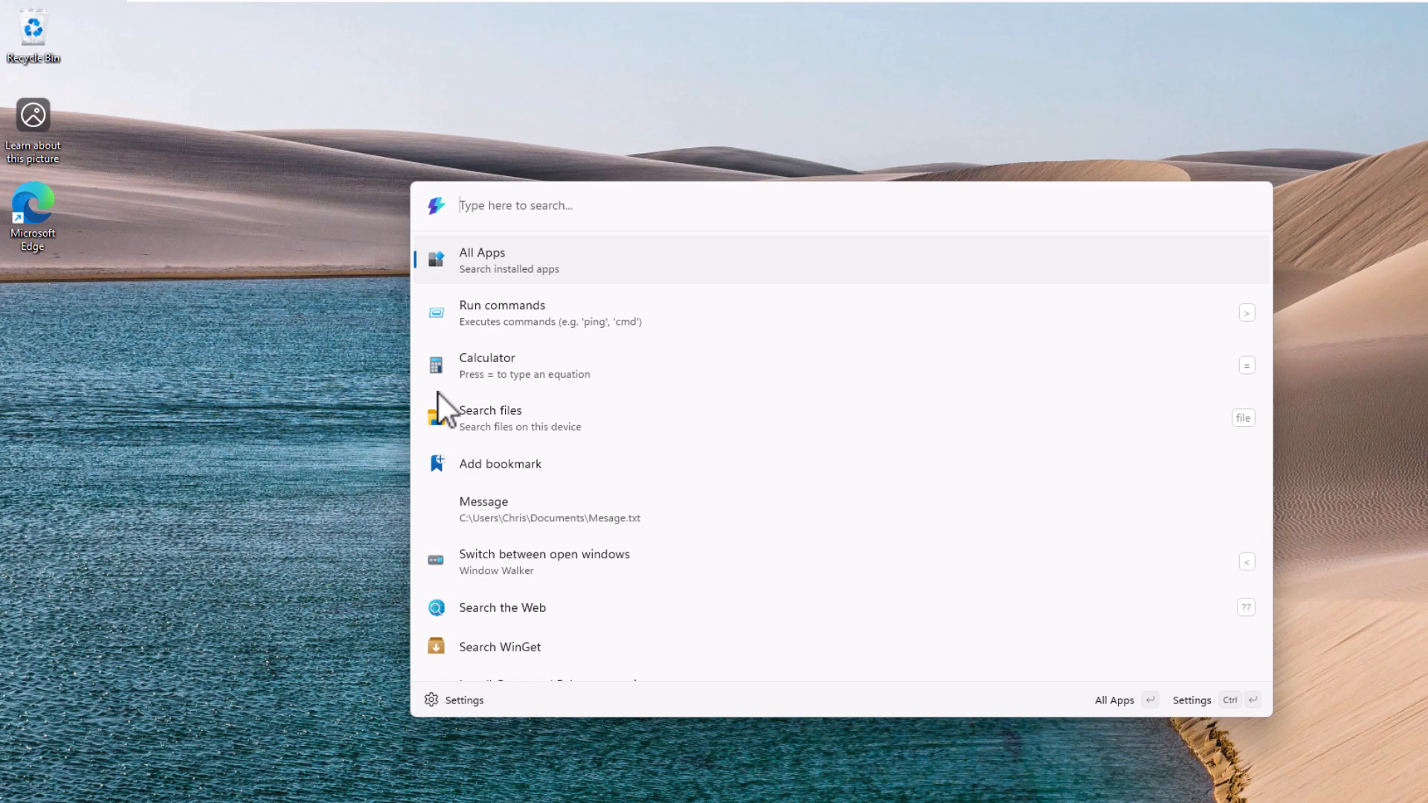
pyautogui.moveTo(518, 519)
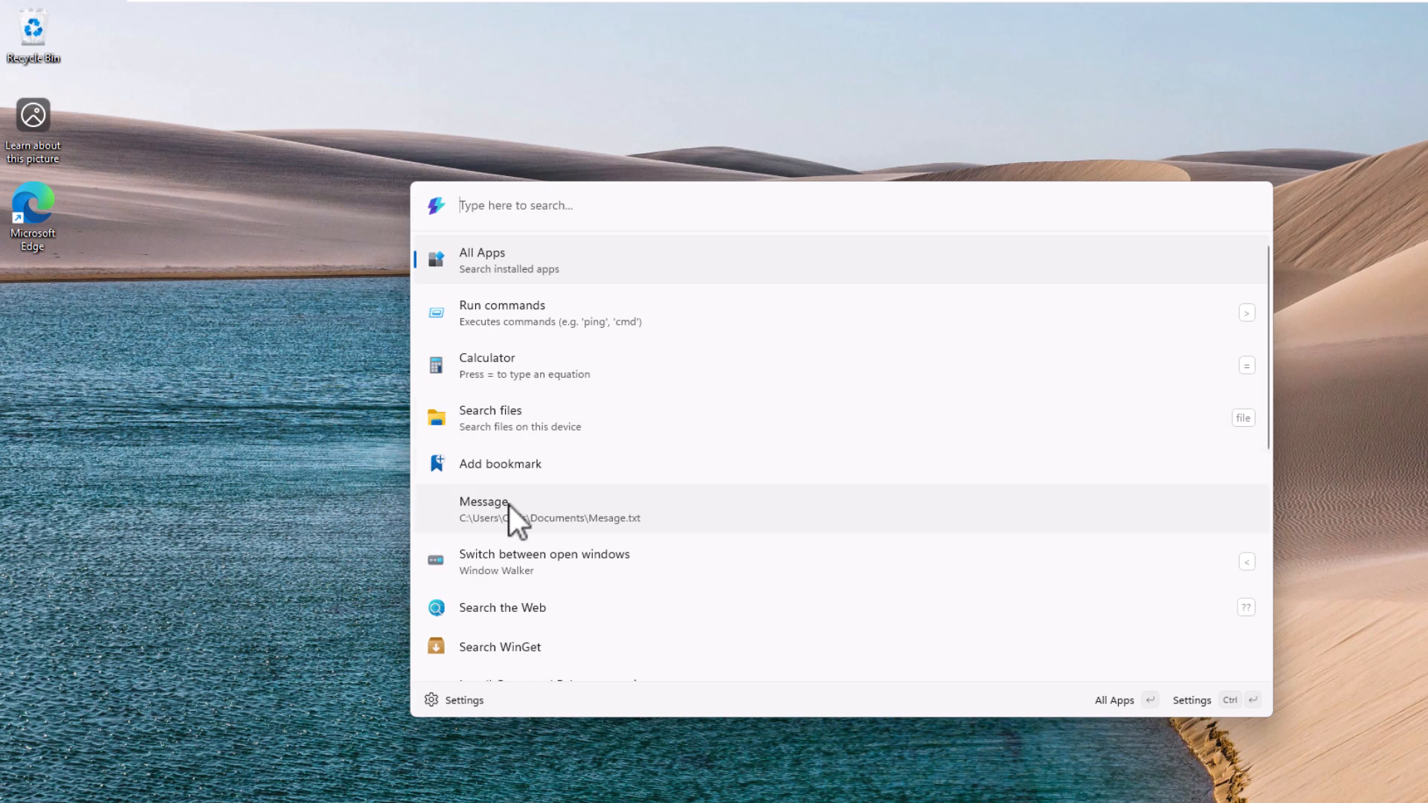
pyautogui.moveTo(504, 536)
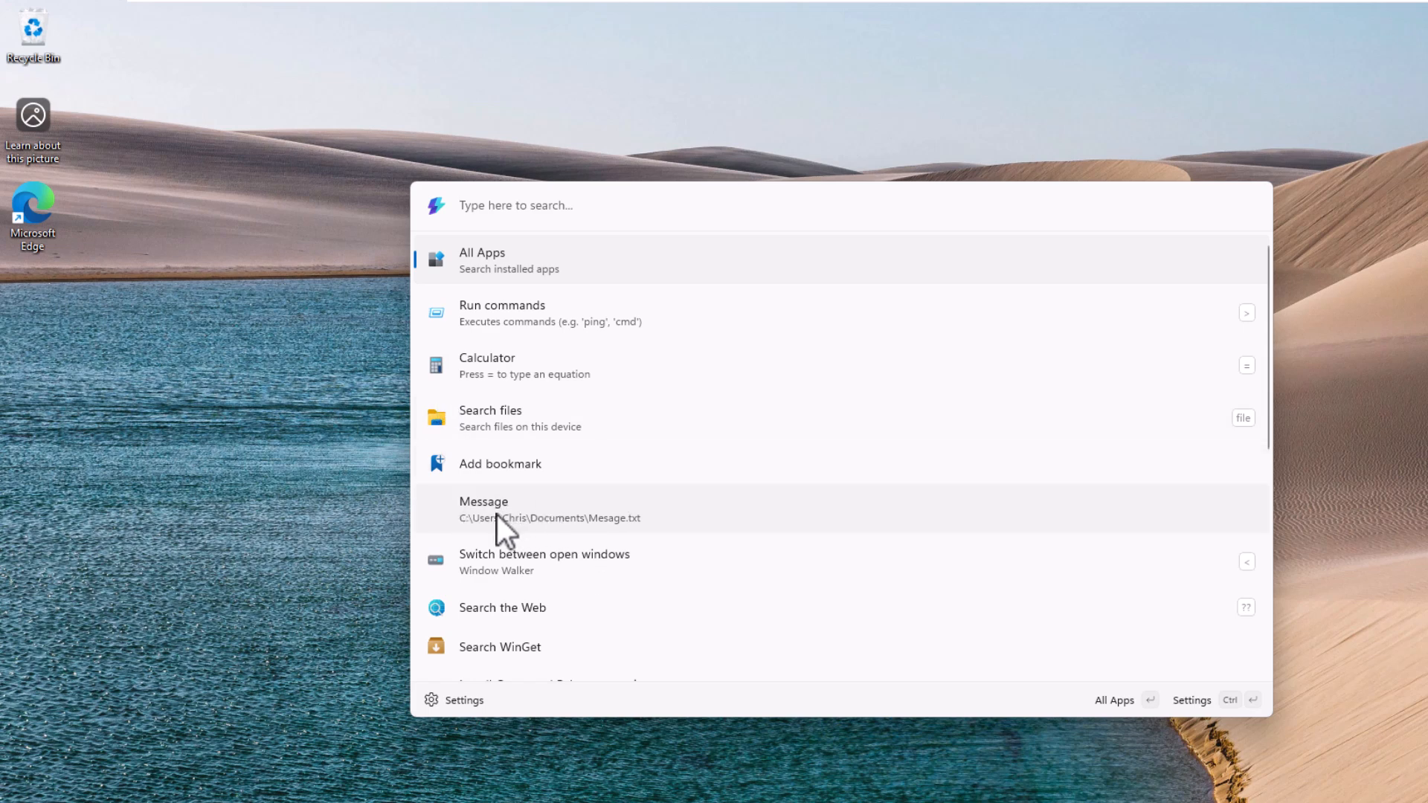
# Open the Message bookmark so Mesage.txt shows in Notepad.
pyautogui.click(482, 509)
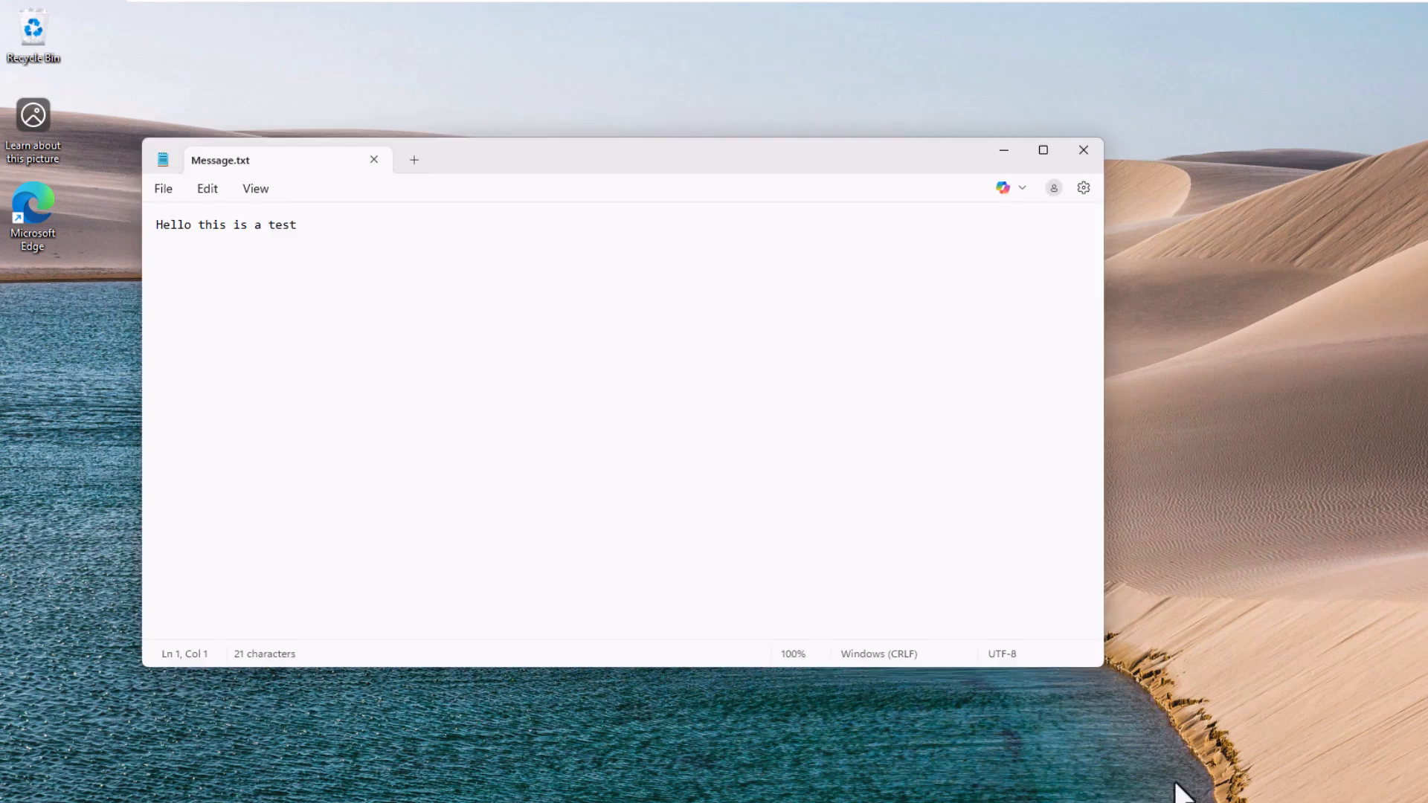
pyautogui.click(156, 225)
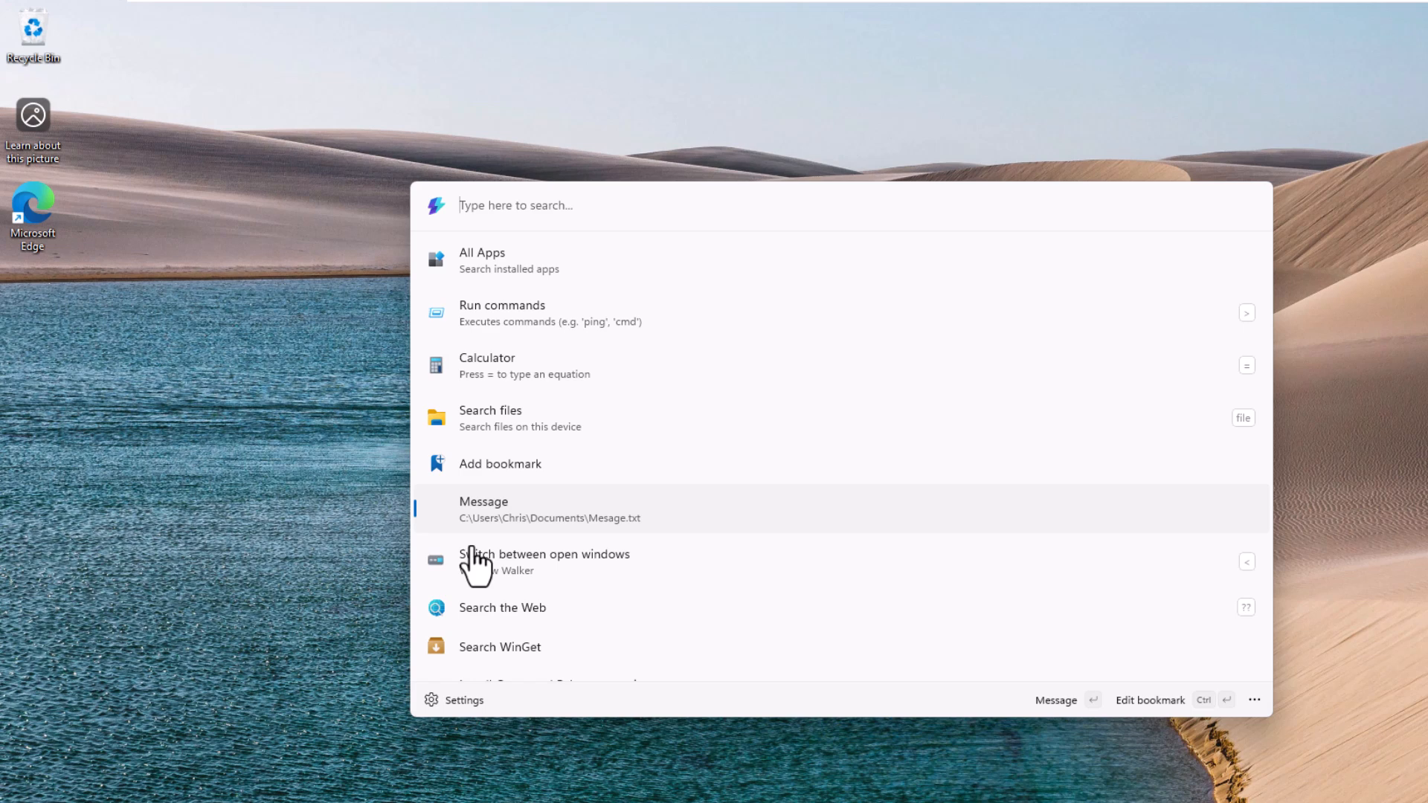
pyautogui.moveTo(516, 574)
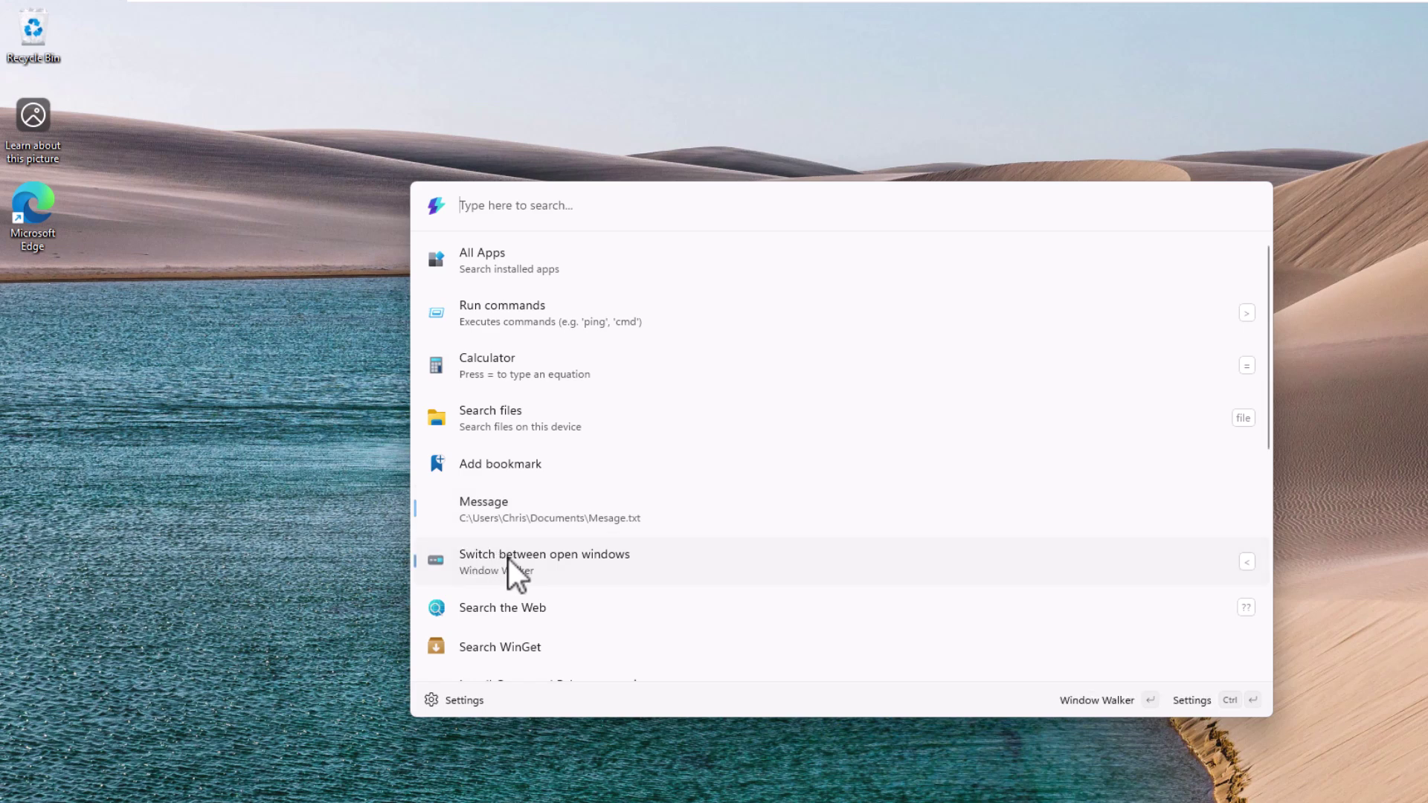
# Use Window Walker to switch to the Edge window, then to Documents File Explorer.
pyautogui.click(544, 563)
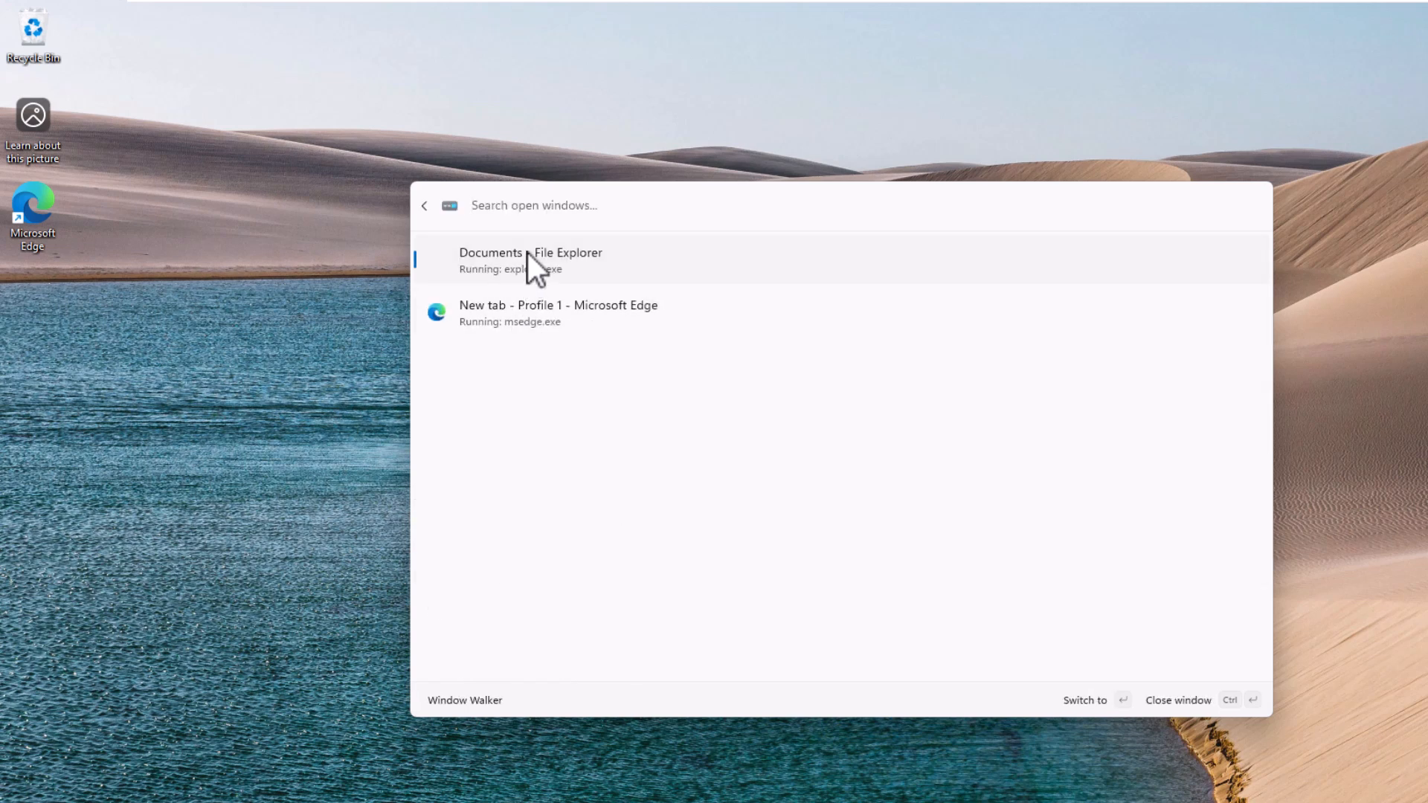
pyautogui.moveTo(541, 342)
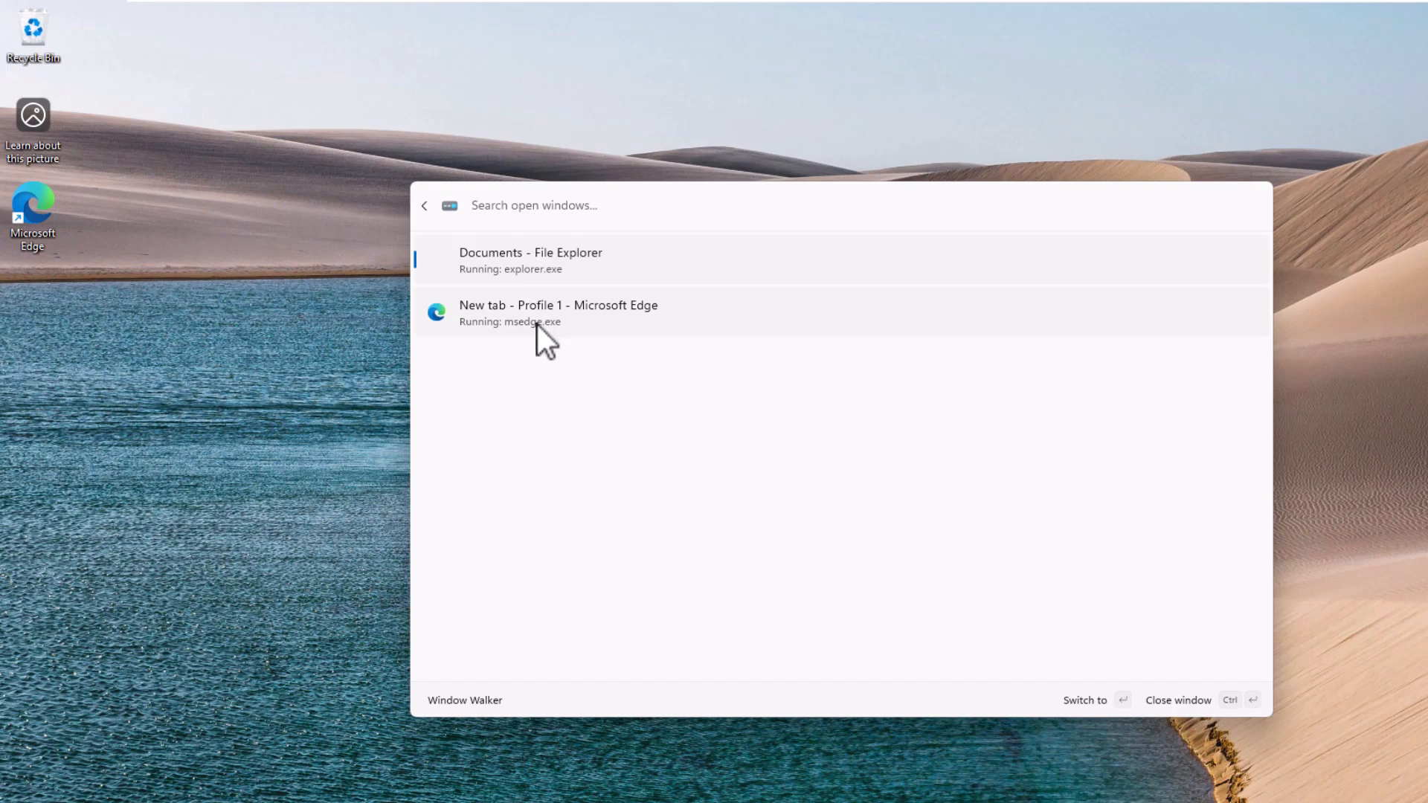
pyautogui.click(558, 312)
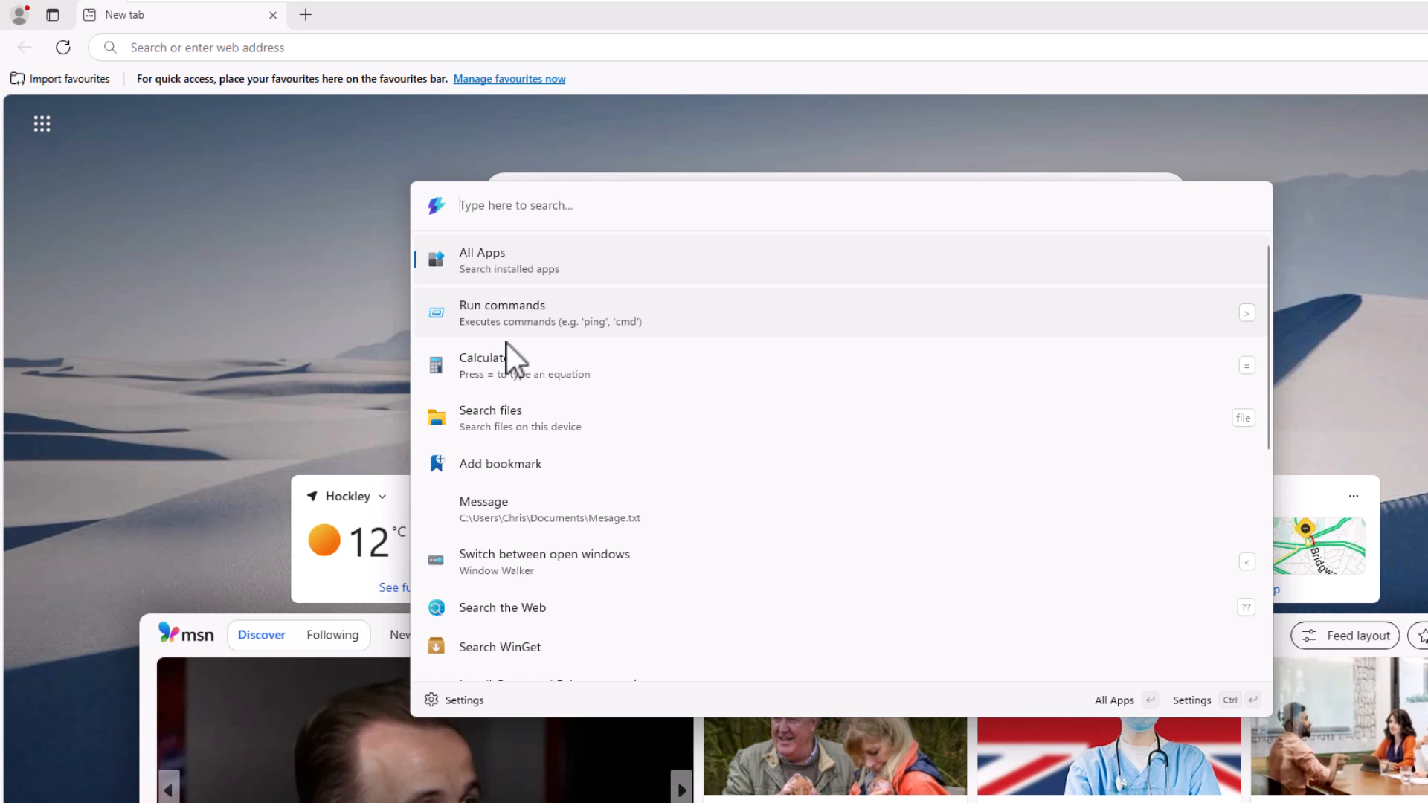
pyautogui.click(544, 562)
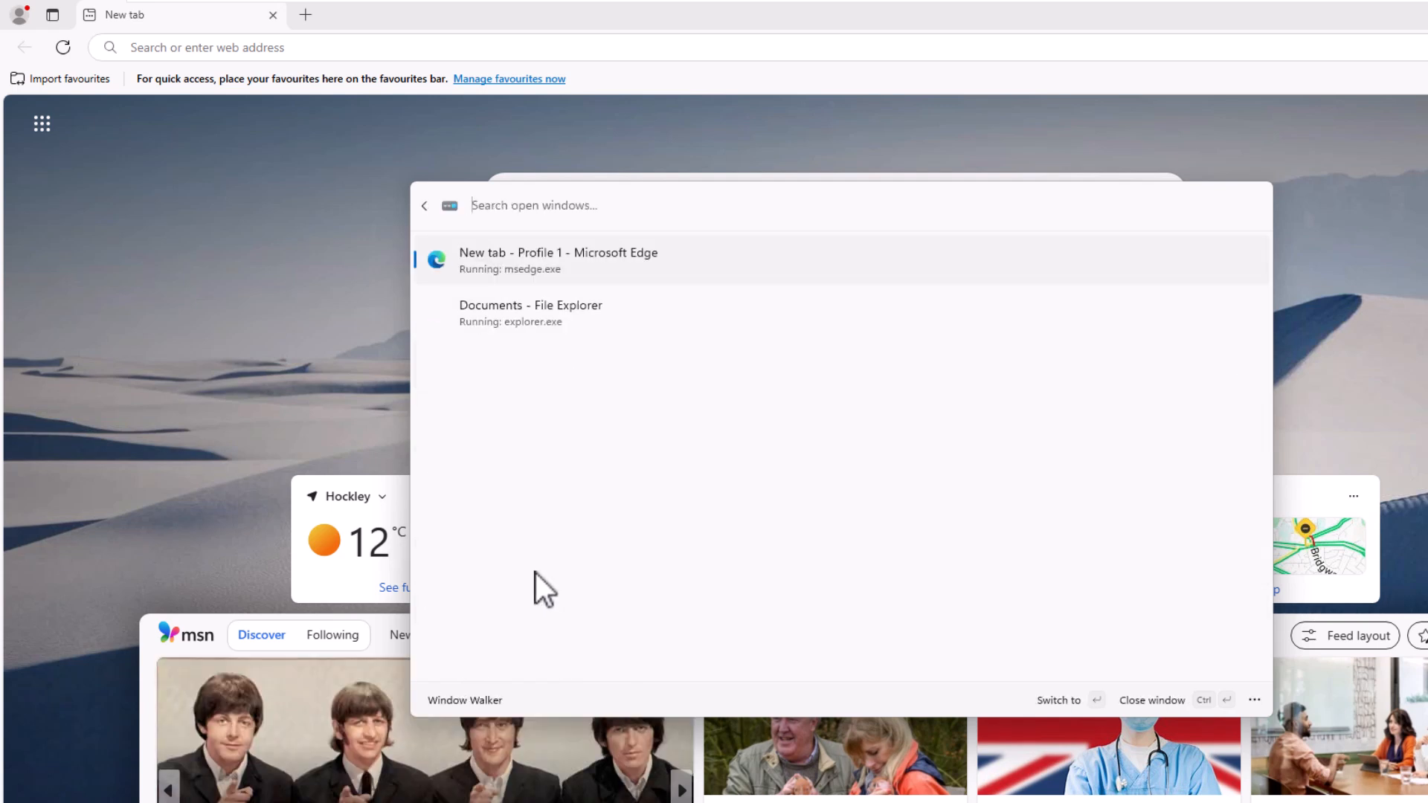
pyautogui.click(531, 312)
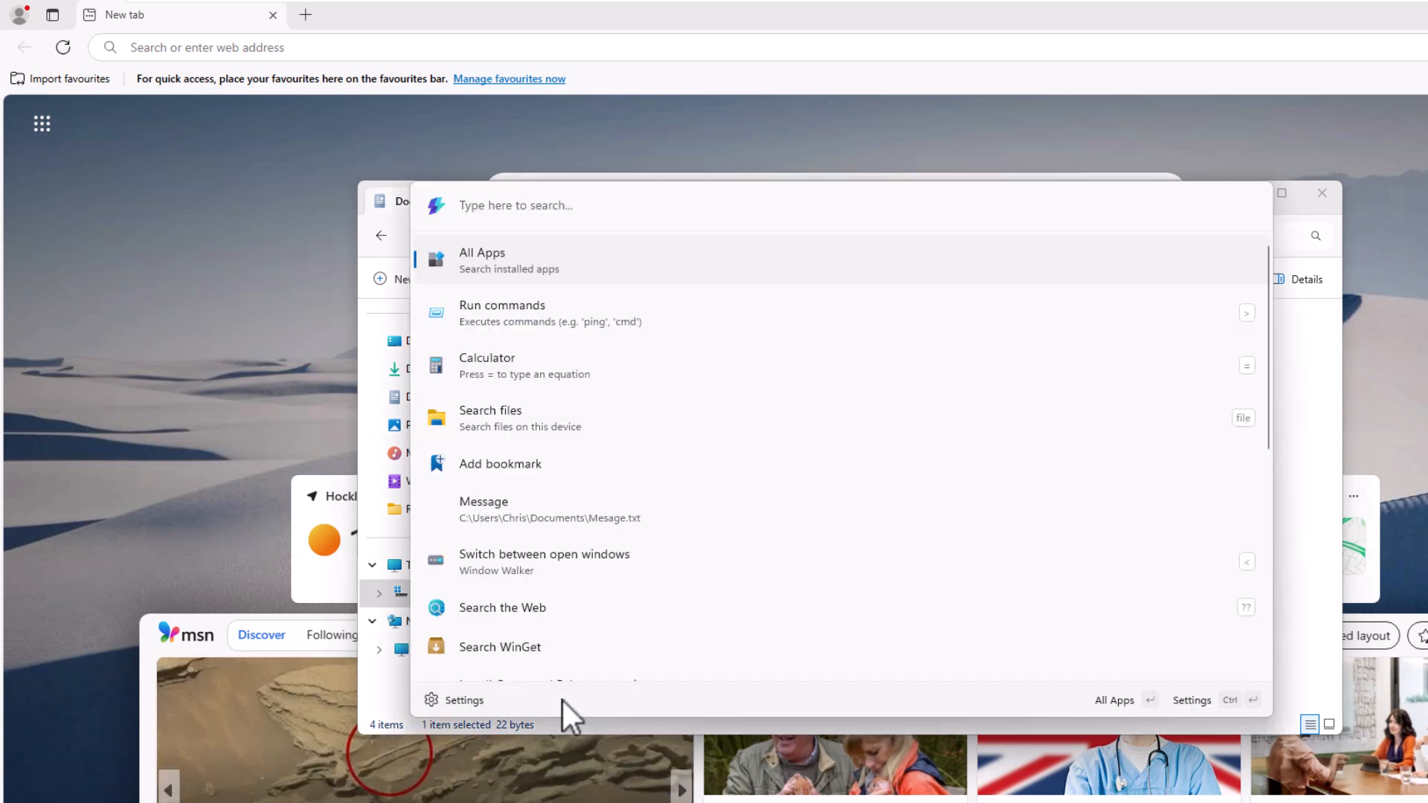
pyautogui.moveTo(501, 607)
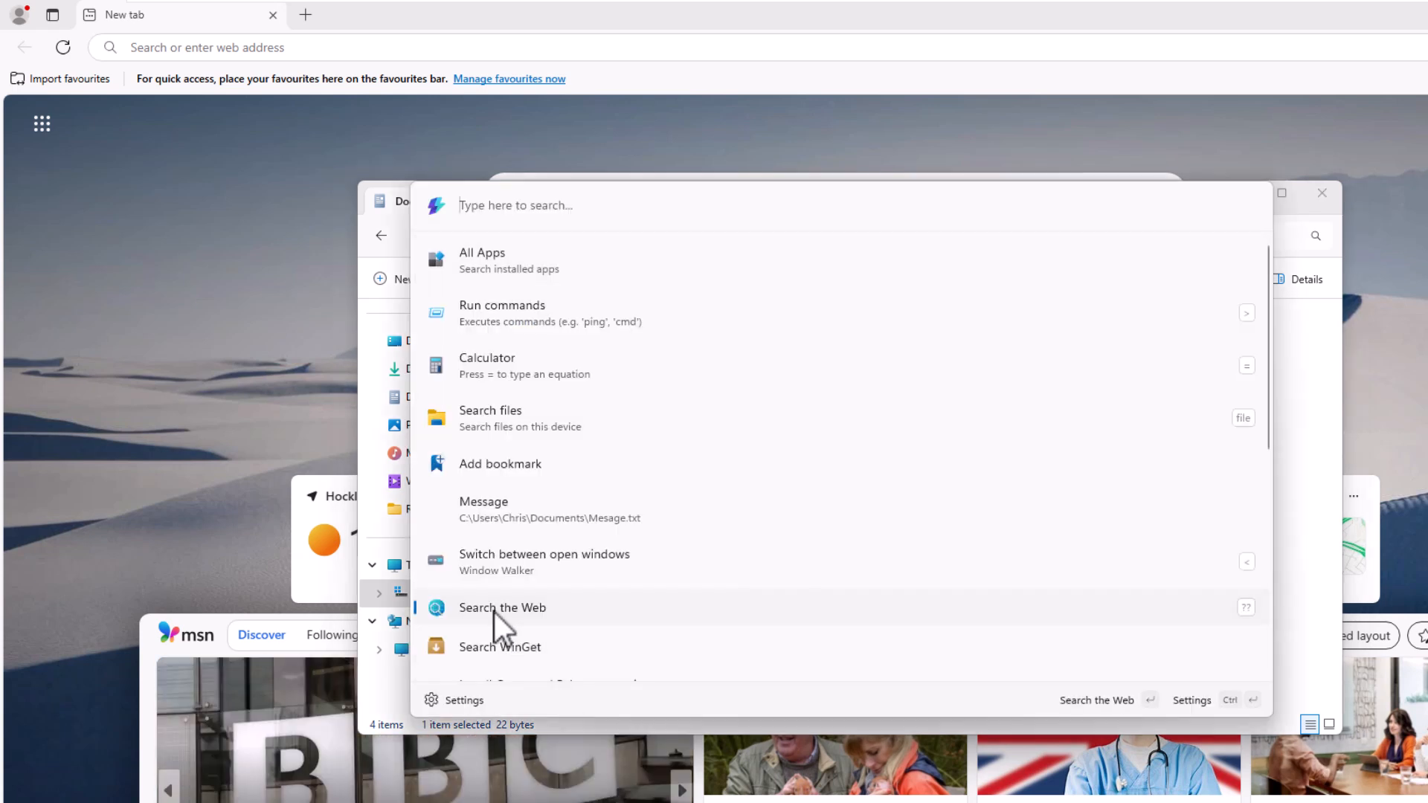
# Run a web search for 'bbc news' from the palette's web search command.
pyautogui.click(502, 607)
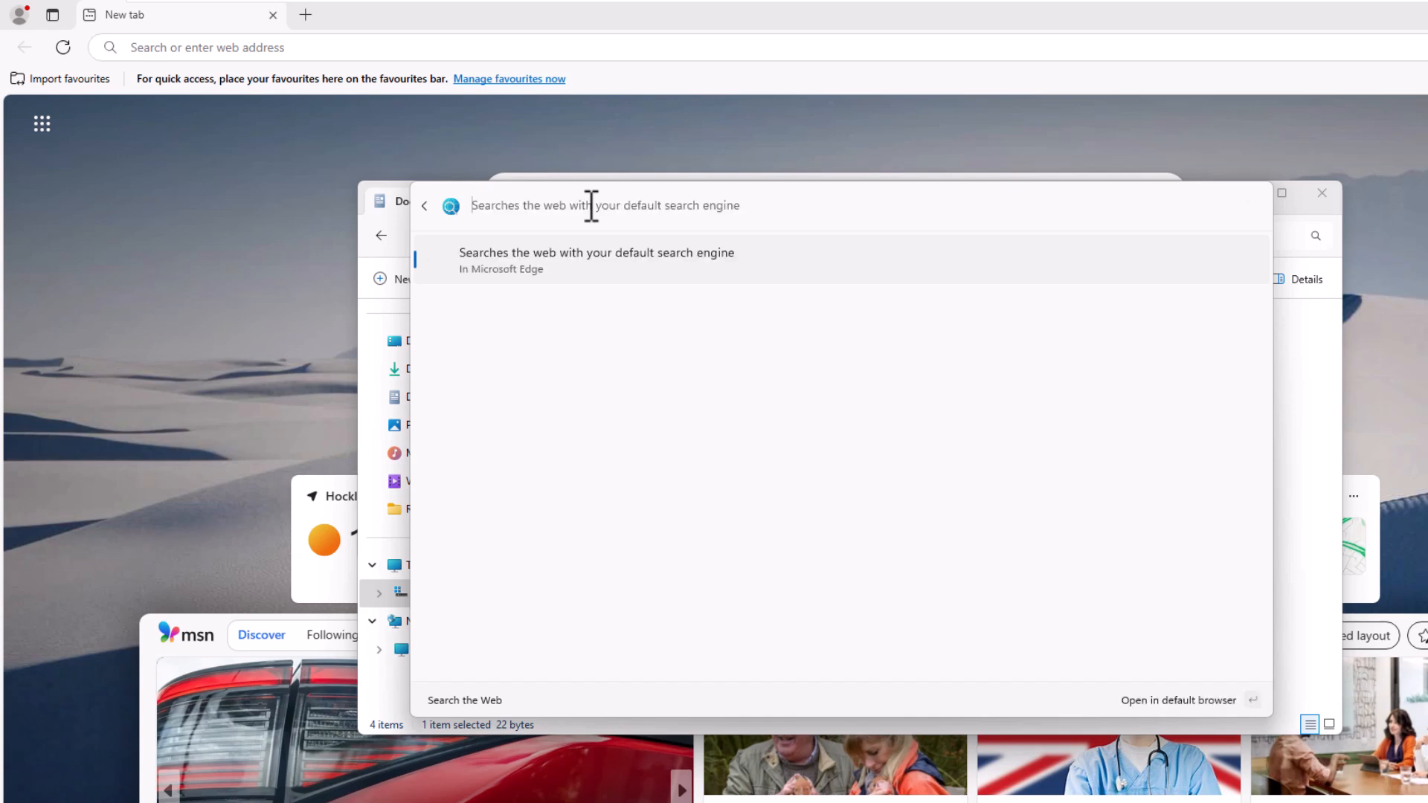
pyautogui.write('bbc news')
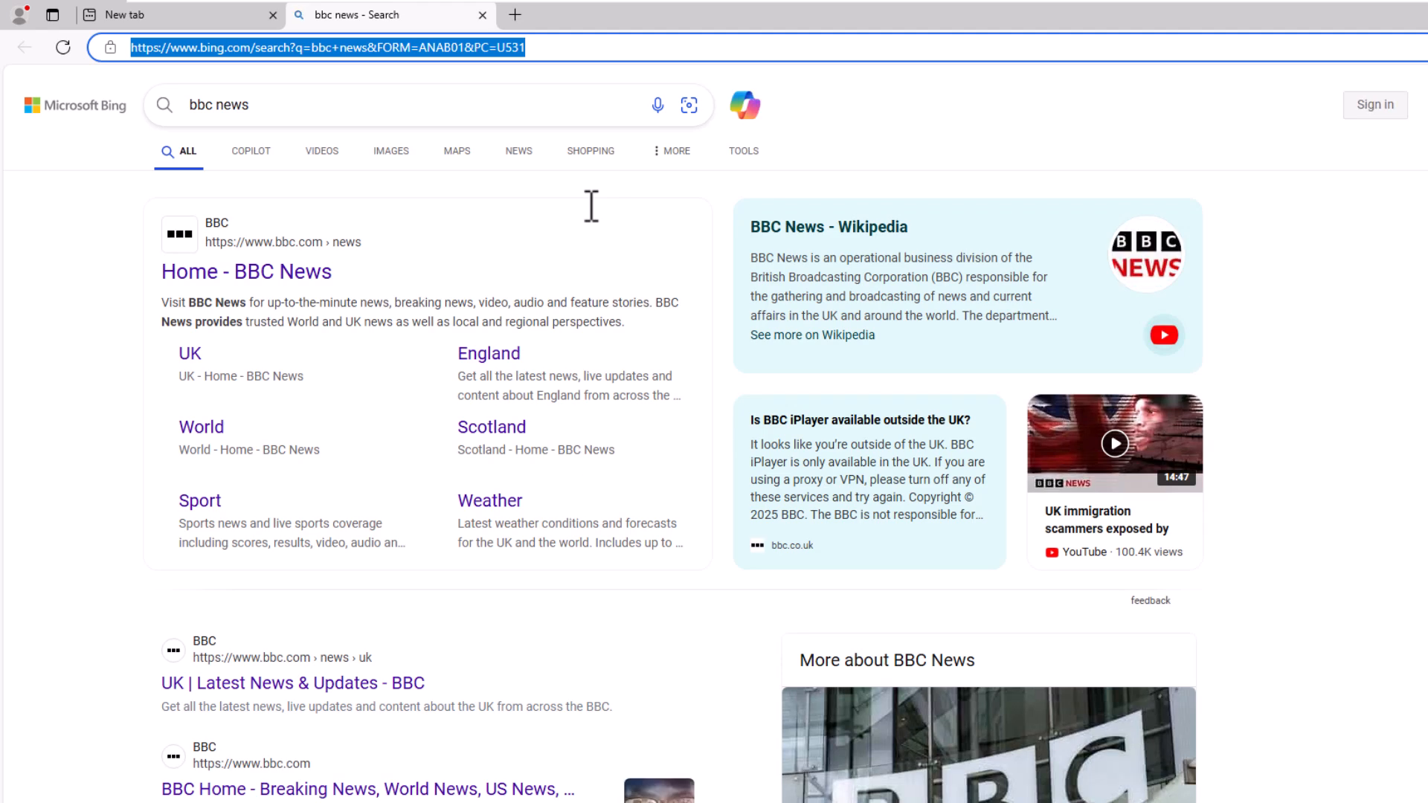
pyautogui.moveTo(601, 391)
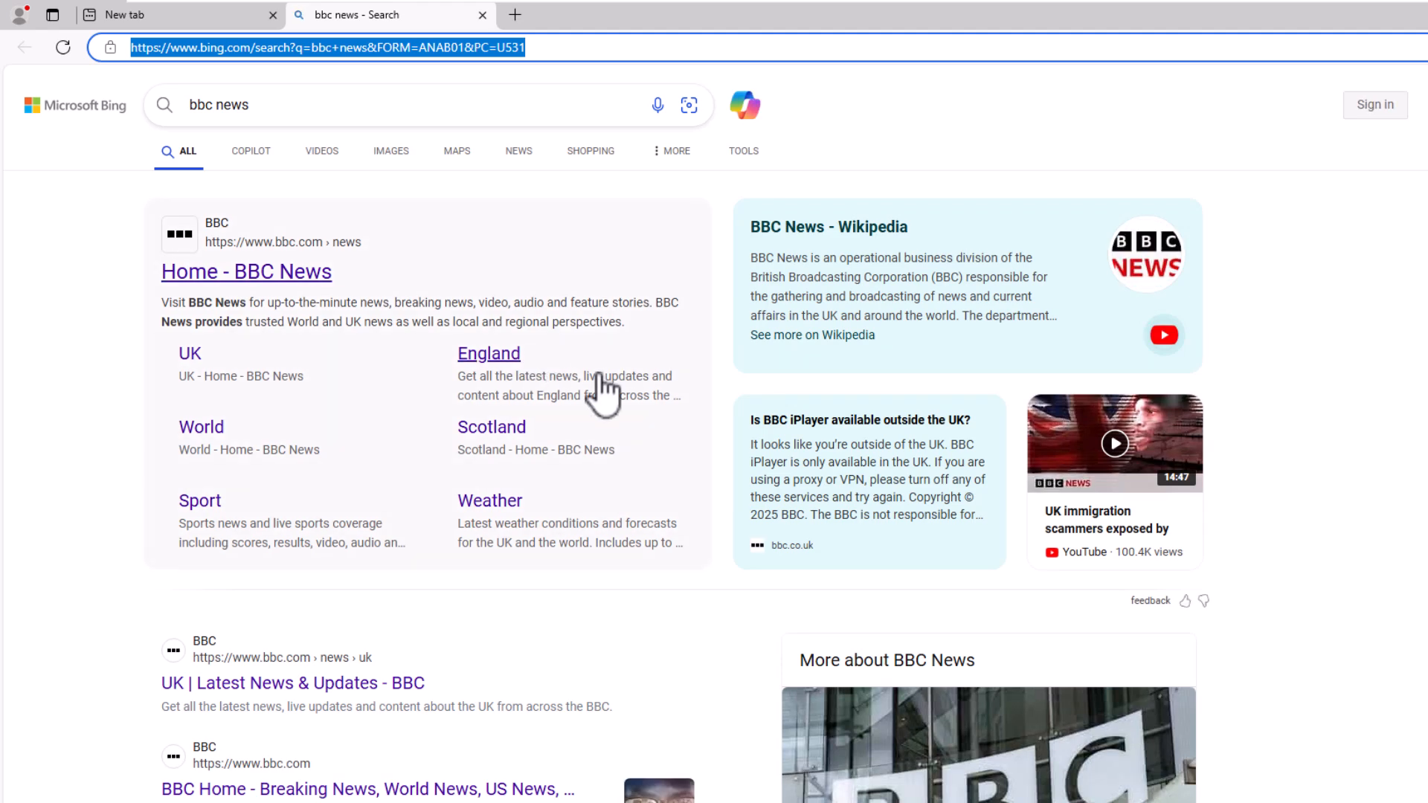
pyautogui.moveTo(648, 235)
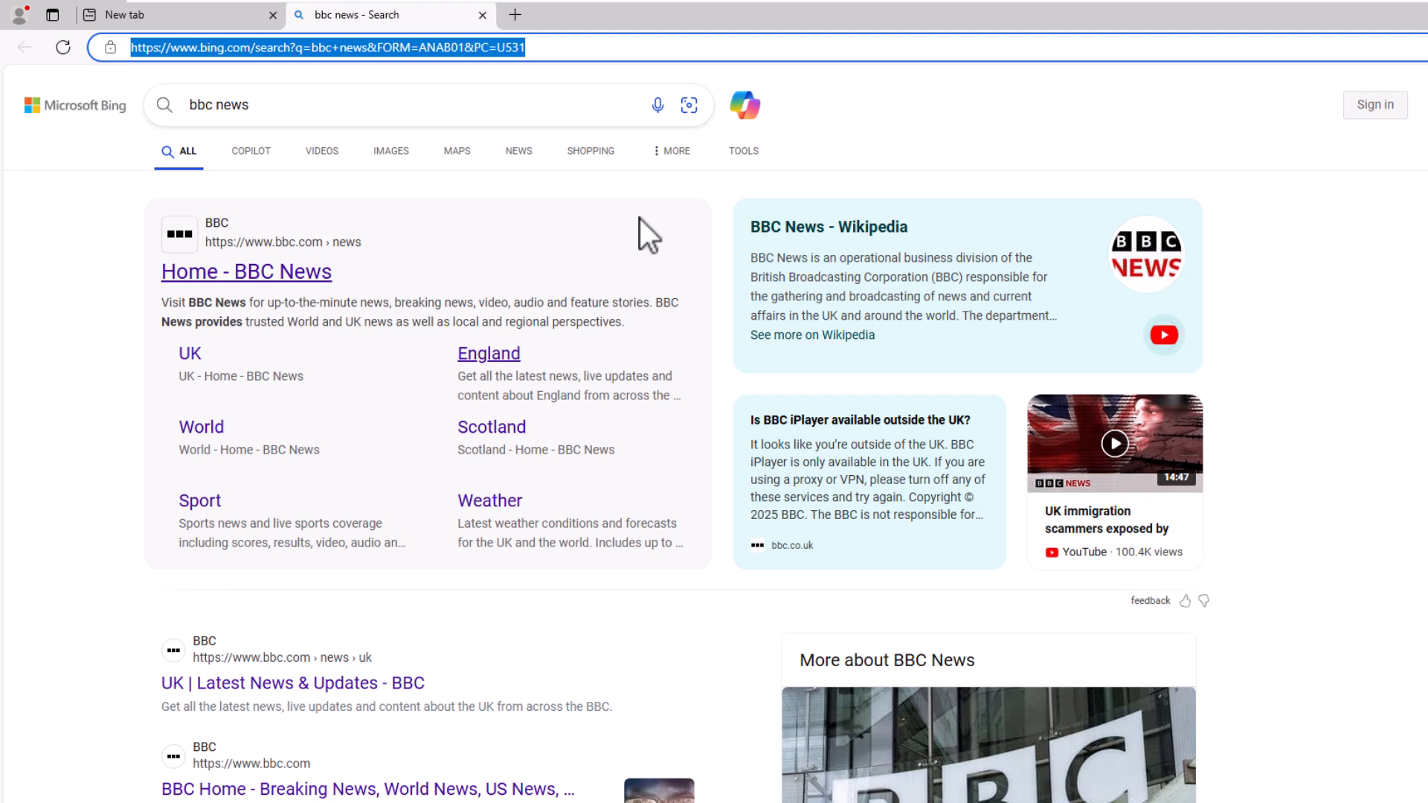
pyautogui.moveTo(497, 48)
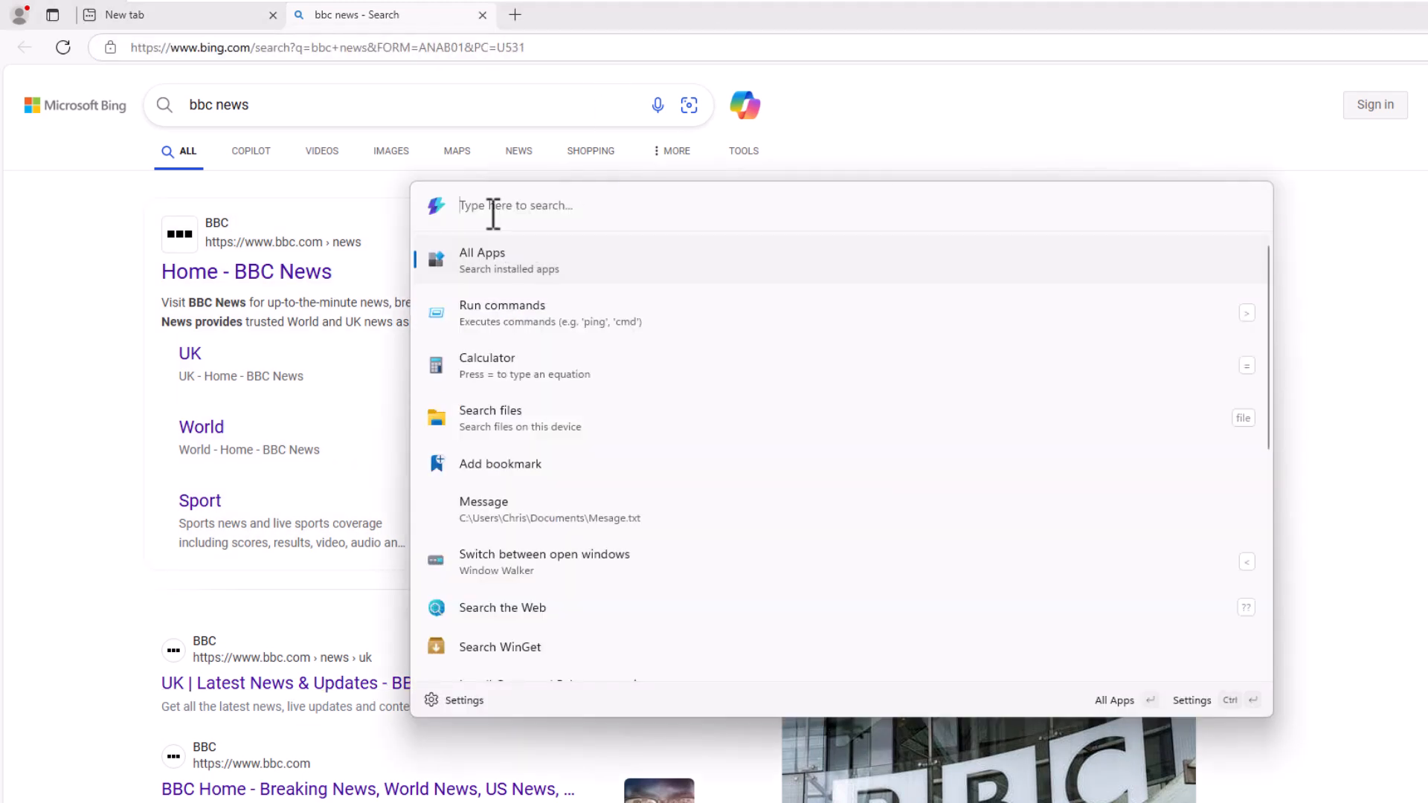
# Enter 'bbc news' directly in the palette and search the web in Microsoft Edge.
pyautogui.write('bbc ne')
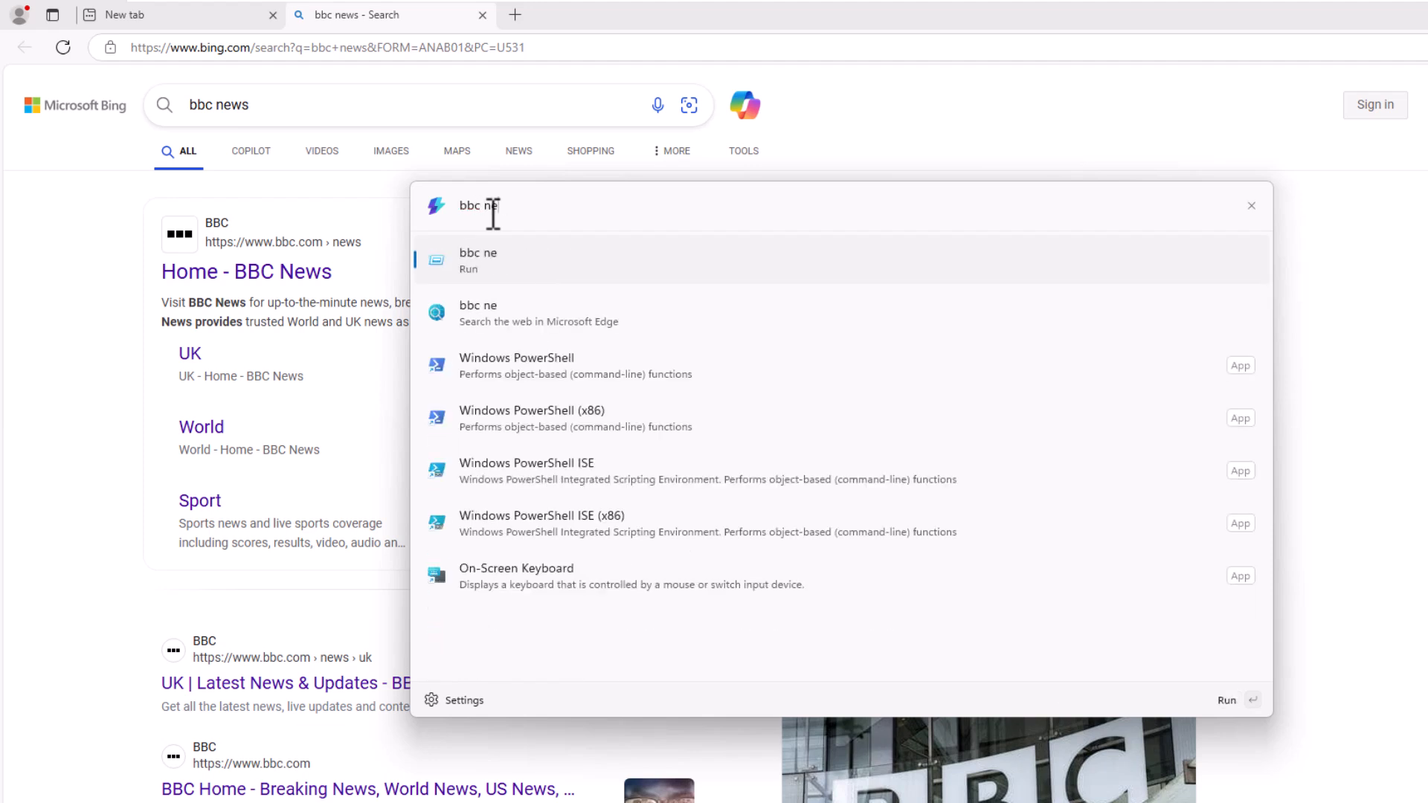
pyautogui.write('ws')
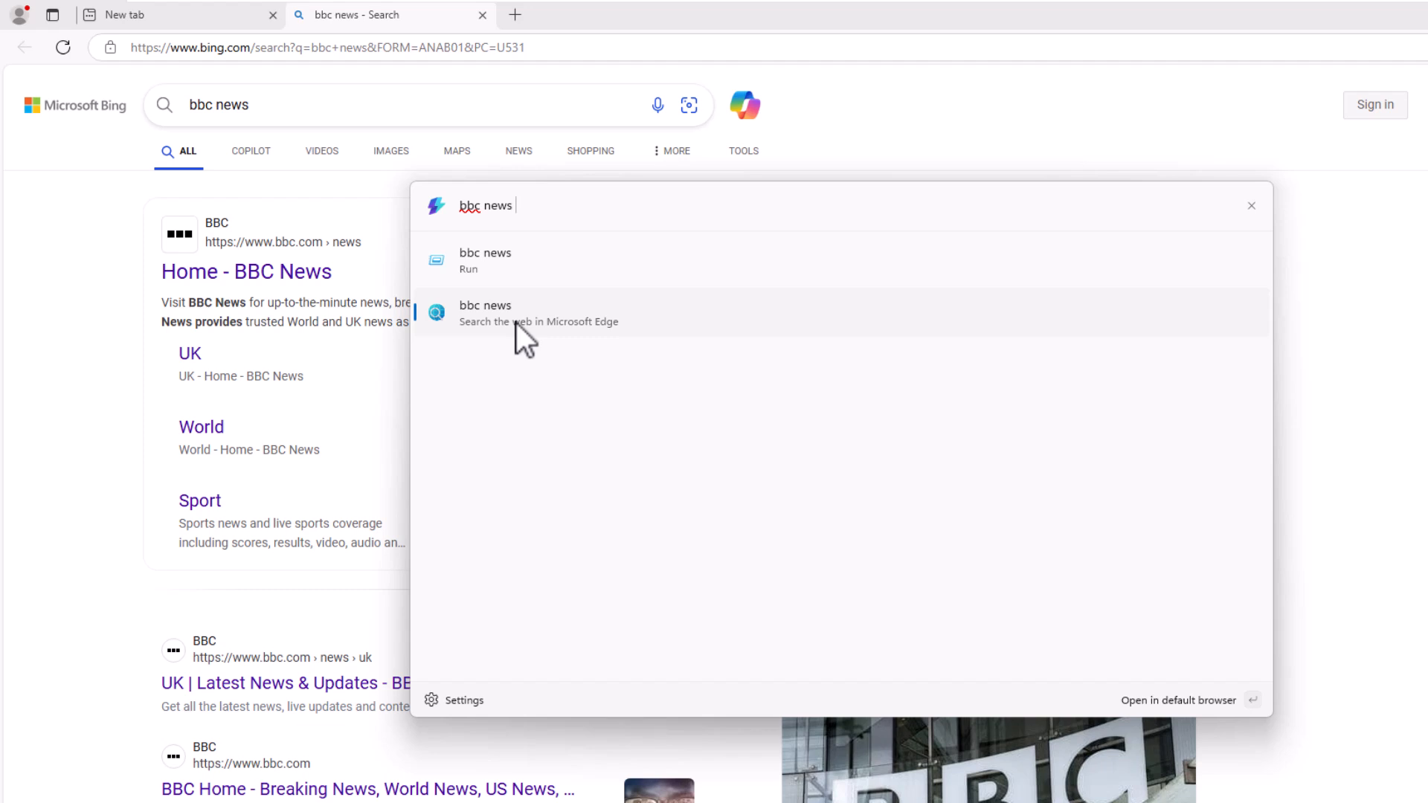
pyautogui.click(485, 312)
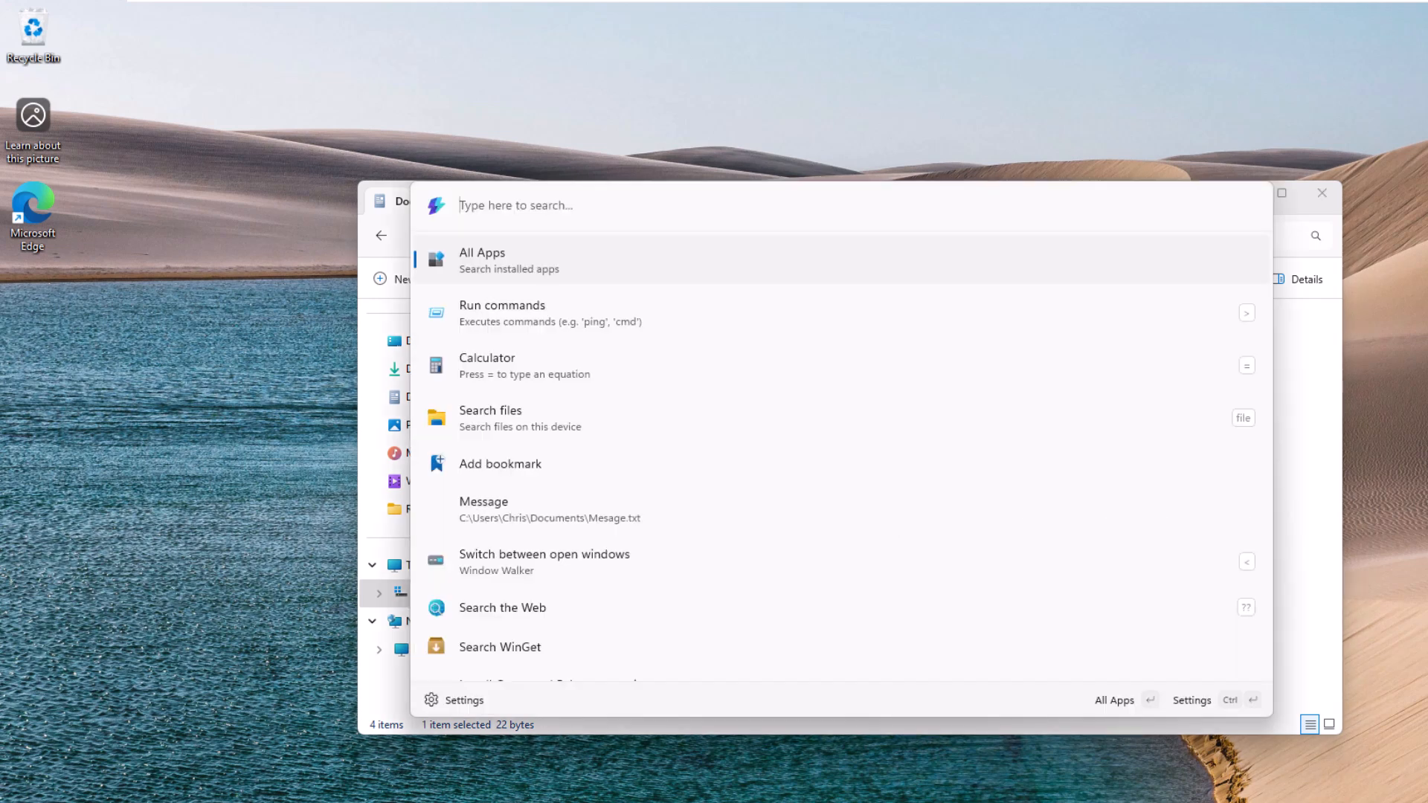
# Search WinGet for 'paintdot' and start installing the paint.net package.
pyautogui.scroll(-3)
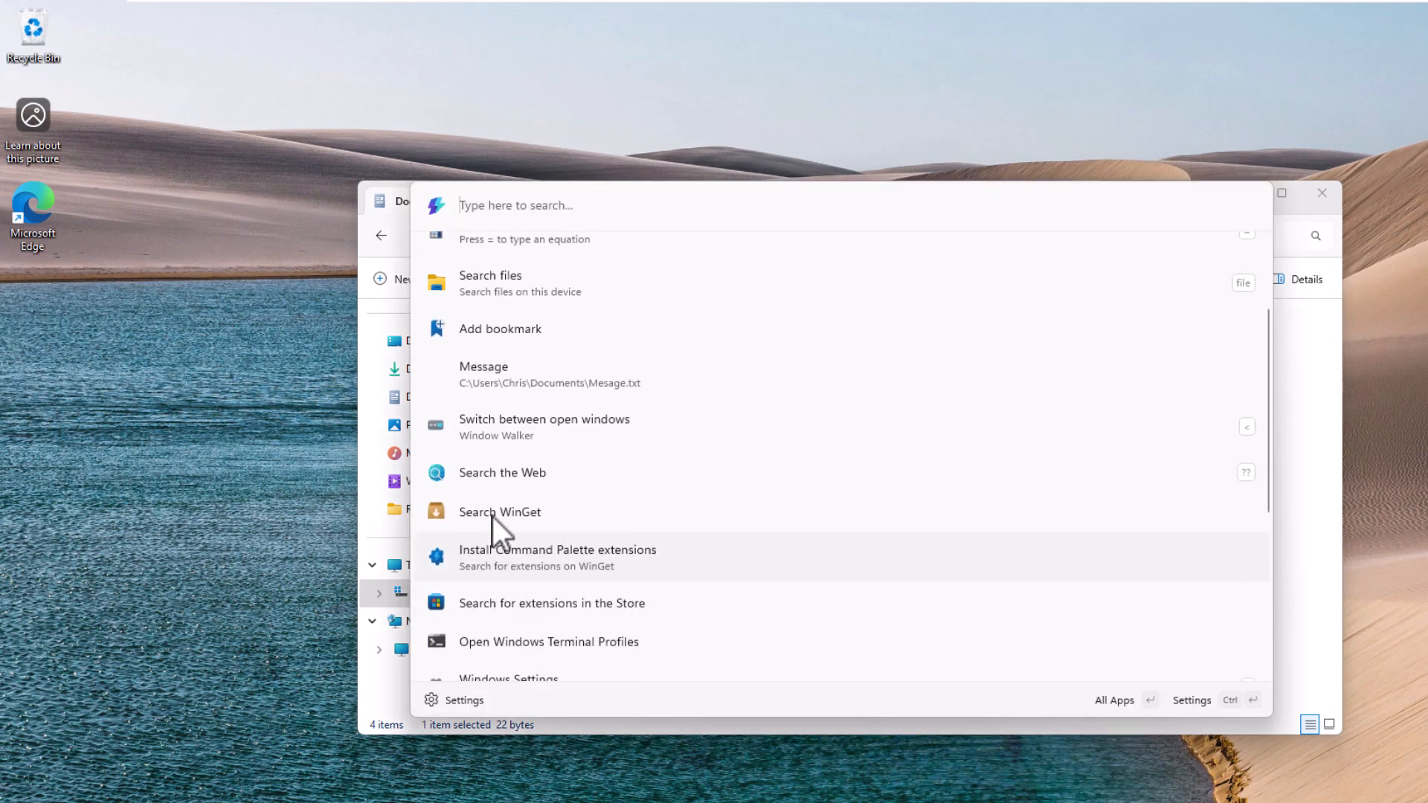
pyautogui.scroll(3)
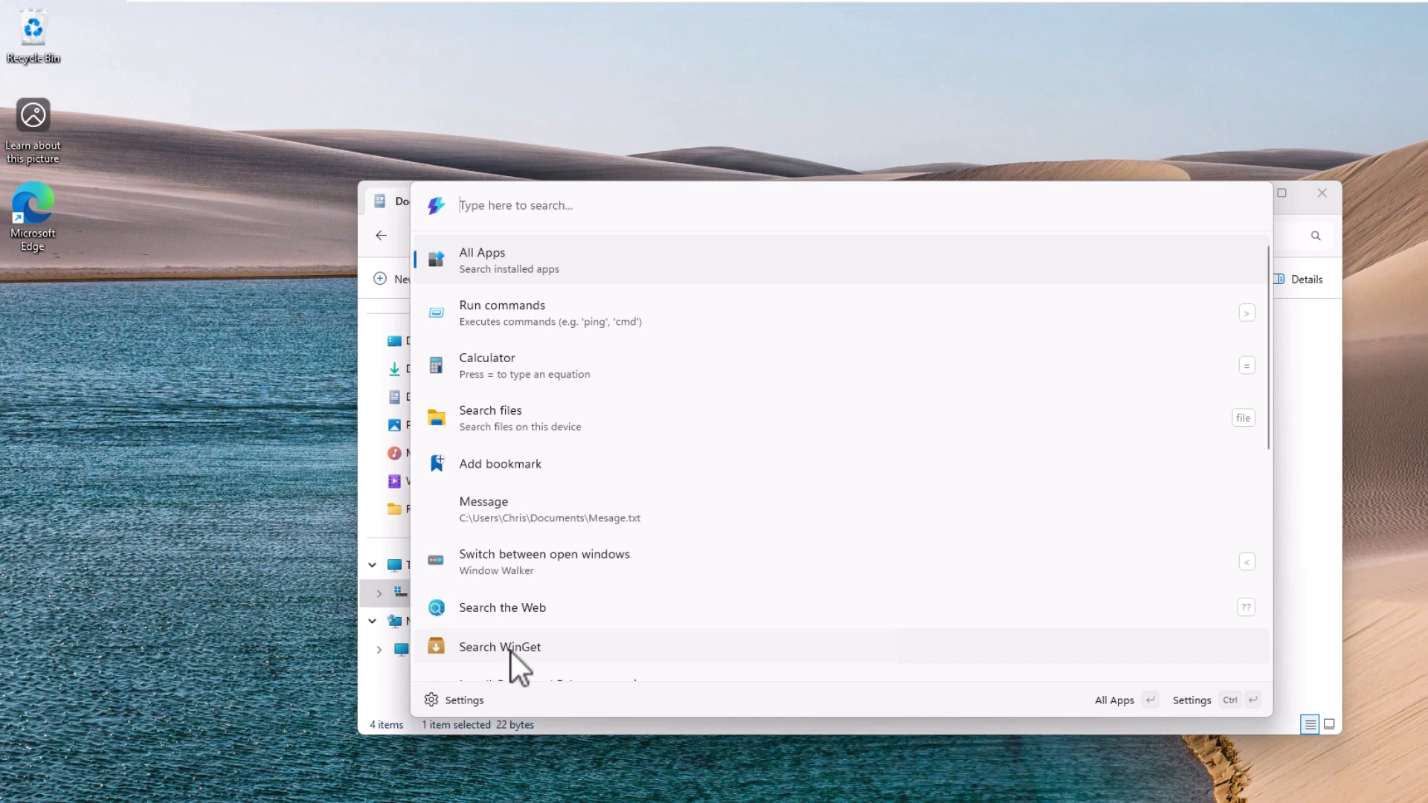
pyautogui.click(500, 647)
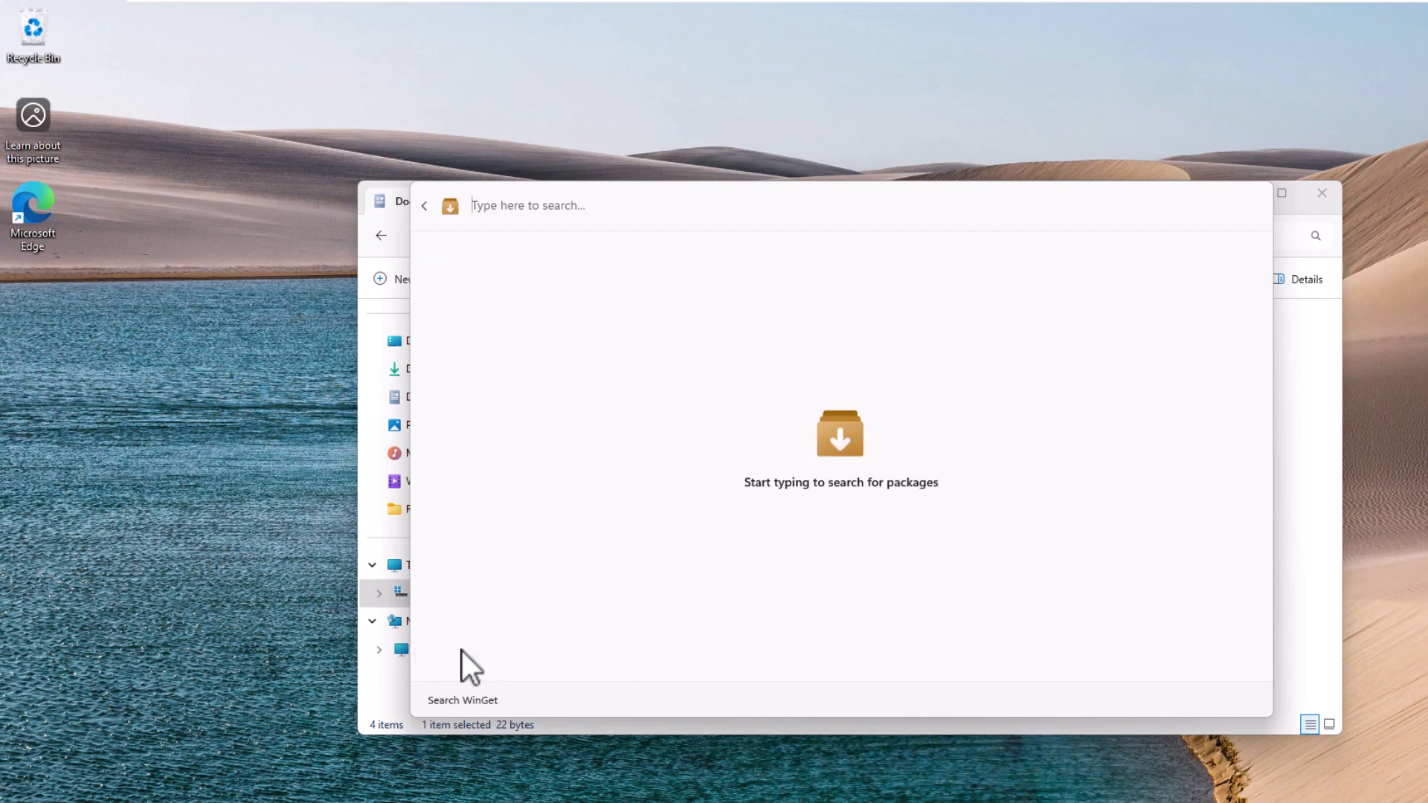
pyautogui.write('pintdot')
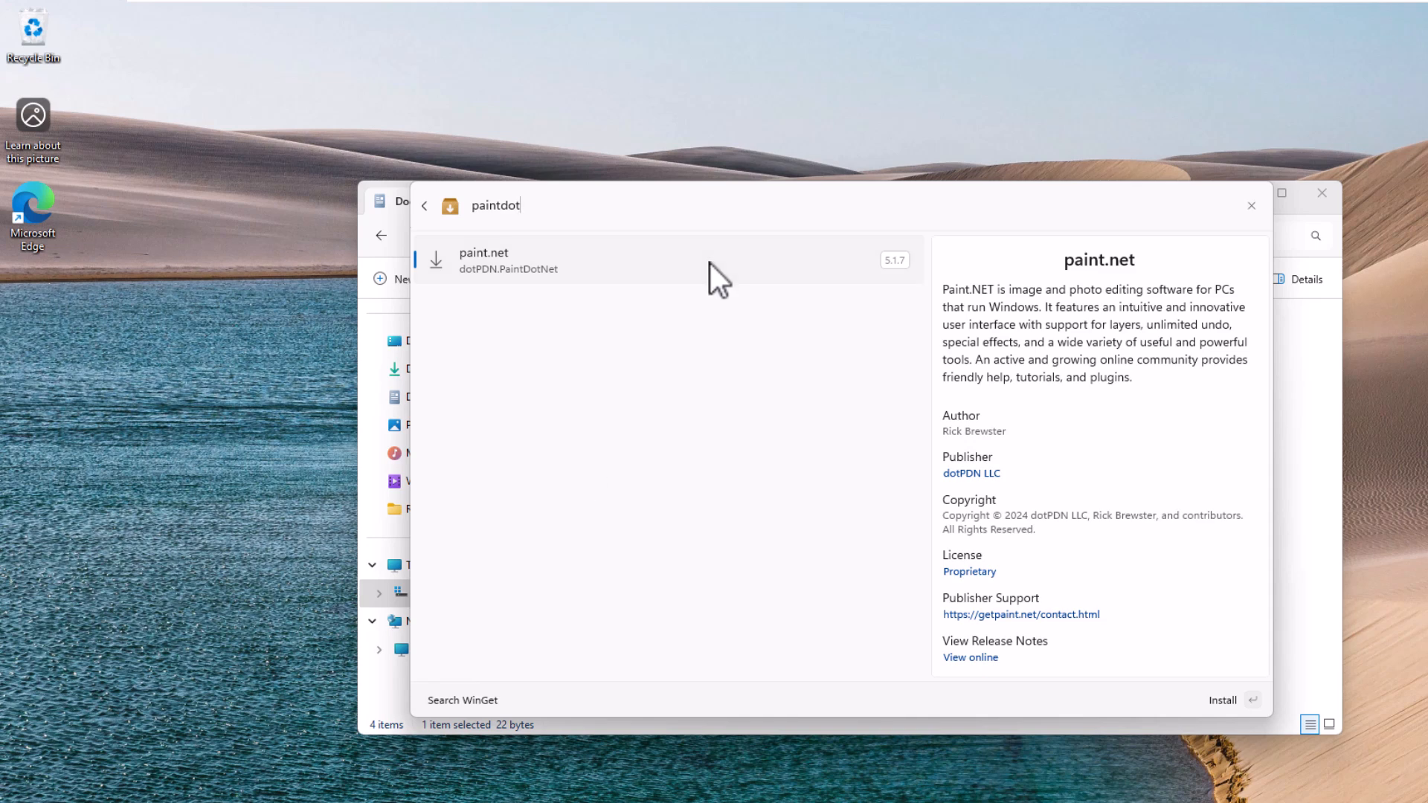
pyautogui.click(1223, 699)
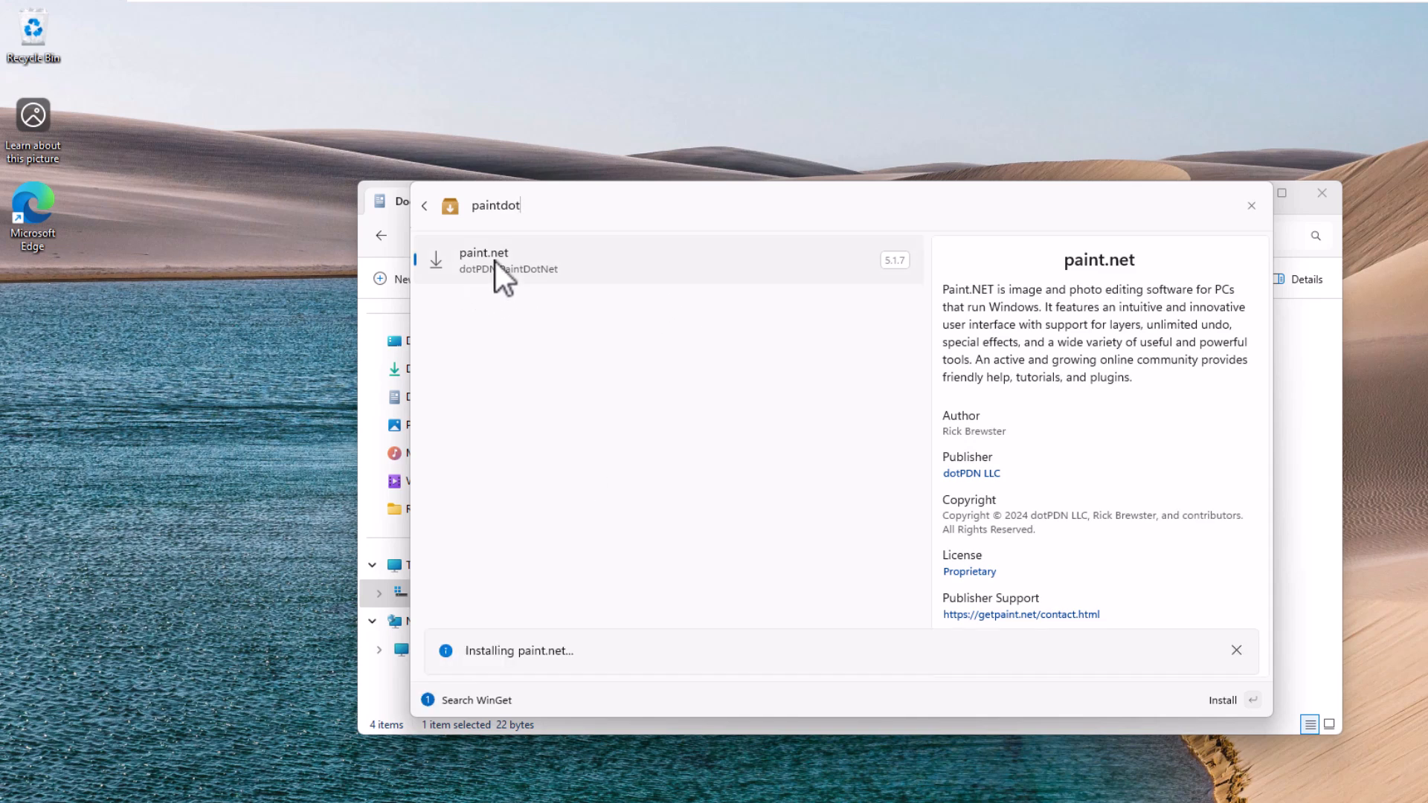
pyautogui.moveTo(571, 674)
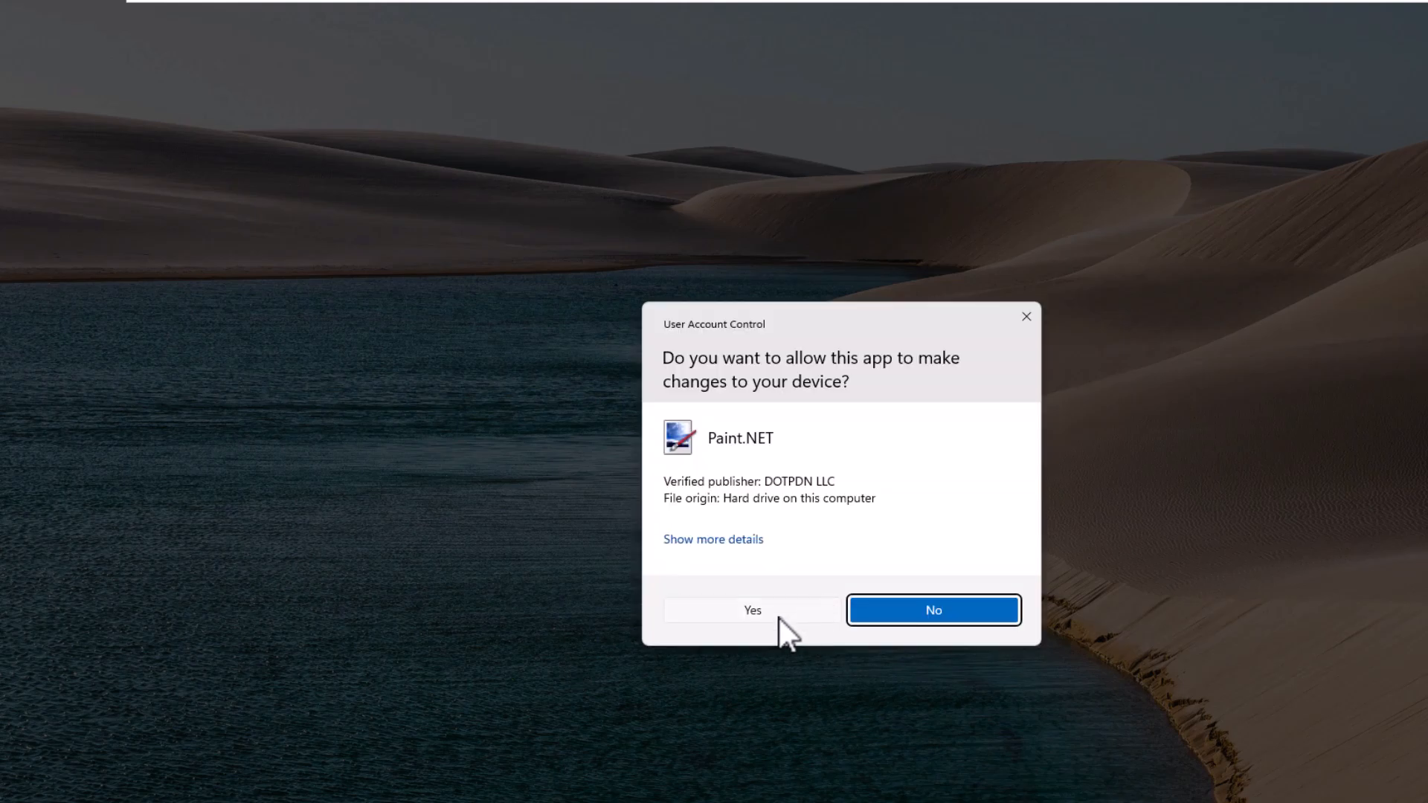
# Approve the UAC prompt, let Paint.NET install, and launch it from its desktop shortcut.
pyautogui.click(753, 610)
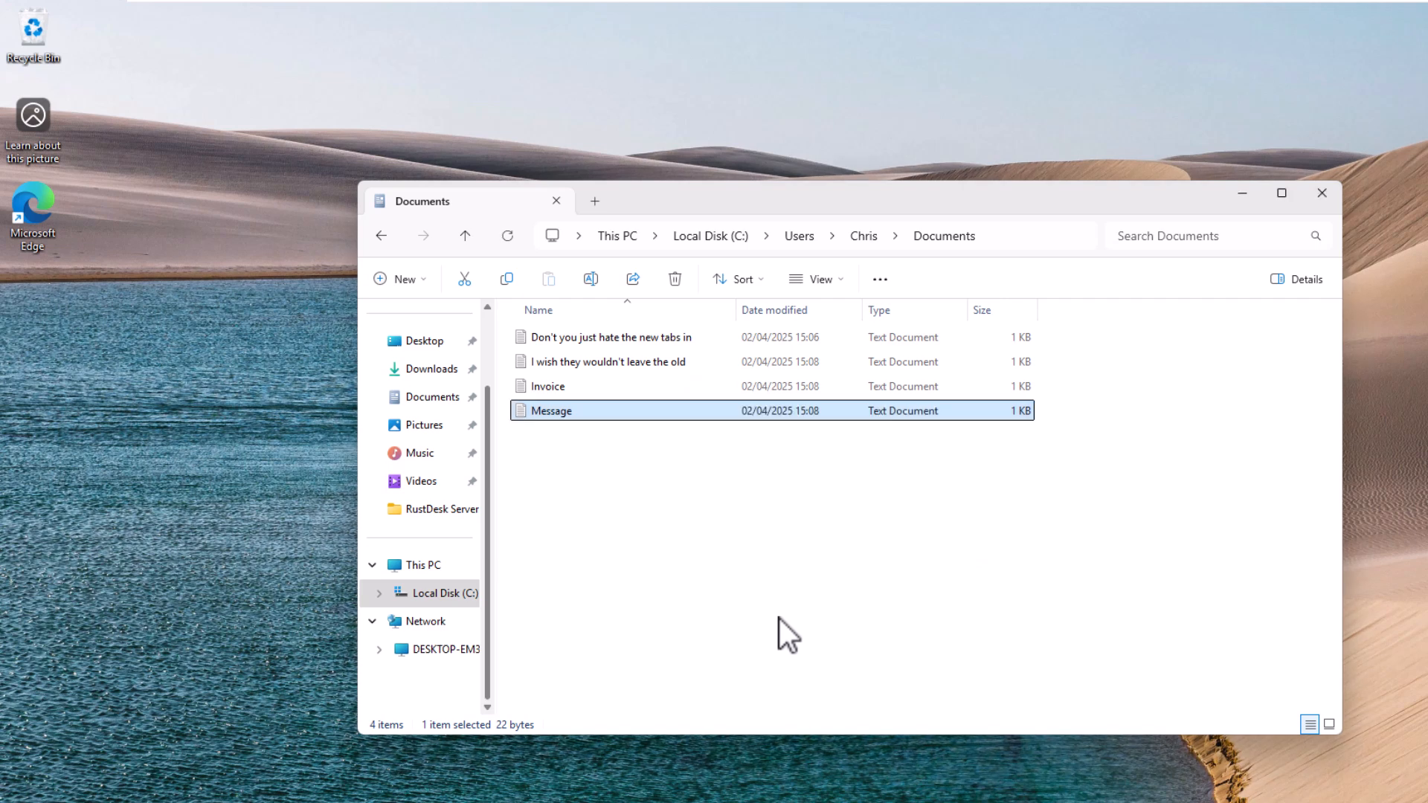
pyautogui.doubleClick(550, 411)
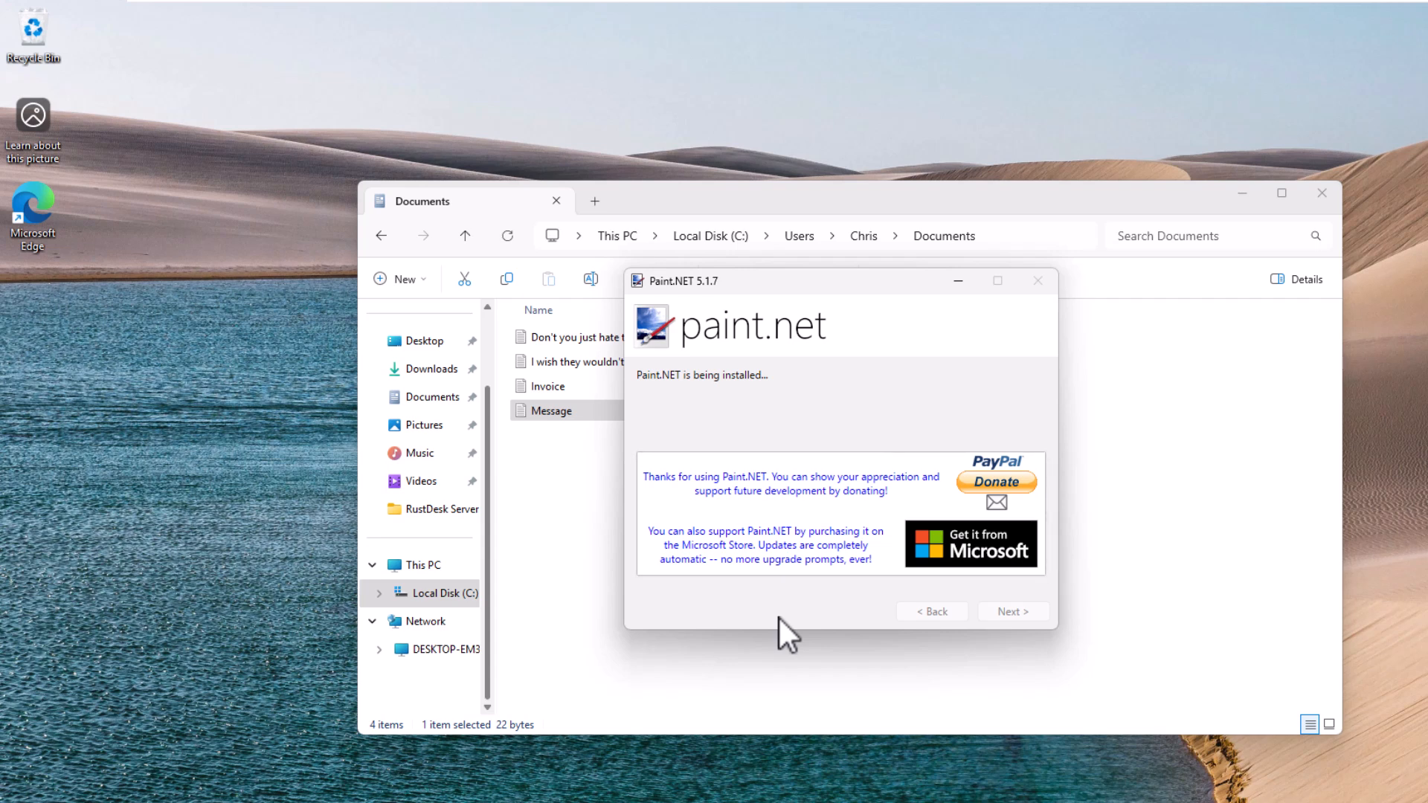
pyautogui.click(1037, 281)
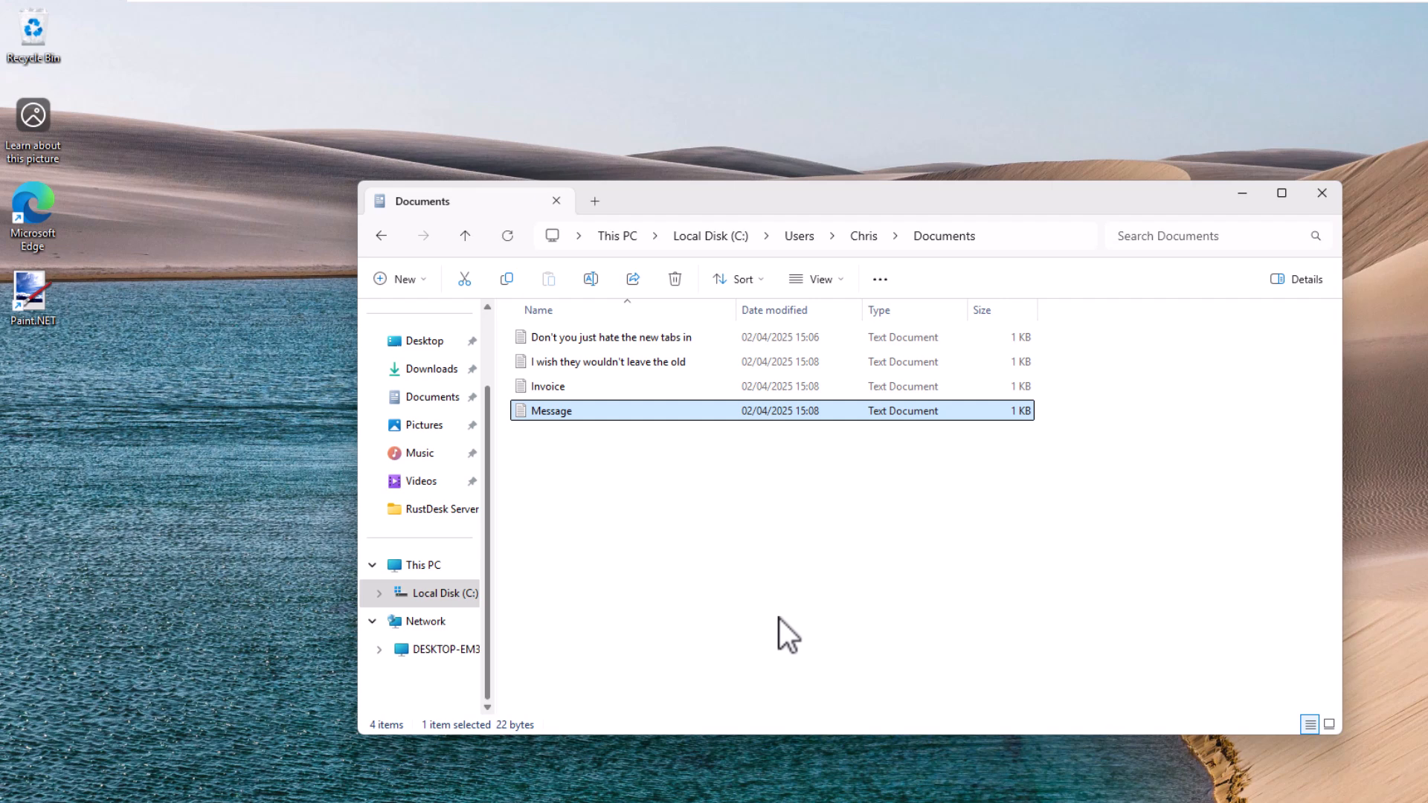
pyautogui.moveTo(146, 296)
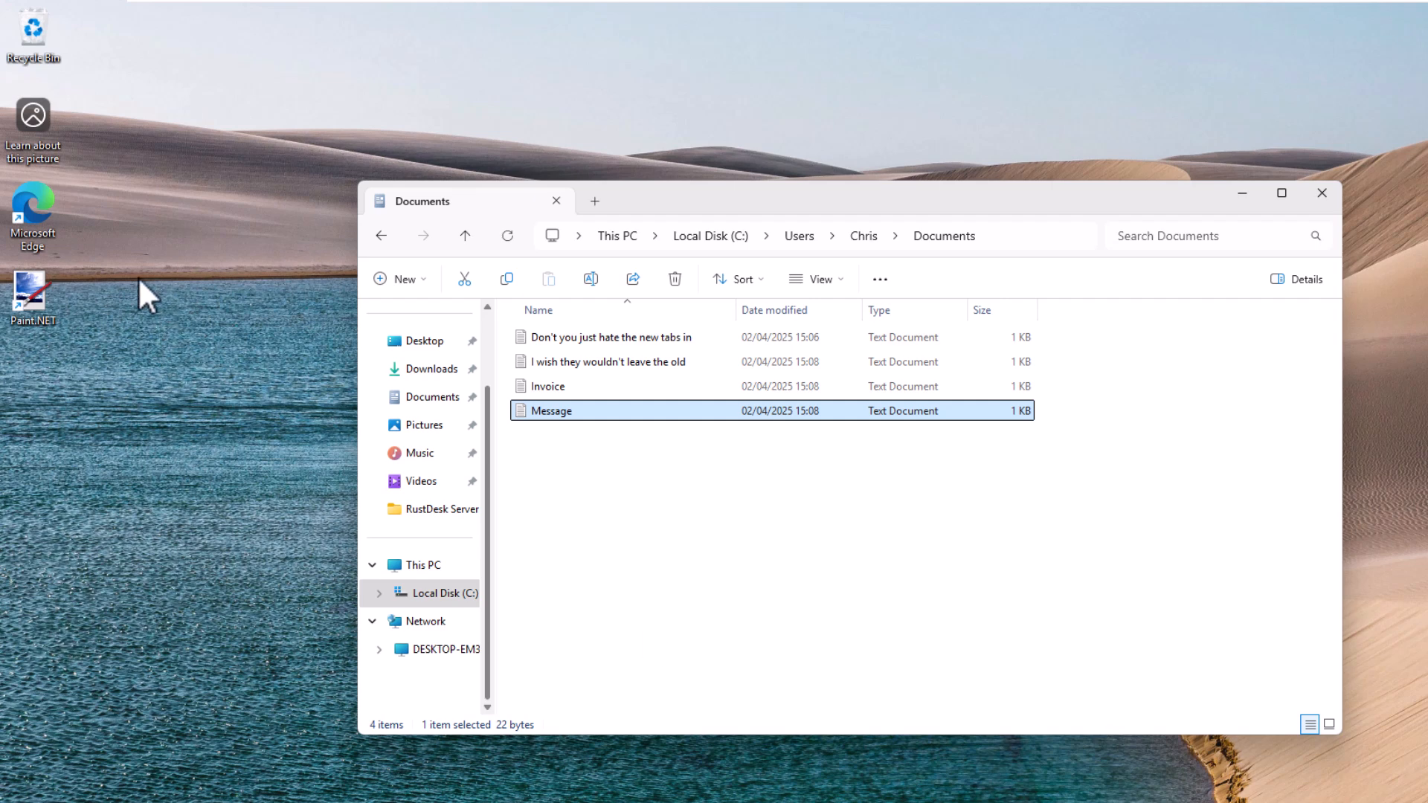
pyautogui.moveTo(36, 305)
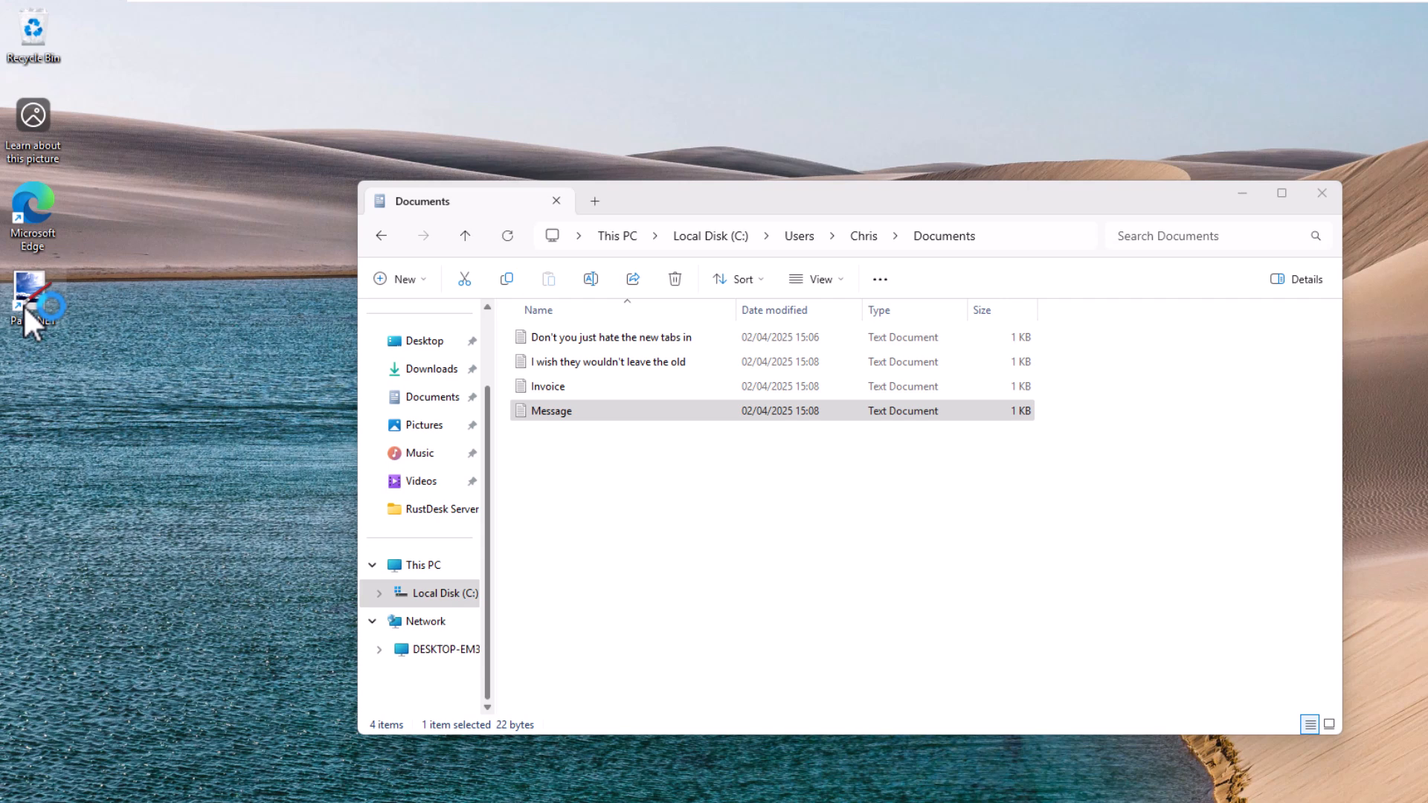
pyautogui.doubleClick(32, 287)
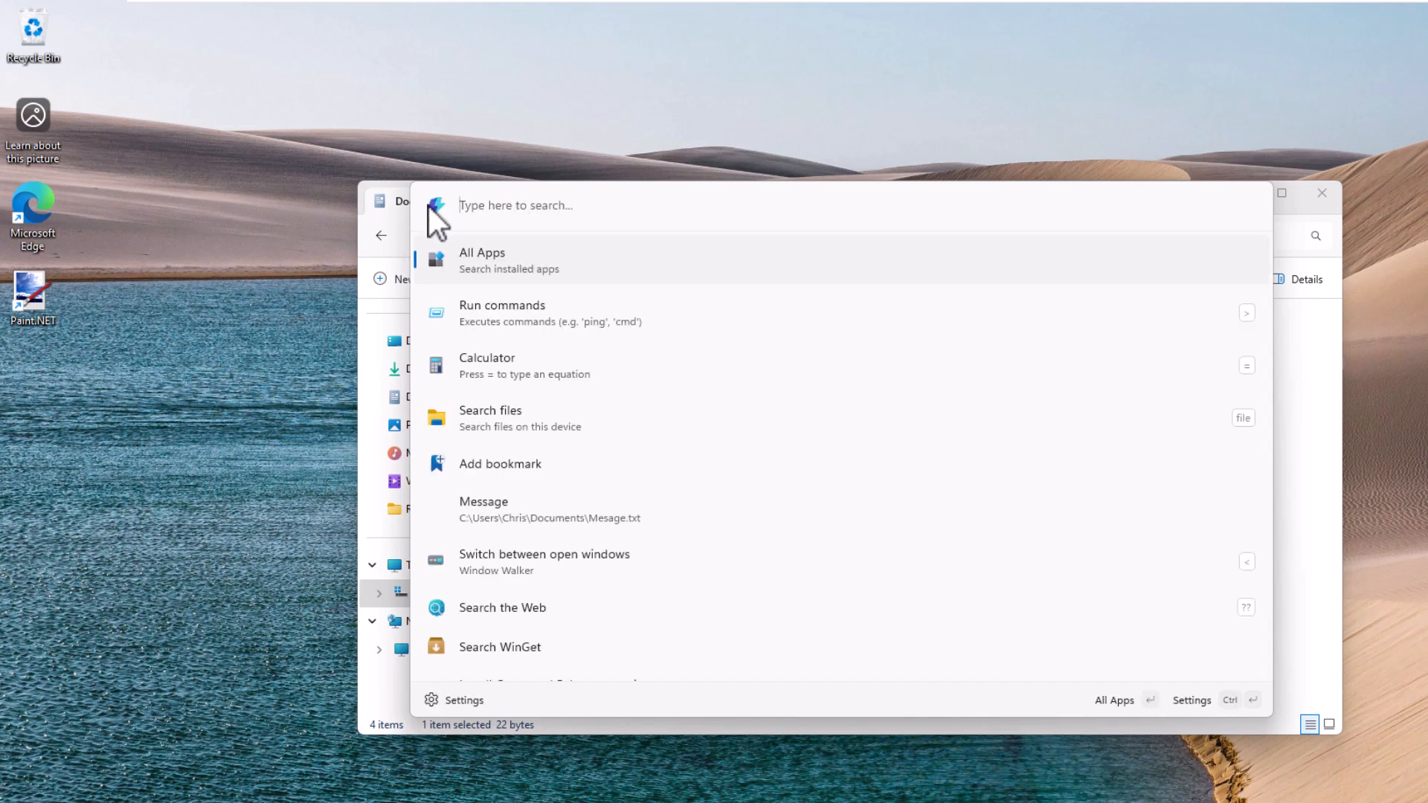
pyautogui.moveTo(519, 607)
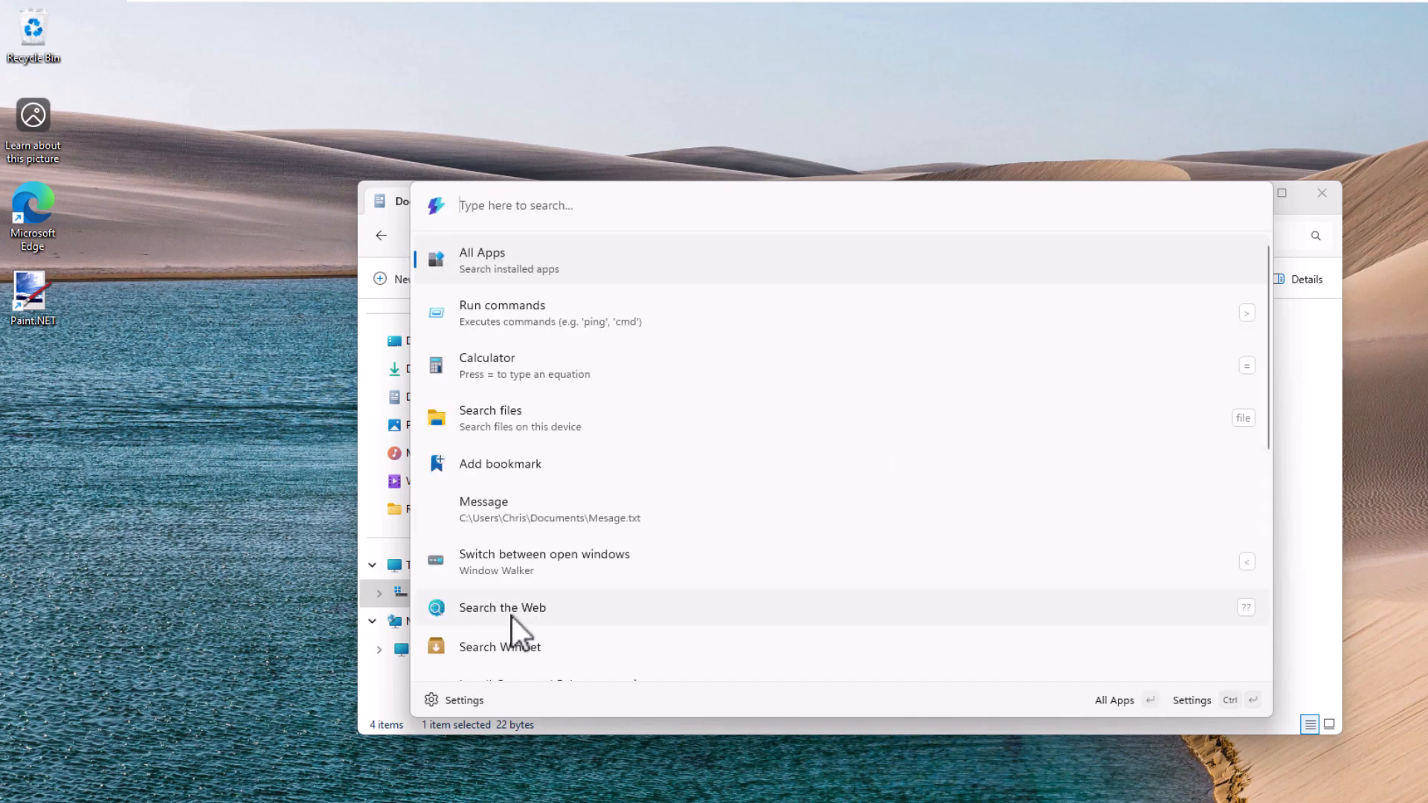
# View the list of installable WinGet palette extensions and return to the home list.
pyautogui.scroll(-3)
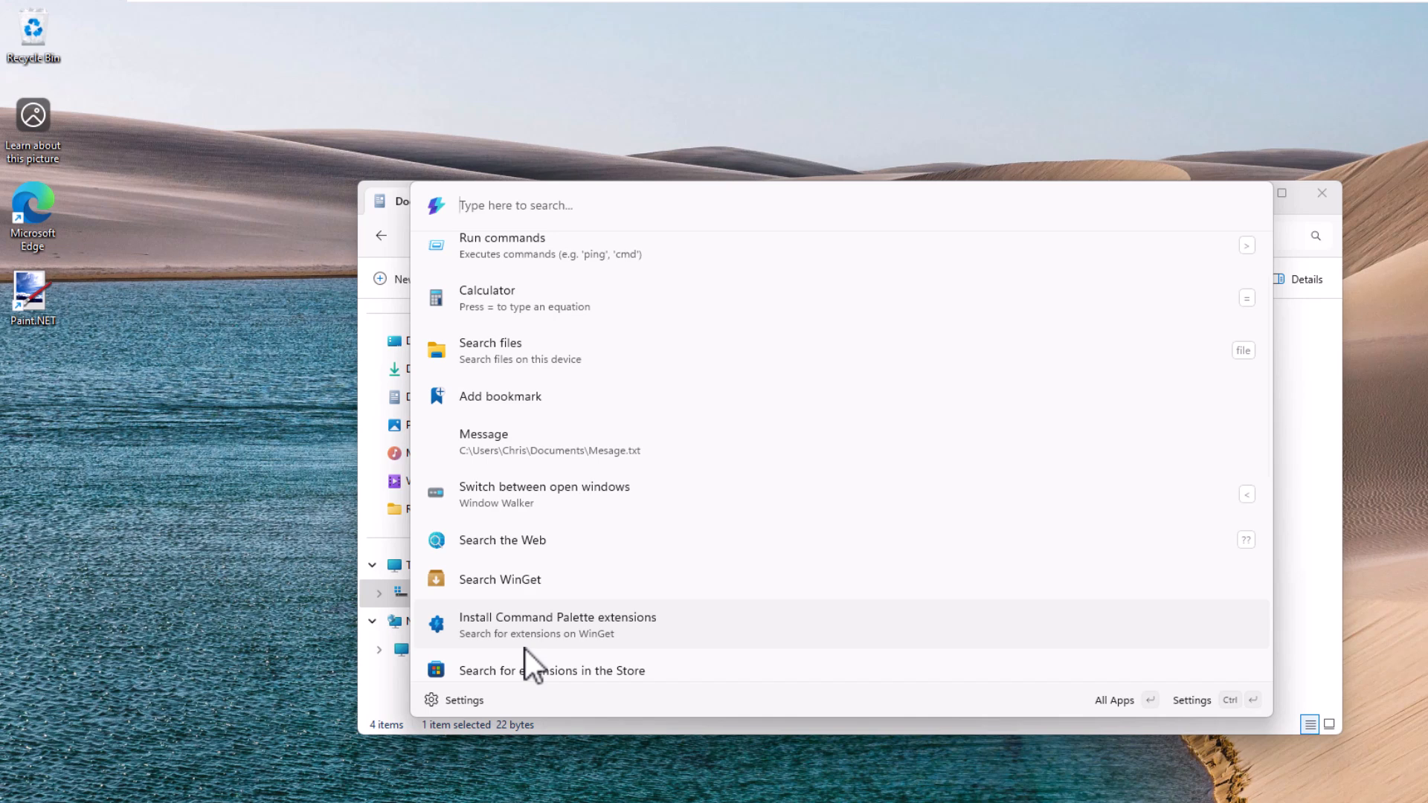
pyautogui.moveTo(606, 634)
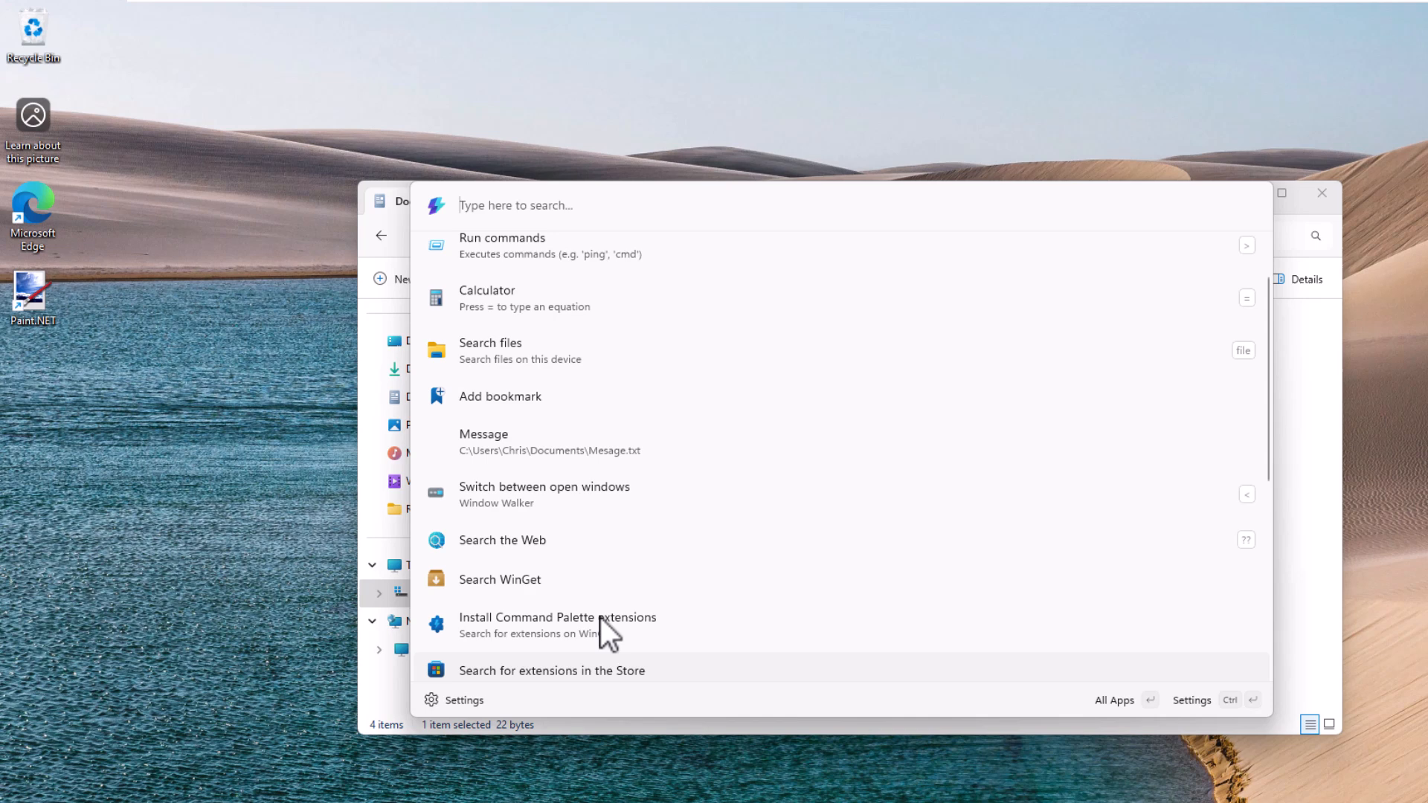
pyautogui.click(557, 616)
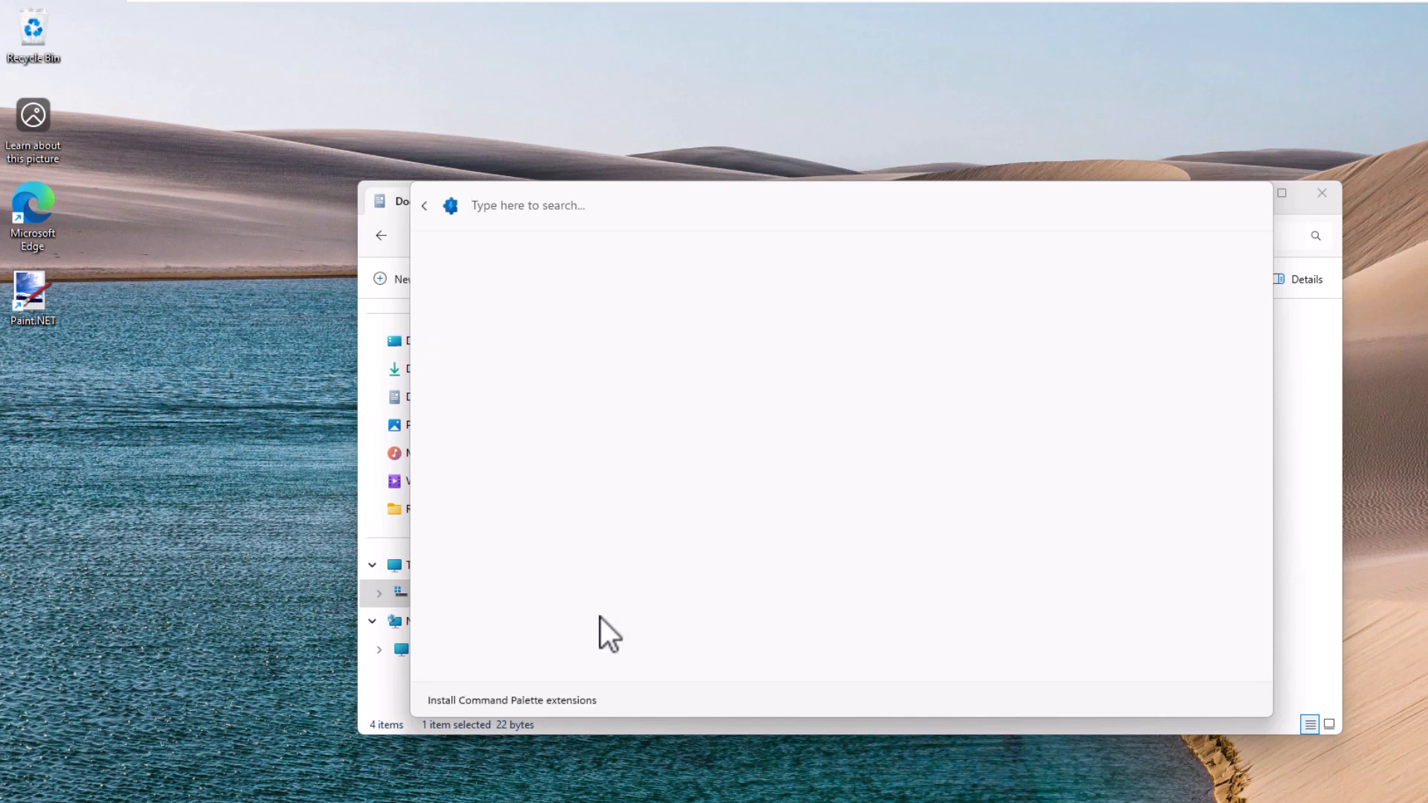
pyautogui.click(510, 699)
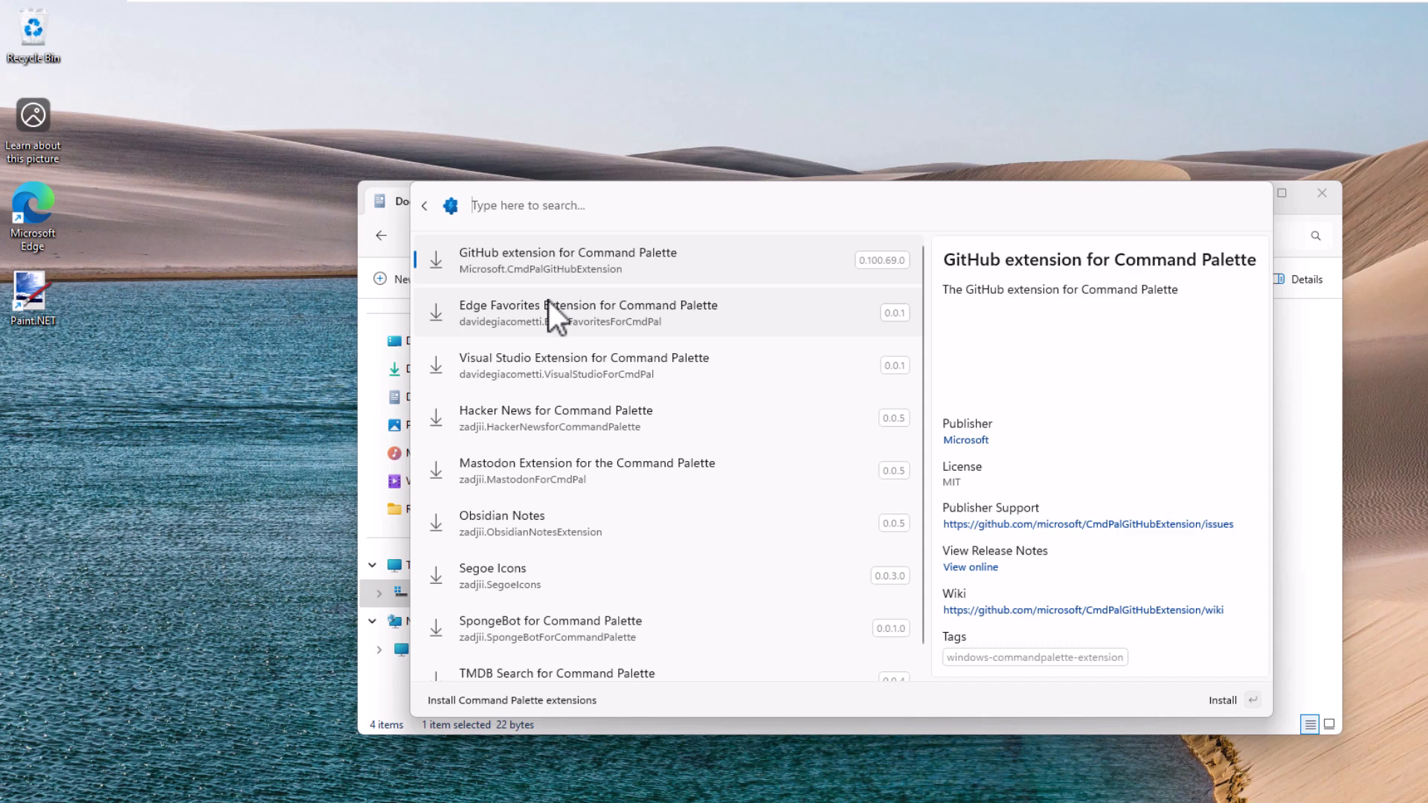
pyautogui.click(424, 204)
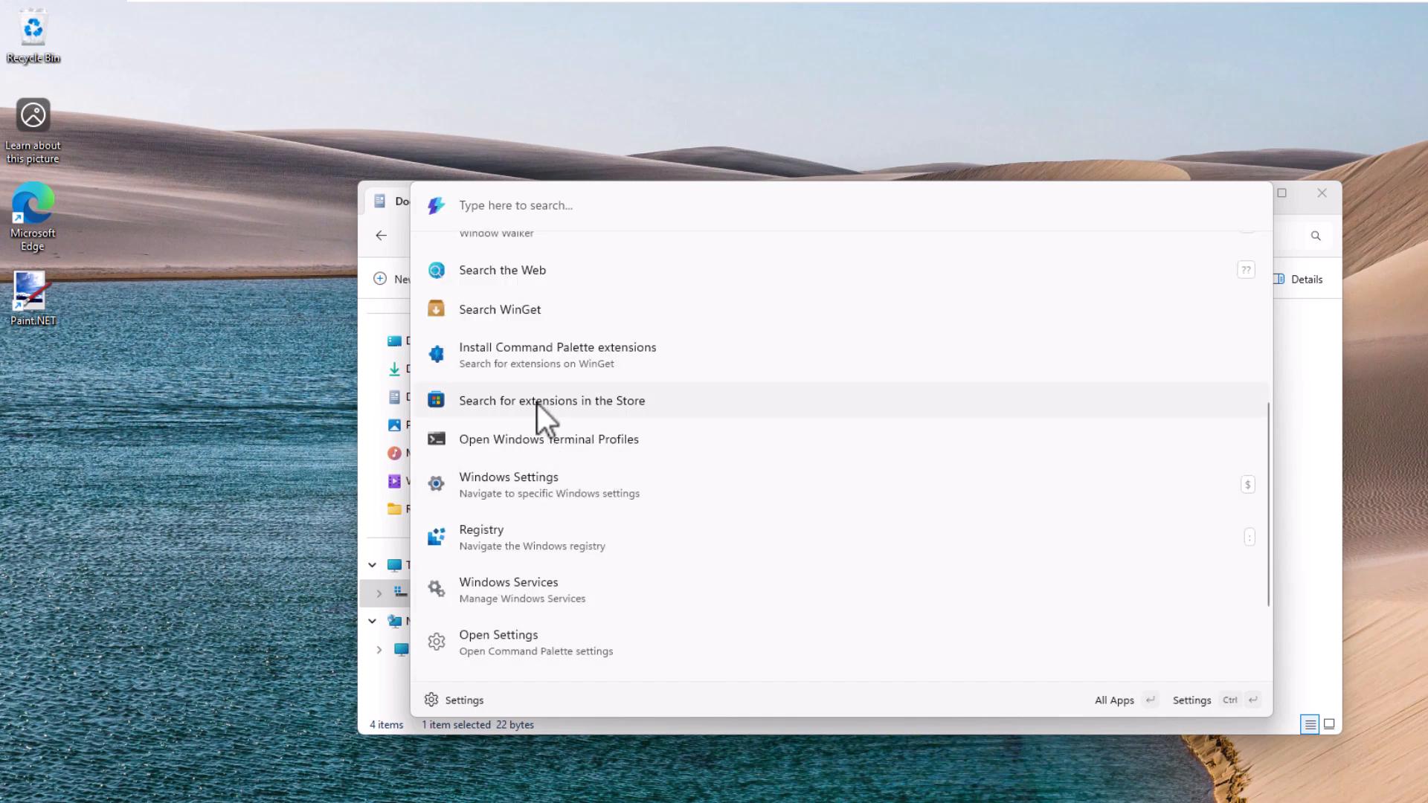
# Search the Microsoft Store for palette extensions, then close the Store window.
pyautogui.click(551, 400)
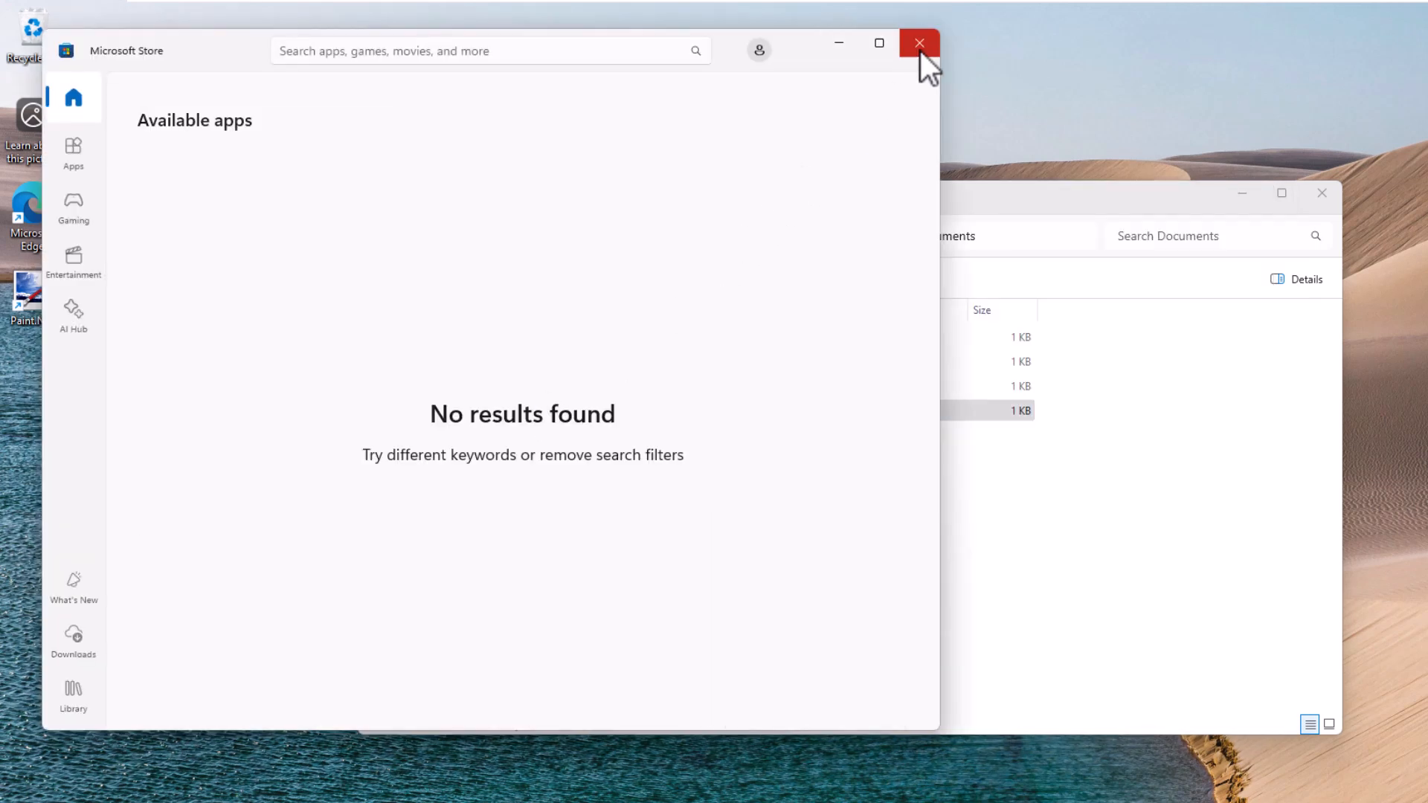
pyautogui.click(918, 43)
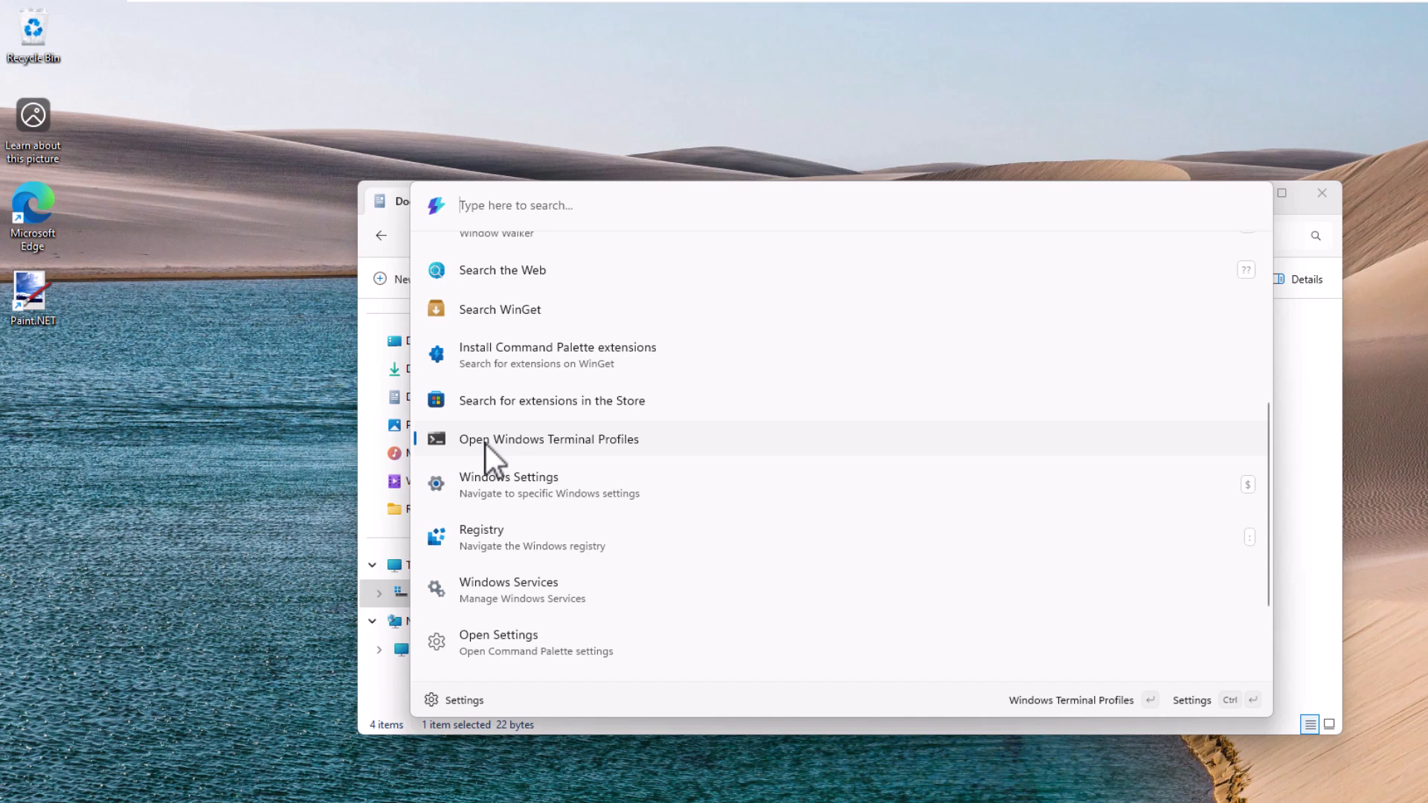
# View the Windows Terminal profiles list, then return to the palette's home list.
pyautogui.click(549, 439)
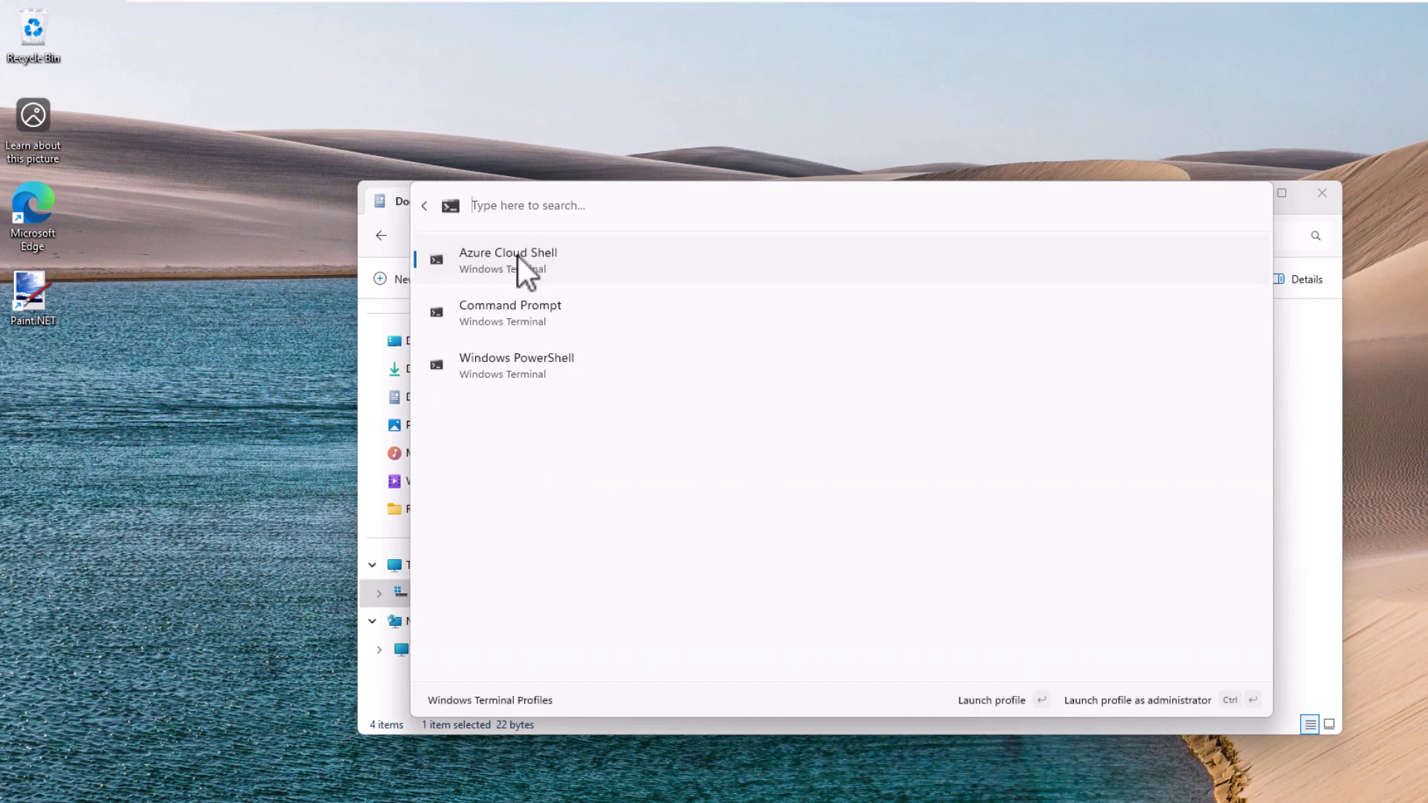
pyautogui.moveTo(505, 352)
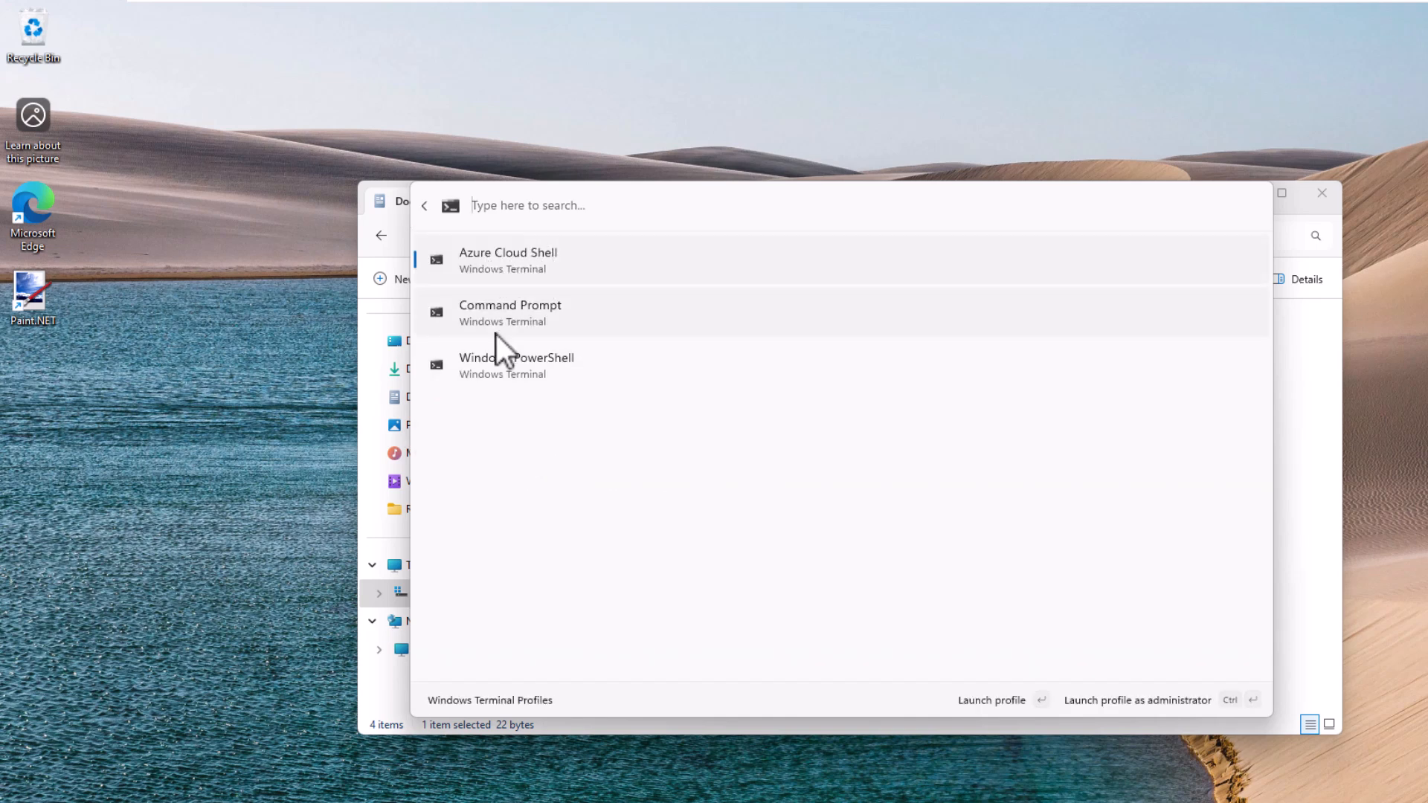
pyautogui.moveTo(510, 382)
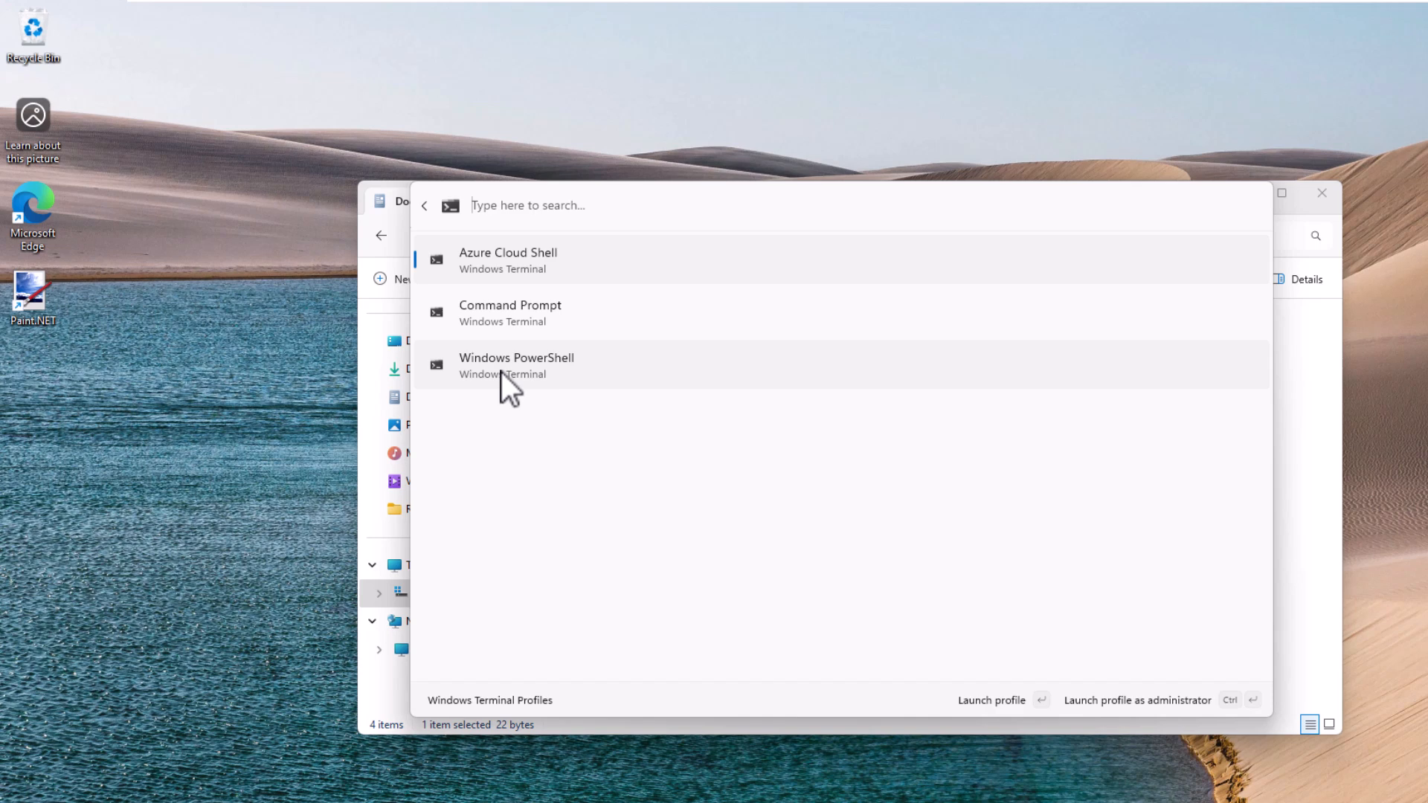
pyautogui.moveTo(513, 403)
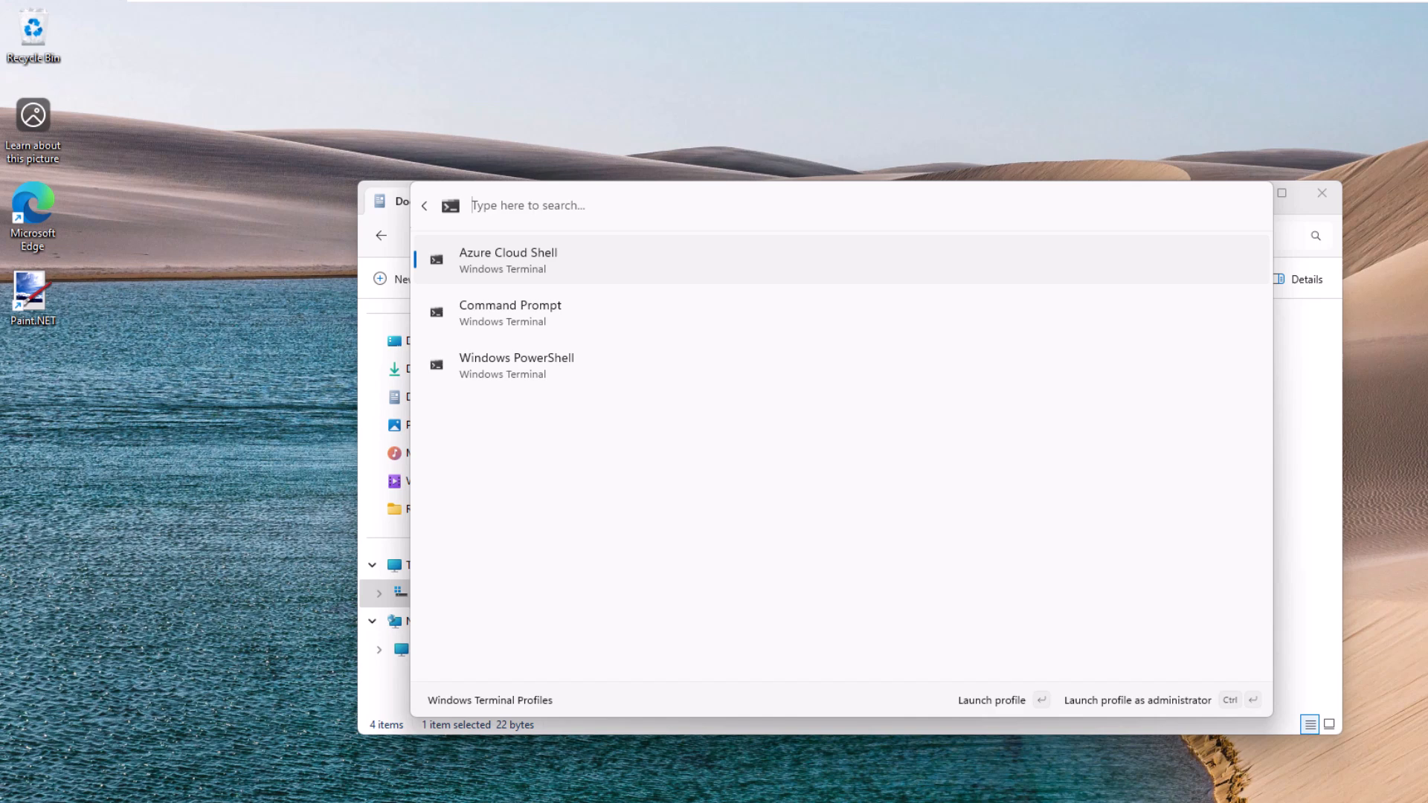
pyautogui.click(424, 205)
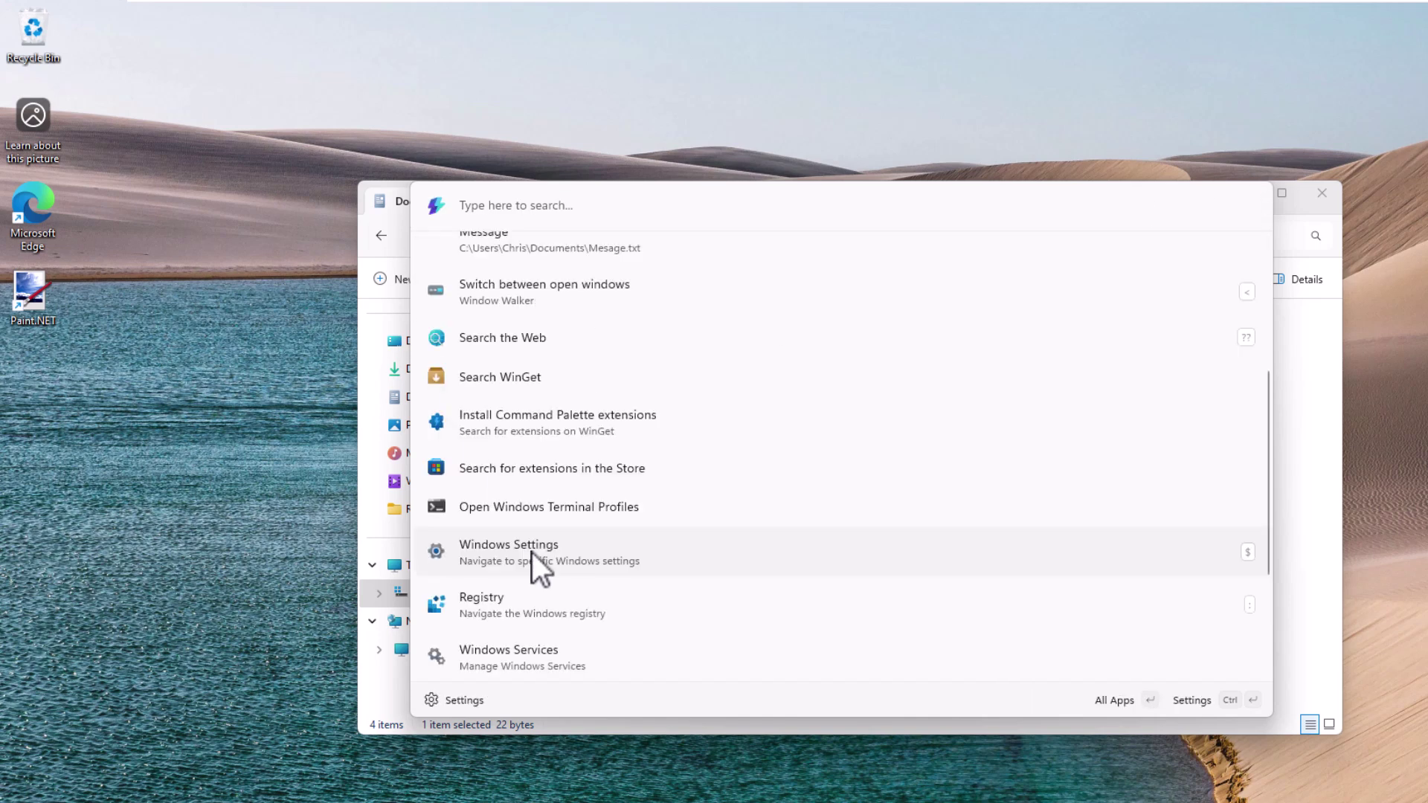
# Search Windows Settings for 'display', view the Display page, then close Settings.
pyautogui.click(509, 551)
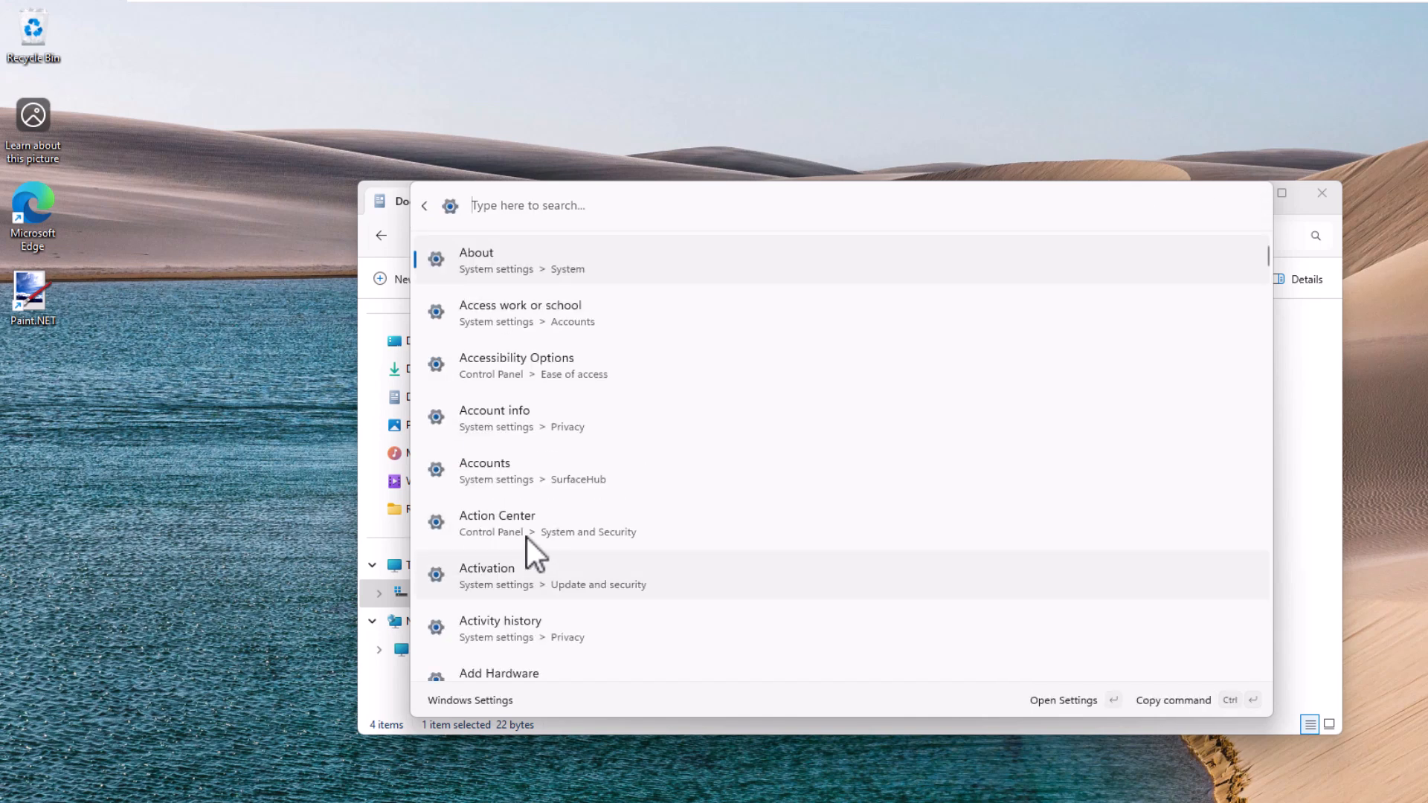
pyautogui.write('dis')
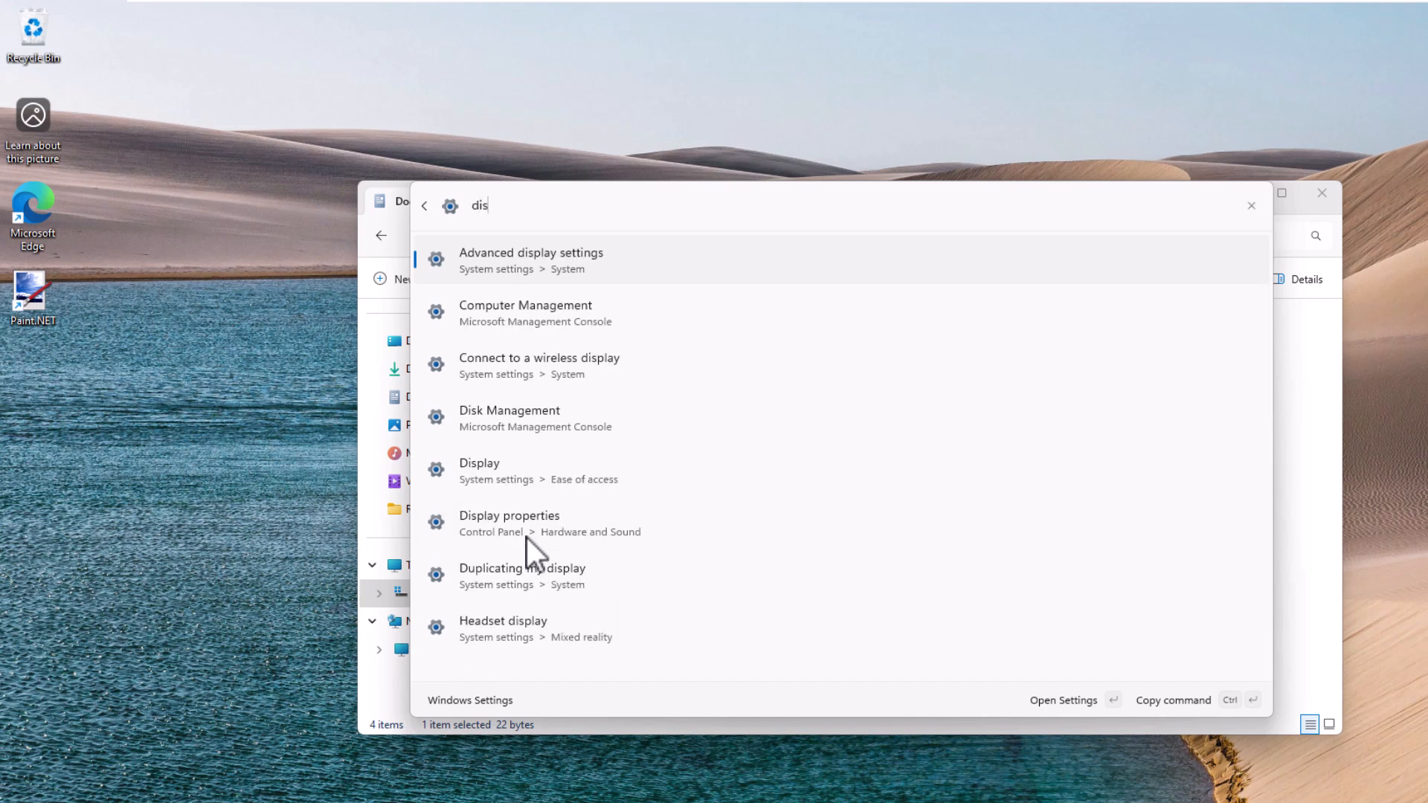
pyautogui.write('play')
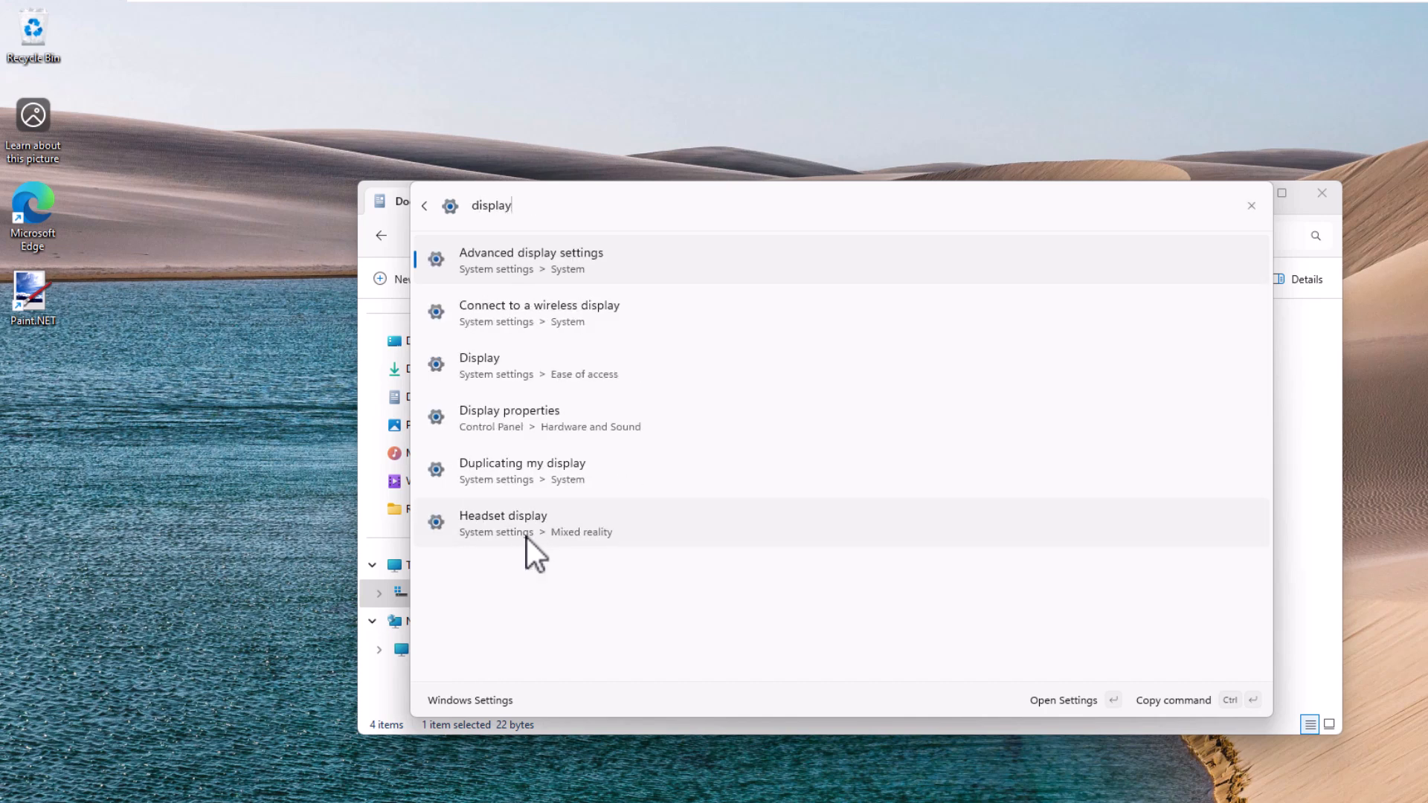
pyautogui.moveTo(506, 274)
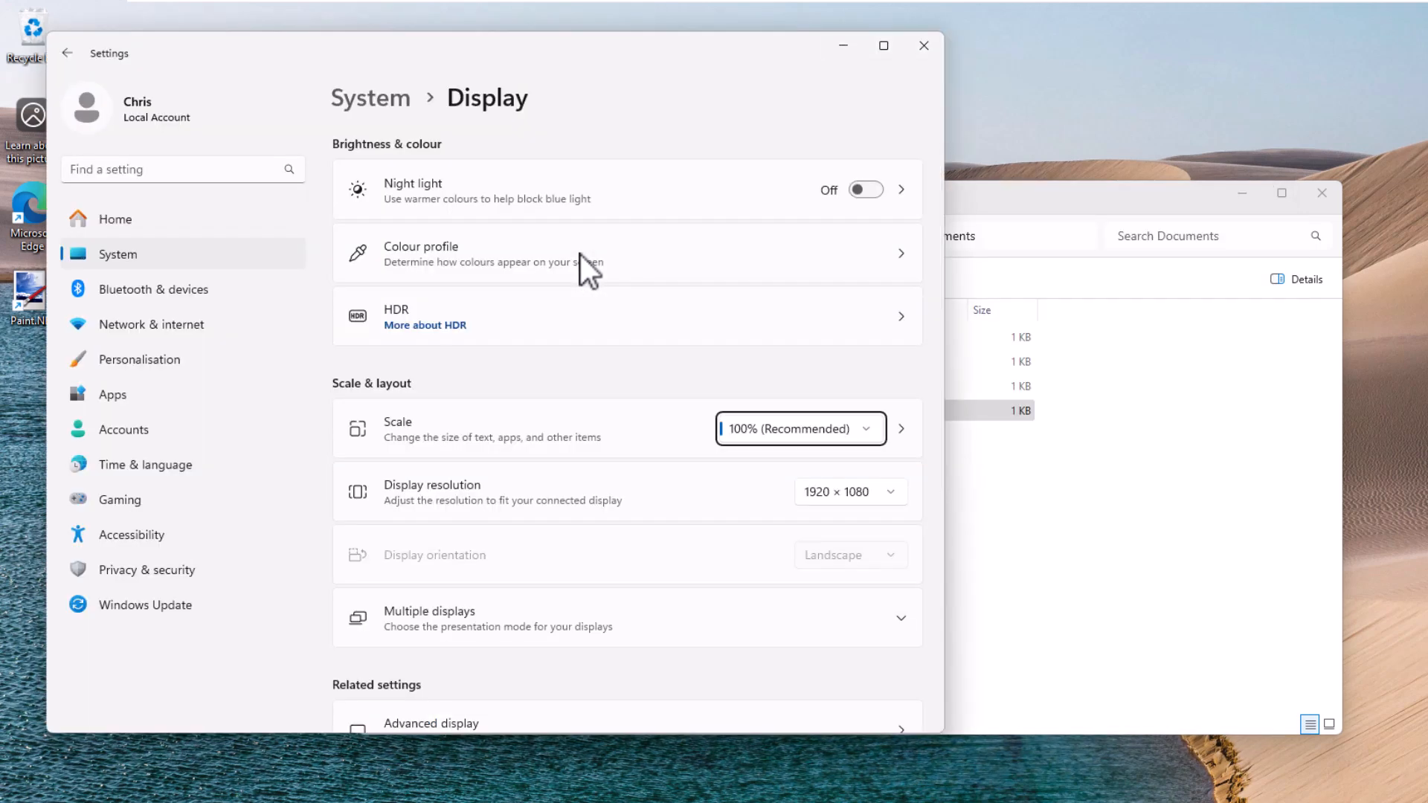
pyautogui.click(922, 46)
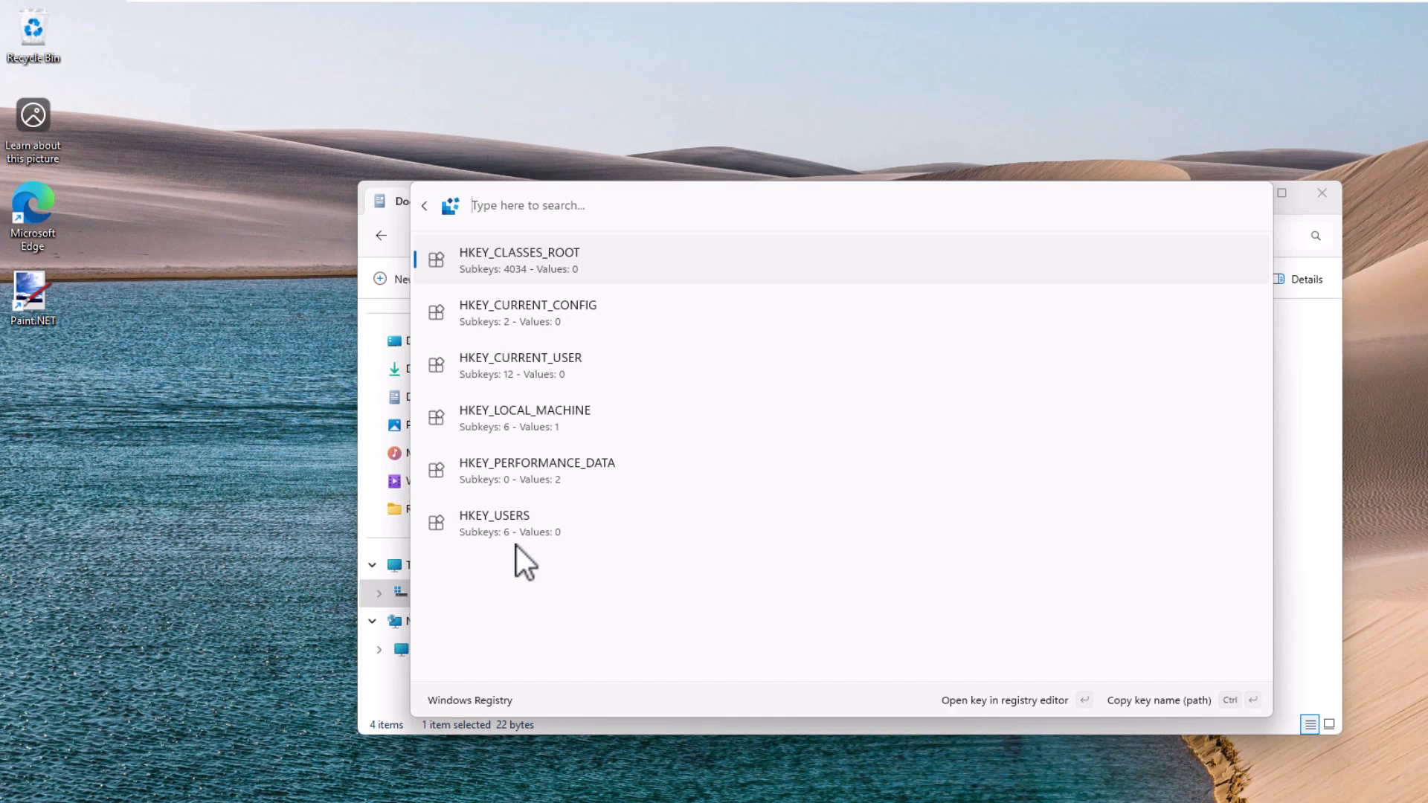
pyautogui.moveTo(531, 419)
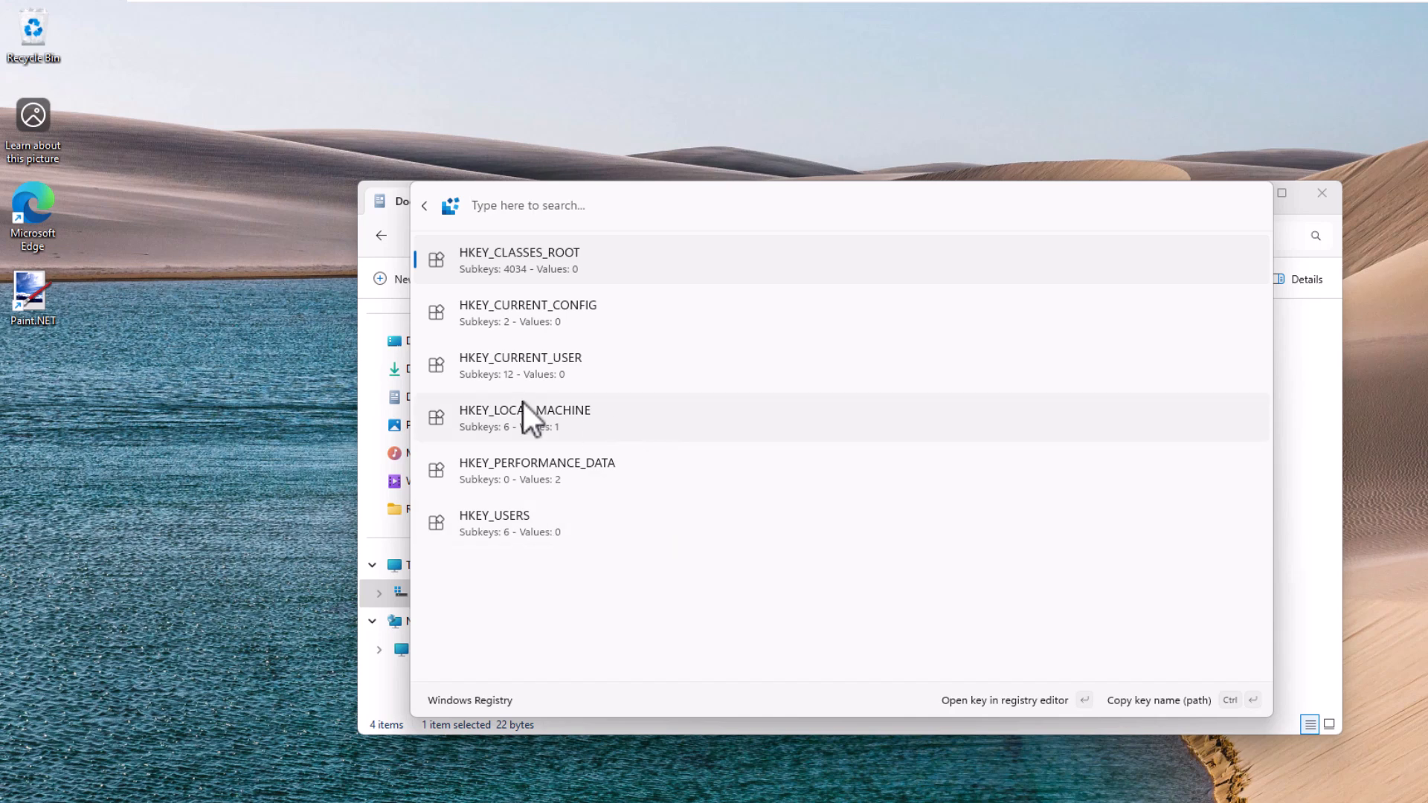
pyautogui.moveTo(523, 391)
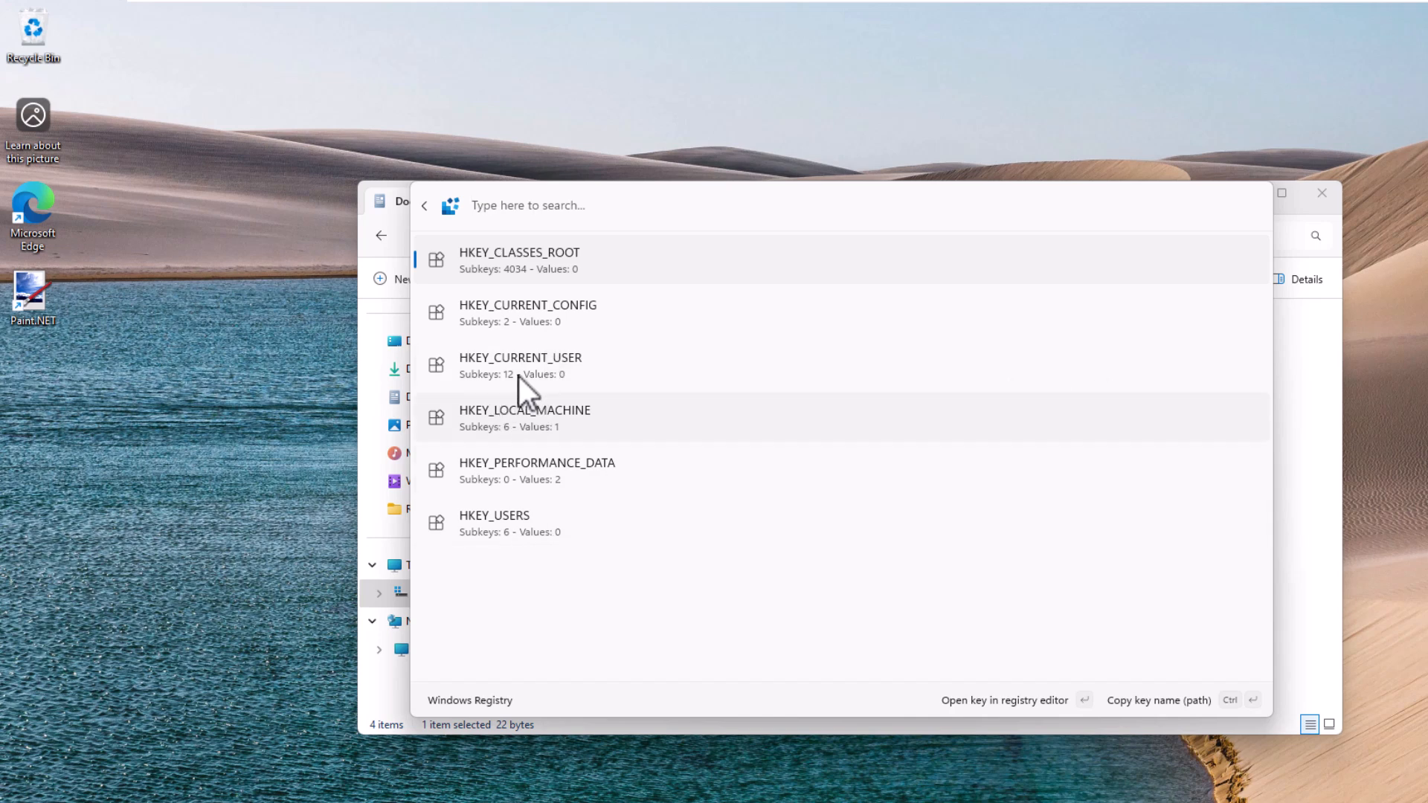
pyautogui.moveTo(542, 258)
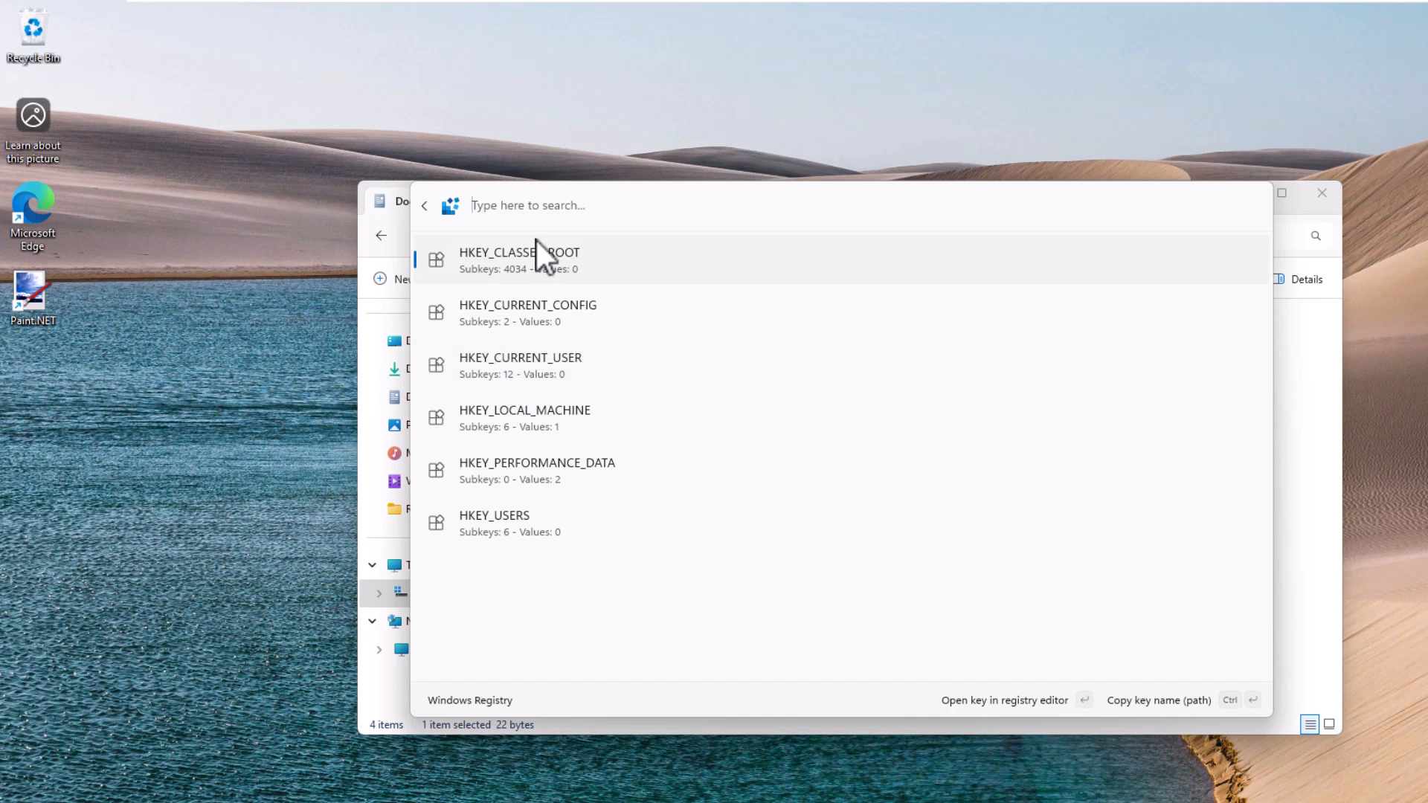
pyautogui.moveTo(497, 522)
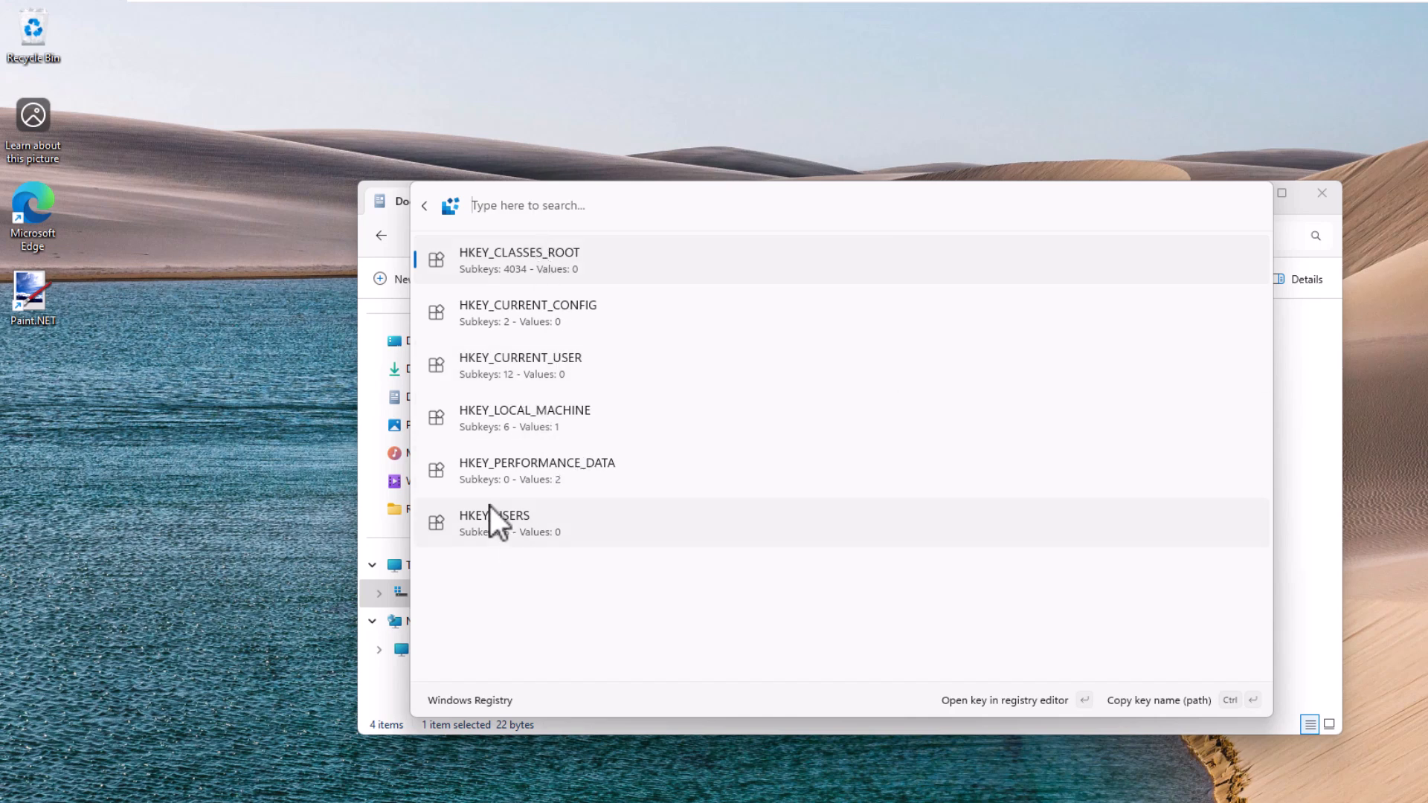
pyautogui.moveTo(523, 313)
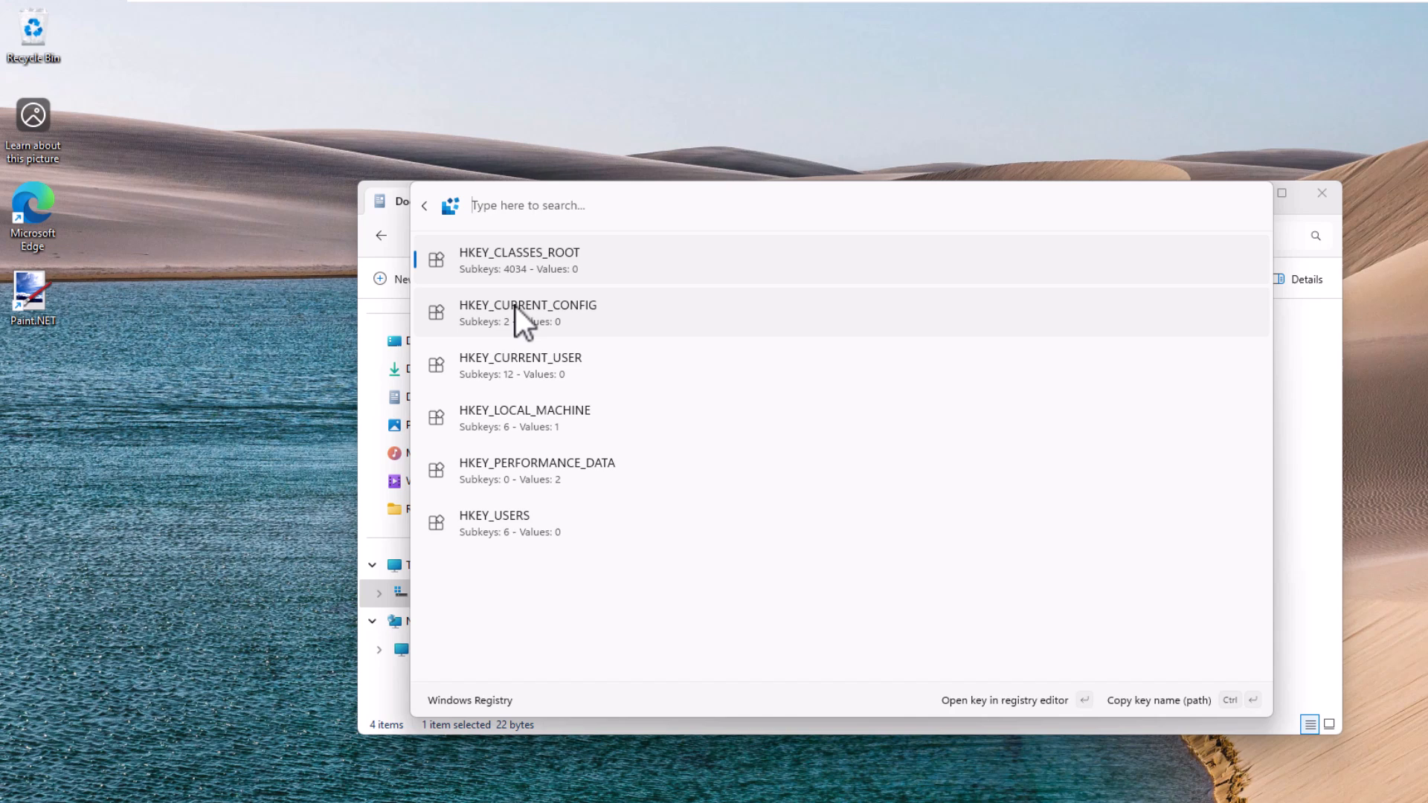
pyautogui.moveTo(541, 416)
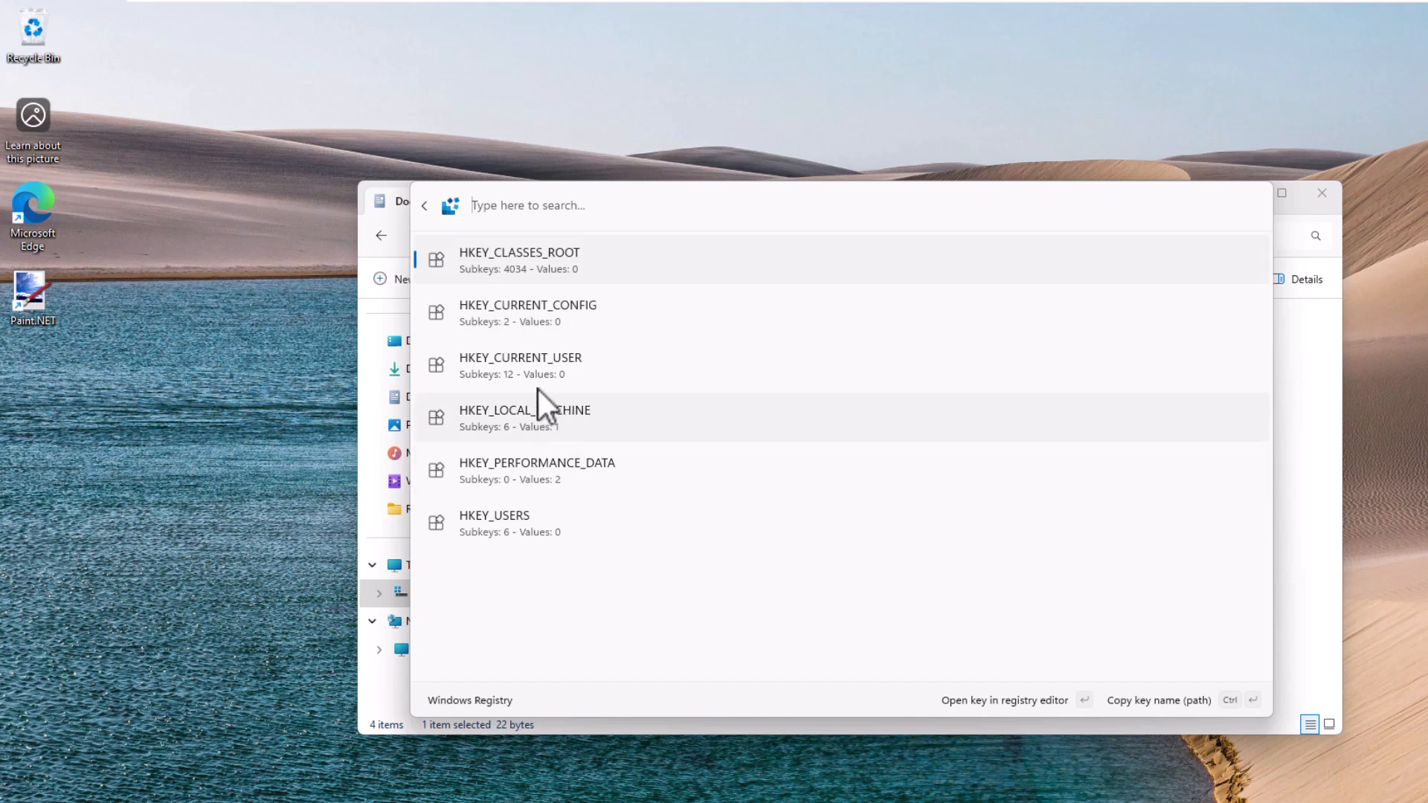
# Open HKEY_LOCAL_MACHINE in Registry Editor, answer the UAC prompt, and return home.
pyautogui.click(1004, 700)
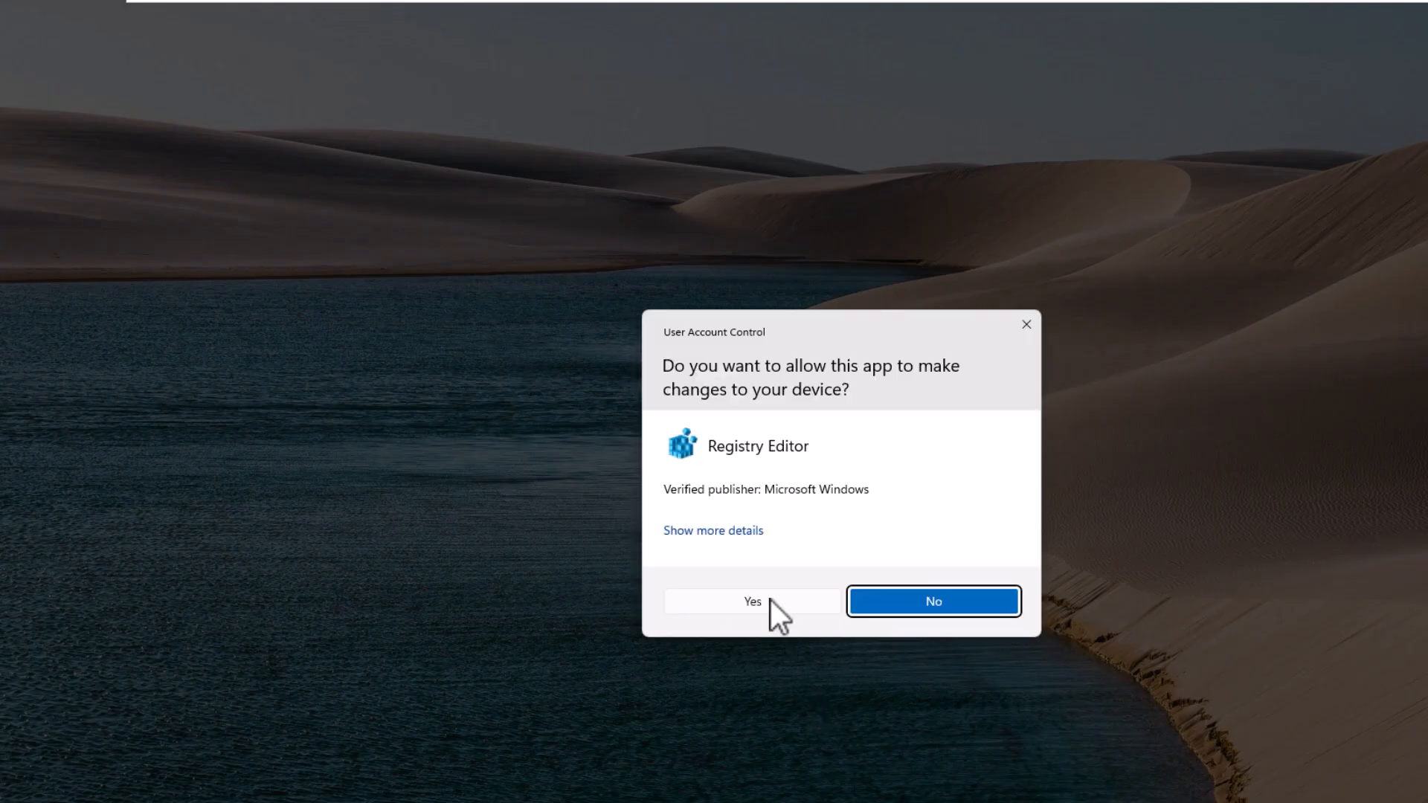
pyautogui.click(752, 601)
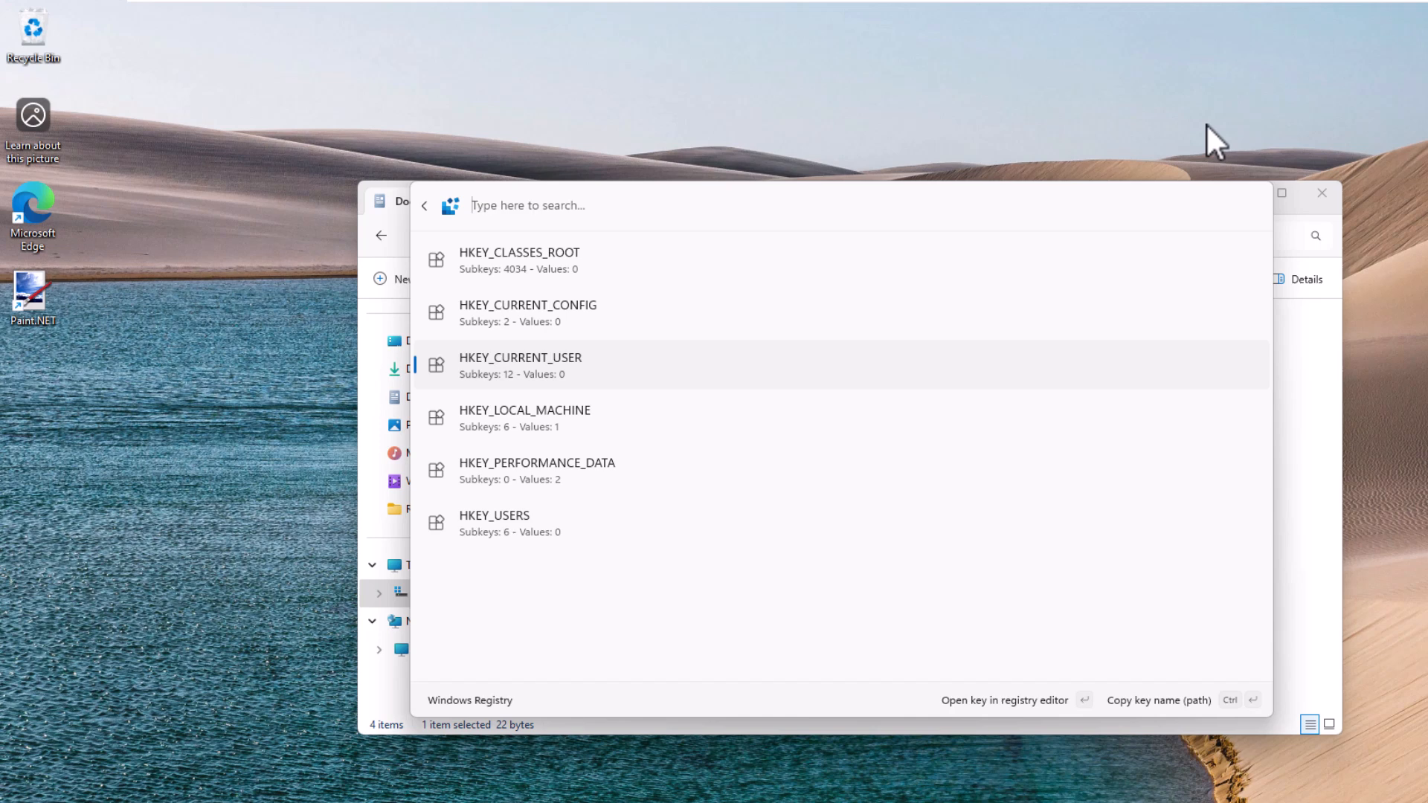
pyautogui.click(424, 205)
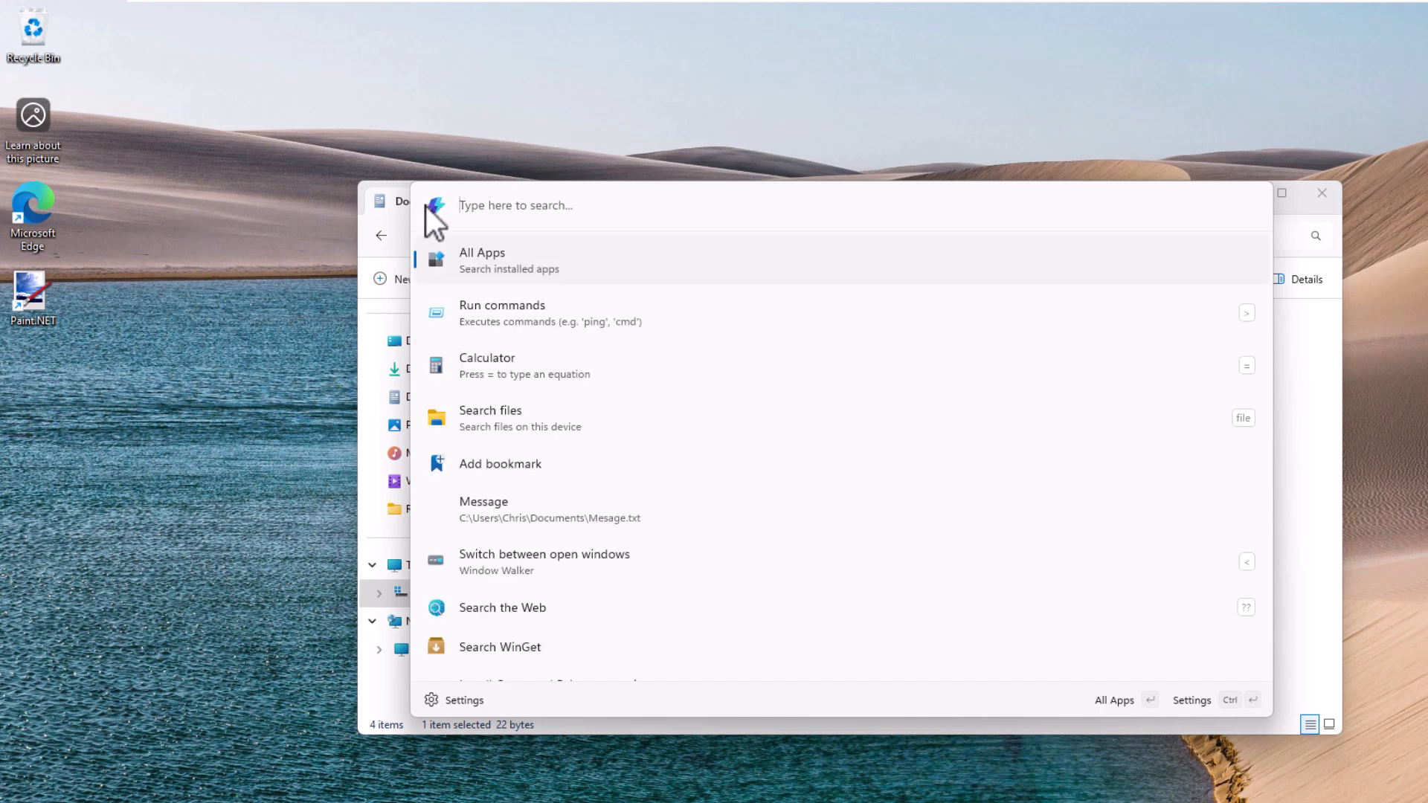
# Browse the Windows Services list in the palette, then dismiss it with Escape.
pyautogui.scroll(-3)
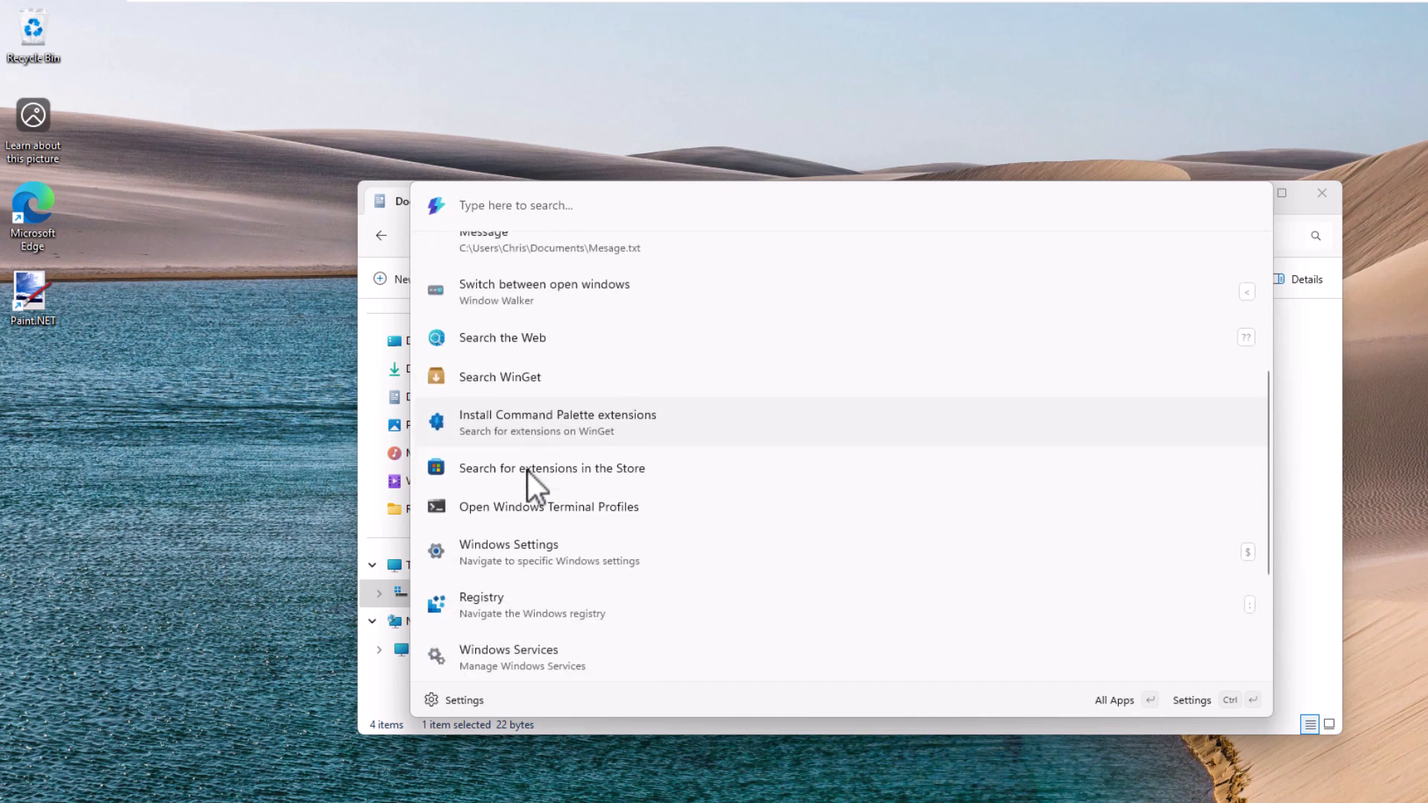
pyautogui.click(508, 656)
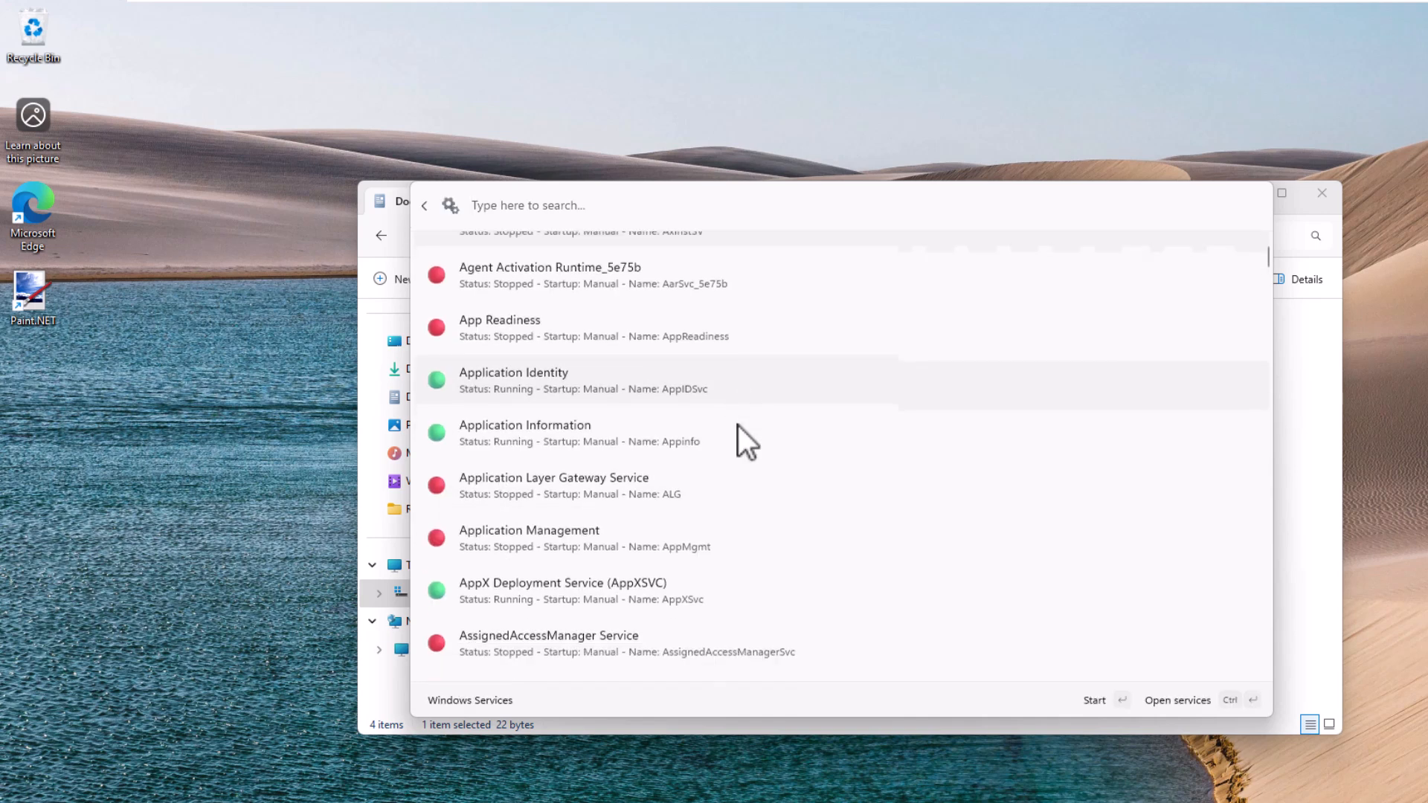
pyautogui.scroll(-3)
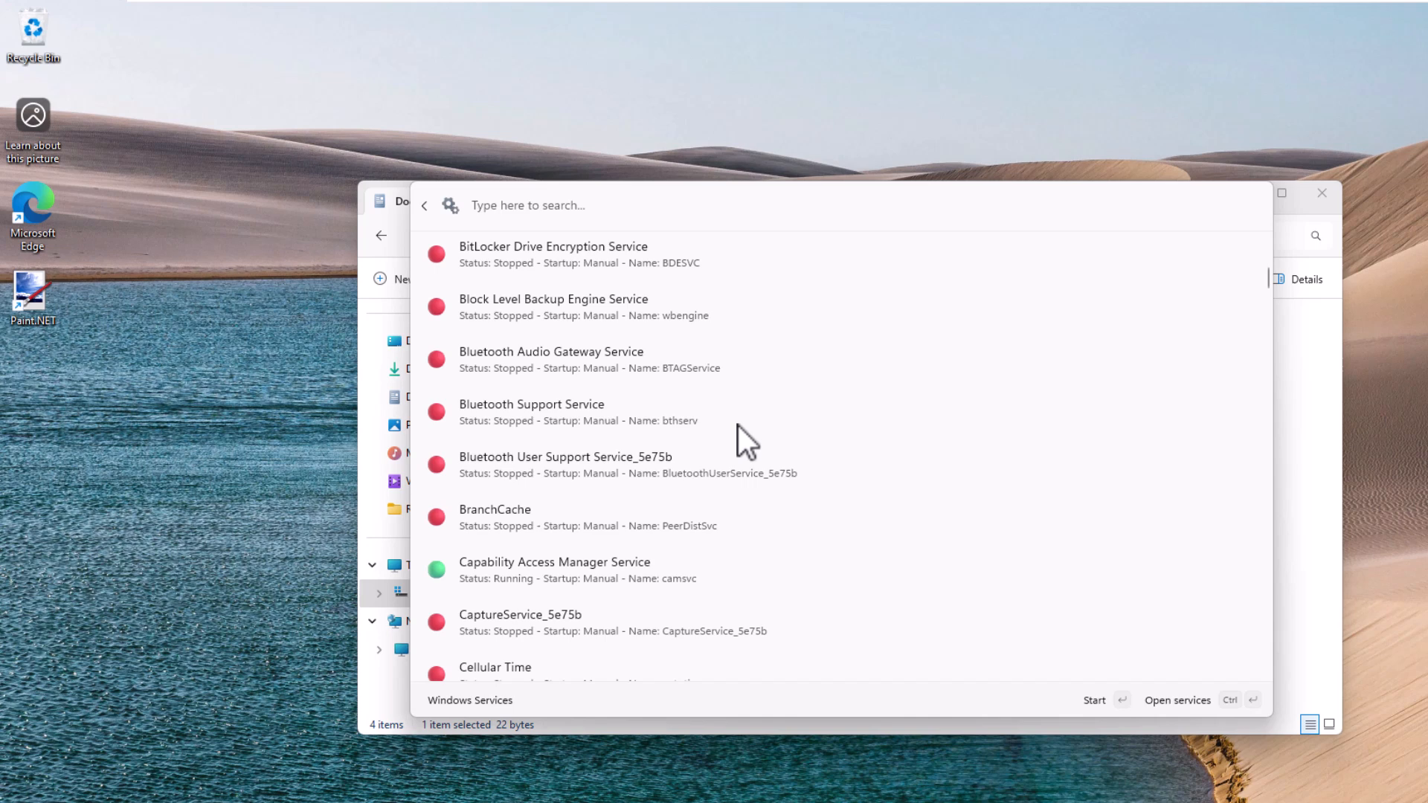
pyautogui.scroll(-3)
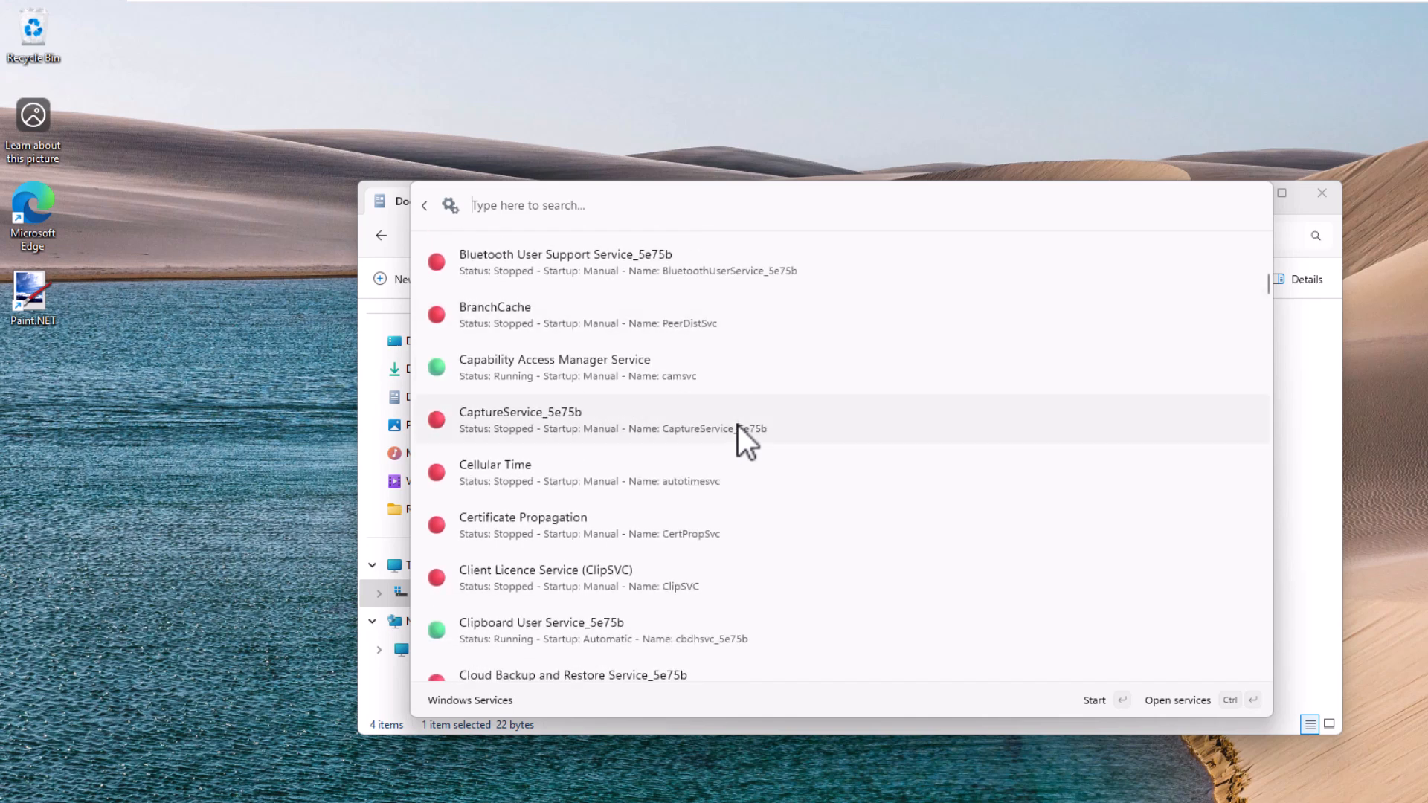
pyautogui.scroll(-3)
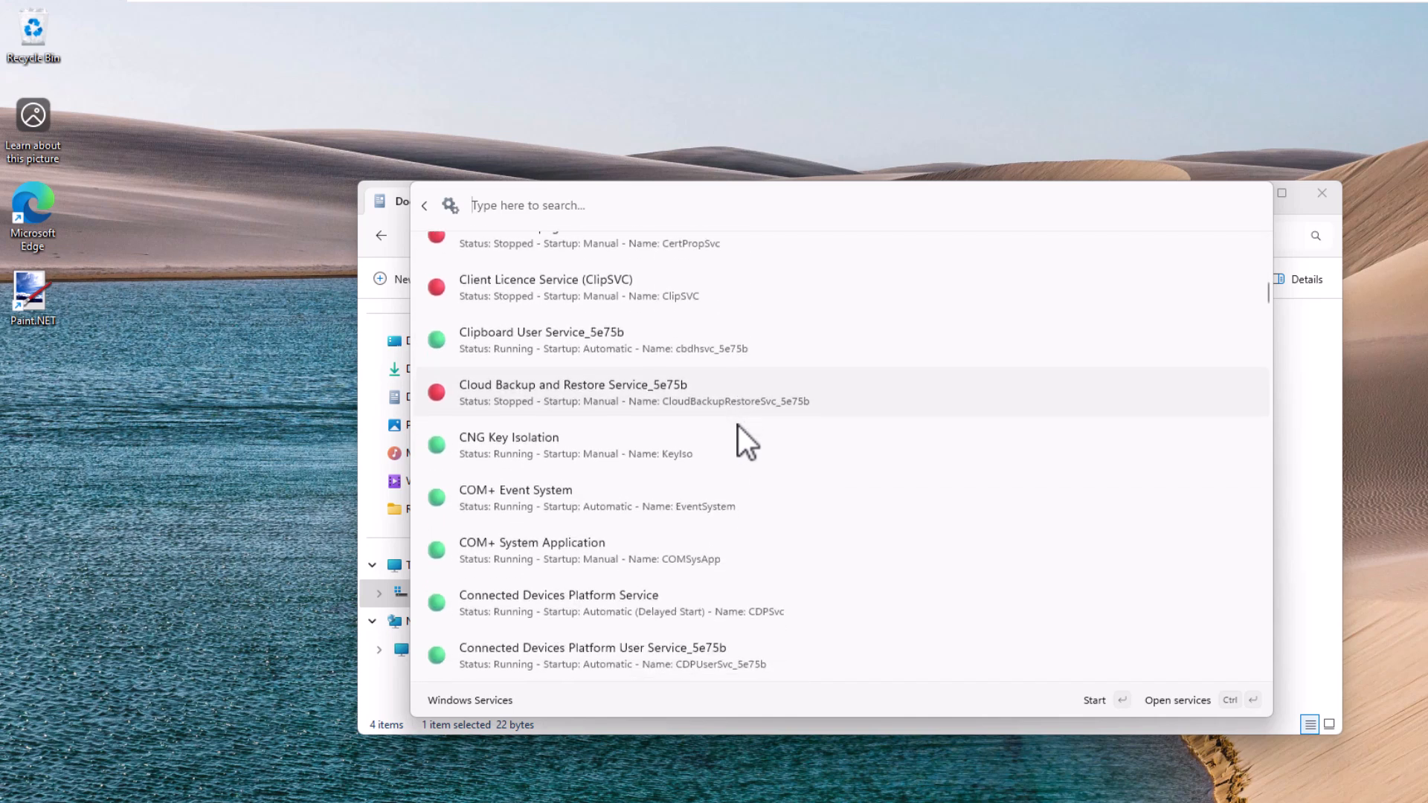
pyautogui.scroll(-3)
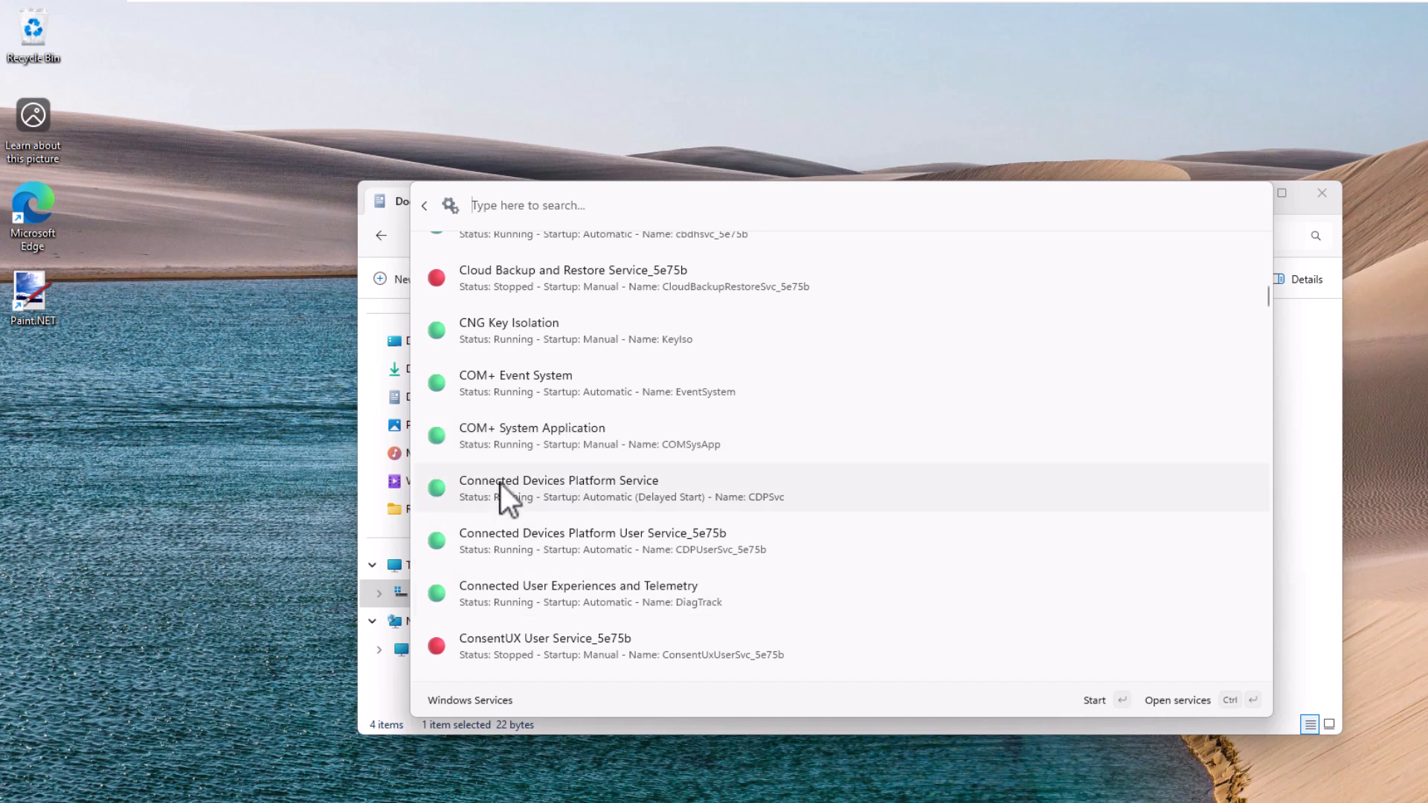
pyautogui.scroll(3)
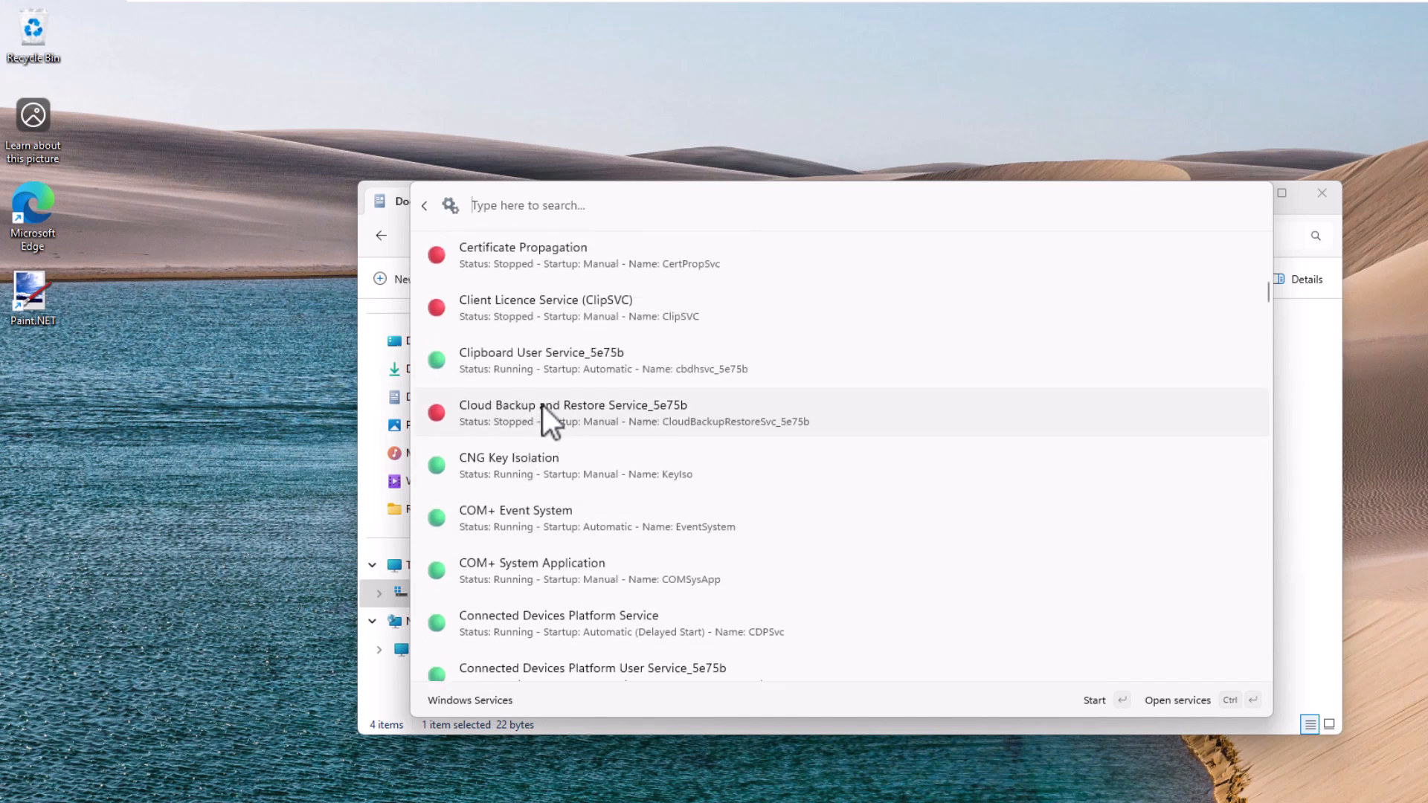
pyautogui.scroll(3)
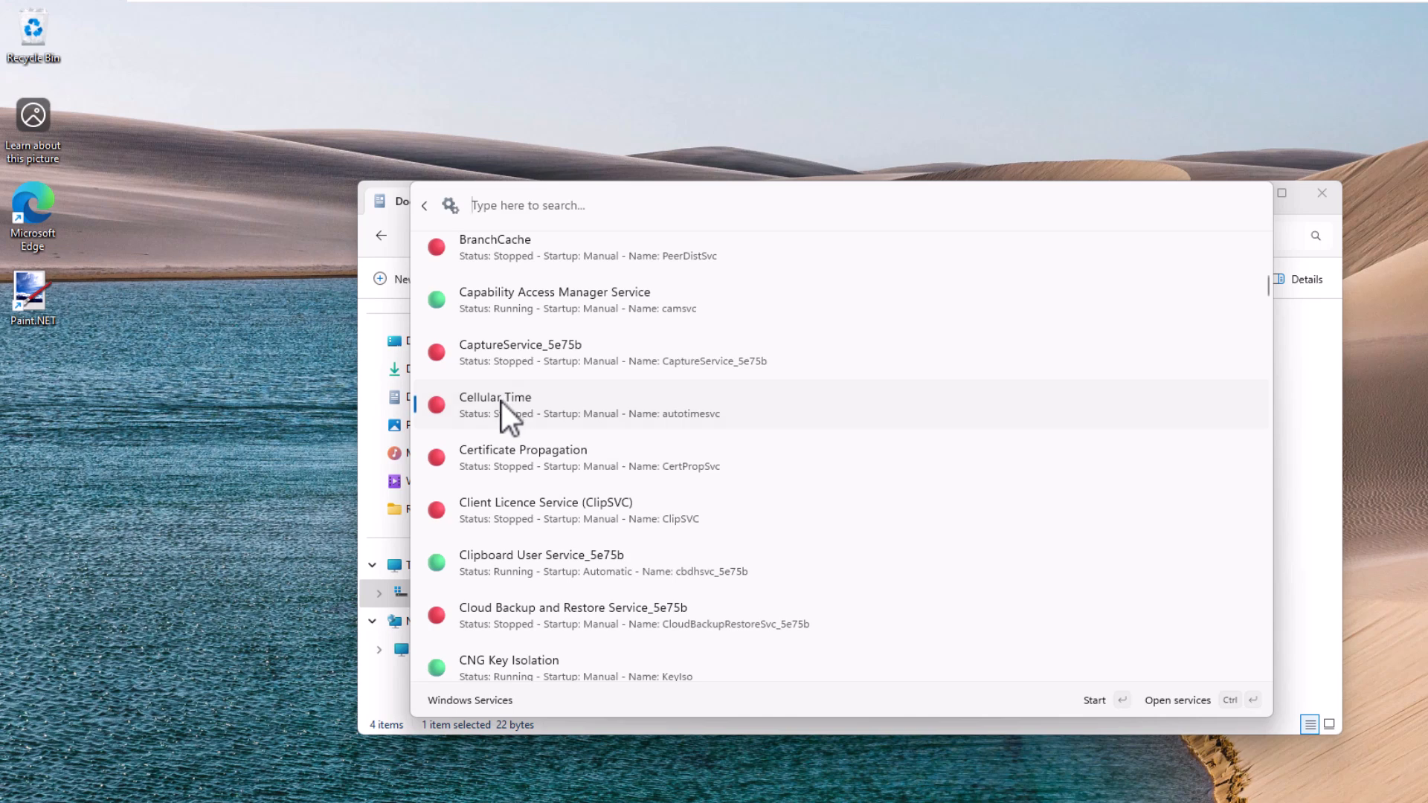
pyautogui.press('Escape')
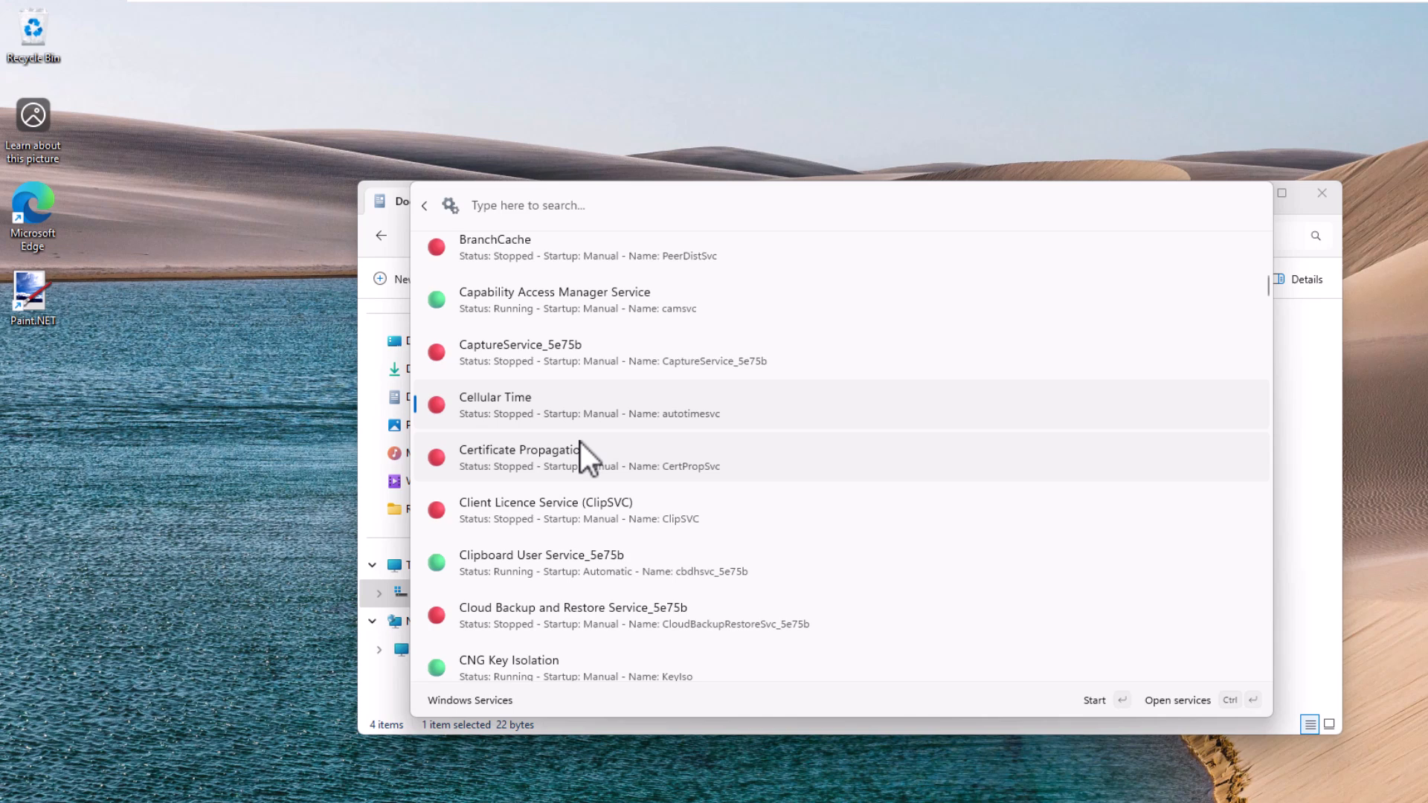
pyautogui.moveTo(464, 407)
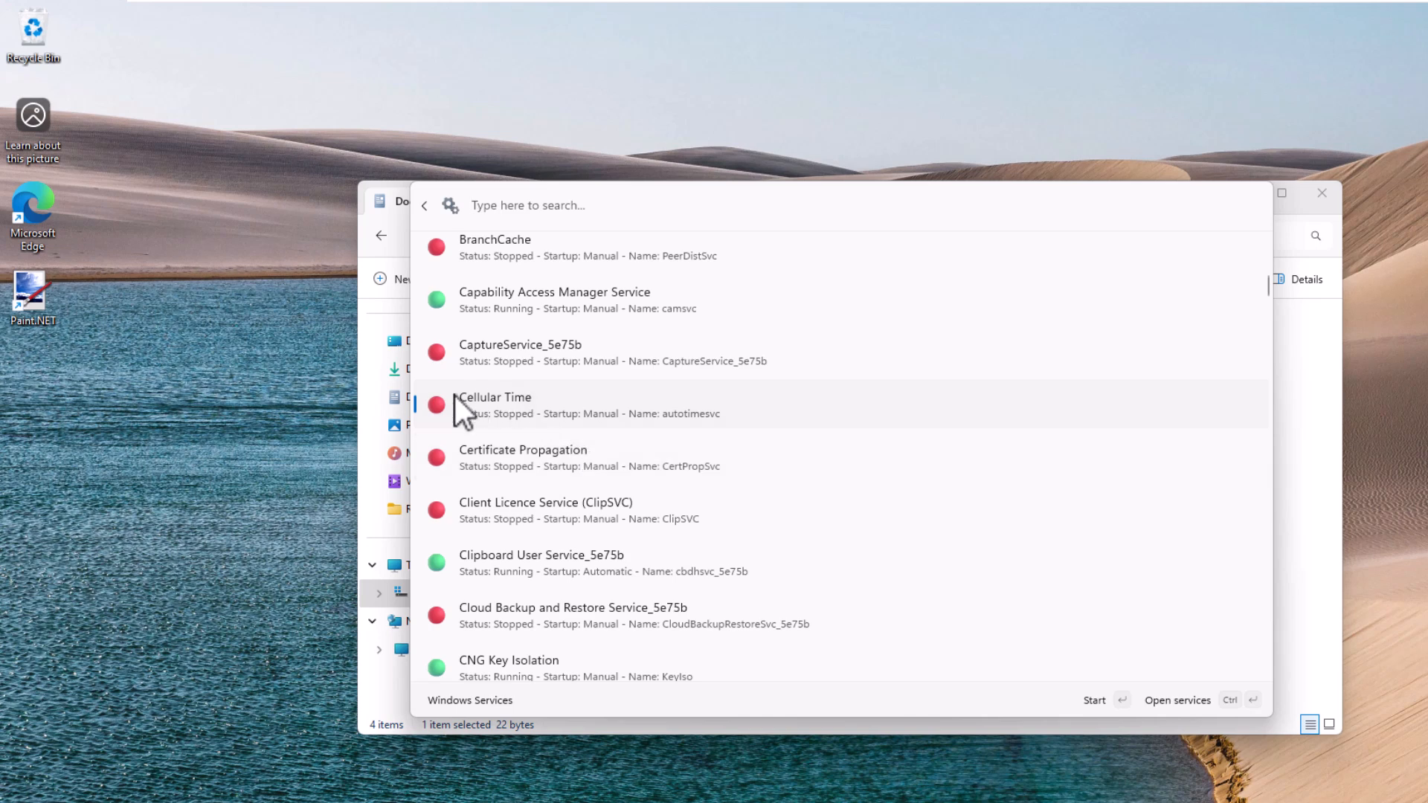
pyautogui.moveTo(1225, 724)
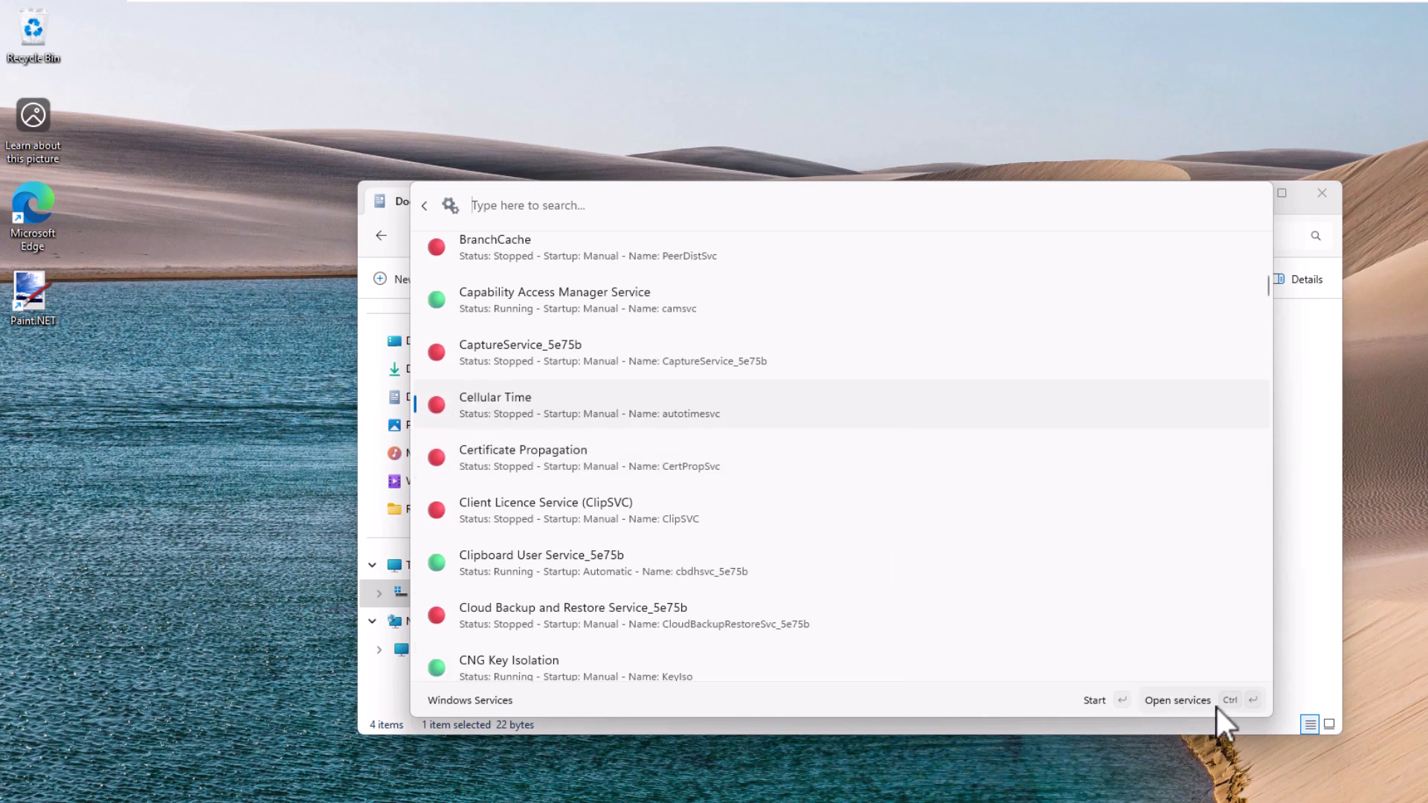
pyautogui.moveTo(1201, 720)
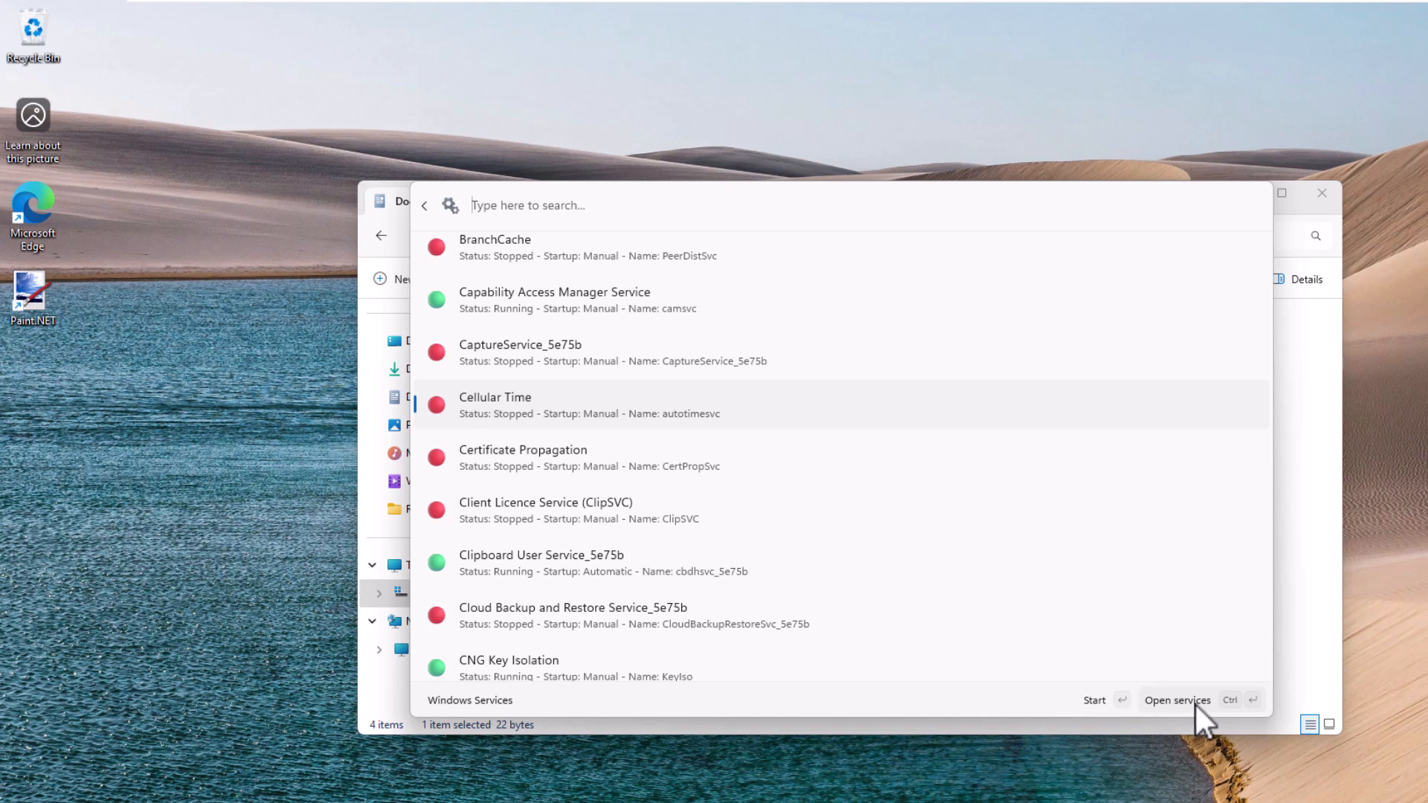
pyautogui.moveTo(1174, 713)
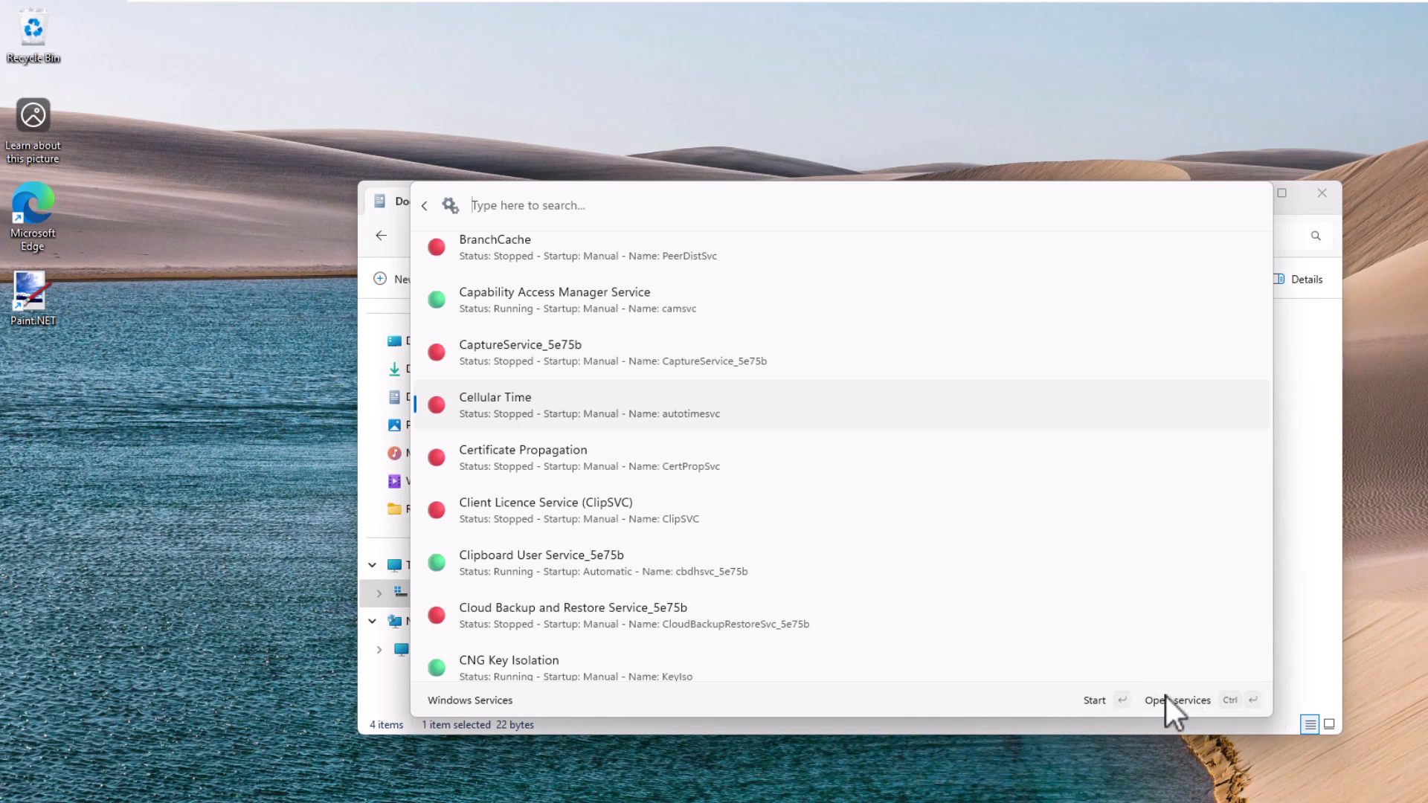
# Launch the full Services console showing every service's status and startup type.
pyautogui.click(1178, 699)
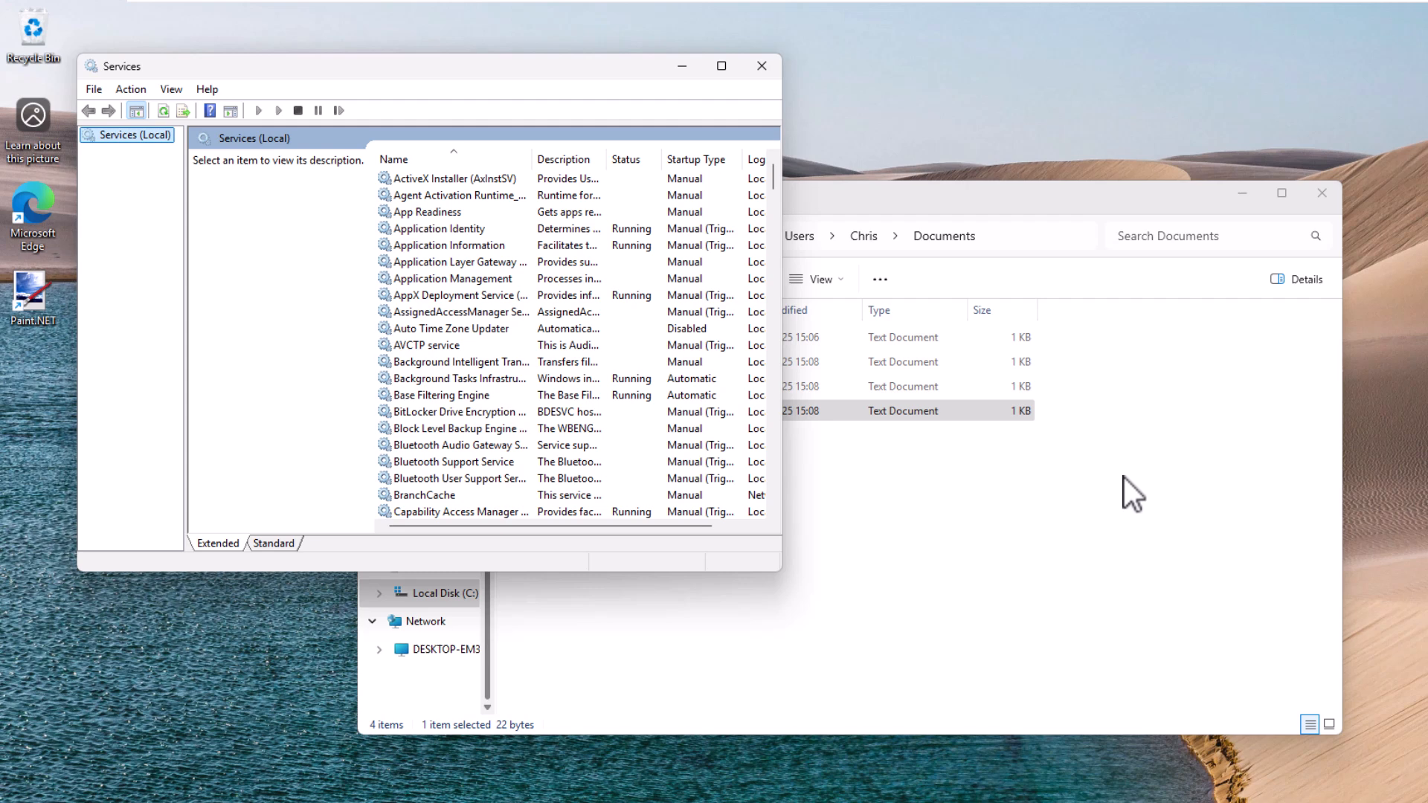
pyautogui.scroll(-3)
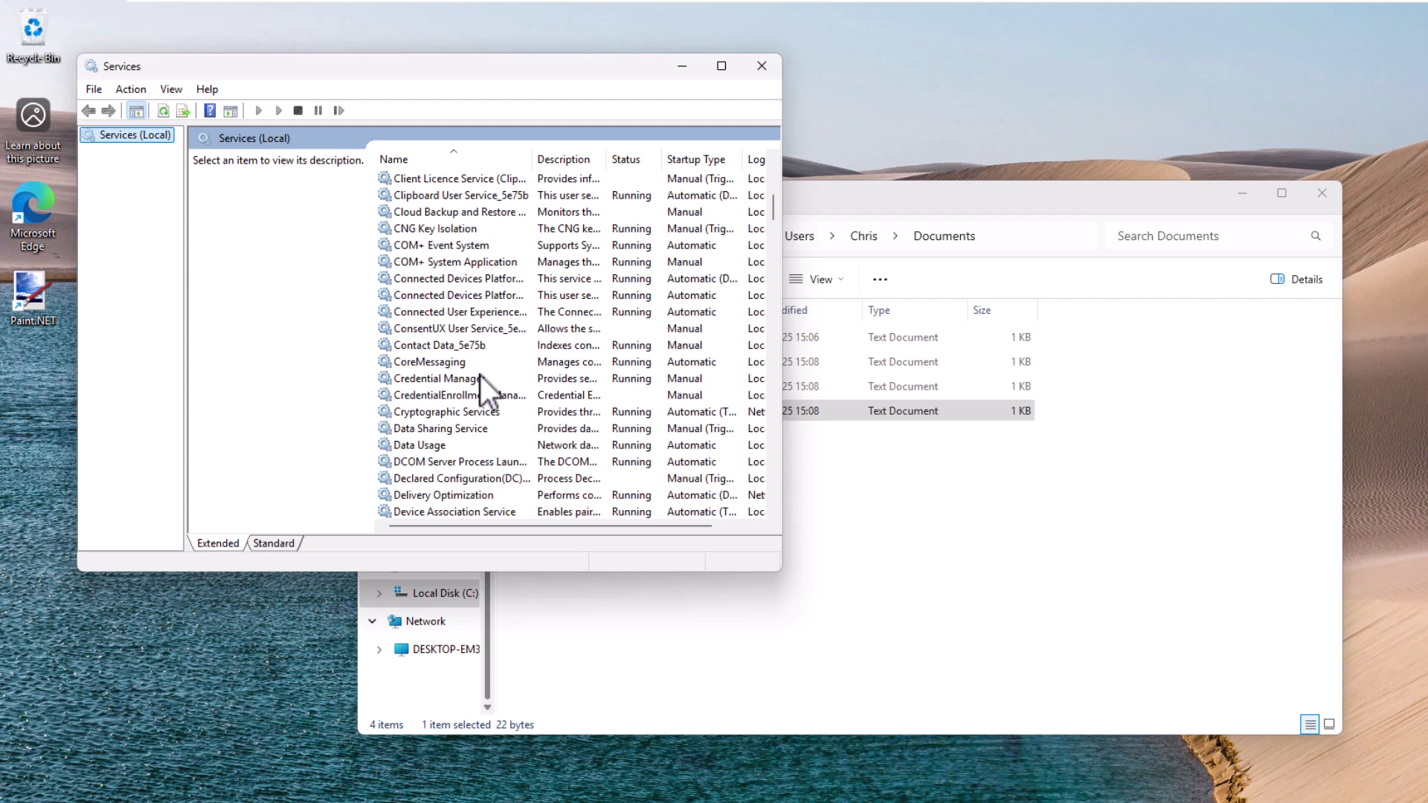
pyautogui.click(762, 65)
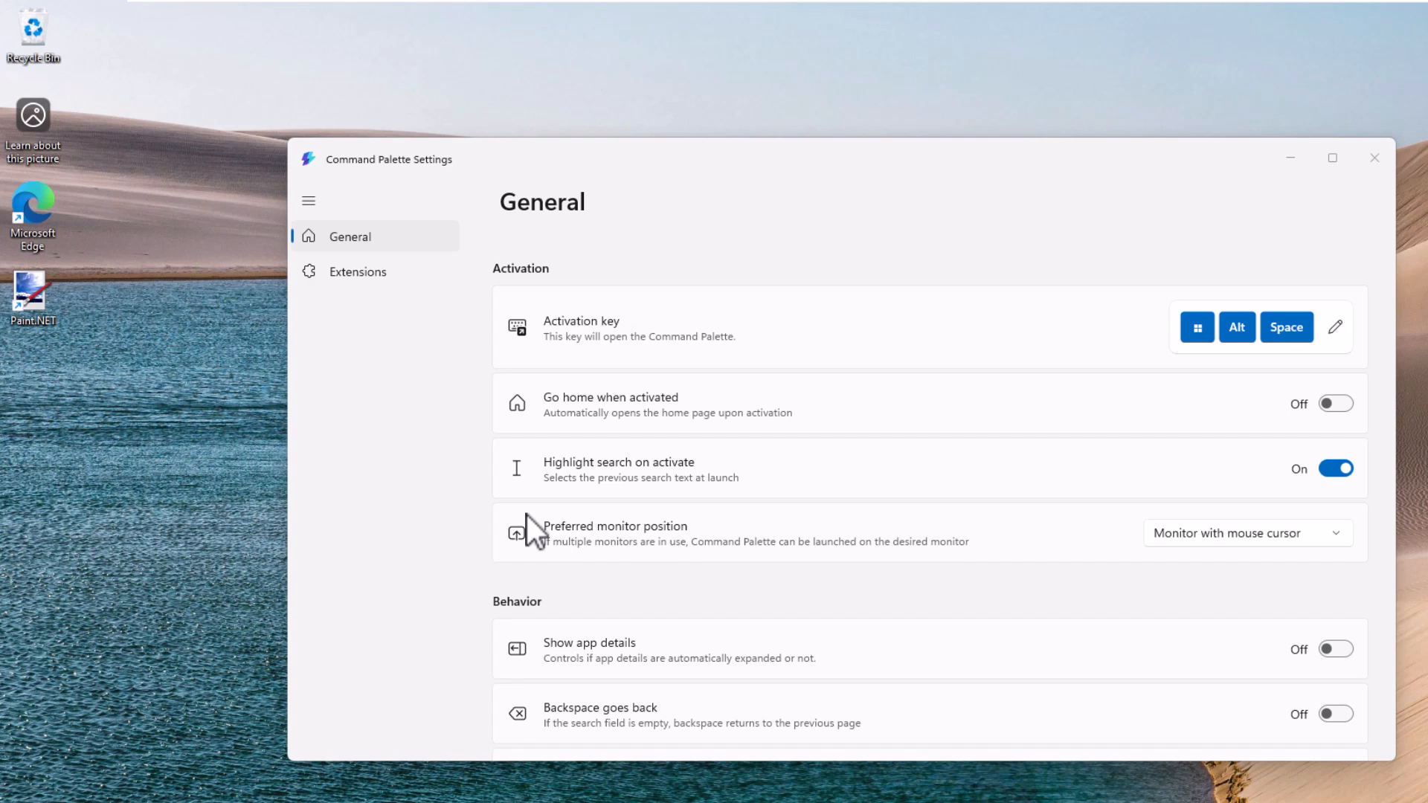
# Scroll through the Command Palette General settings page with its Behavior options.
pyautogui.scroll(-3)
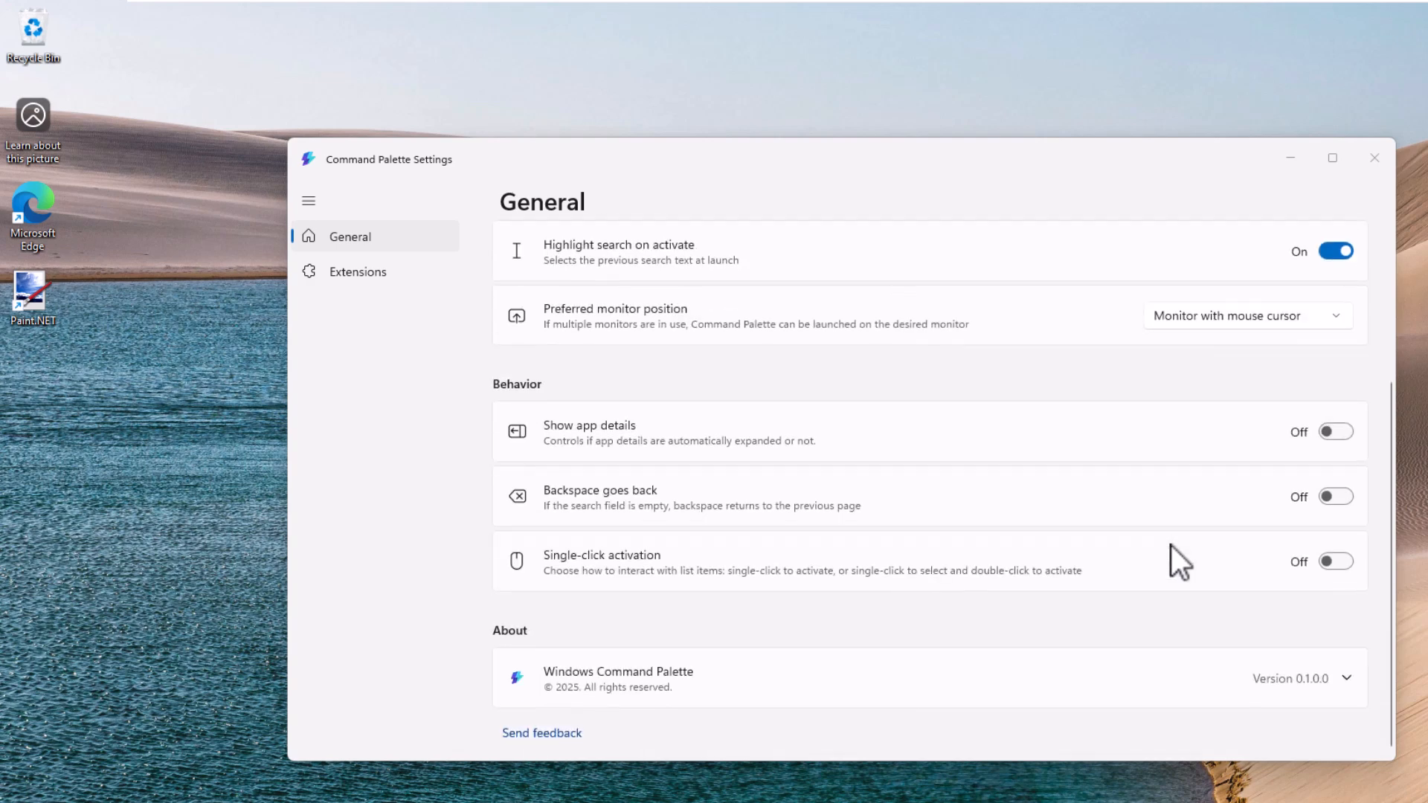
pyautogui.scroll(3)
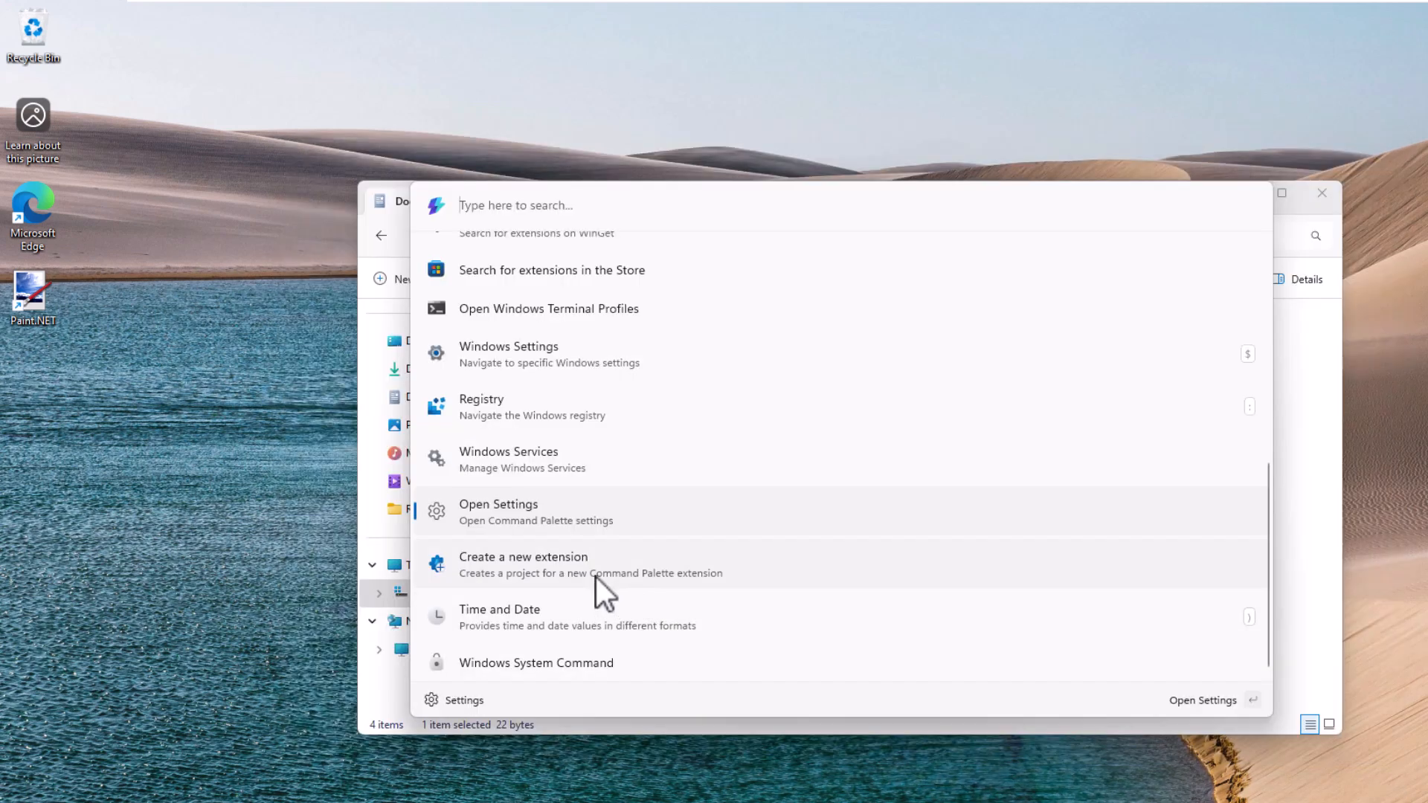
pyautogui.moveTo(585, 577)
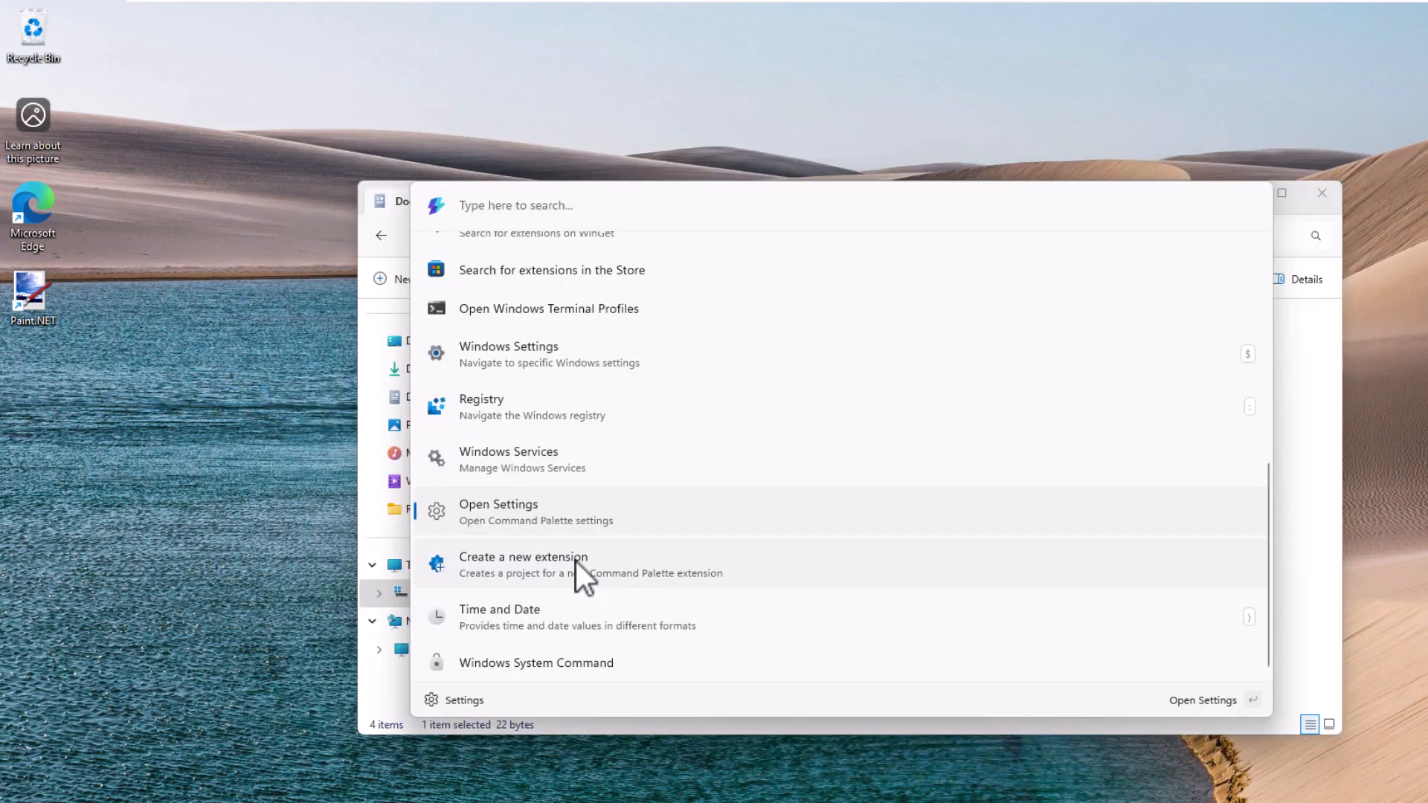
pyautogui.click(500, 616)
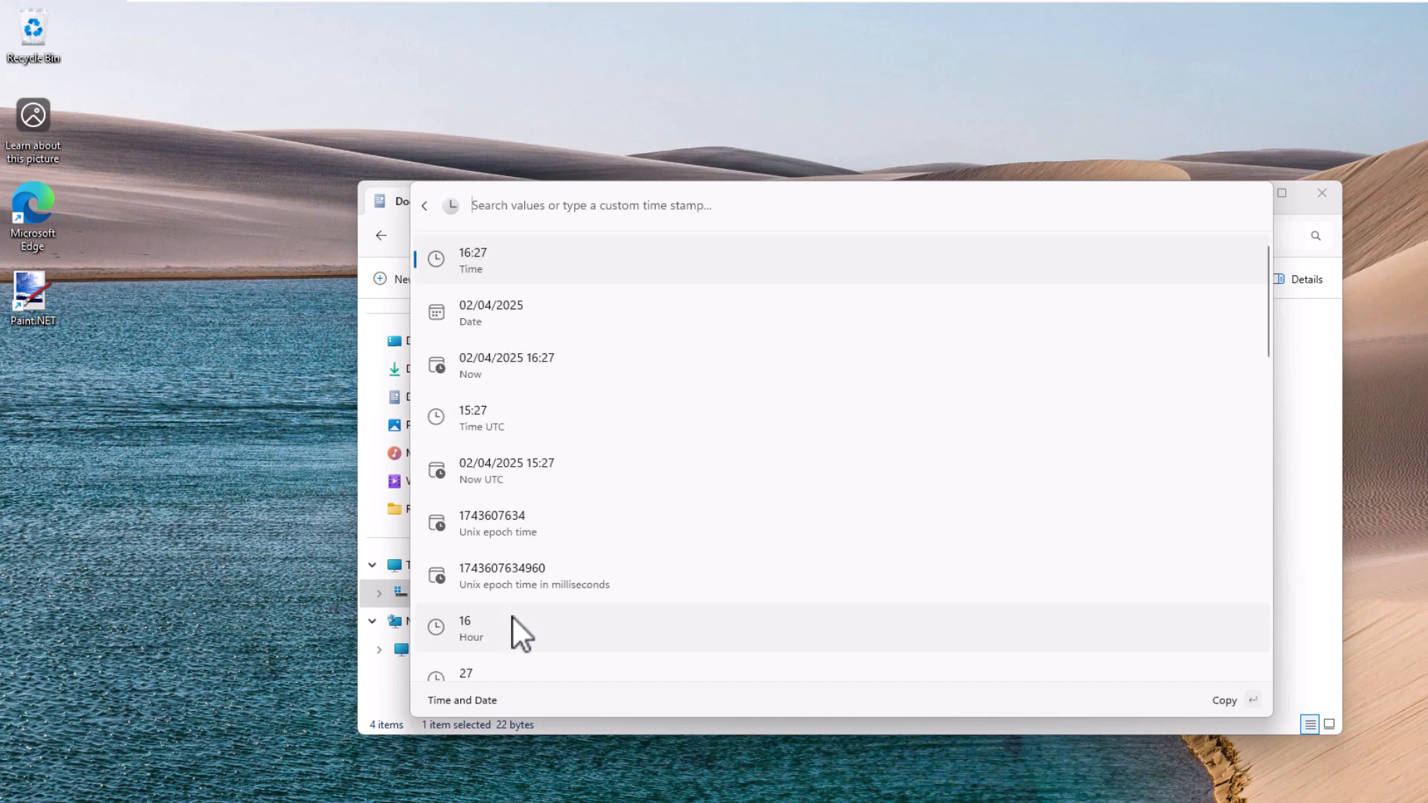
pyautogui.moveTo(670, 417)
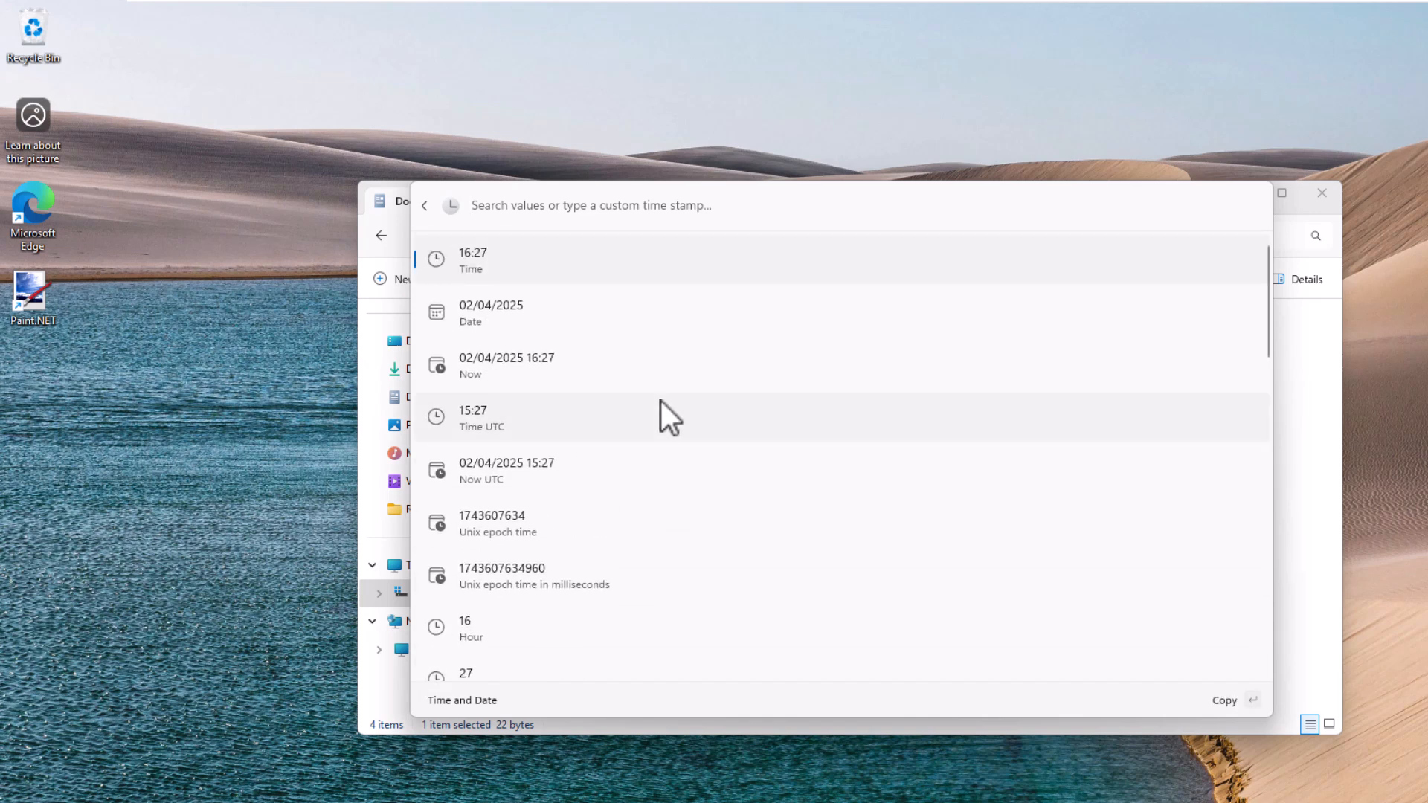
pyautogui.moveTo(596, 528)
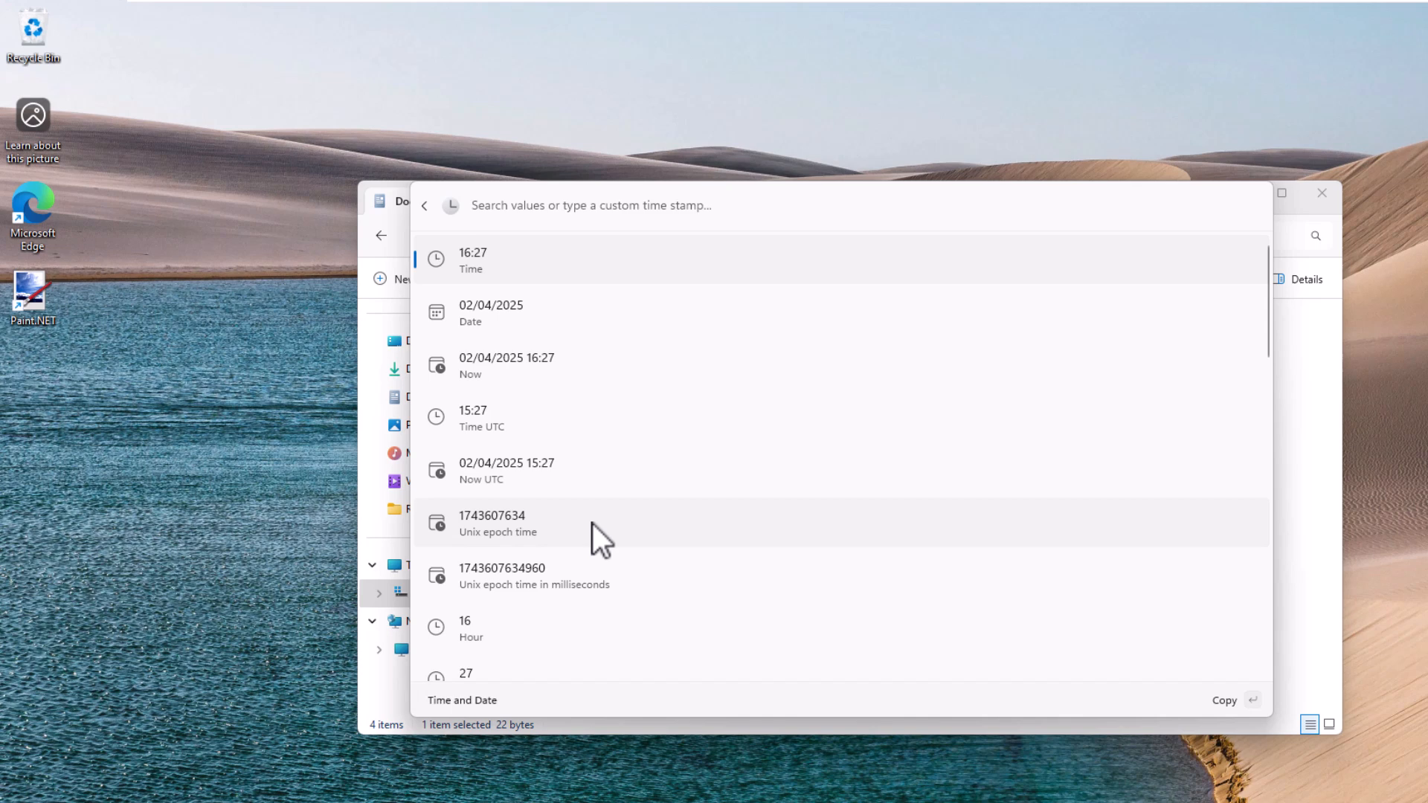
pyautogui.click(424, 205)
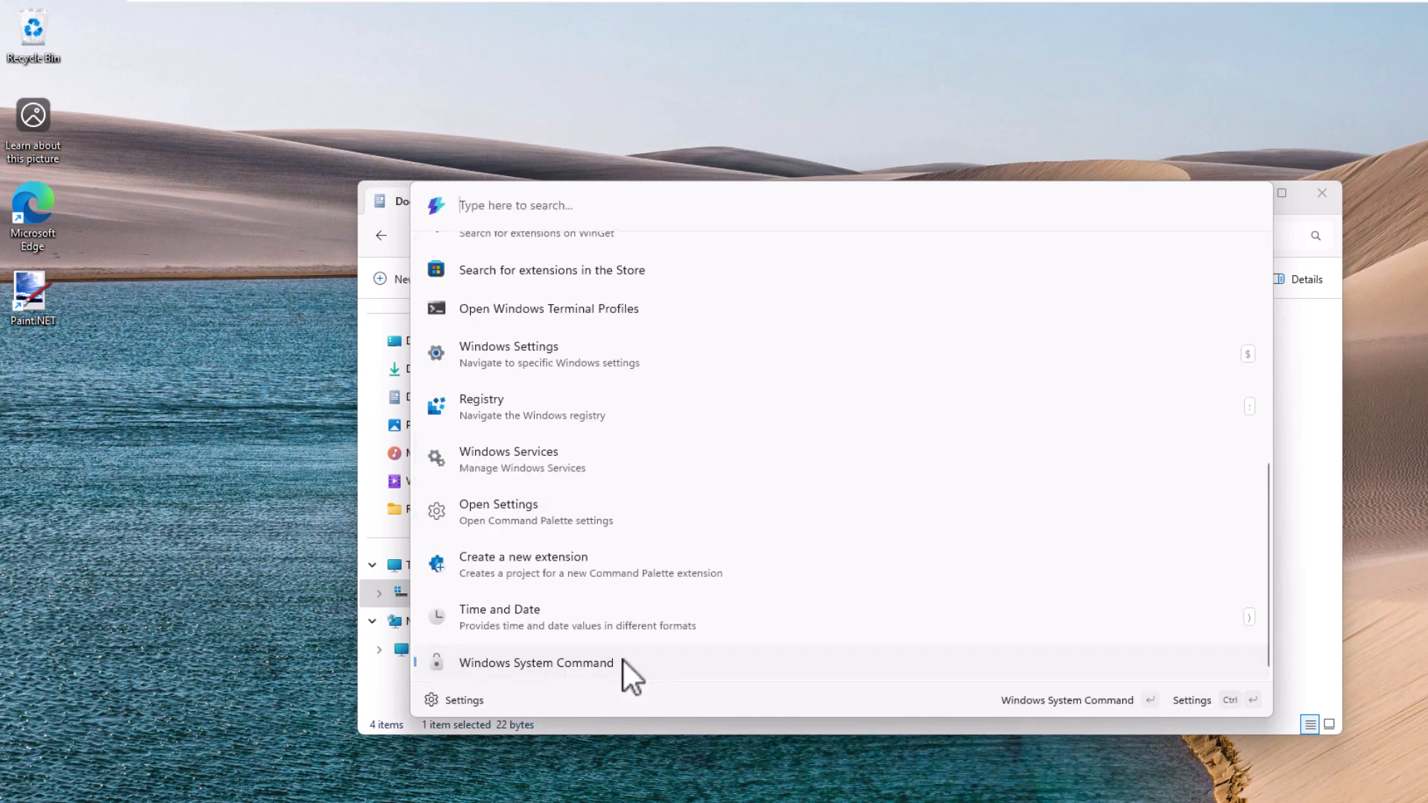
# Browse the system commands: shutdown, restart, Recycle Bin actions and IP addresses.
pyautogui.click(535, 662)
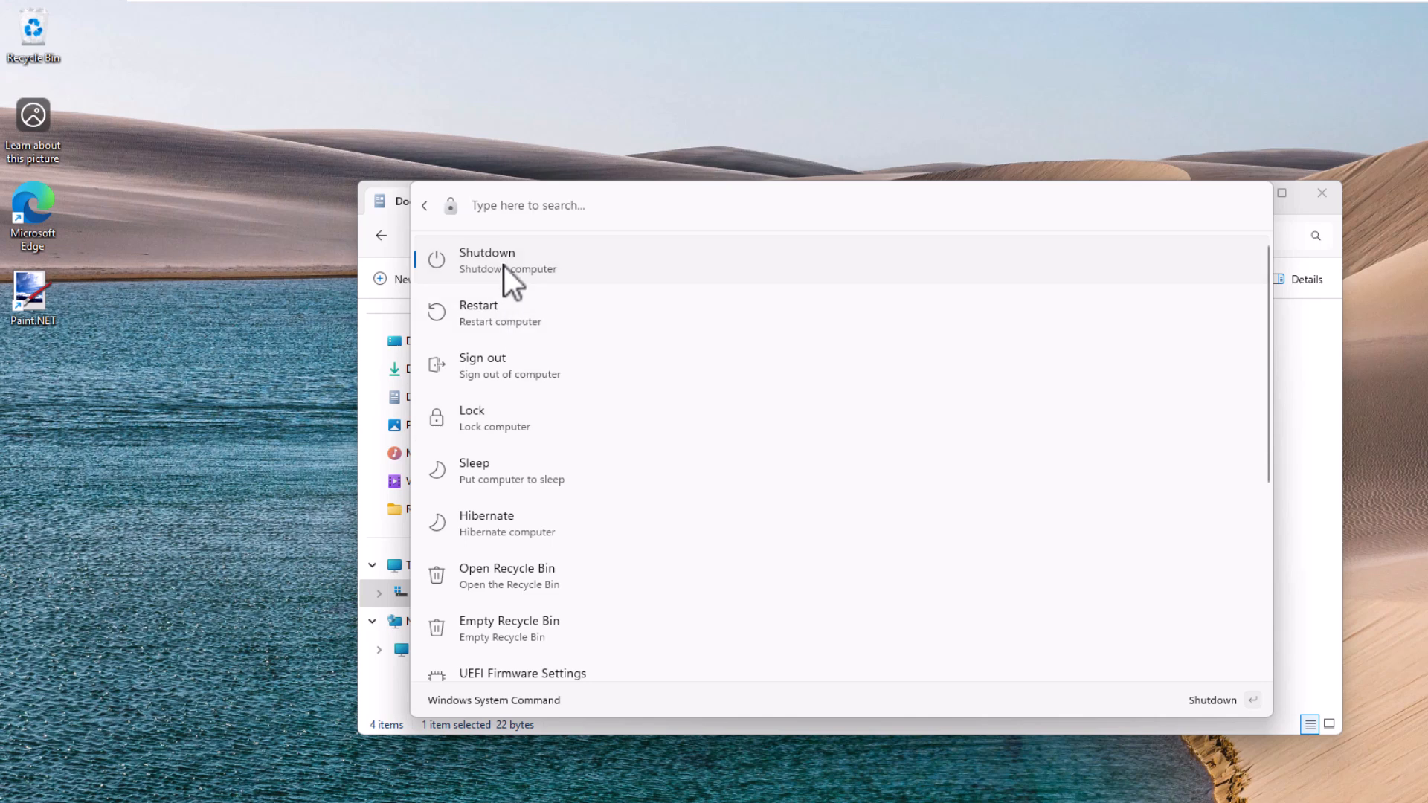
pyautogui.moveTo(527, 420)
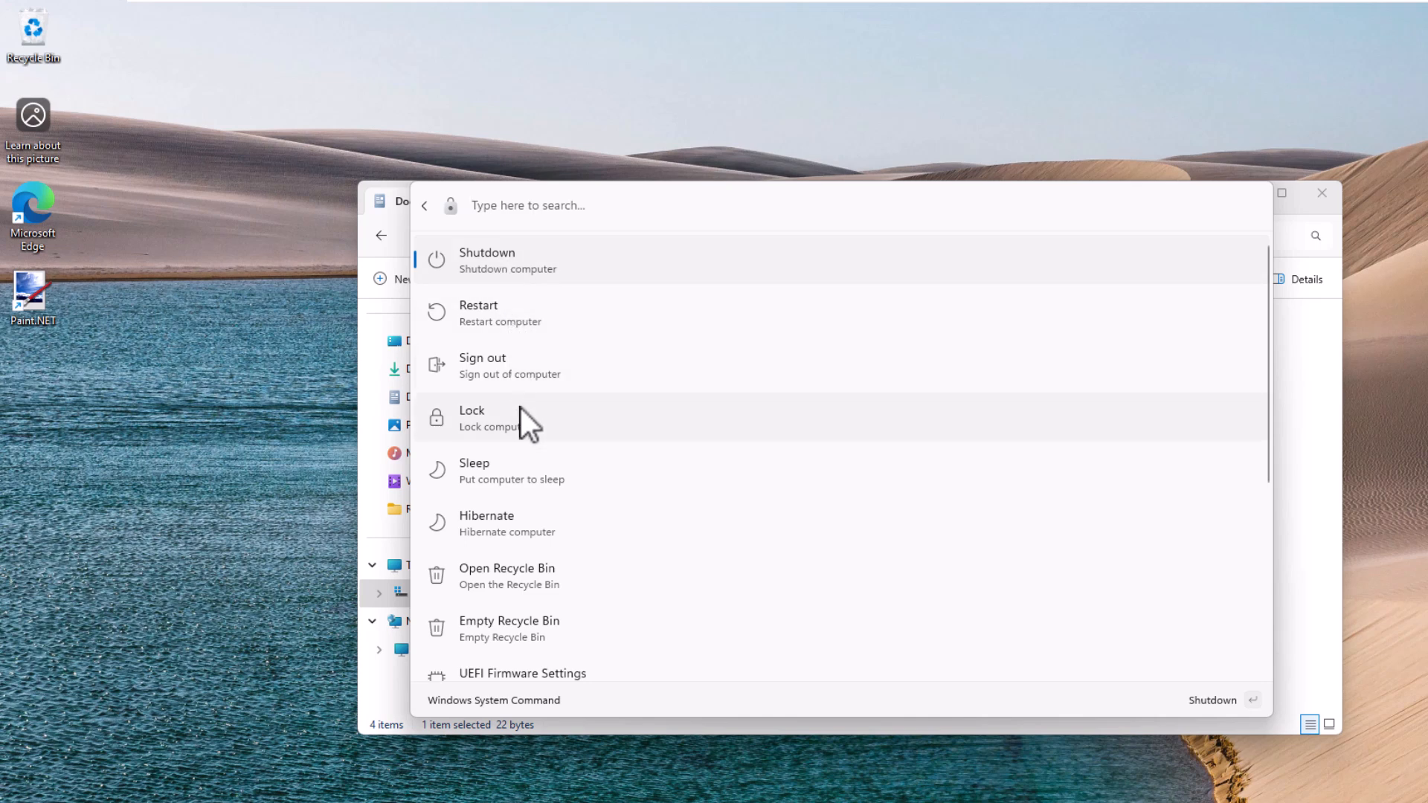
pyautogui.moveTo(623, 628)
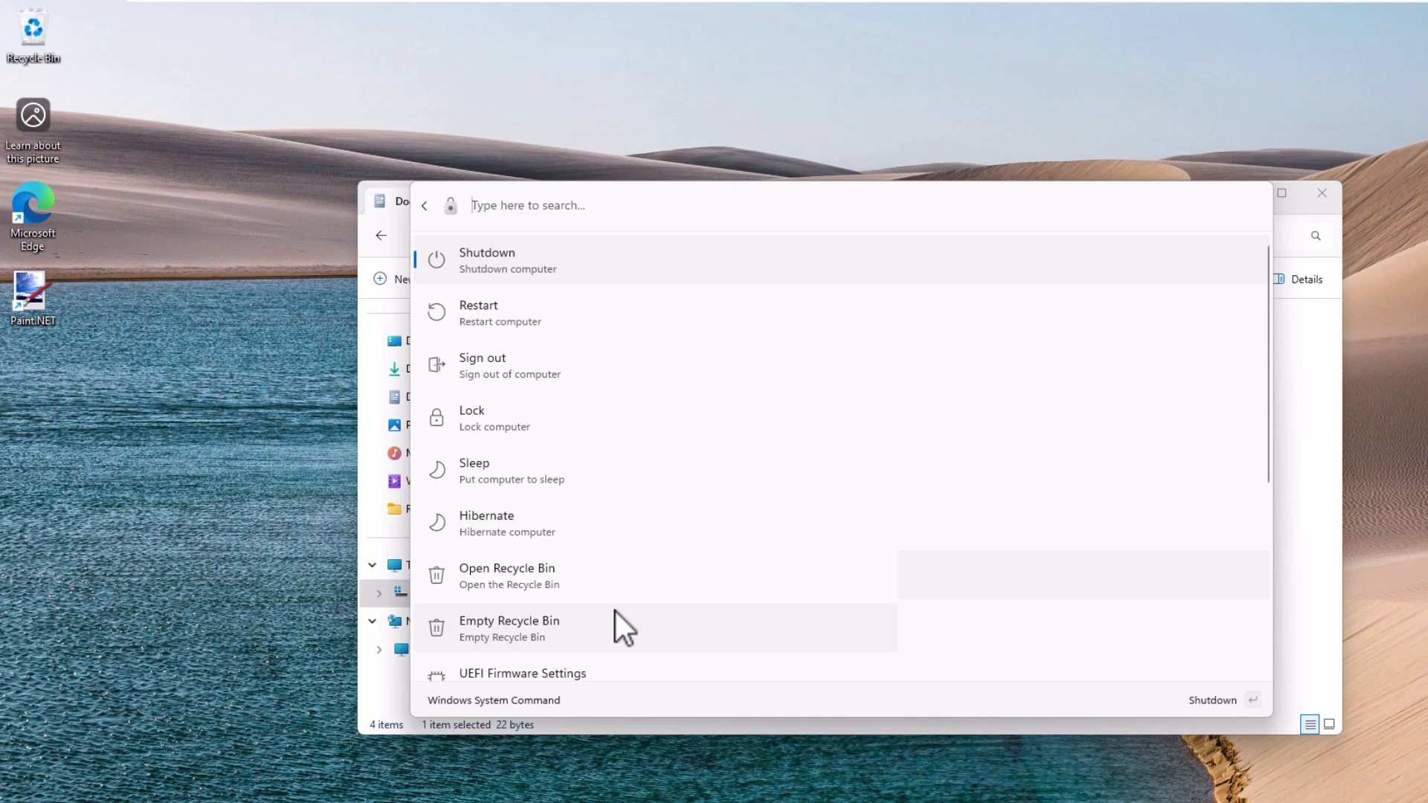
pyautogui.scroll(-3)
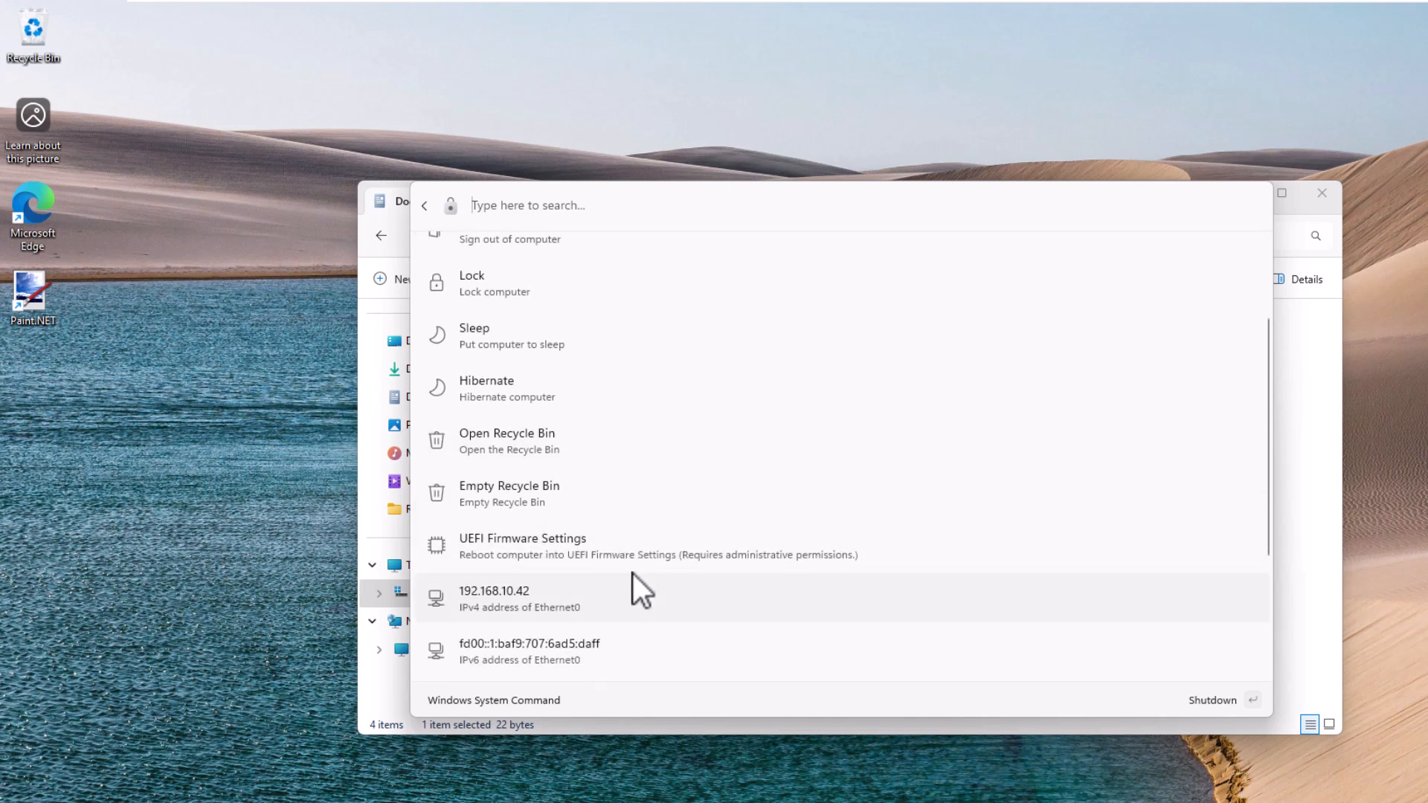
pyautogui.moveTo(570, 555)
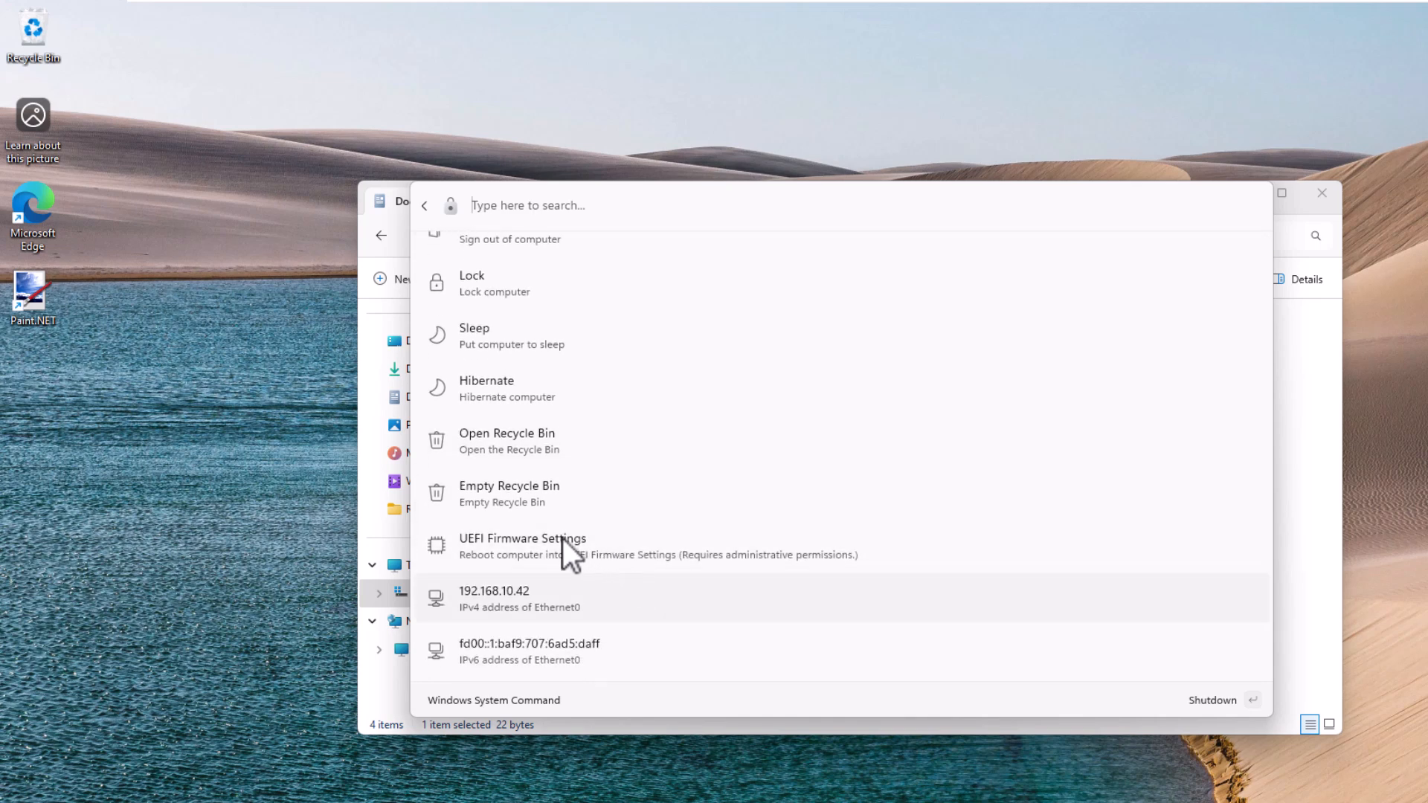
pyautogui.moveTo(583, 600)
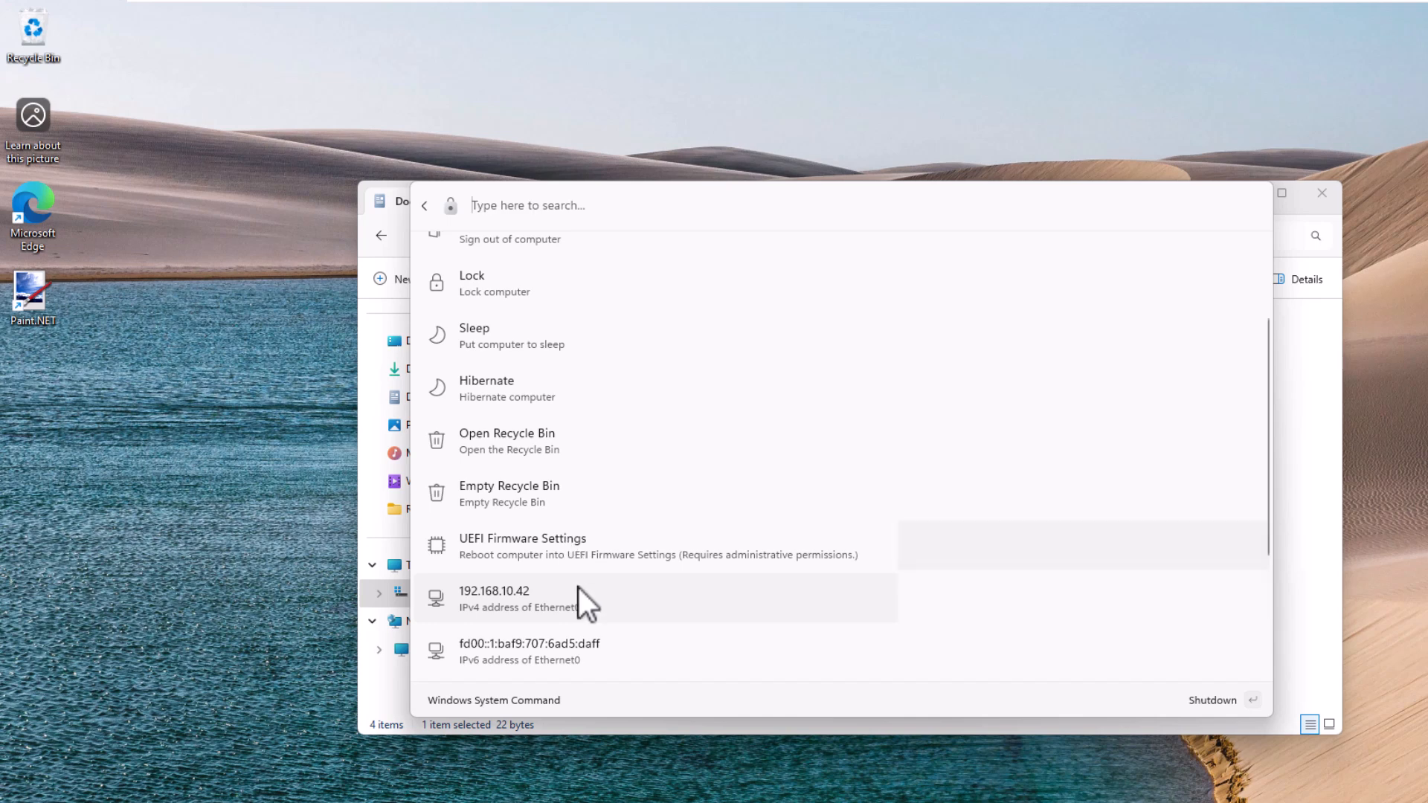
pyautogui.scroll(-3)
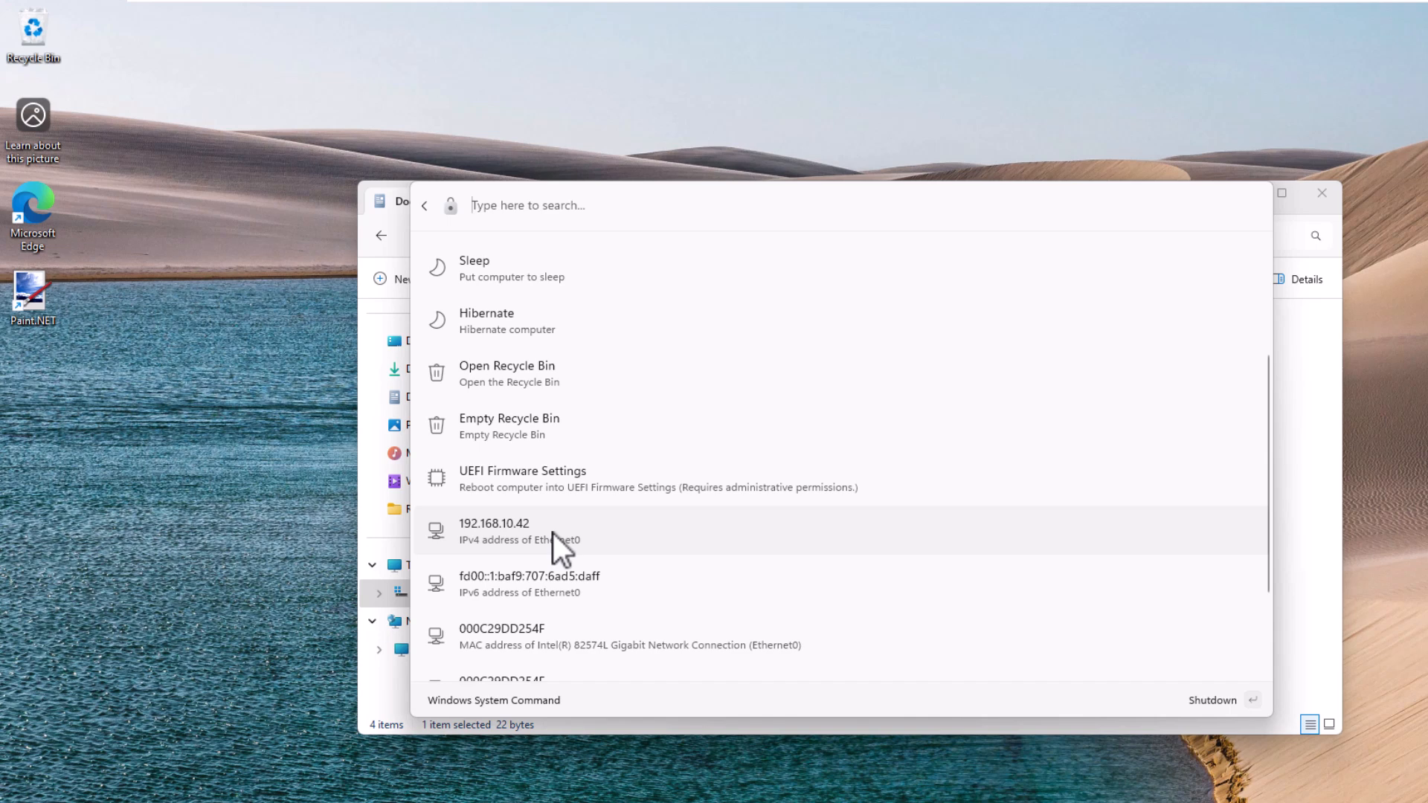
pyautogui.moveTo(546, 544)
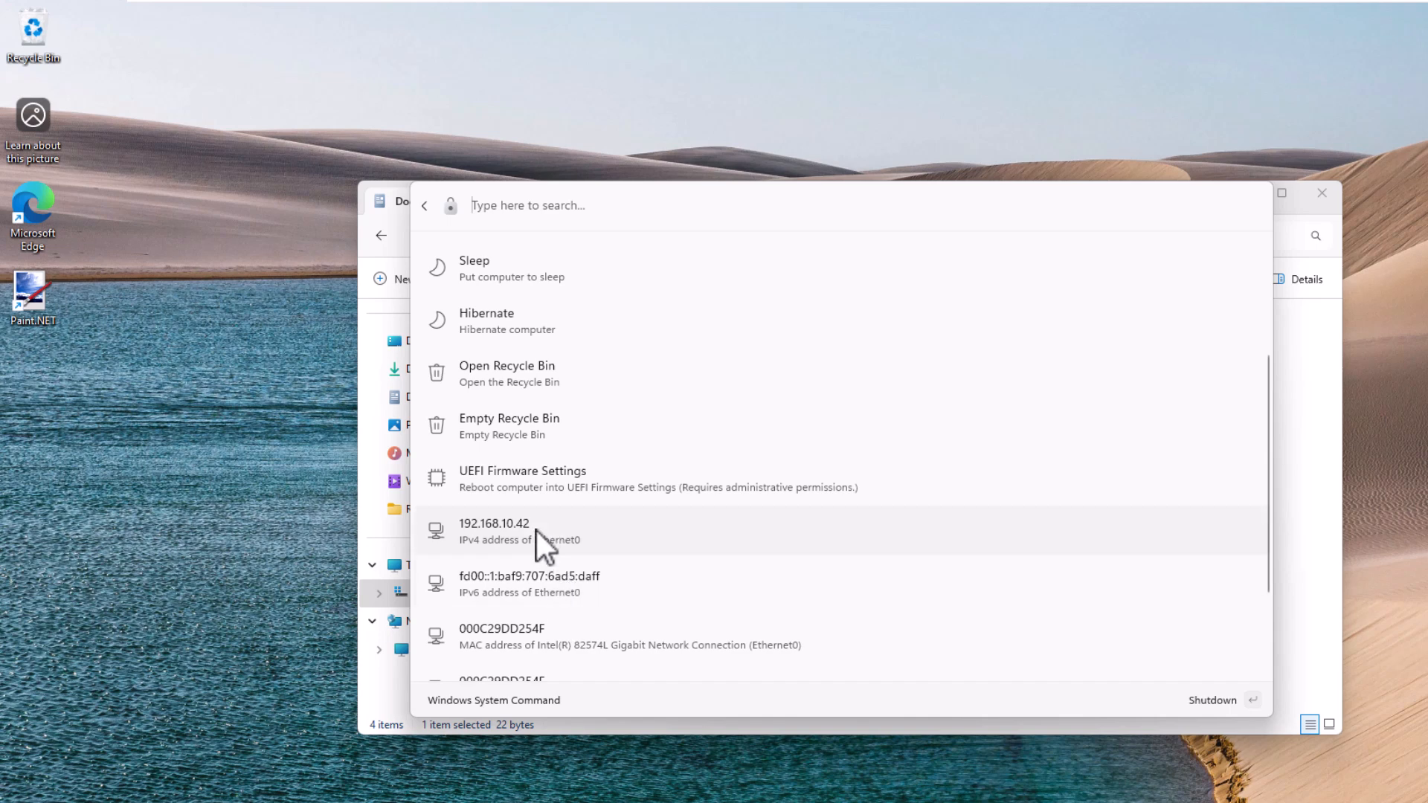
pyautogui.moveTo(546, 593)
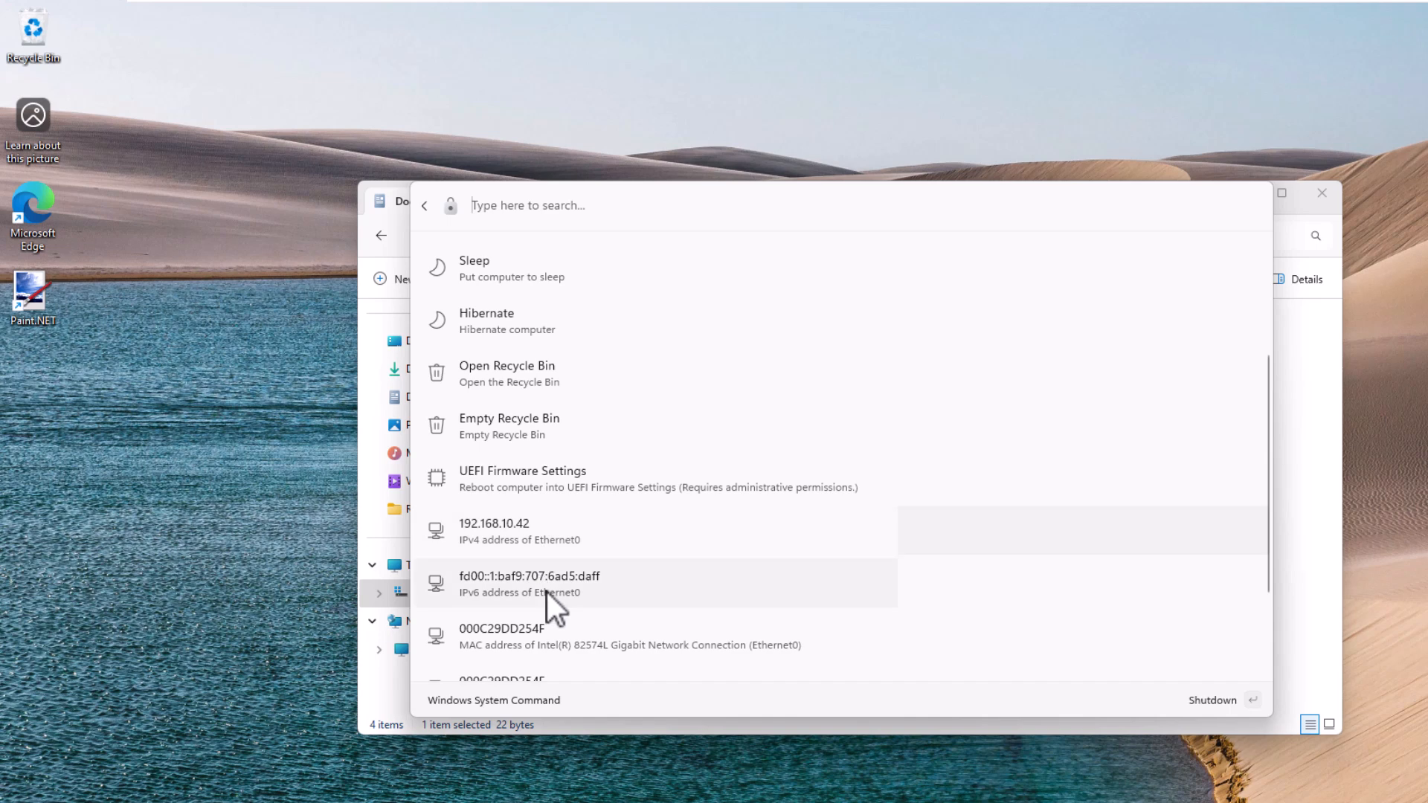
pyautogui.scroll(-3)
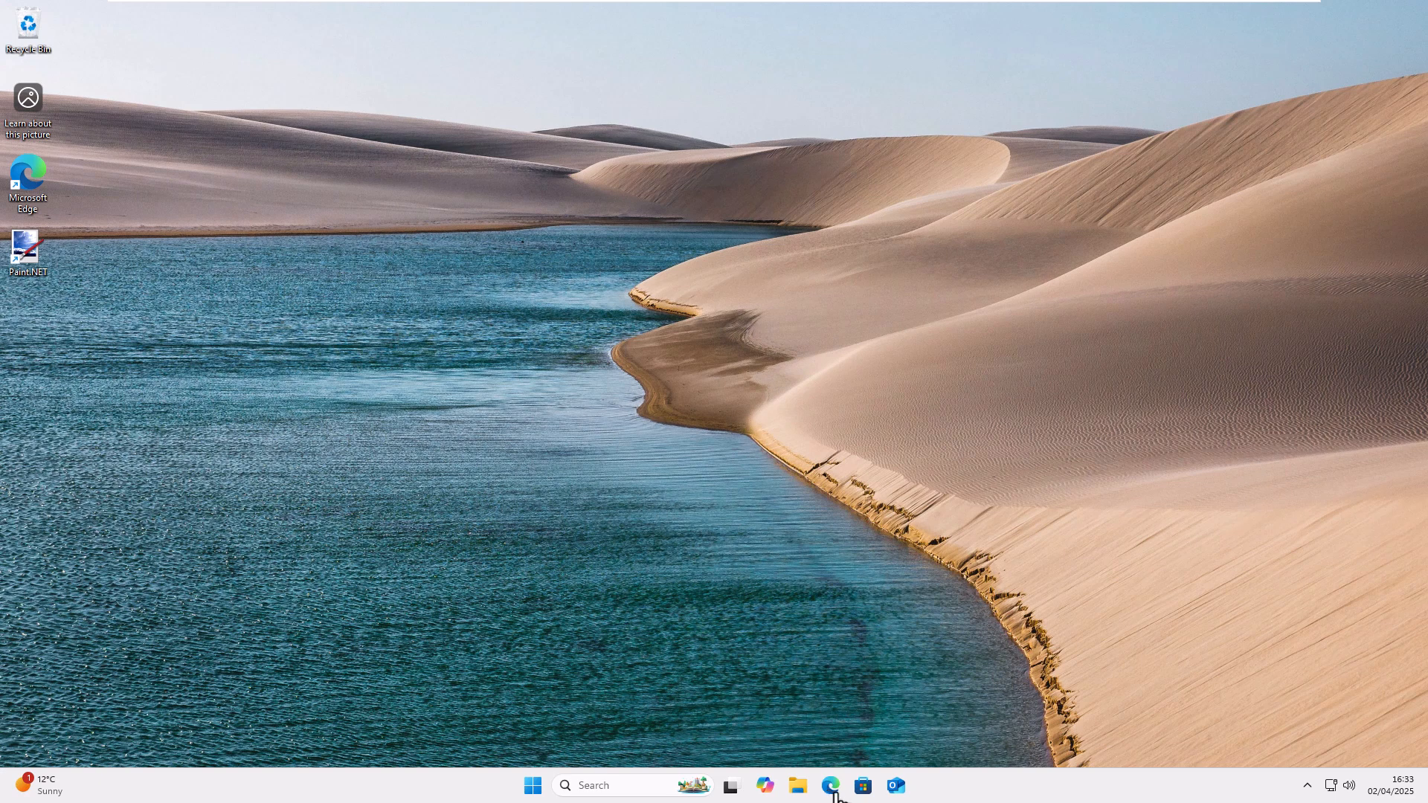
pyautogui.moveTo(830, 786)
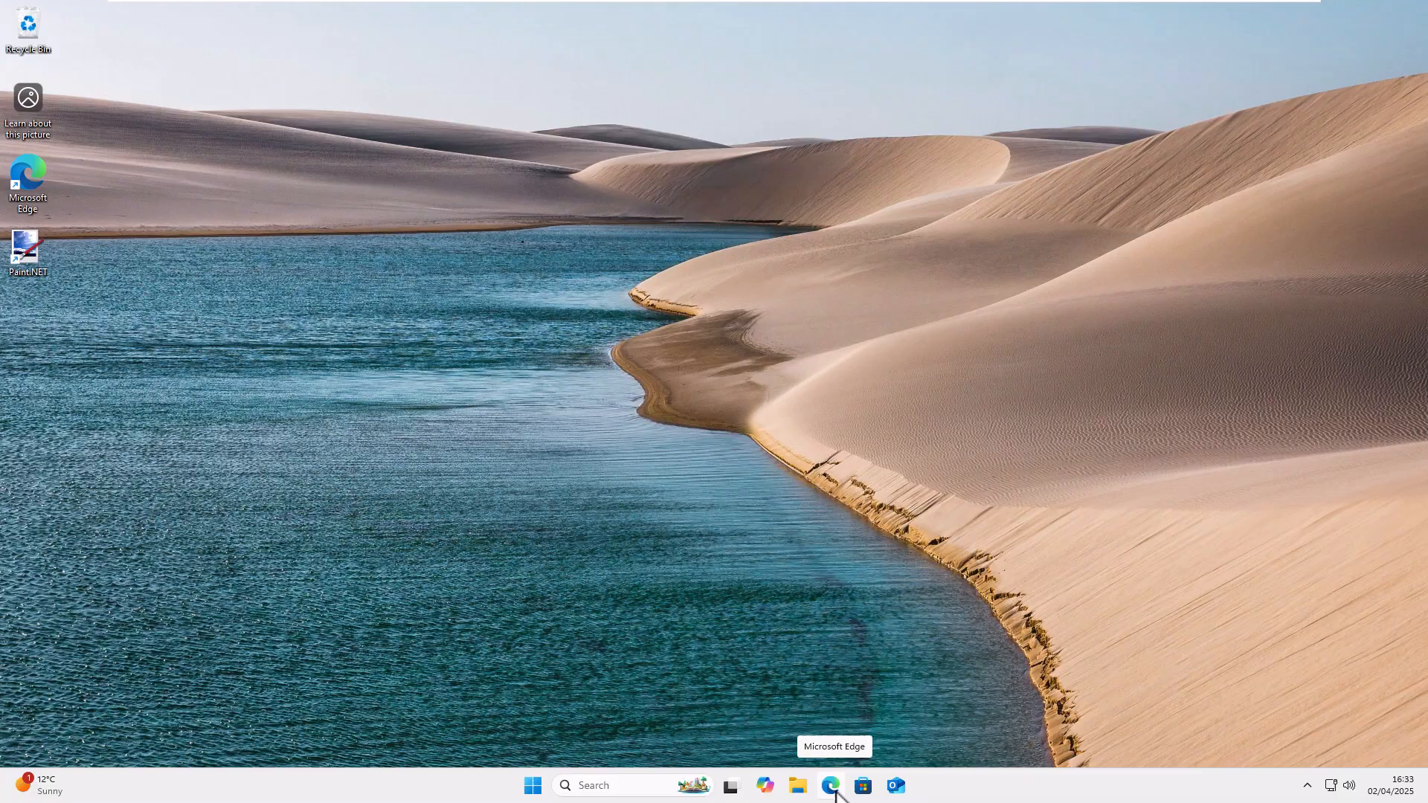
# Launch Microsoft Edge and go to cwtek.co.uk/wd.
pyautogui.click(830, 785)
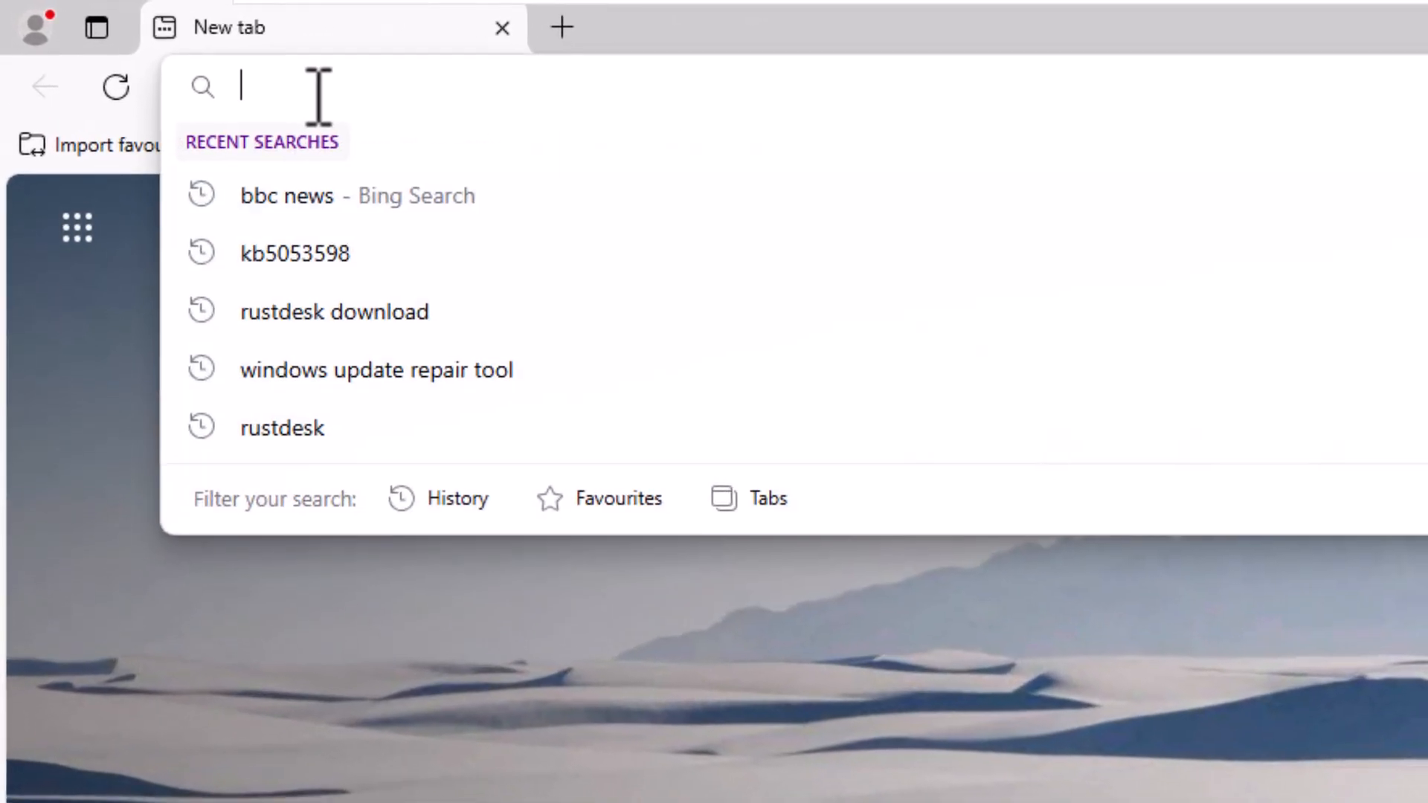
pyautogui.write('c')
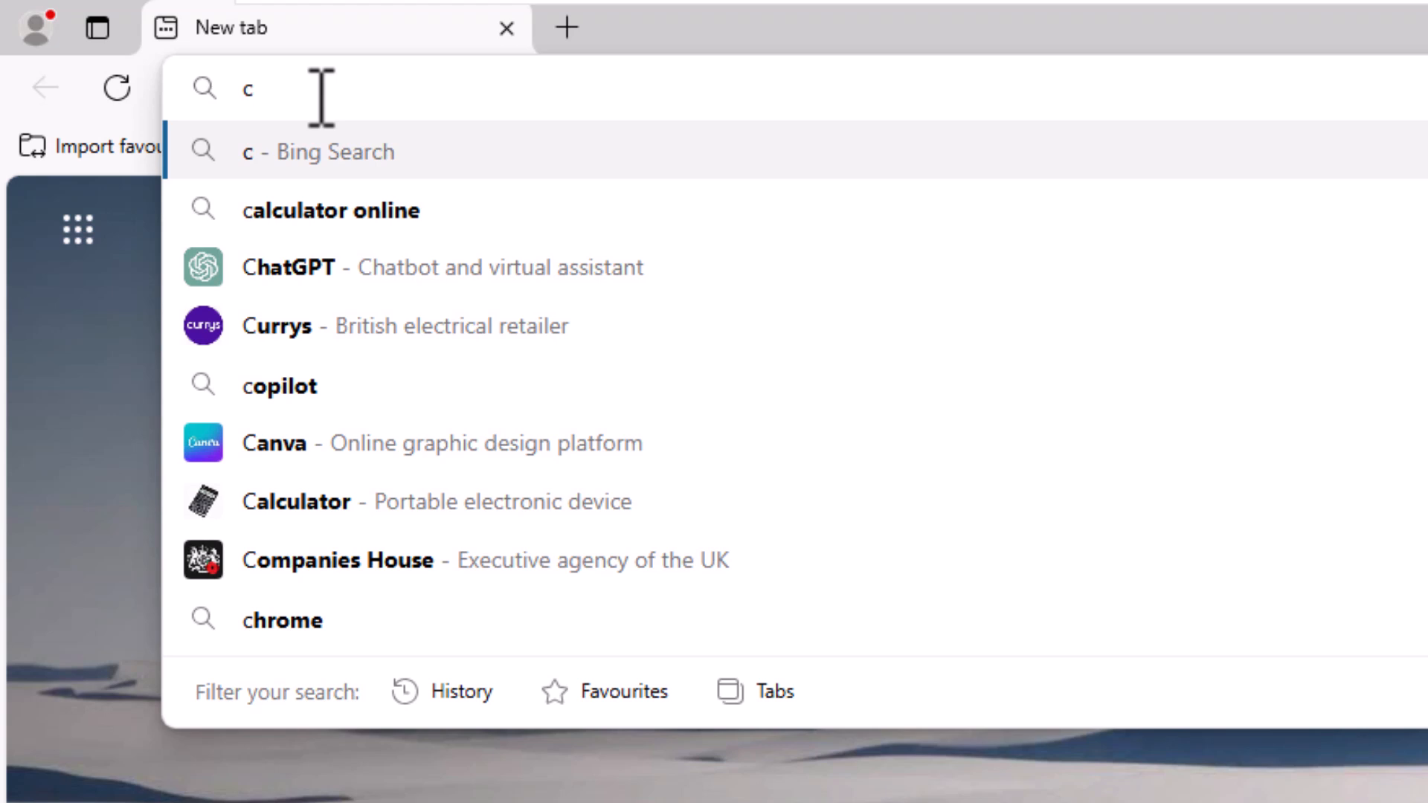
pyautogui.write('wtek.c')
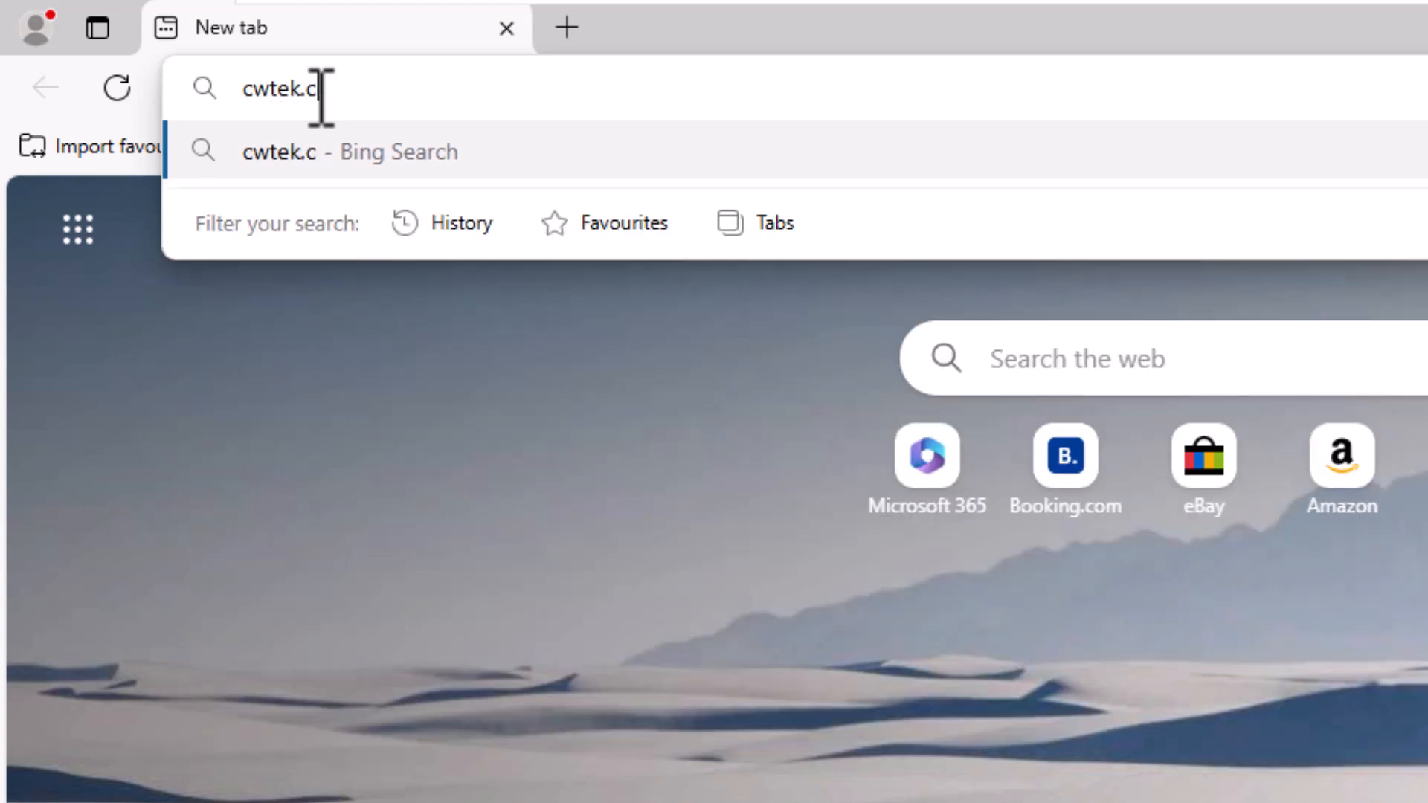
pyautogui.write('o.uk/w')
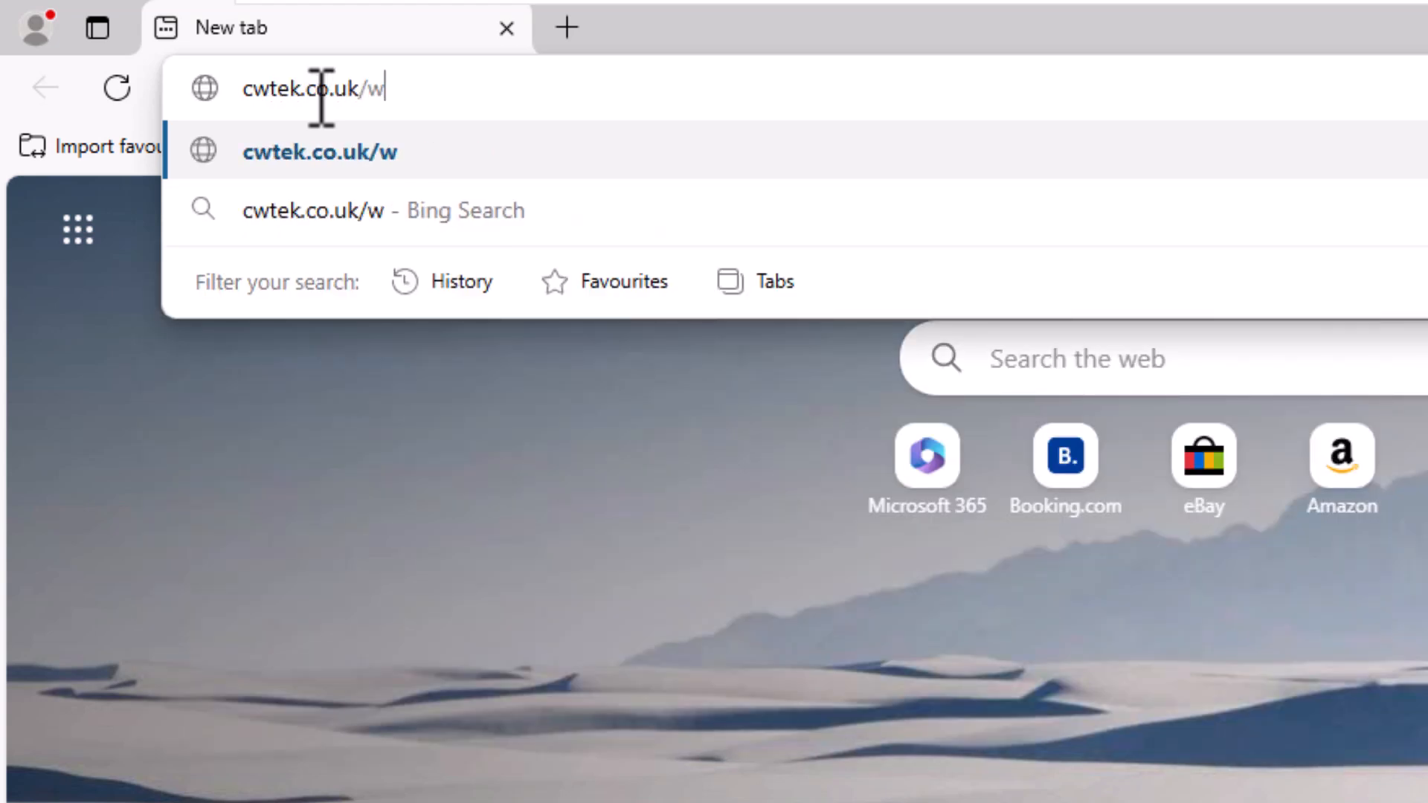
pyautogui.write('d')
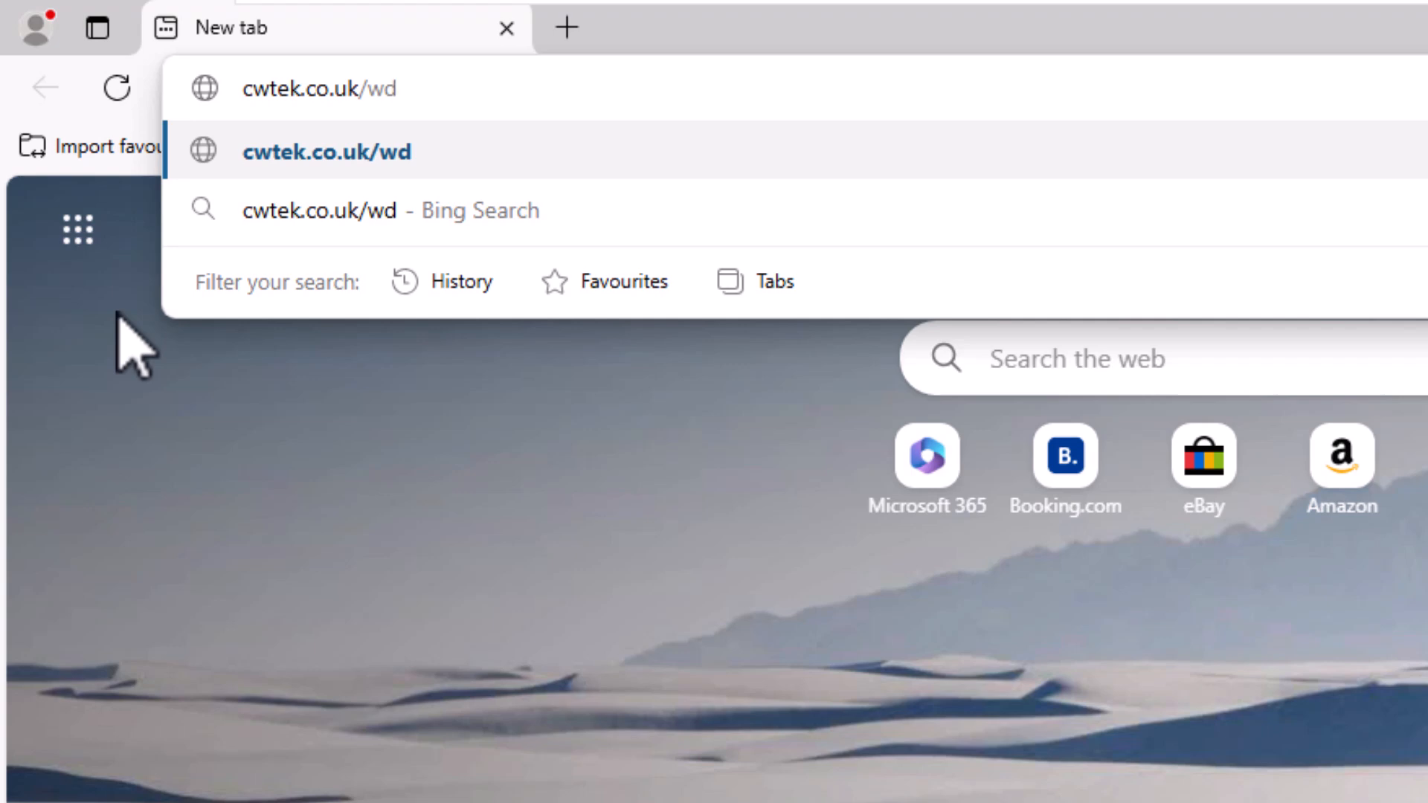
pyautogui.click(326, 152)
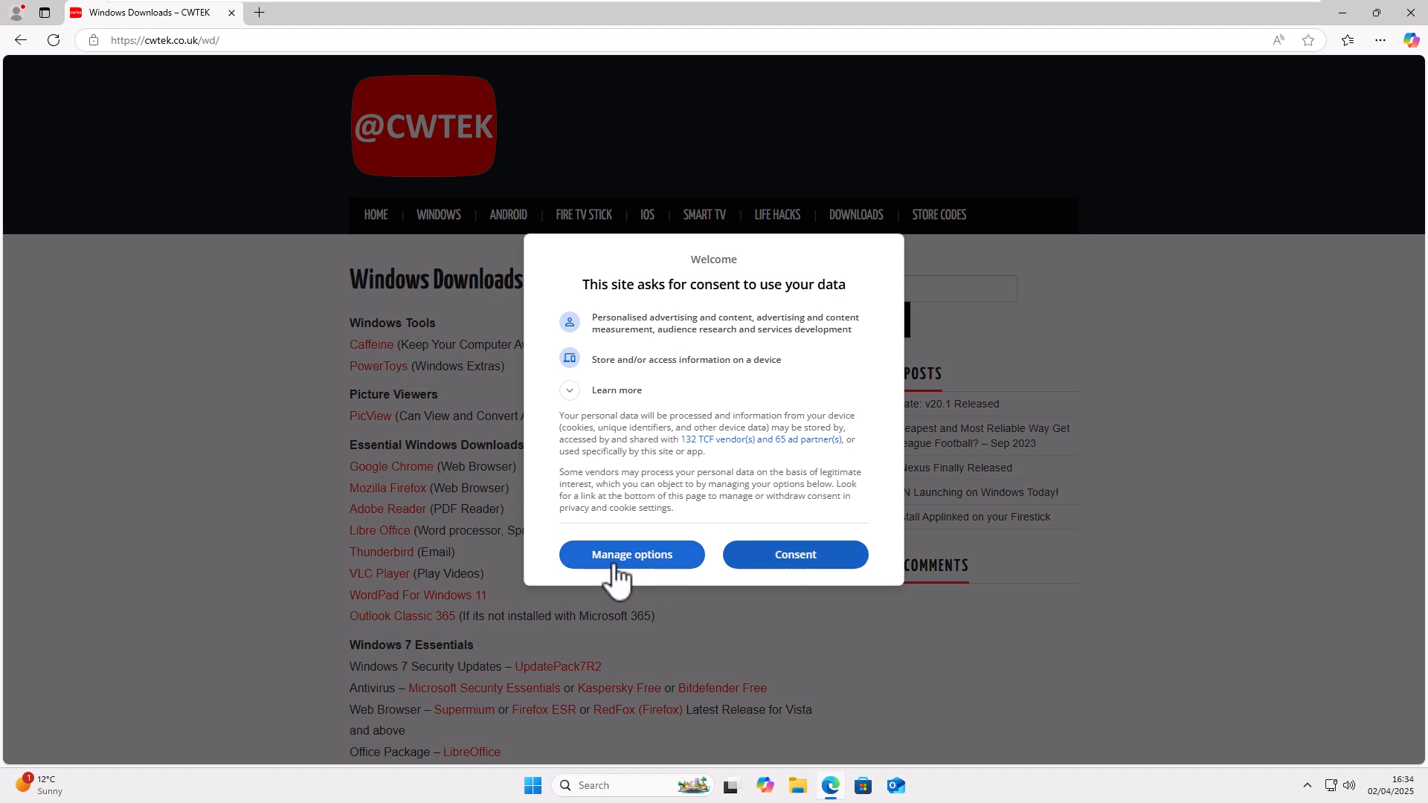
# Follow the PowerToys link under Windows Tools and dismiss the full-page ad.
pyautogui.click(793, 554)
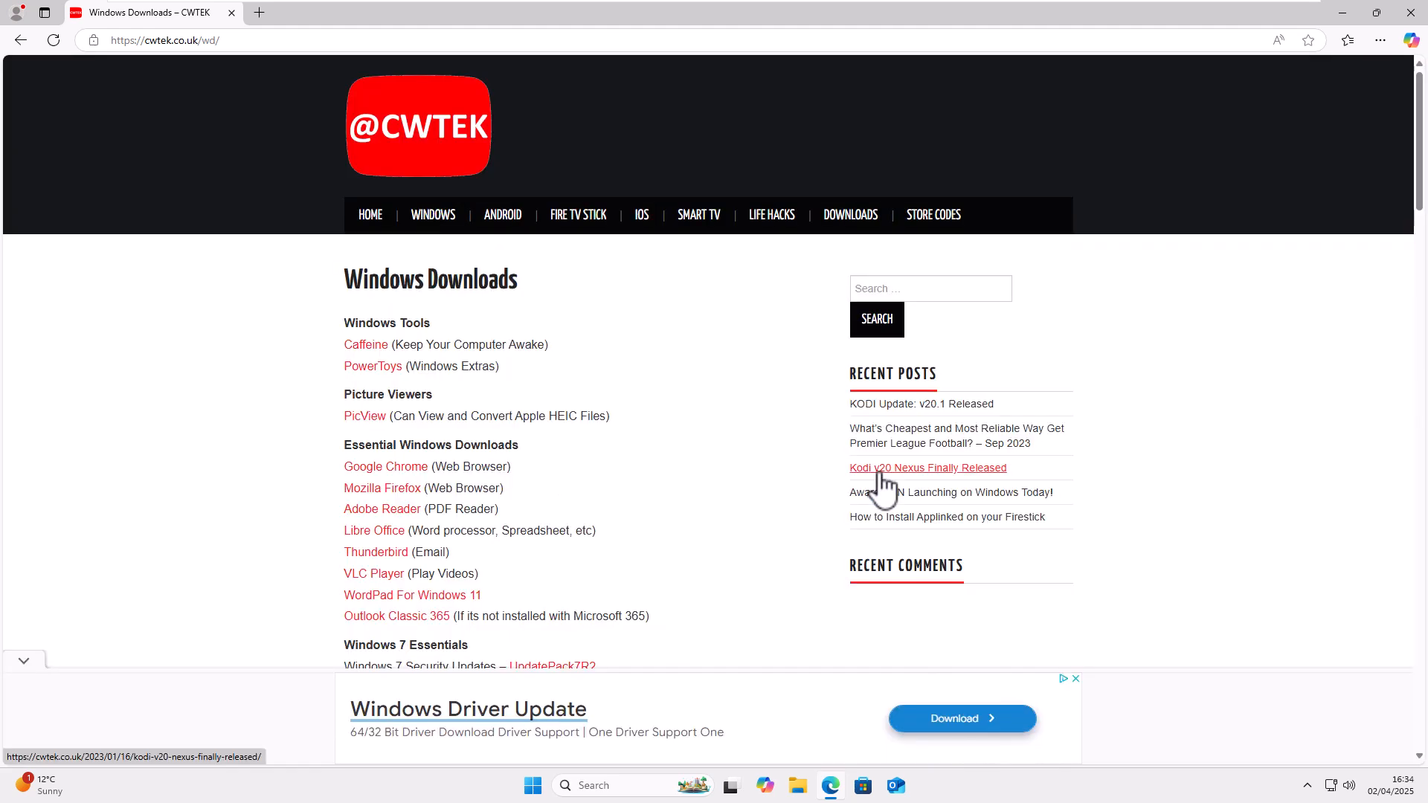
pyautogui.moveTo(392, 371)
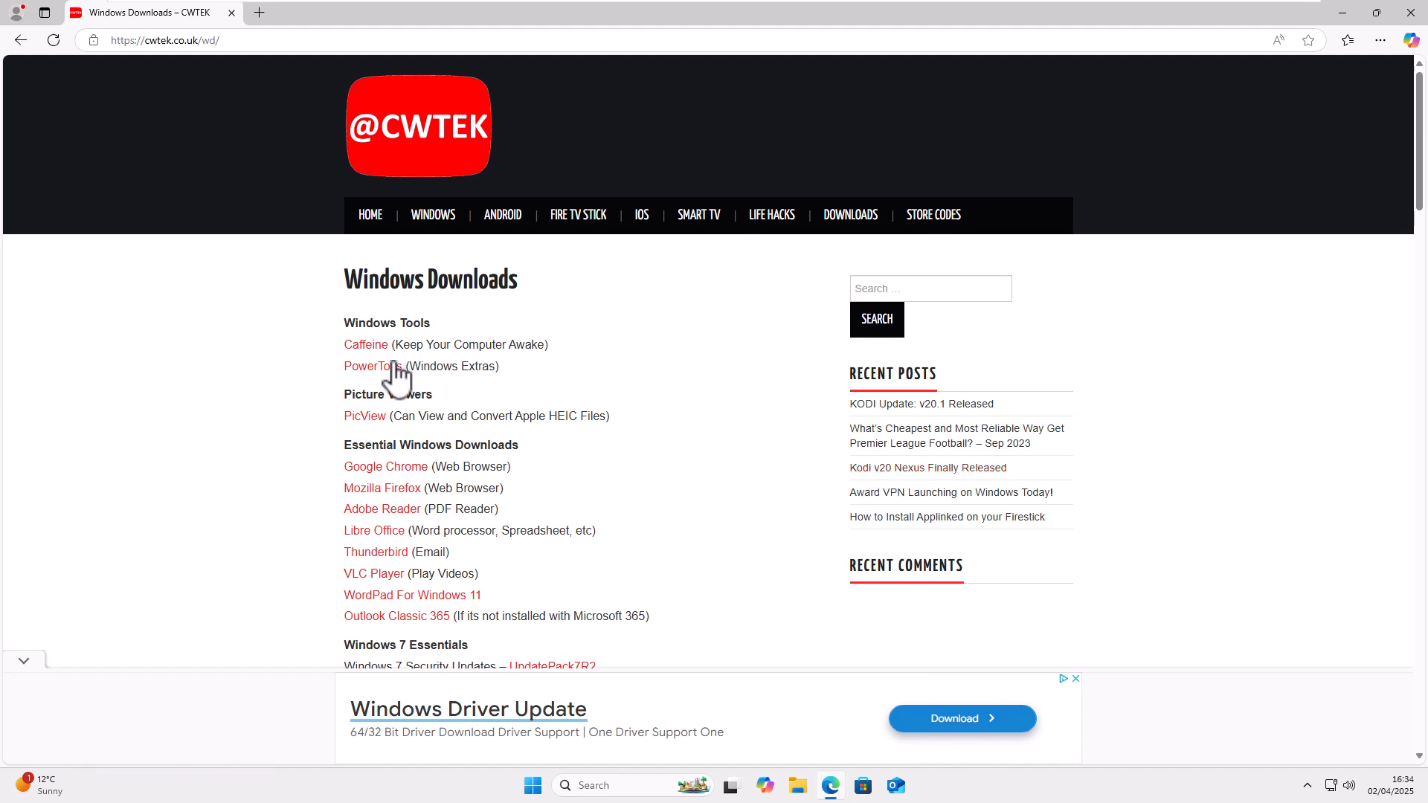
pyautogui.moveTo(327, 381)
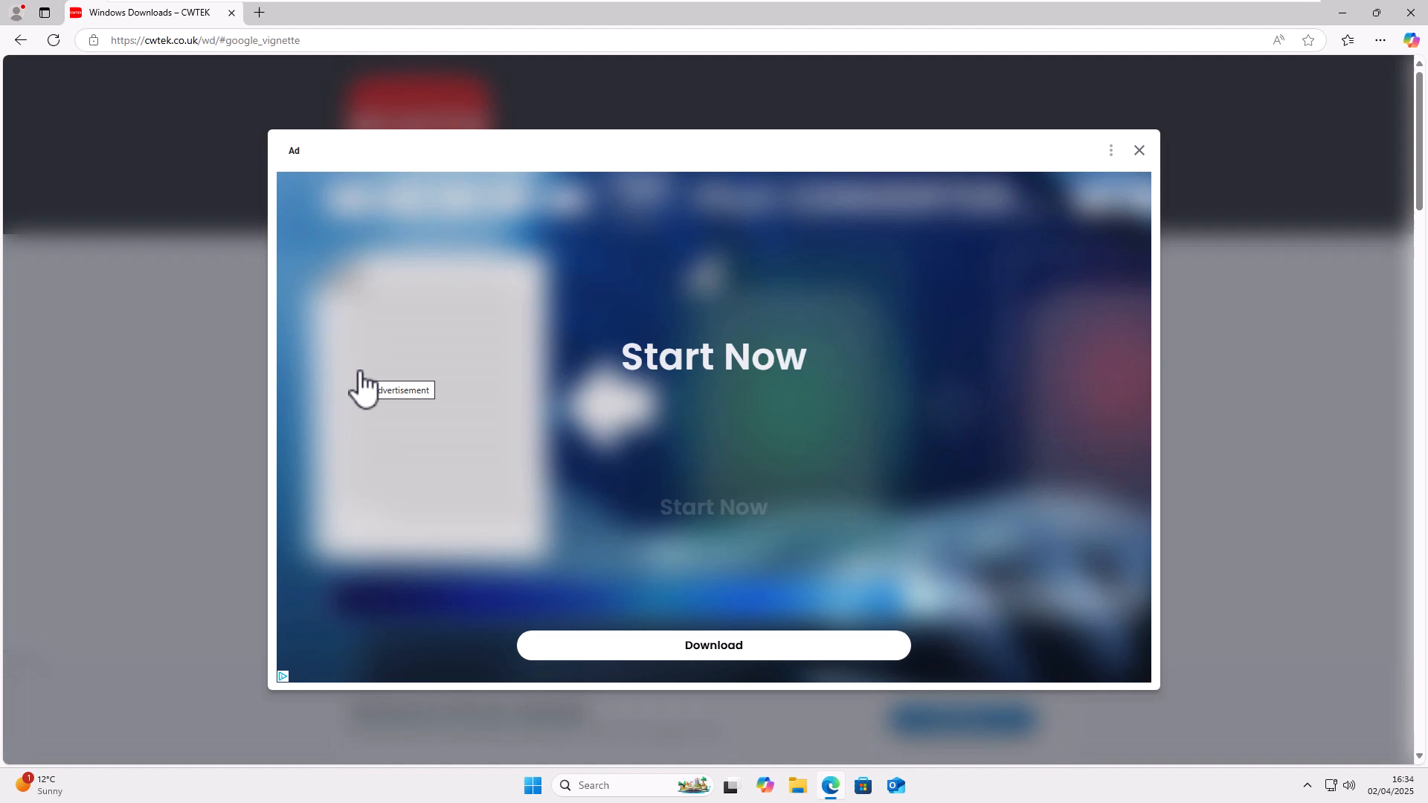
pyautogui.click(1138, 150)
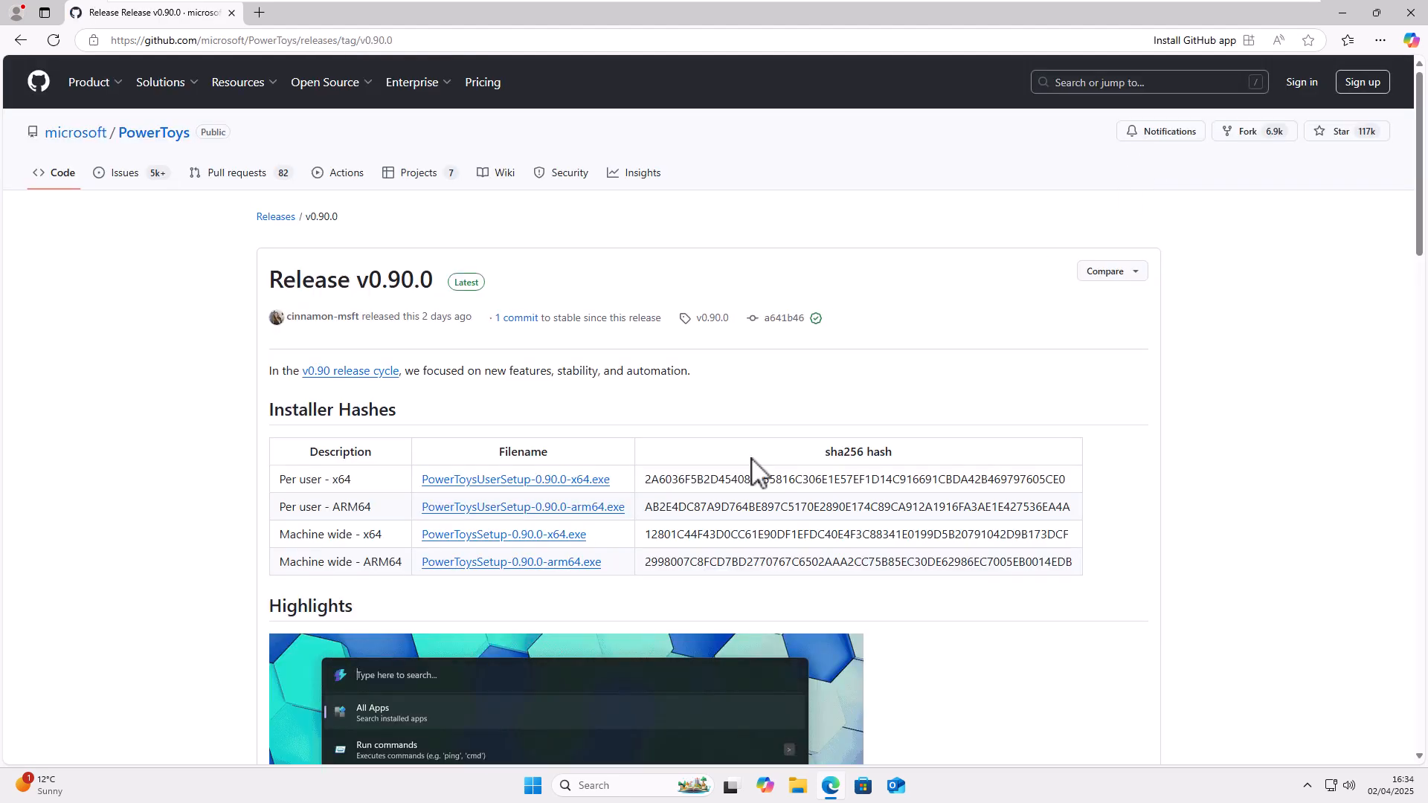
# Download PowerToysSetup-0.90.0-x64.exe from the Installer Hashes table.
pyautogui.write('tercan')
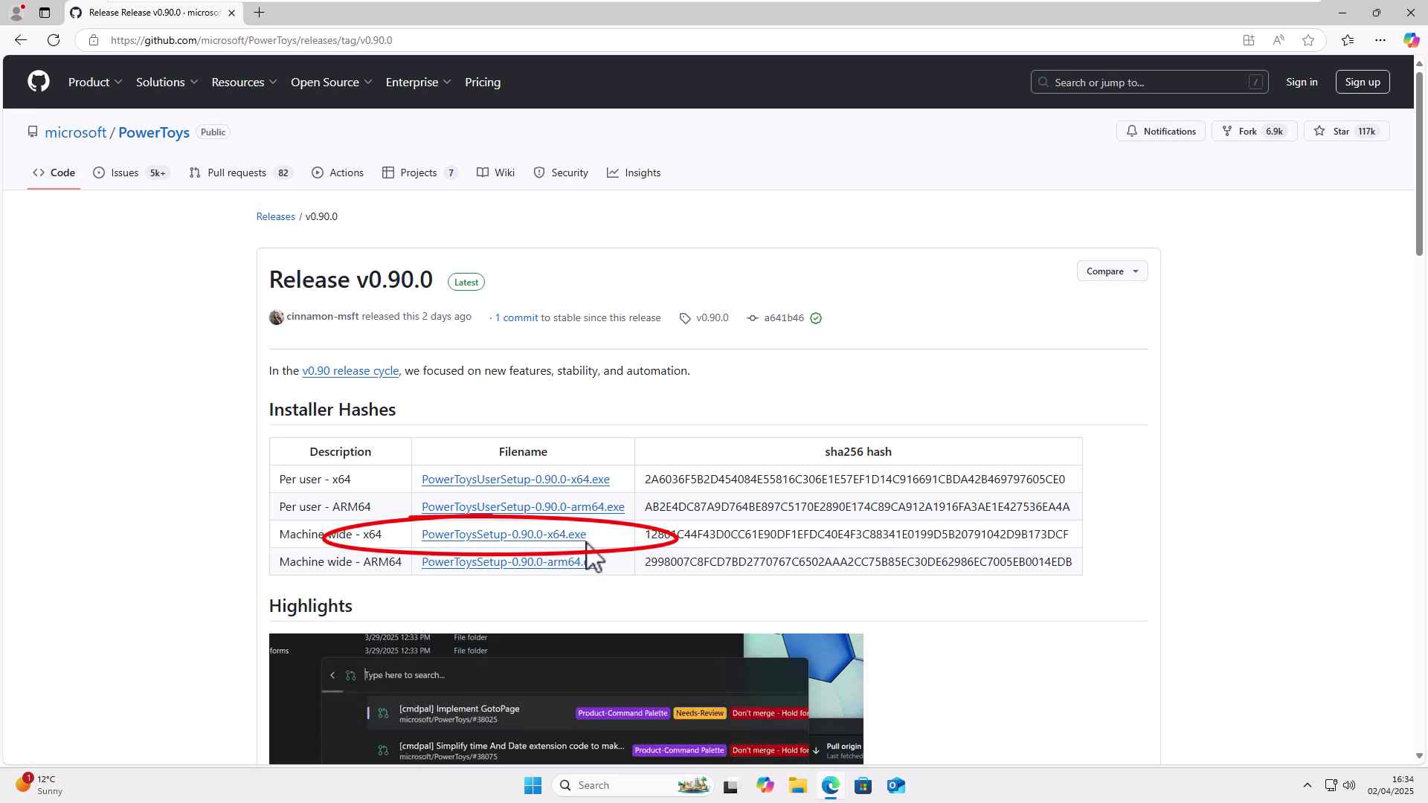
pyautogui.click(502, 534)
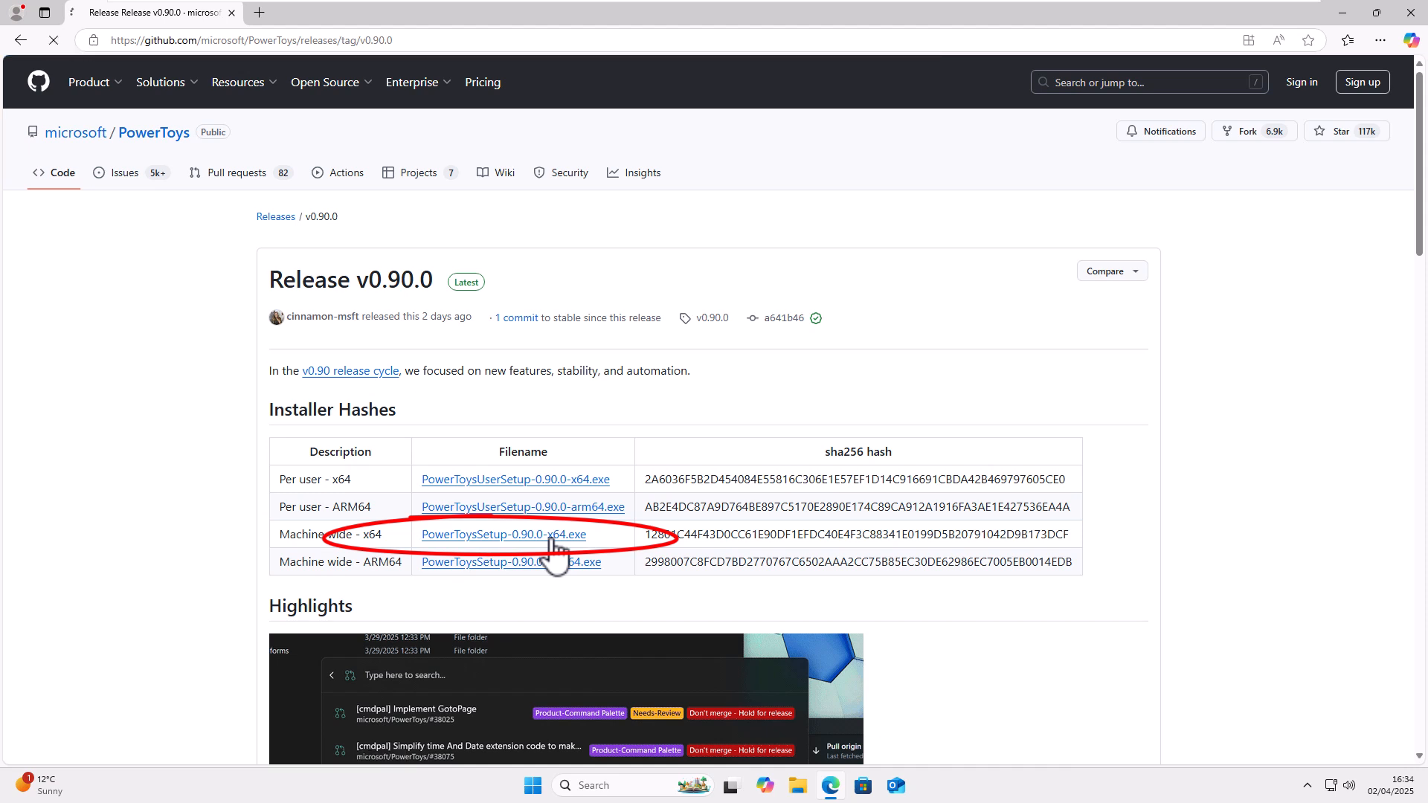
pyautogui.click(502, 534)
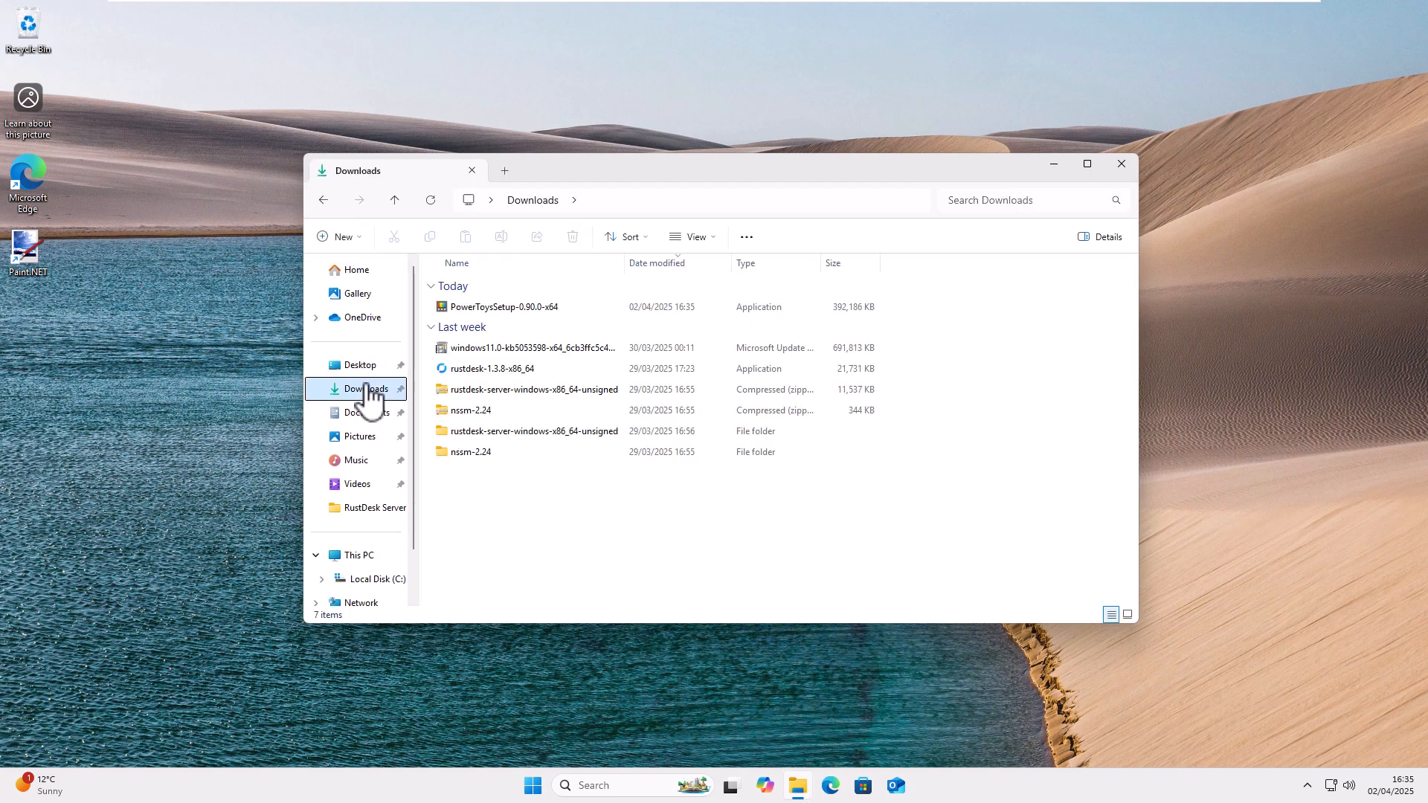
pyautogui.moveTo(482, 312)
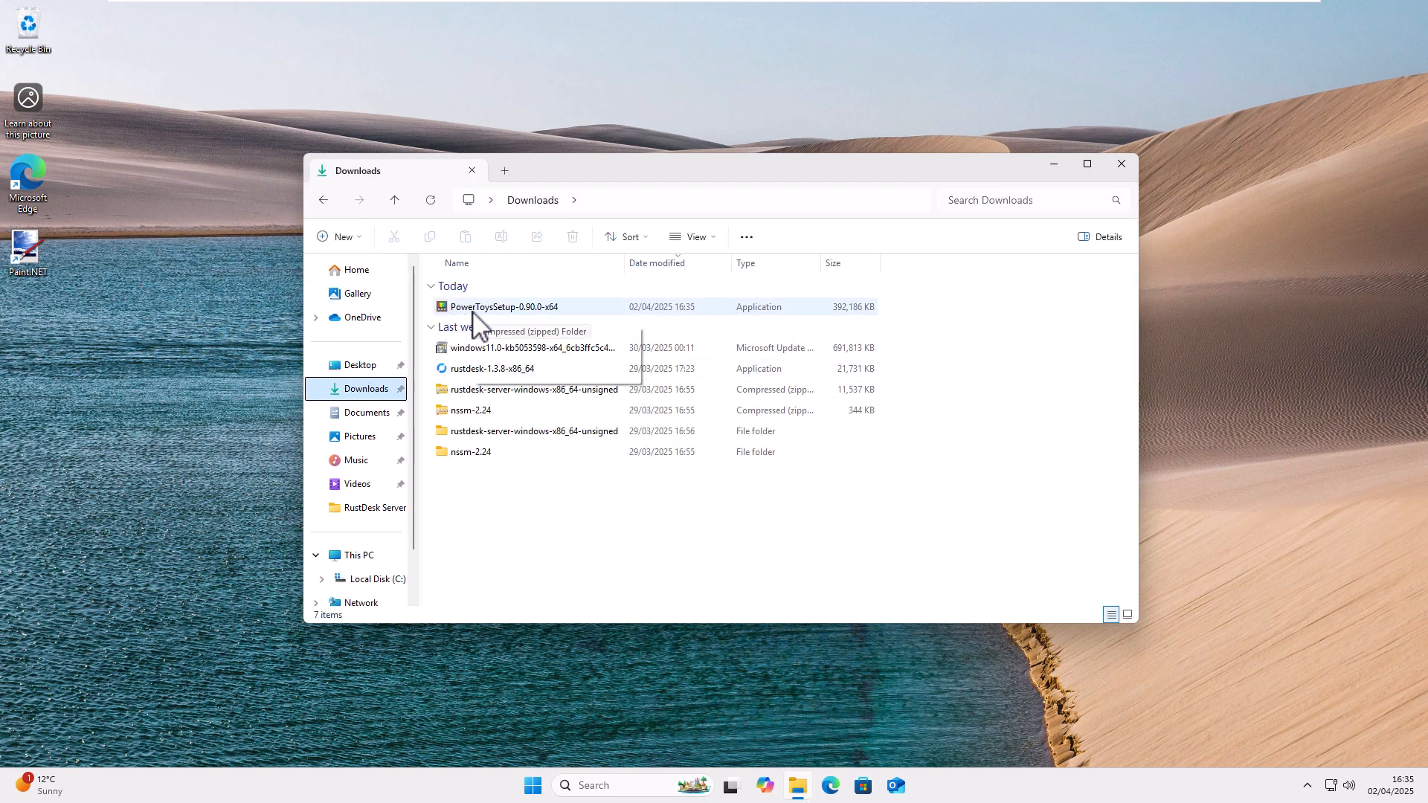
# Run PowerToysSetup-0.90.0-x64 from the Downloads folder.
pyautogui.click(504, 306)
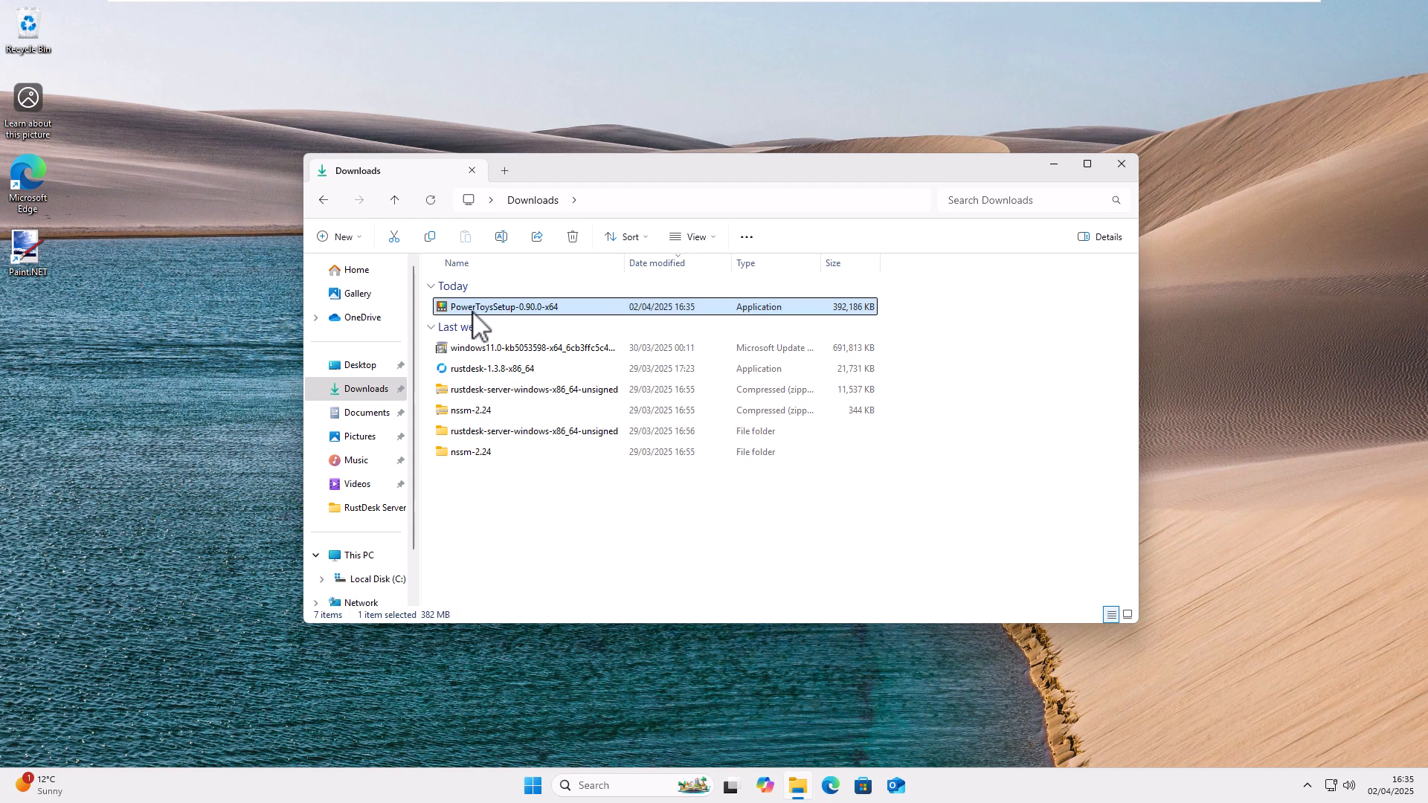
pyautogui.doubleClick(500, 306)
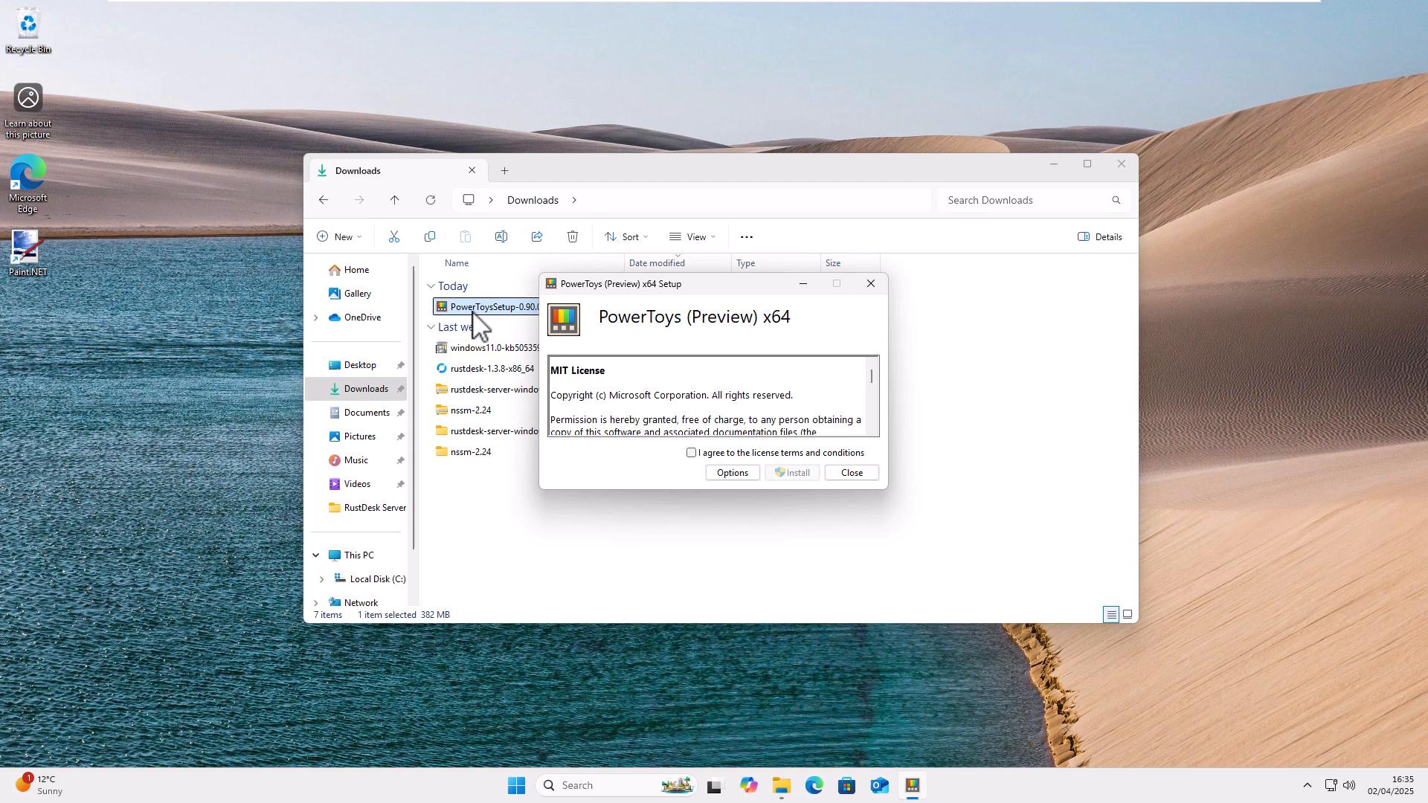
pyautogui.moveTo(697, 471)
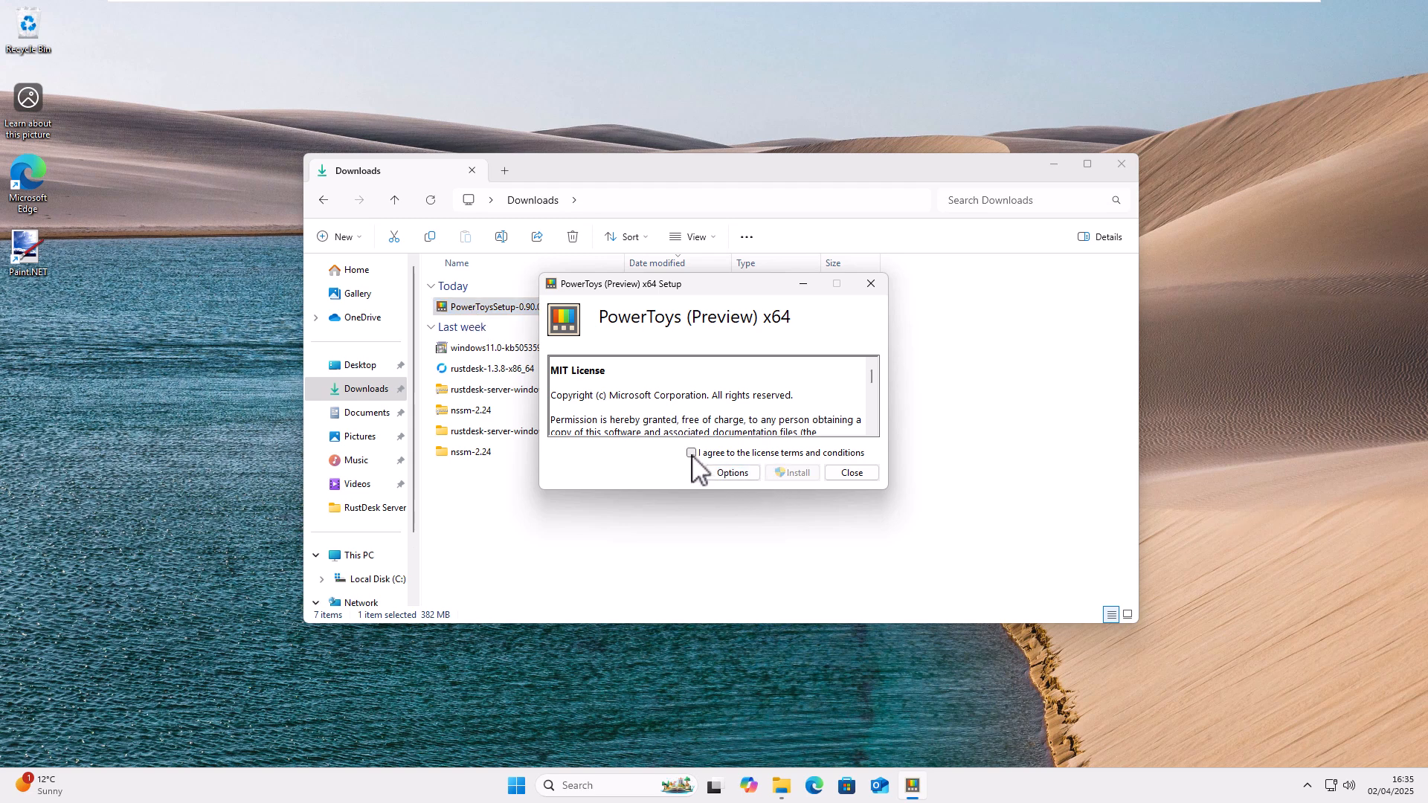
# Agree to the MIT License terms and install PowerToys, granting administrator permission in UAC.
pyautogui.scroll(-3)
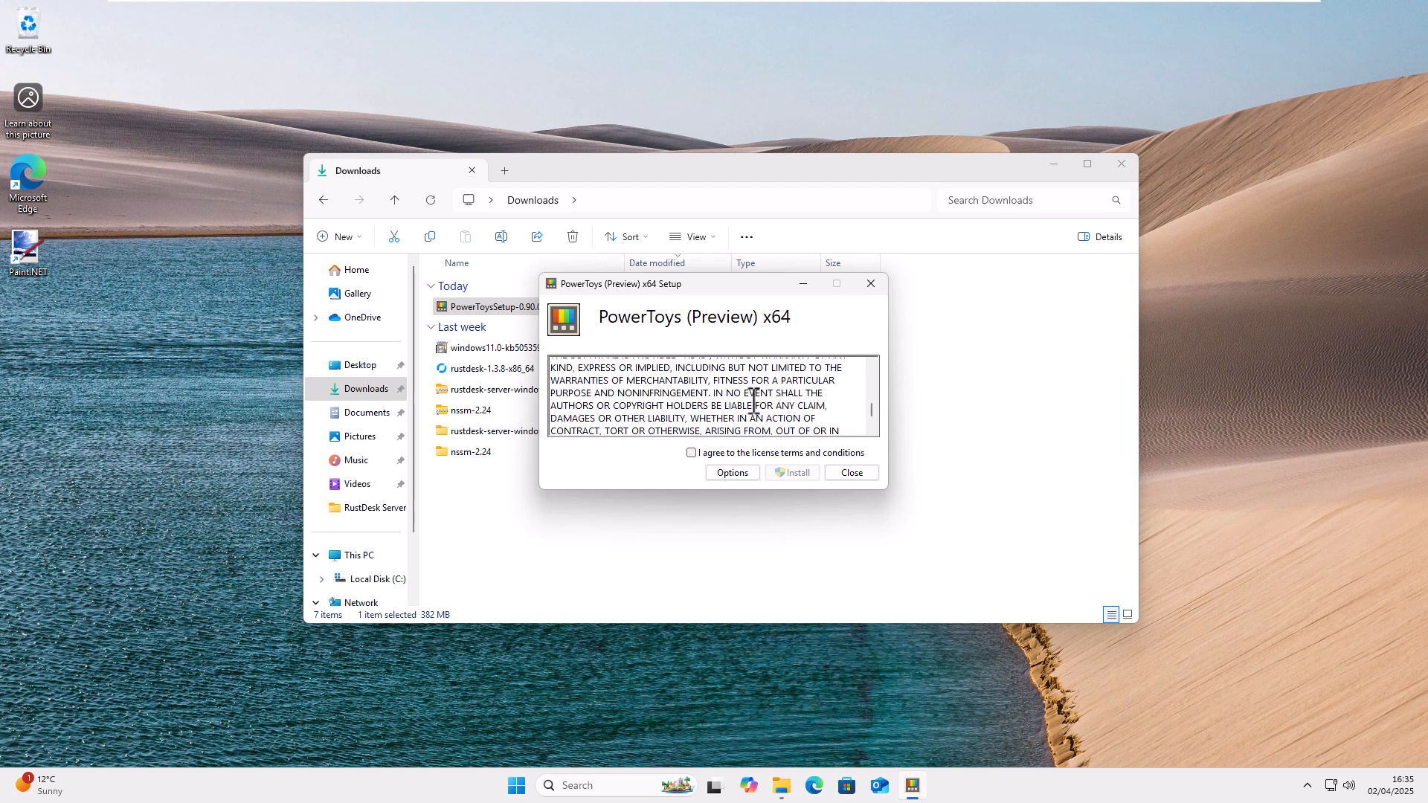
pyautogui.click(691, 452)
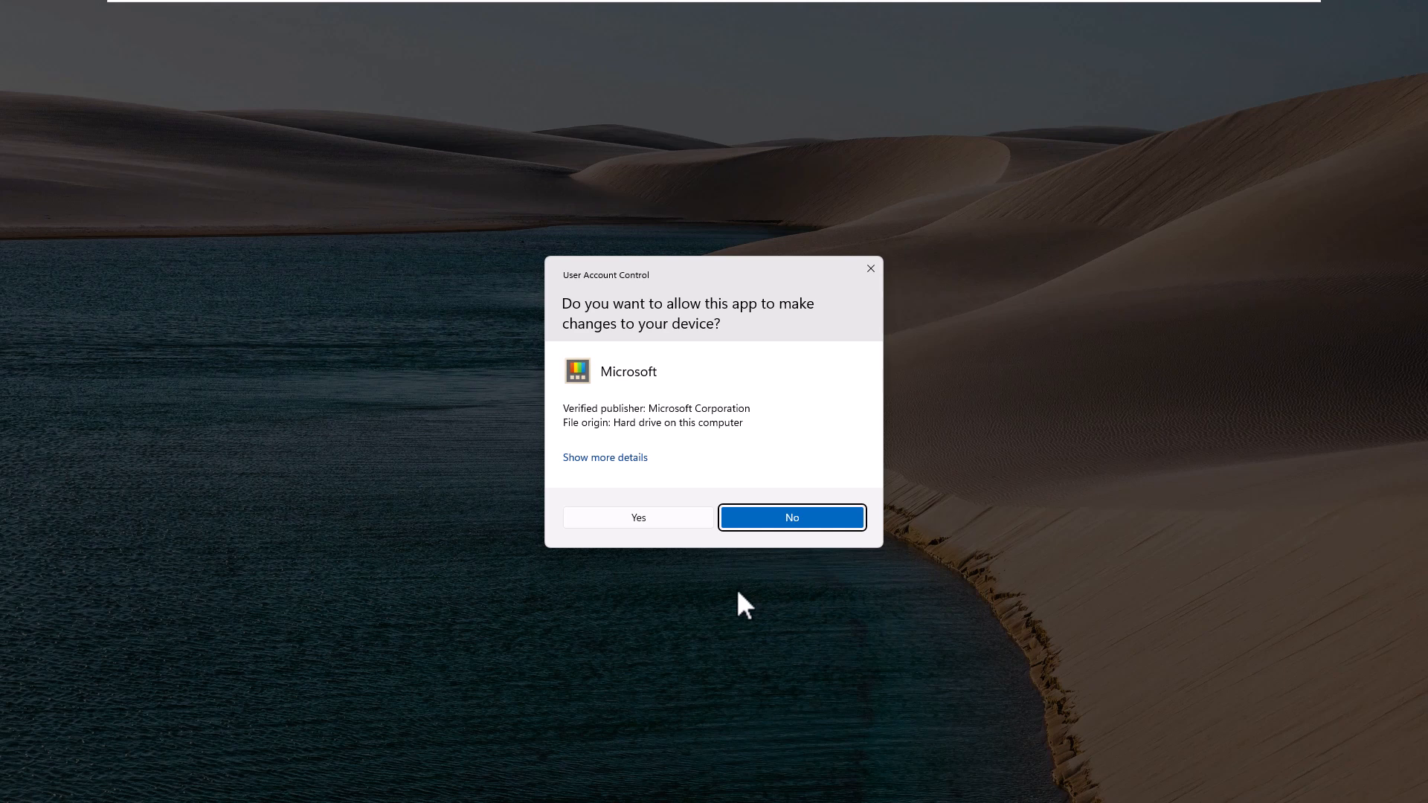
pyautogui.moveTo(655, 526)
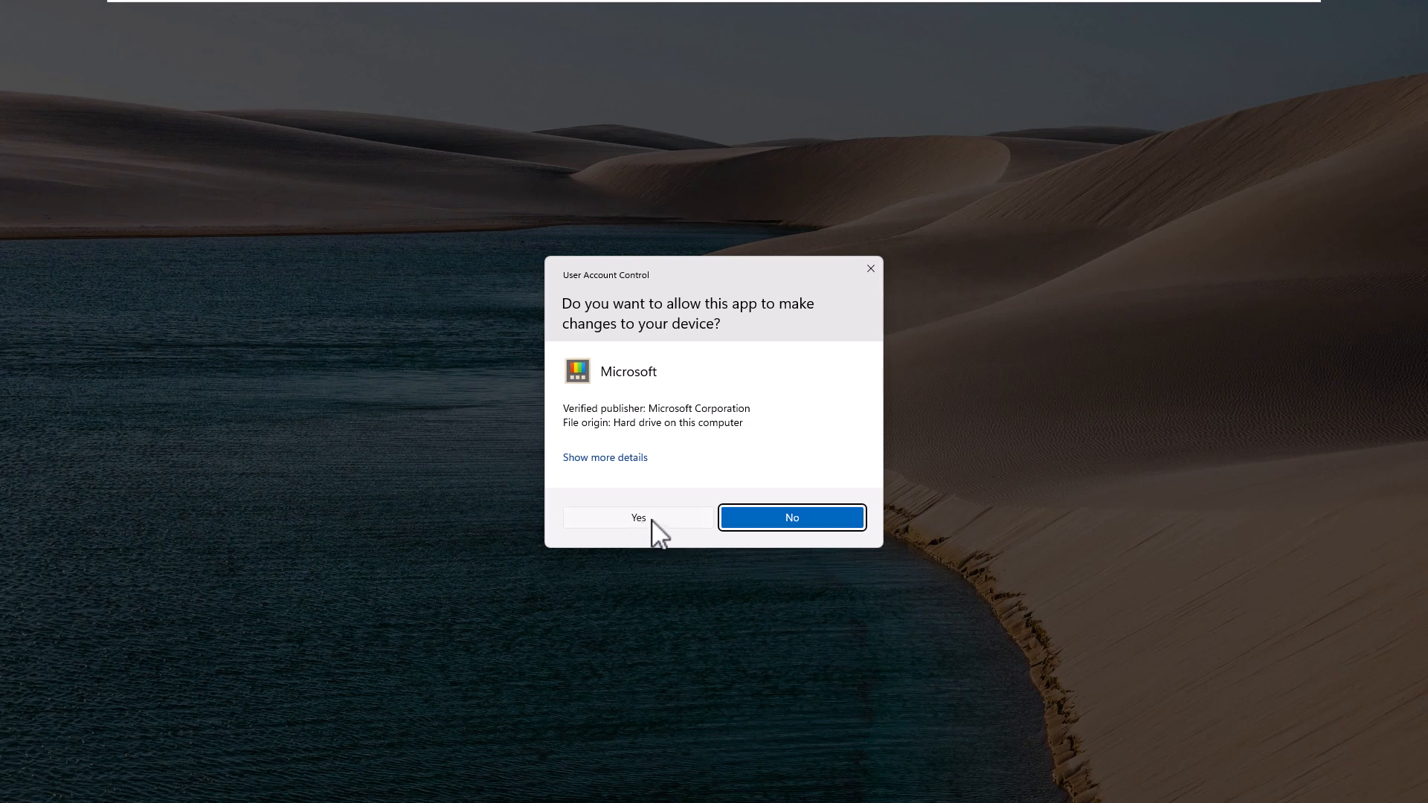
pyautogui.click(638, 518)
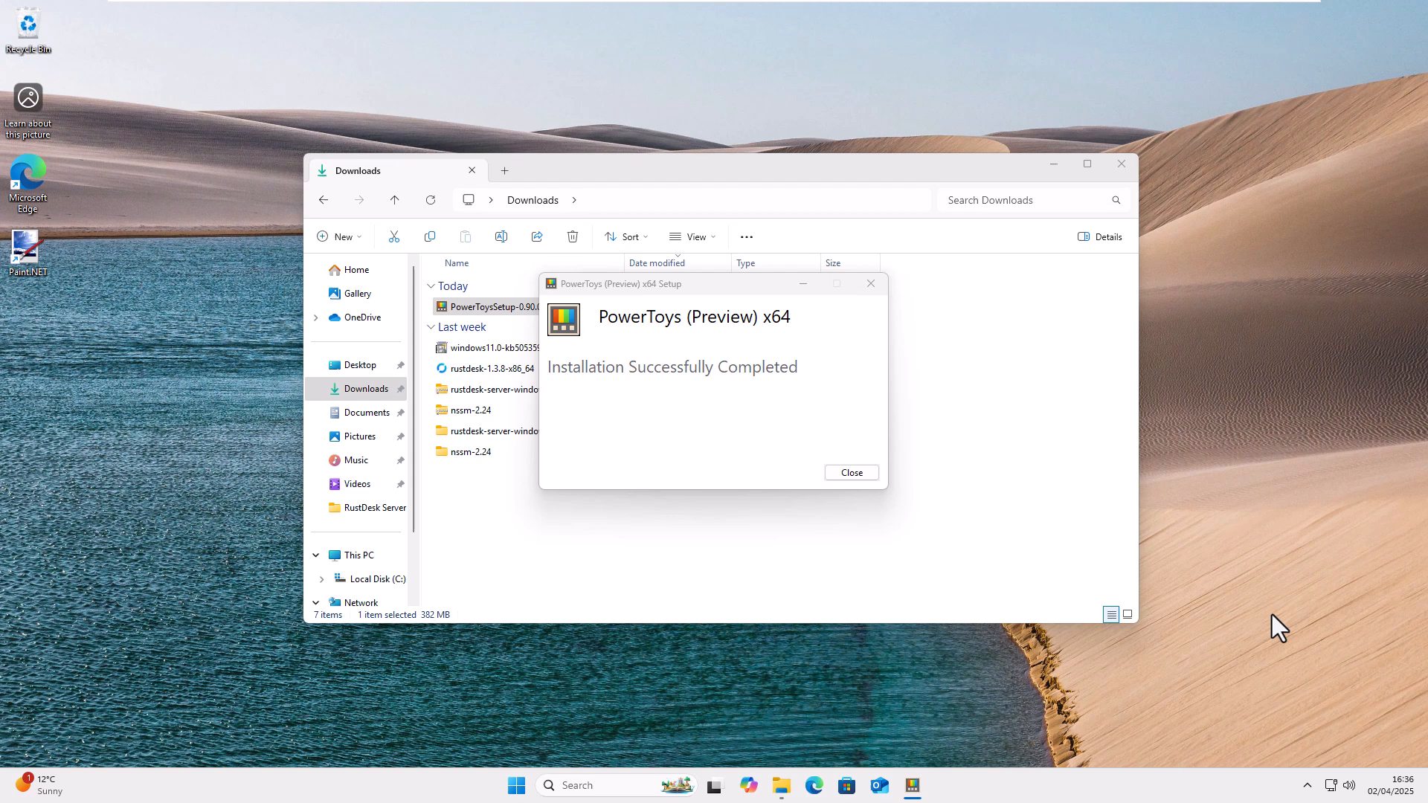
pyautogui.moveTo(970, 570)
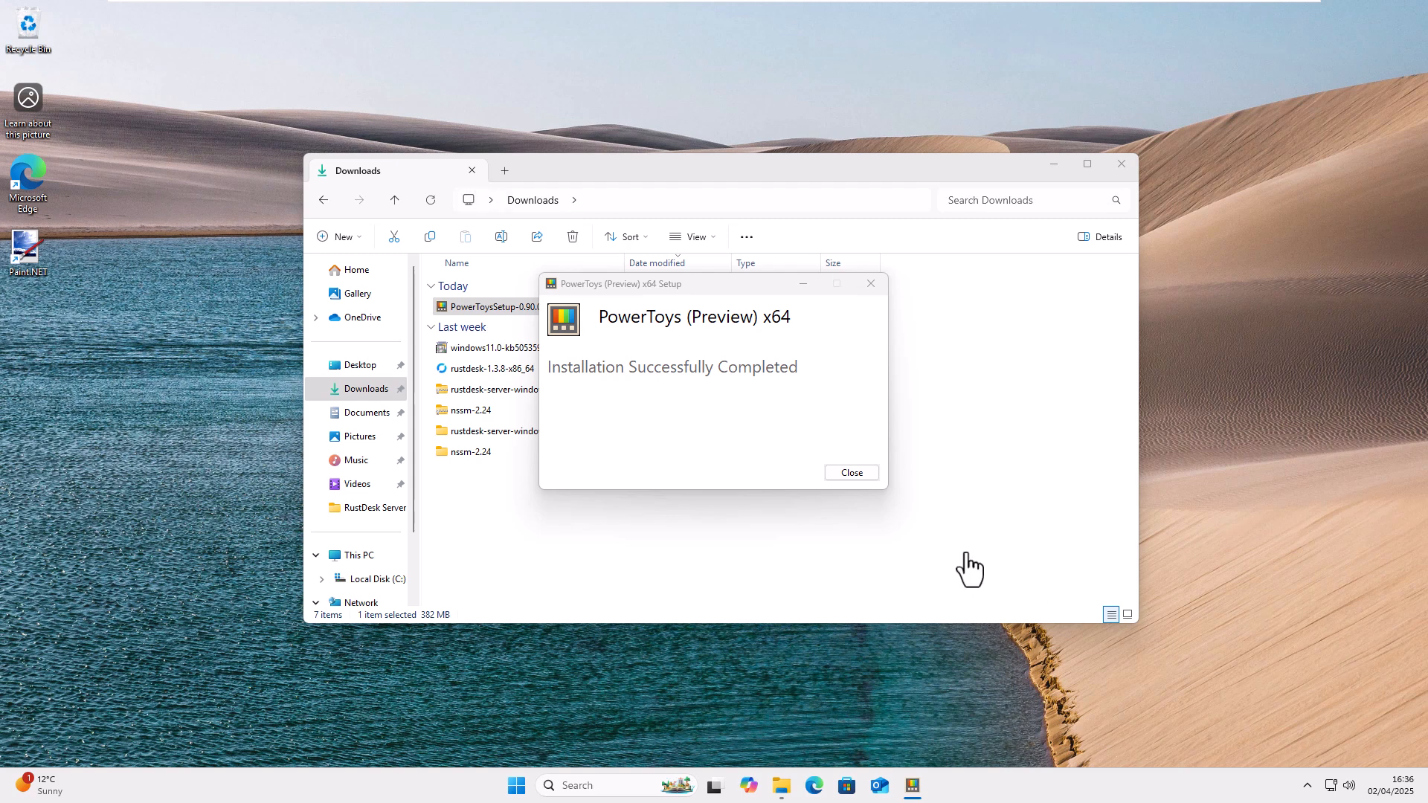
# Close the completed setup and return to the Downloads folder listing PowerToysSetup-0.90.0-x64.
pyautogui.click(849, 472)
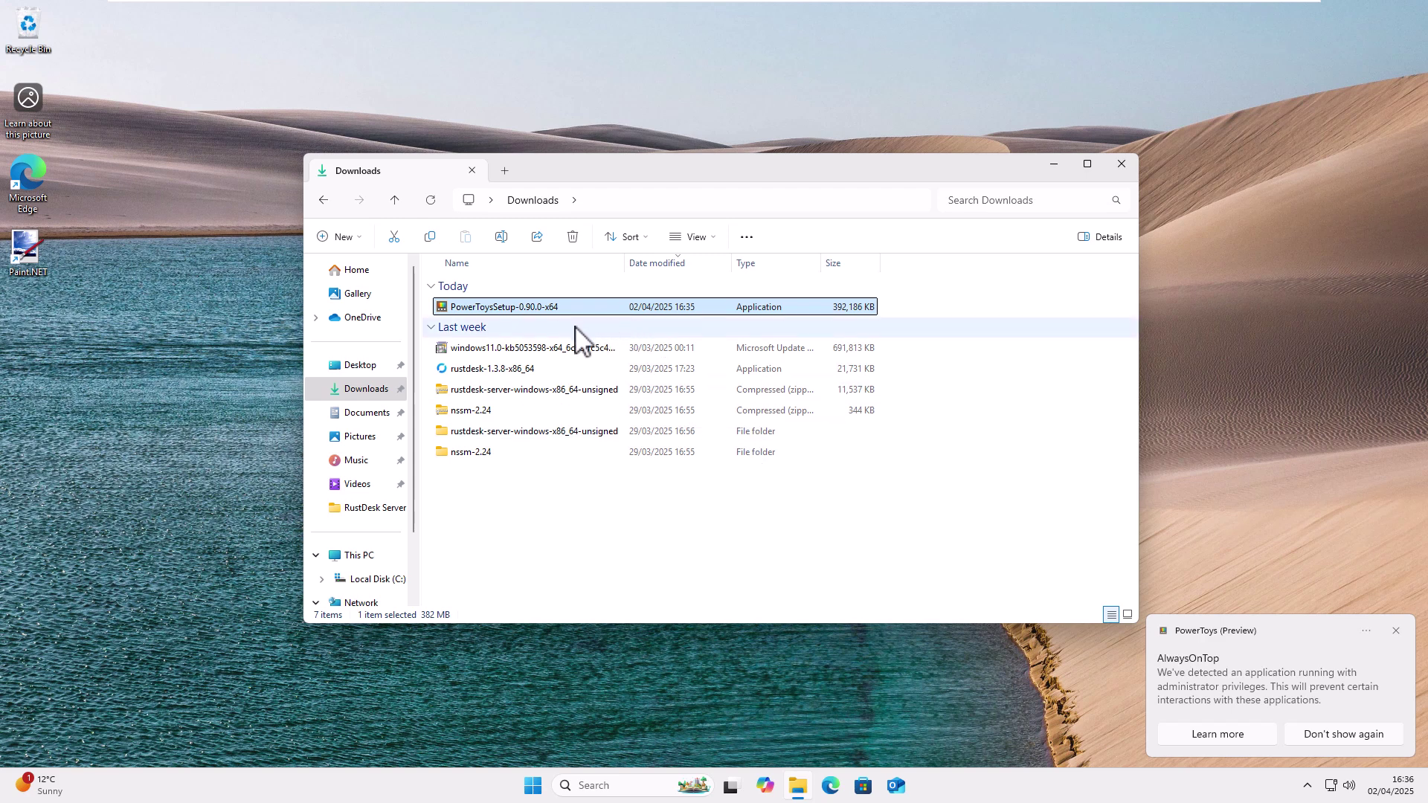
pyautogui.moveTo(464, 318)
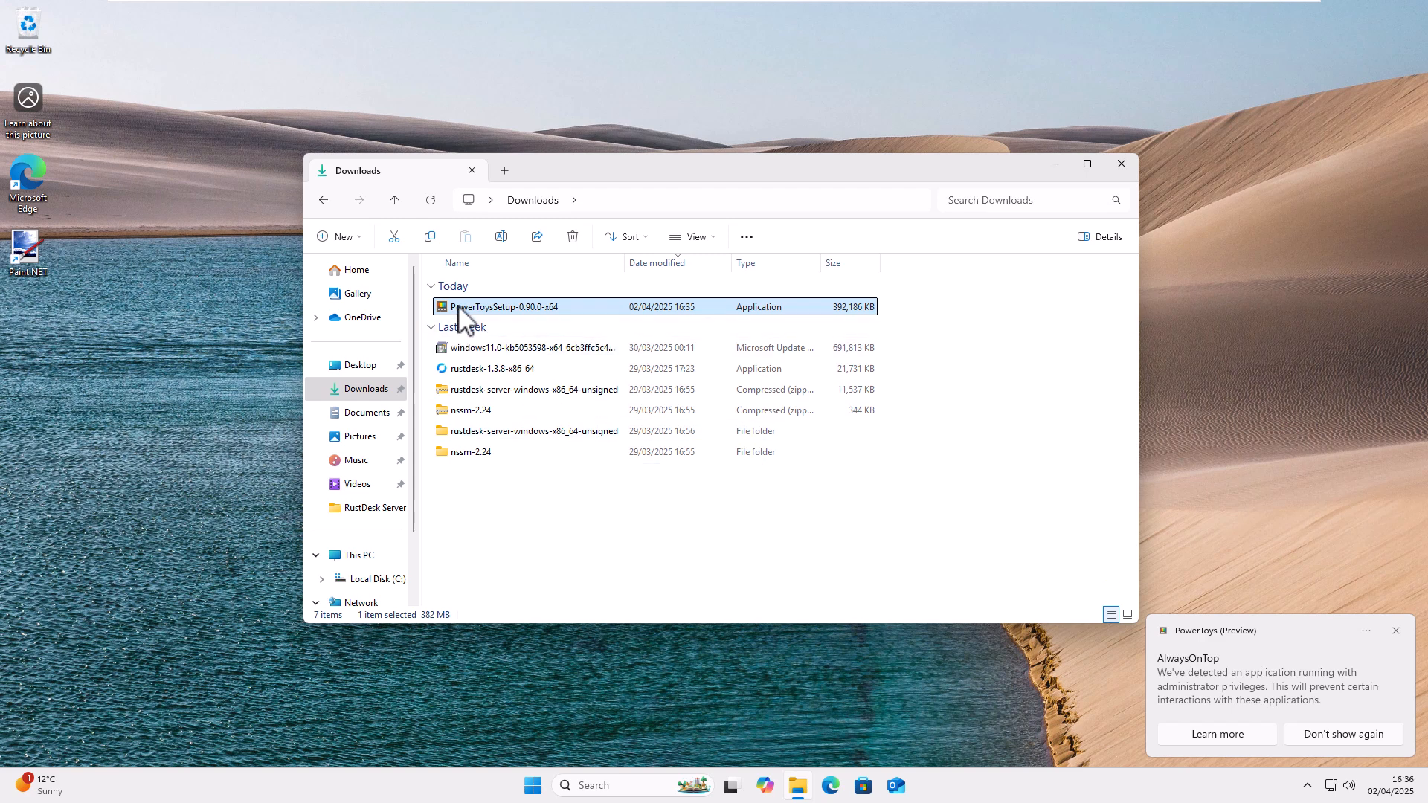
pyautogui.moveTo(492, 314)
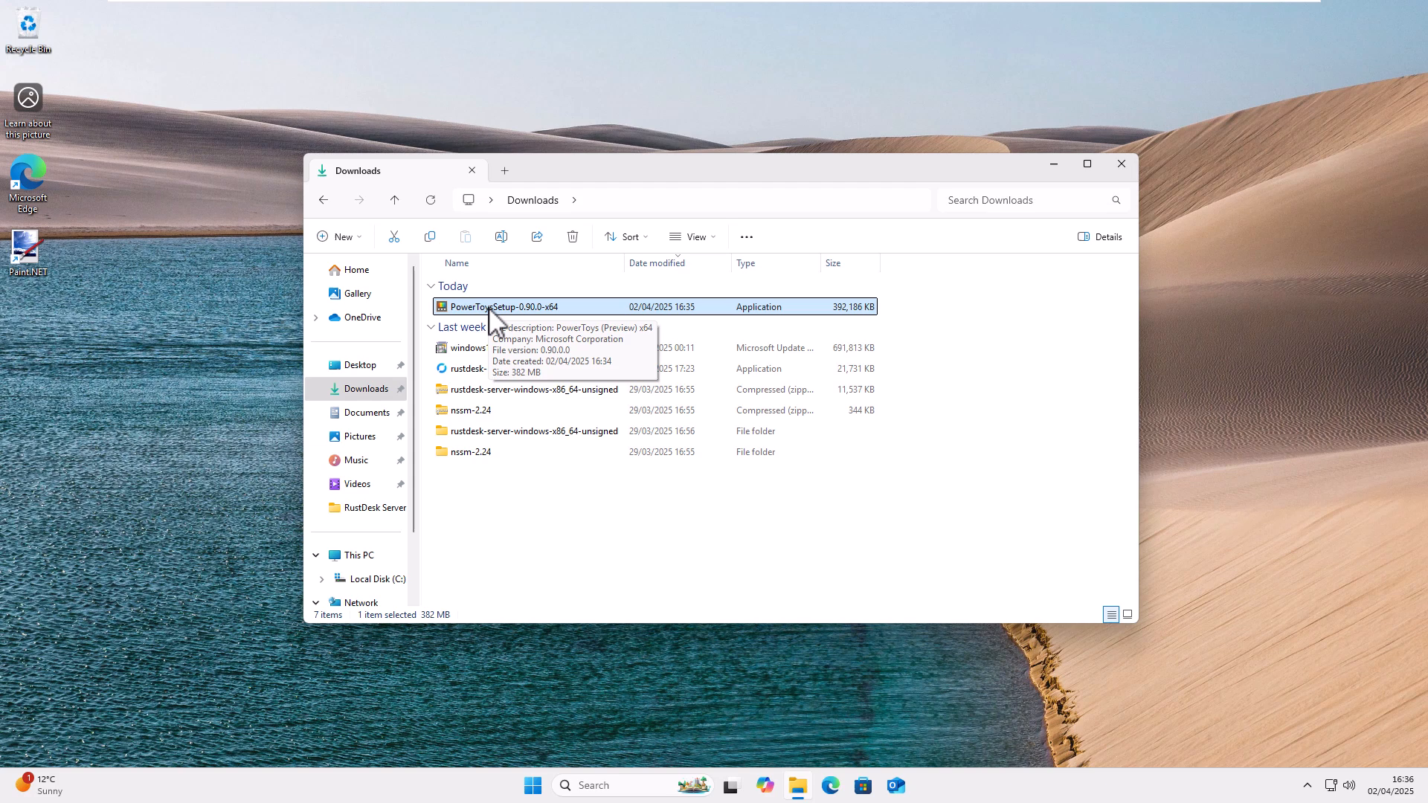
pyautogui.click(1121, 164)
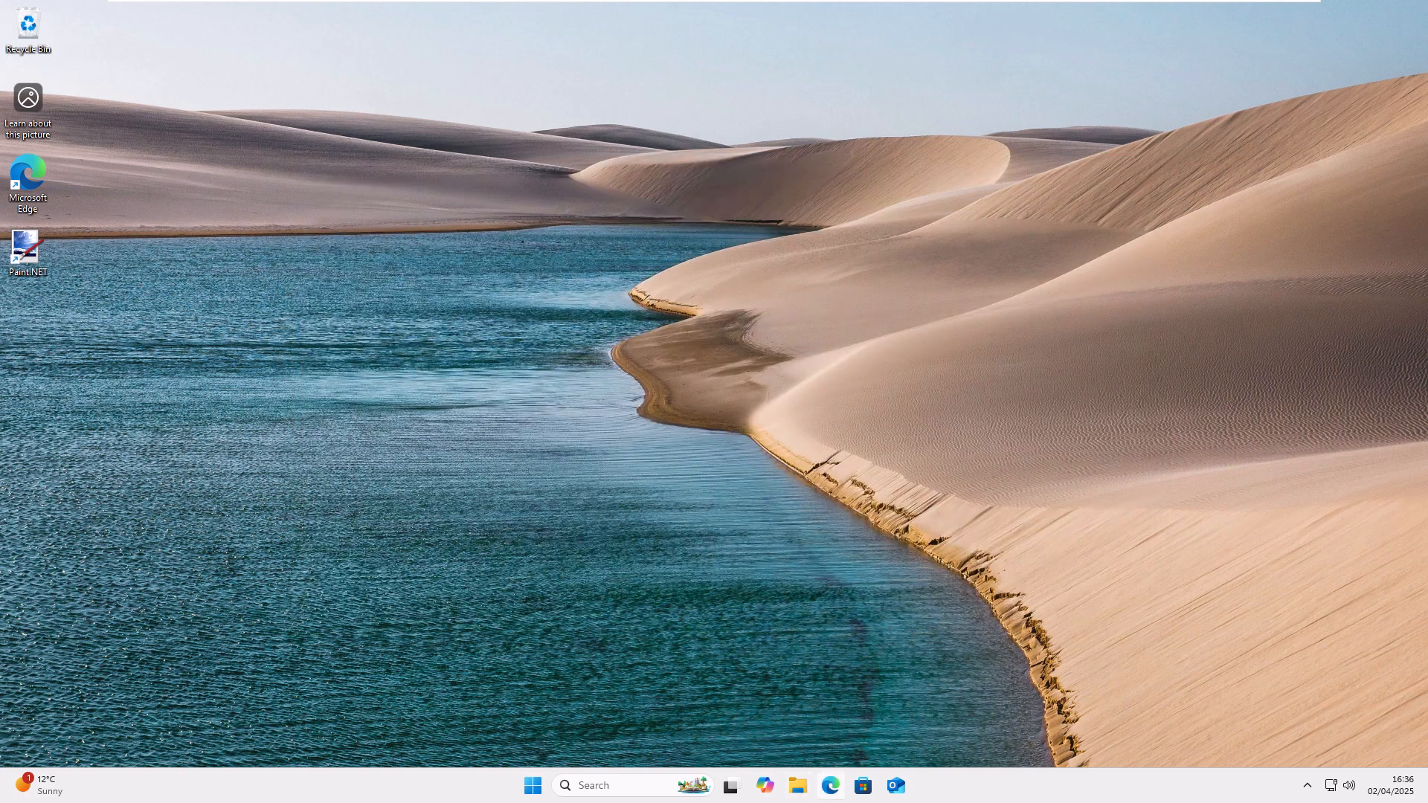
pyautogui.click(797, 785)
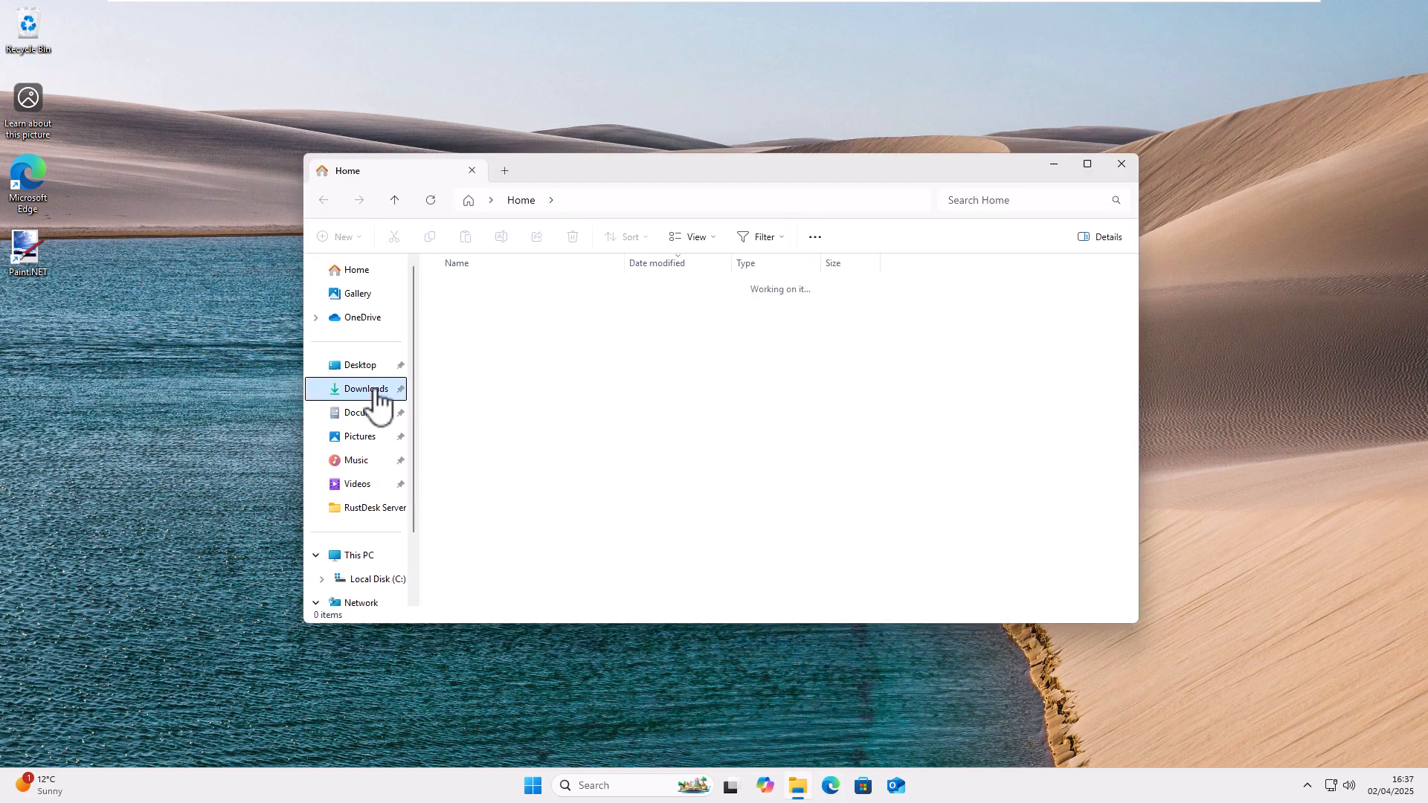
pyautogui.click(366, 388)
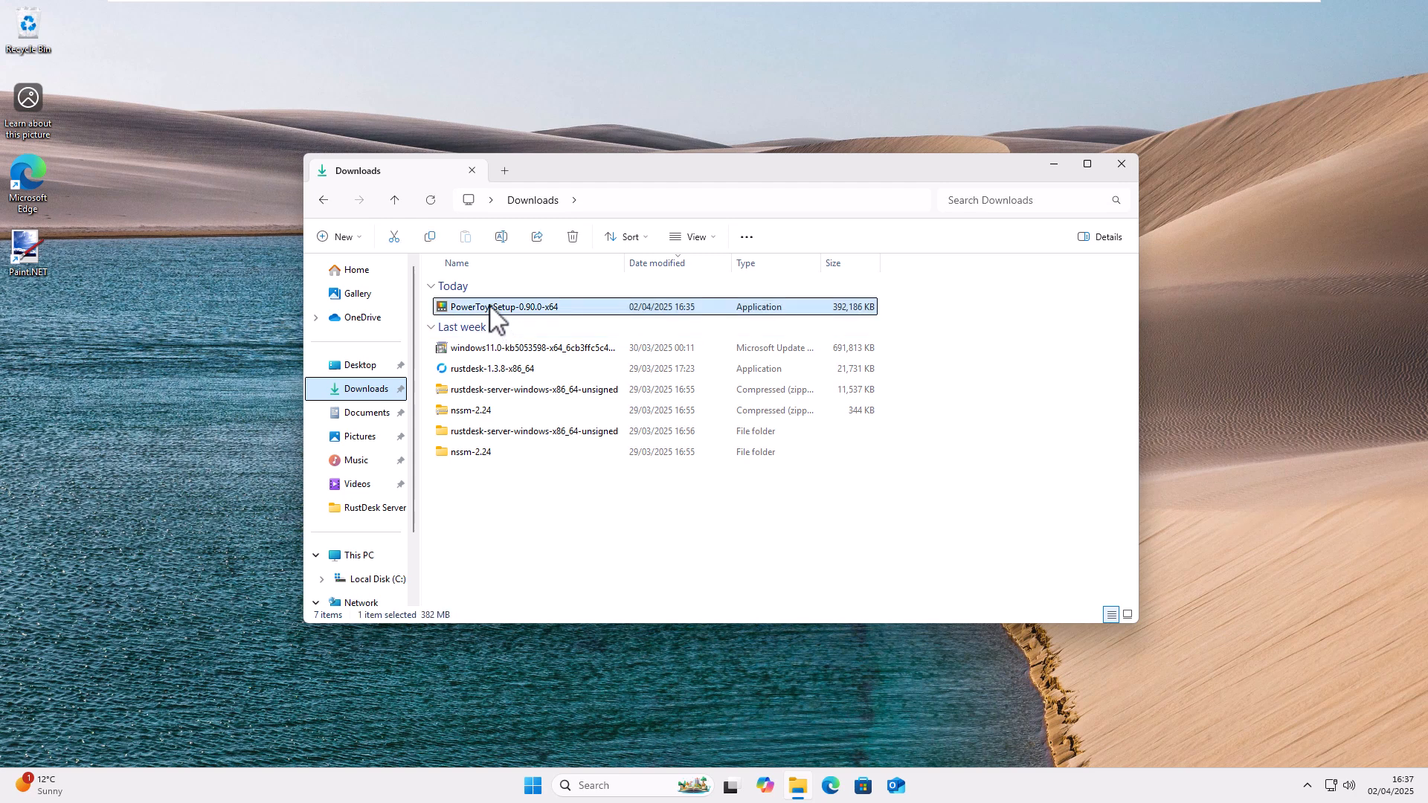
pyautogui.moveTo(511, 327)
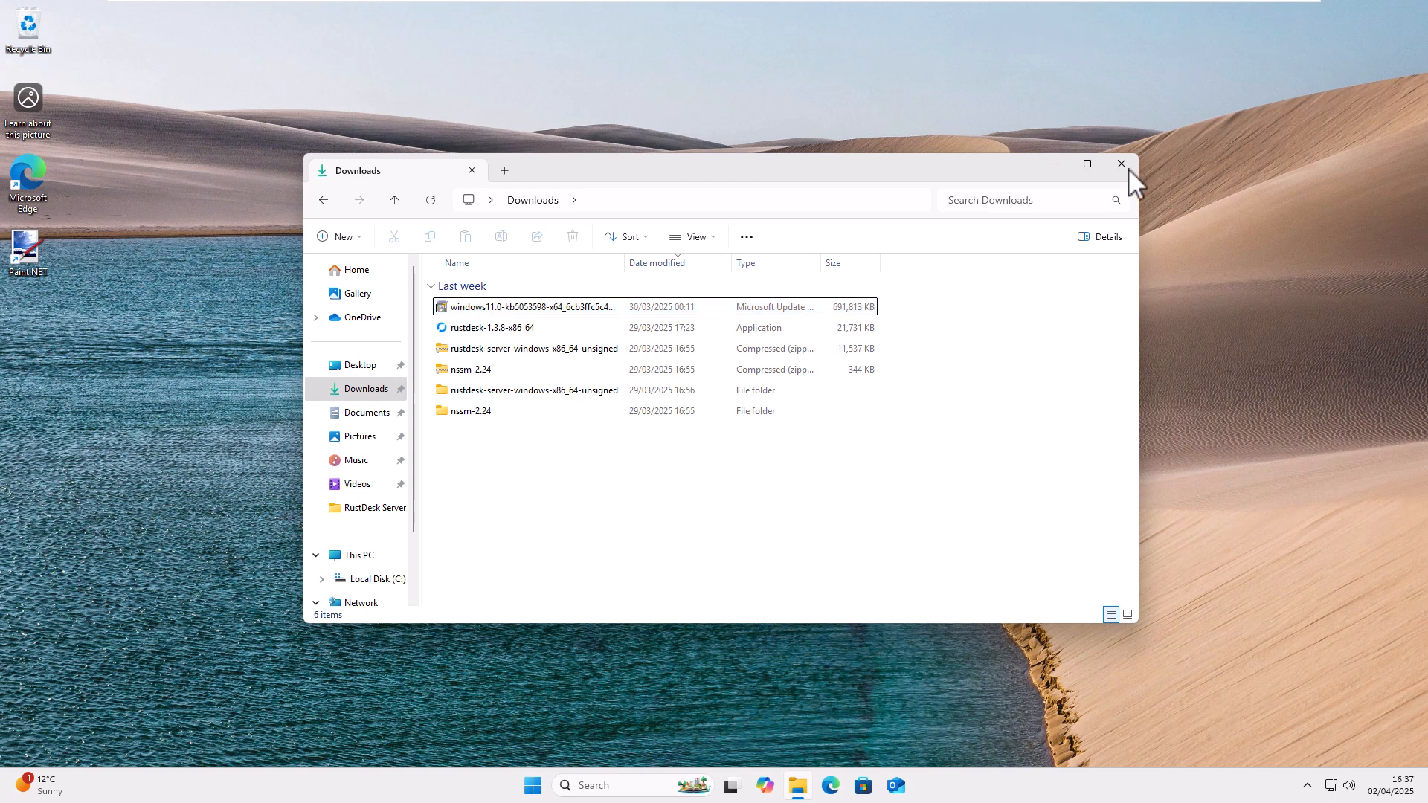
# Empty the Recycle Bin from its desktop icon's context menu.
pyautogui.rightClick(27, 31)
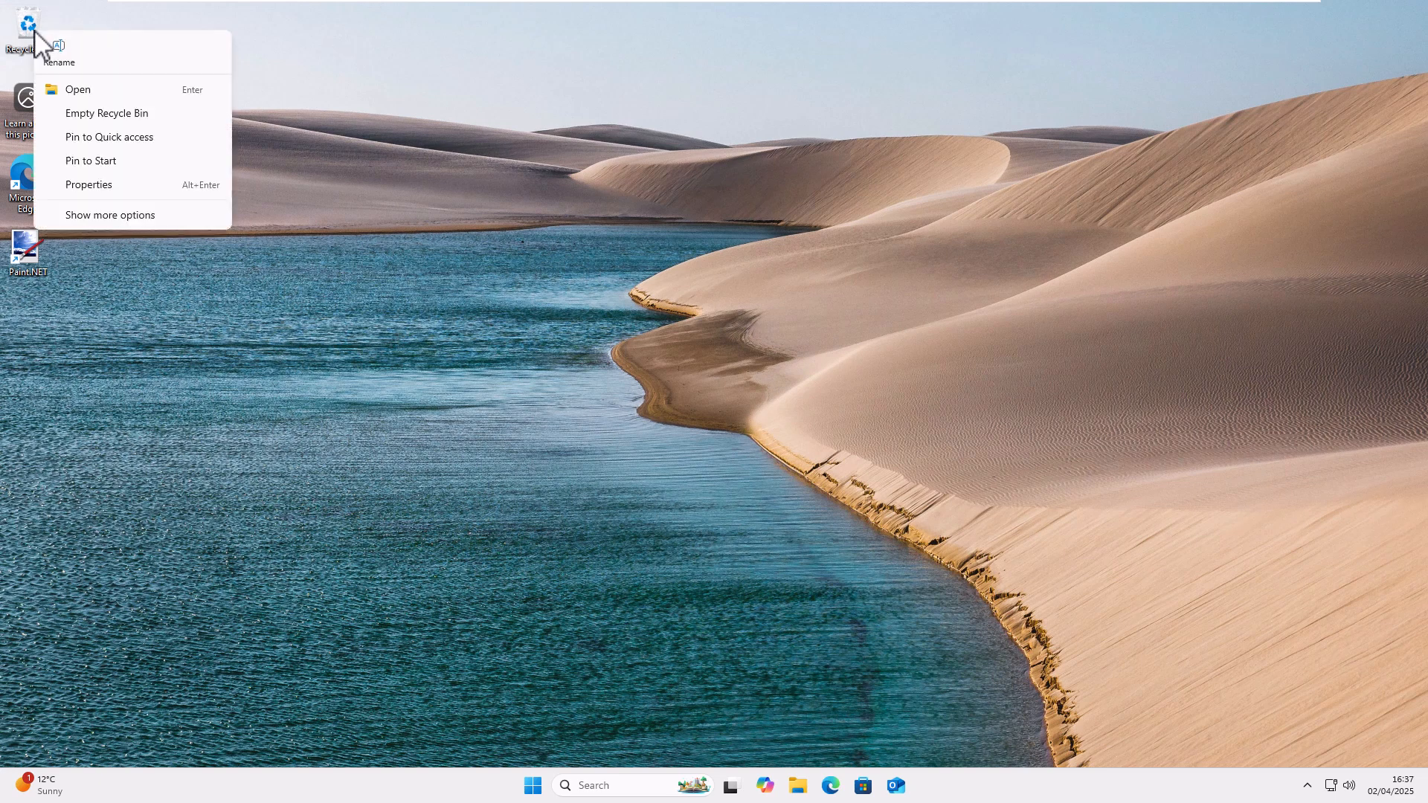
pyautogui.moveTo(104, 131)
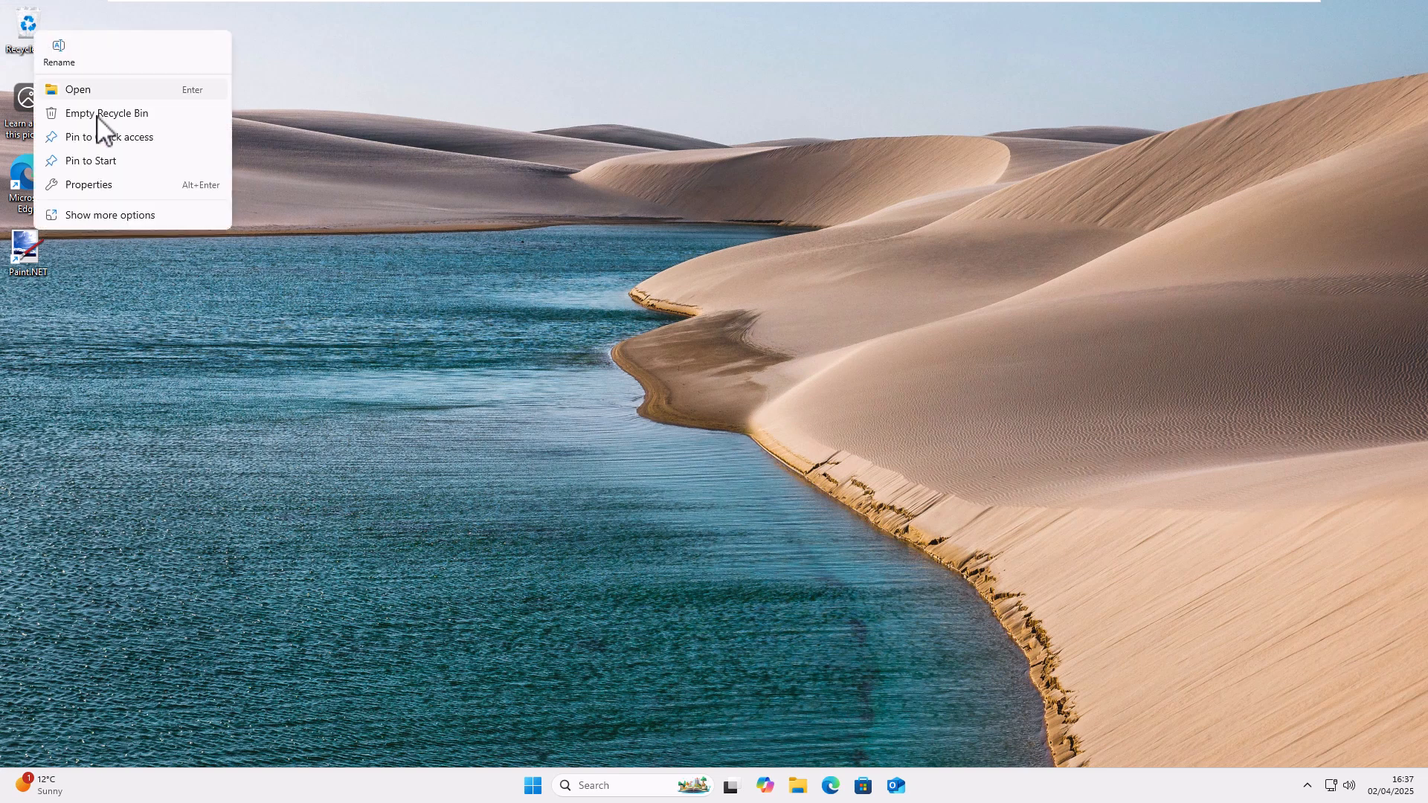
pyautogui.moveTo(125, 128)
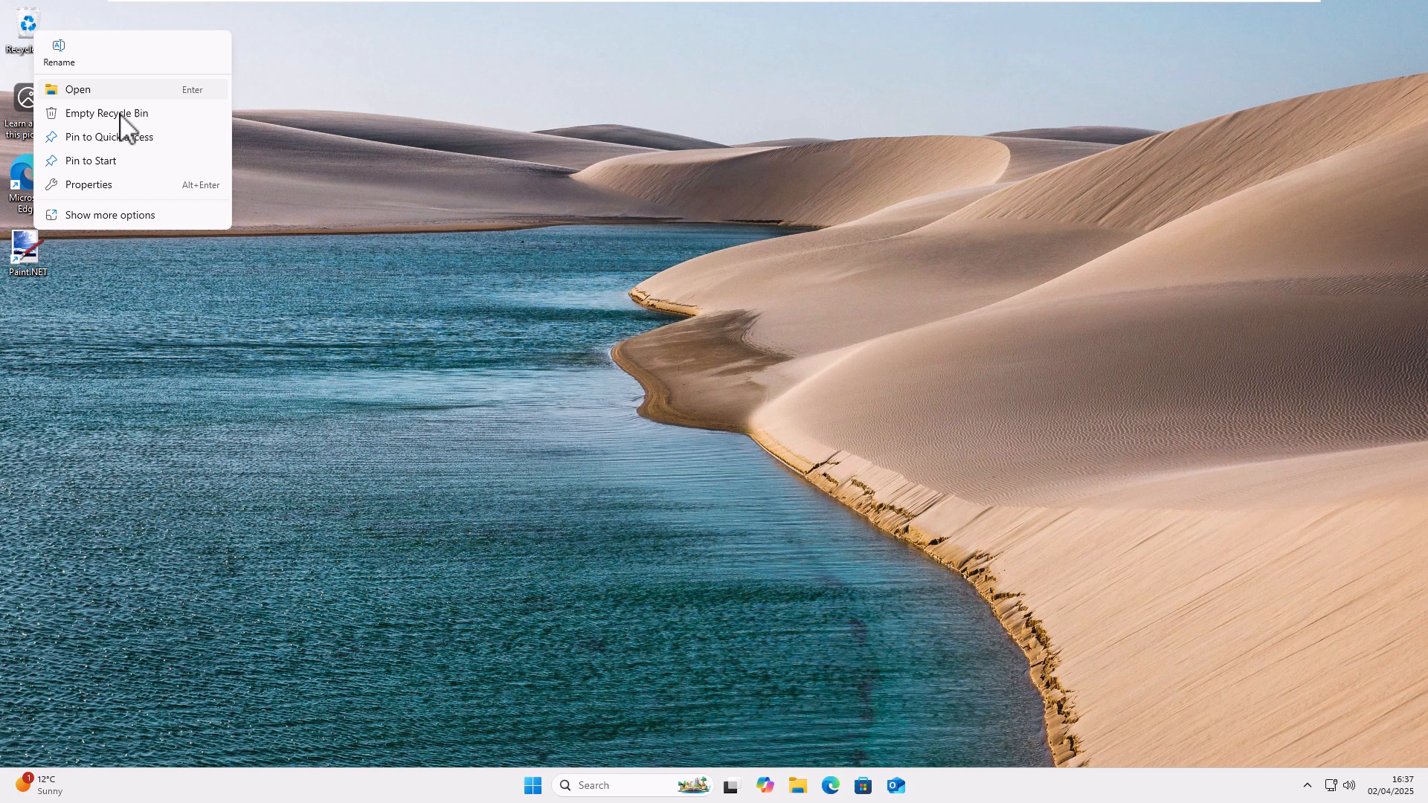
pyautogui.click(762, 411)
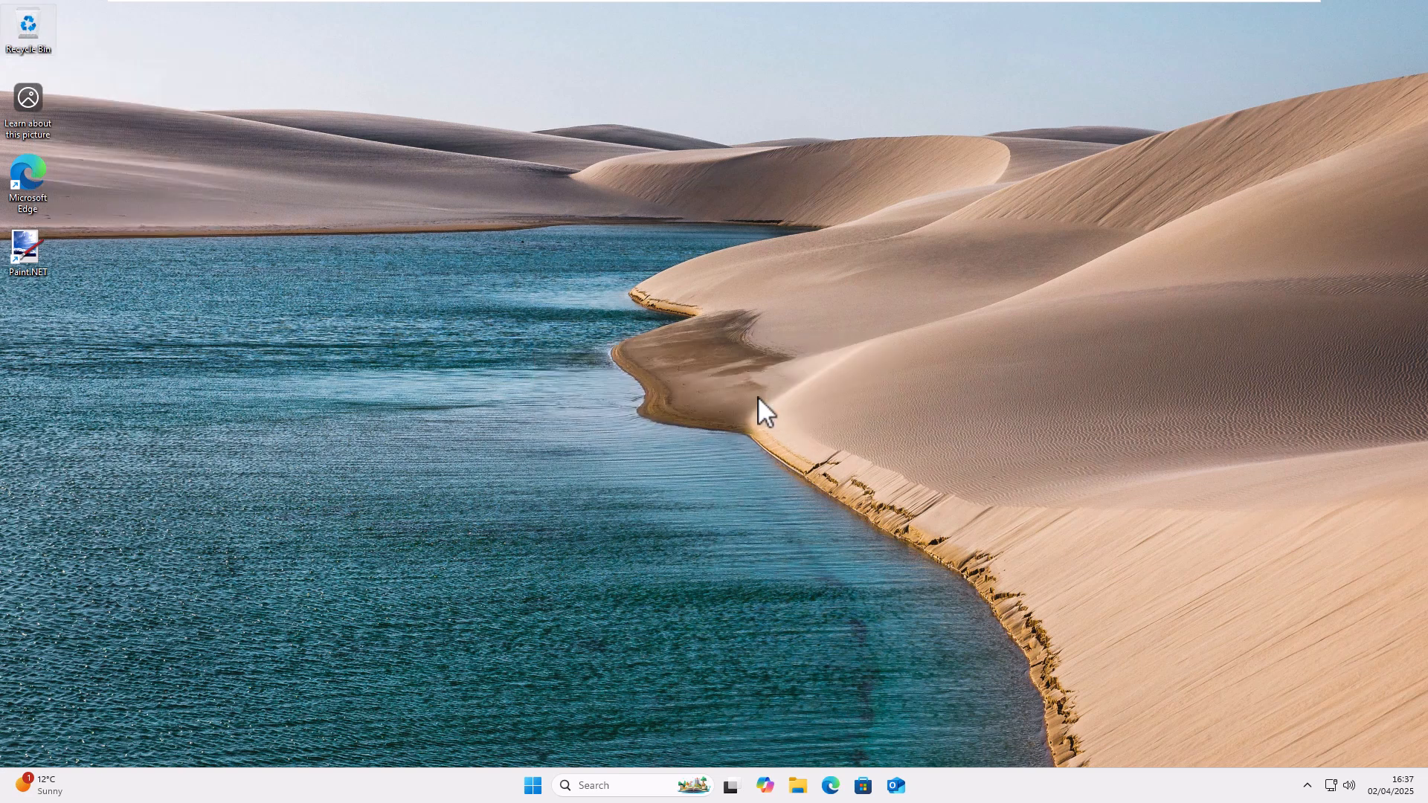
pyautogui.moveTo(1421, 774)
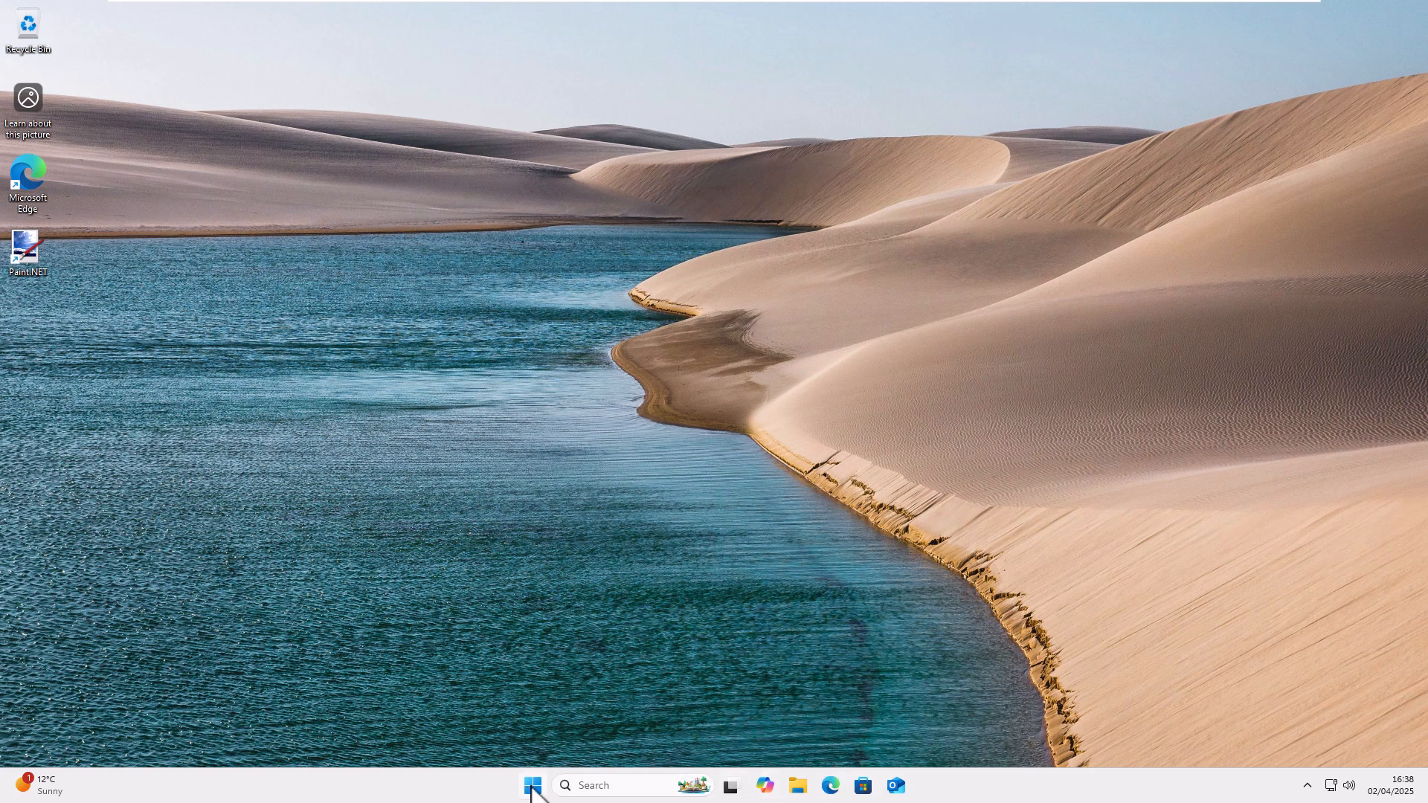
# Search the Start menu for 'power' and launch PowerToys (Preview) from Best match.
pyautogui.click(534, 786)
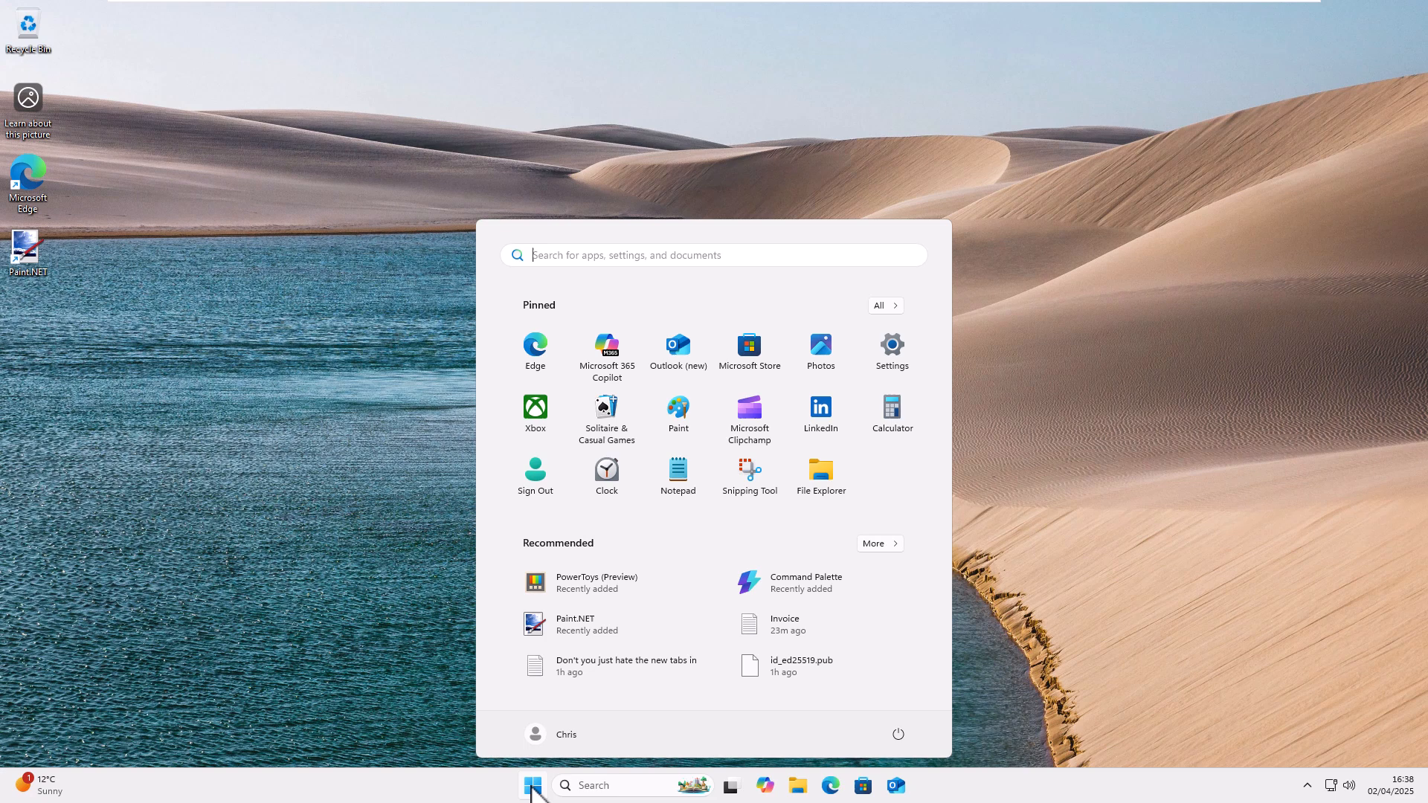
pyautogui.write('power')
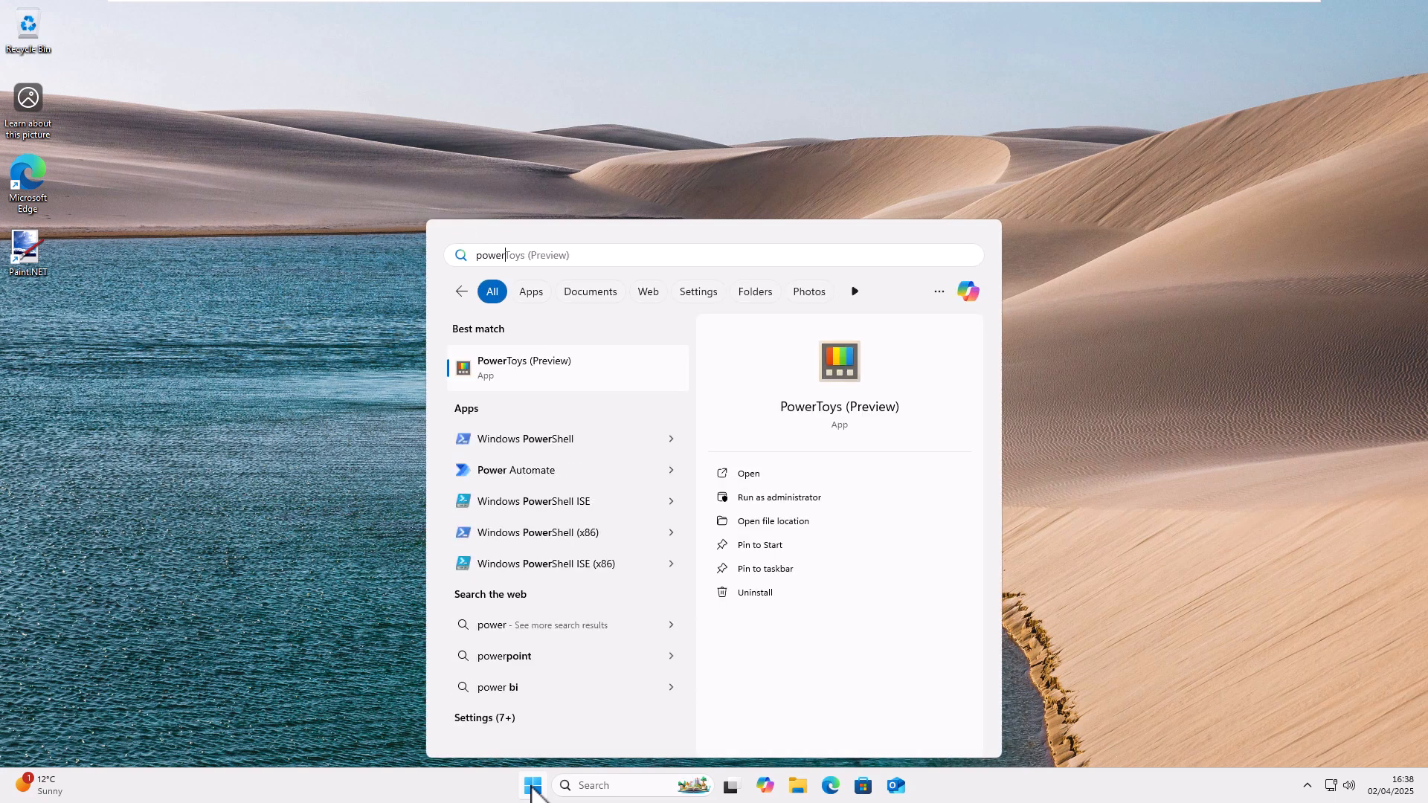
pyautogui.moveTo(506, 387)
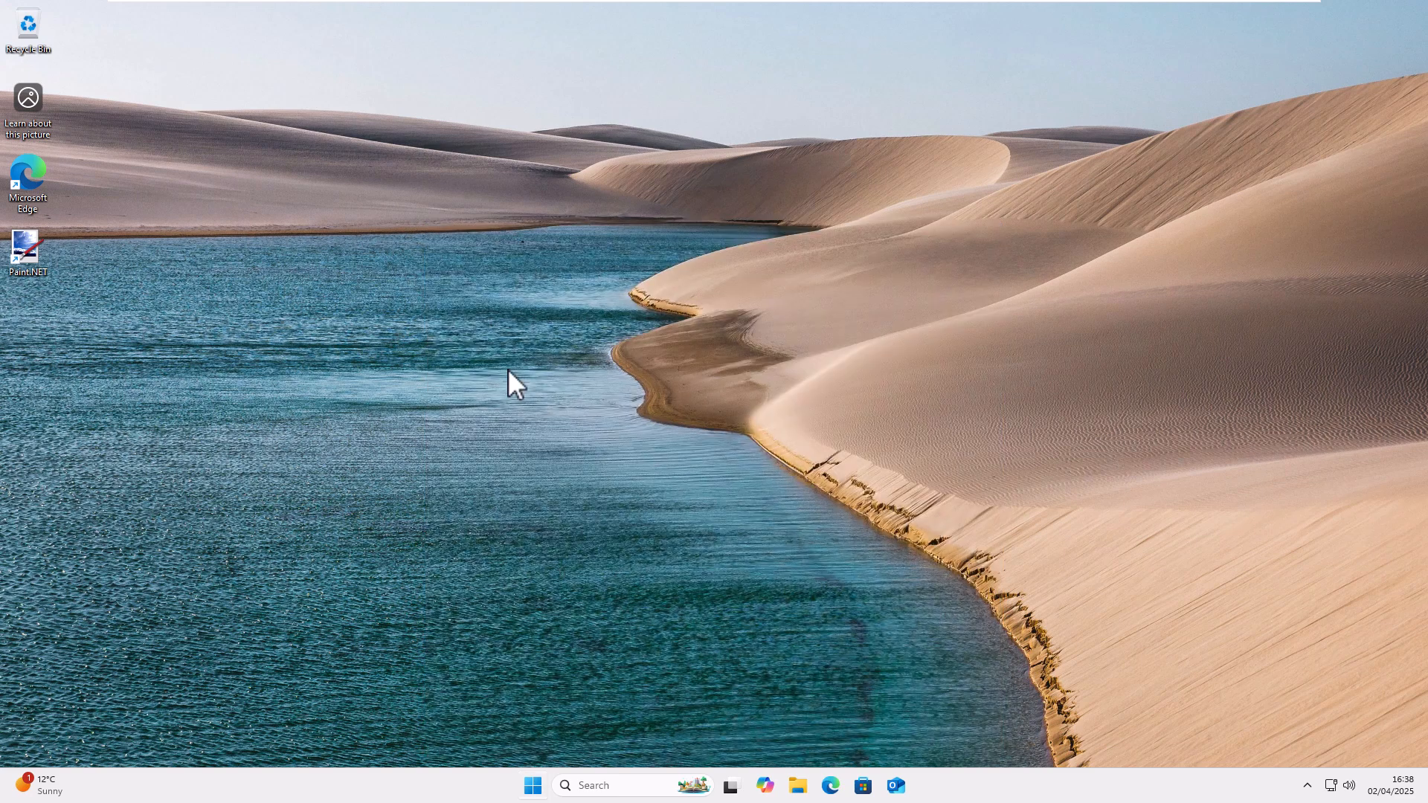
pyautogui.click(911, 786)
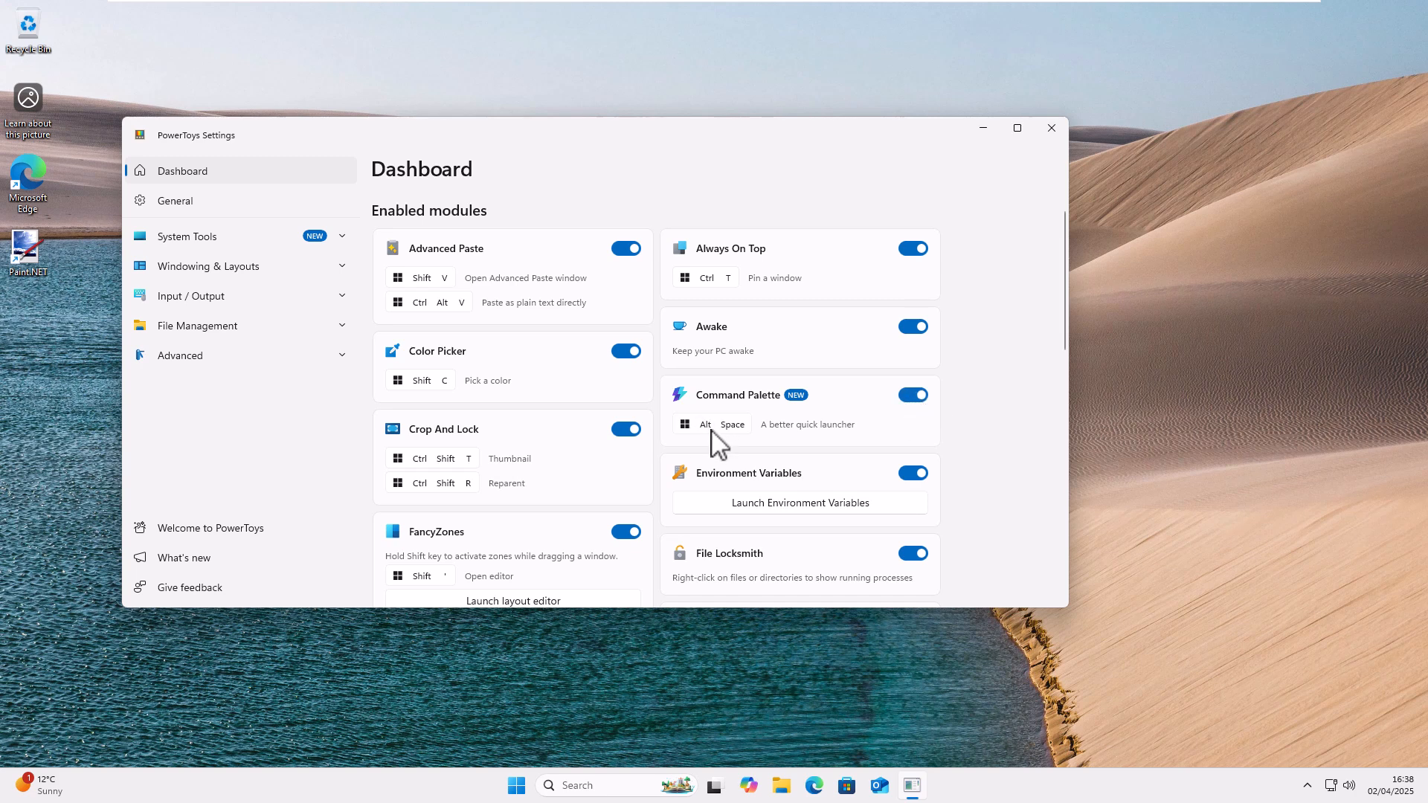
pyautogui.moveTo(1028, 537)
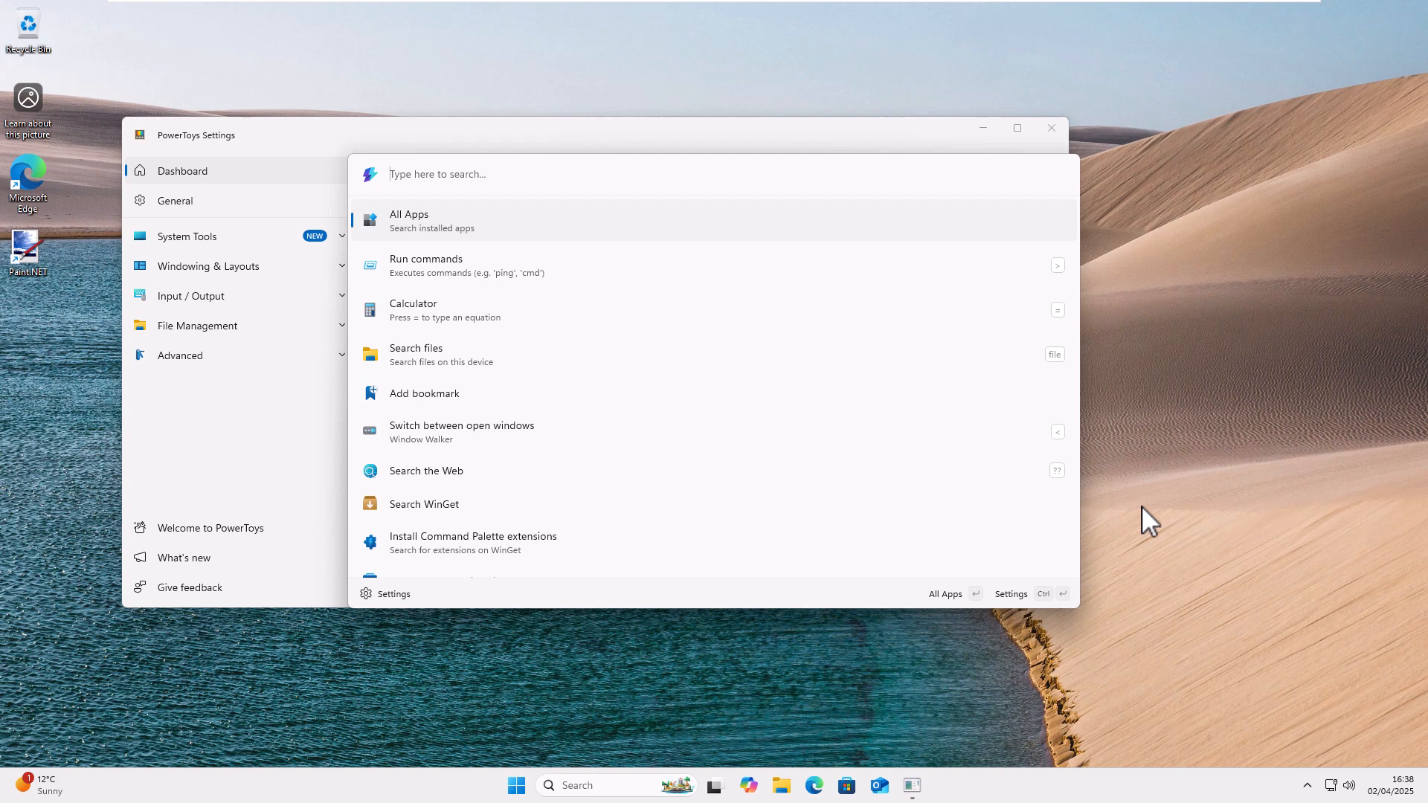
pyautogui.moveTo(918, 528)
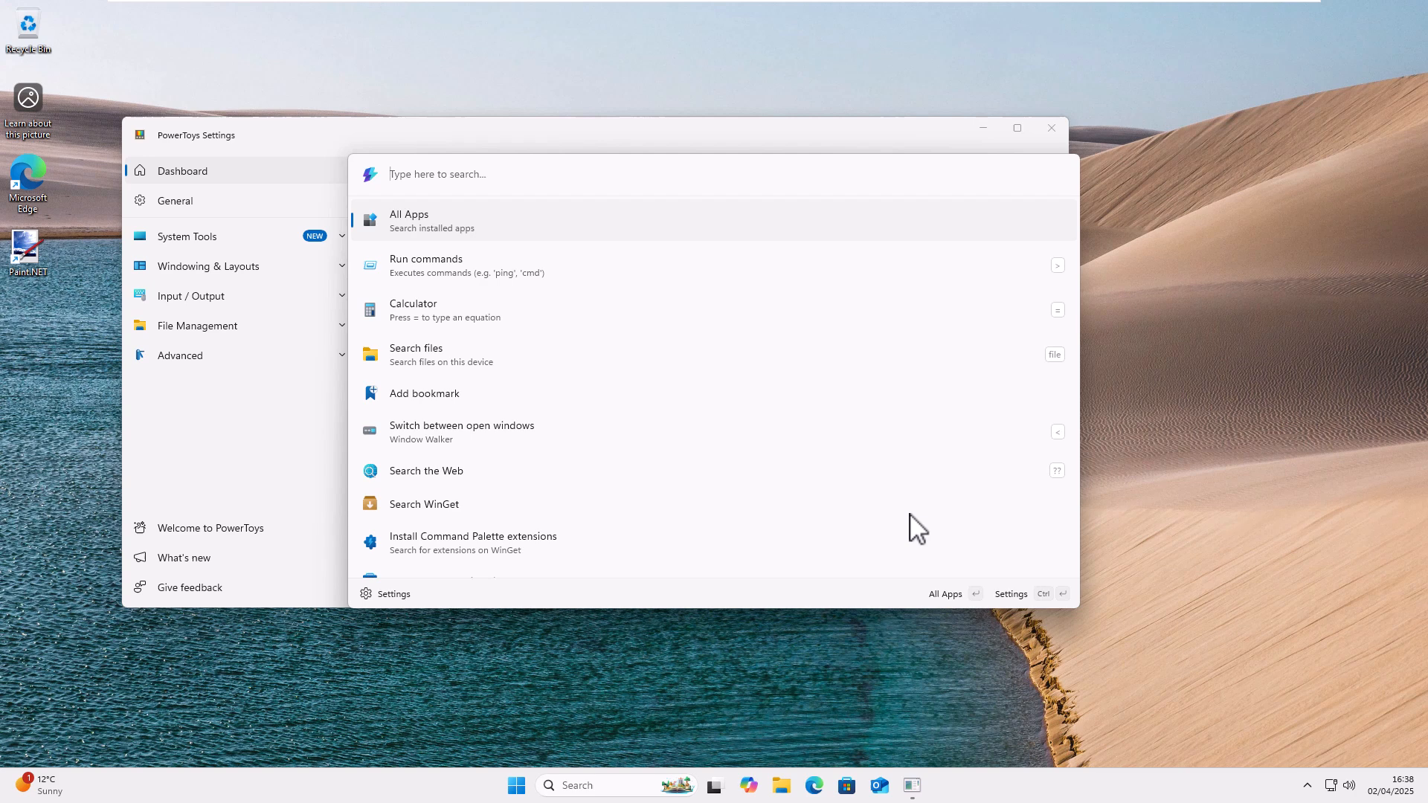
# Scroll through Command Palette's built-in command list such as All Apps and Calculator.
pyautogui.scroll(-3)
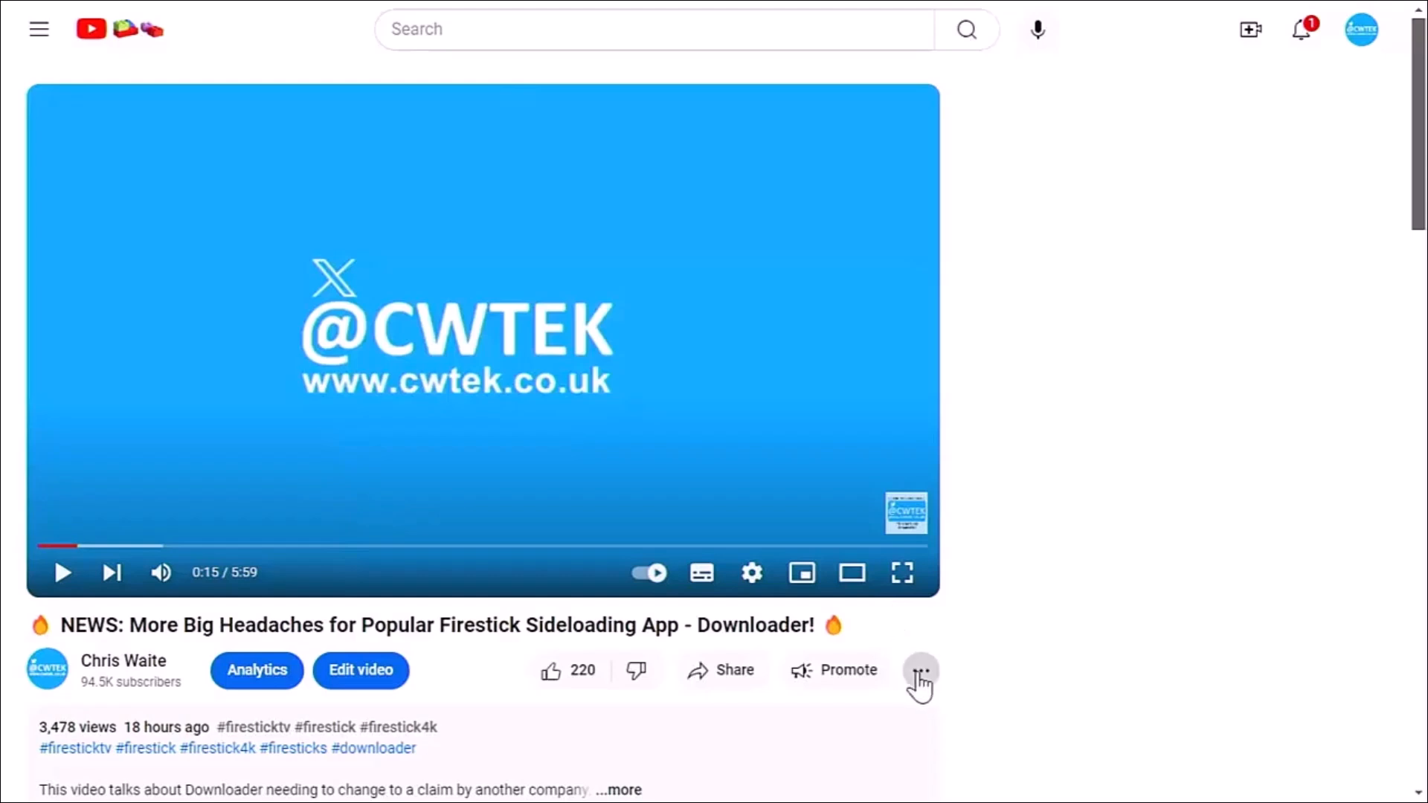
# Bring up the Super Thanks dialog for Chris Waite from the video's more-actions menu, then dismiss it.
pyautogui.click(920, 671)
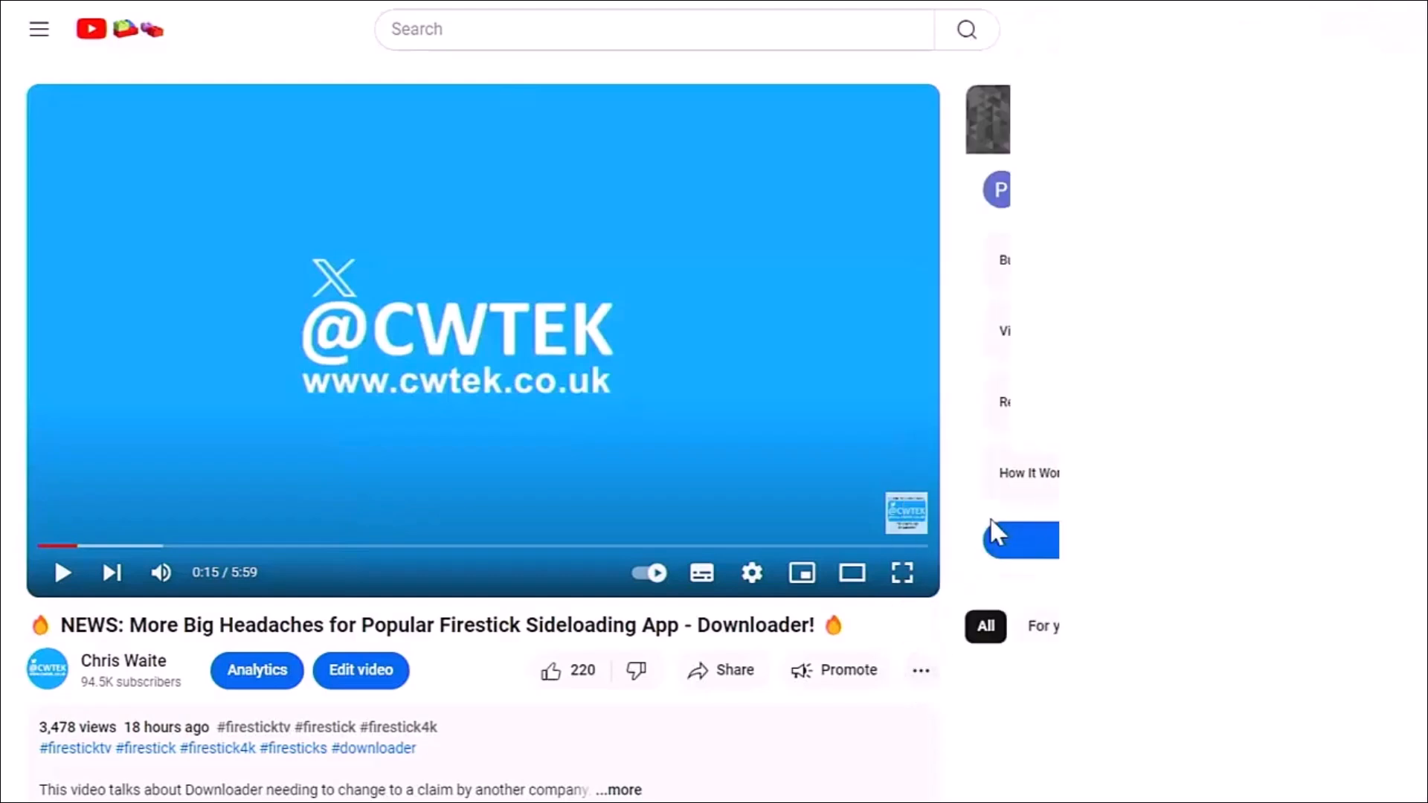
pyautogui.click(1020, 538)
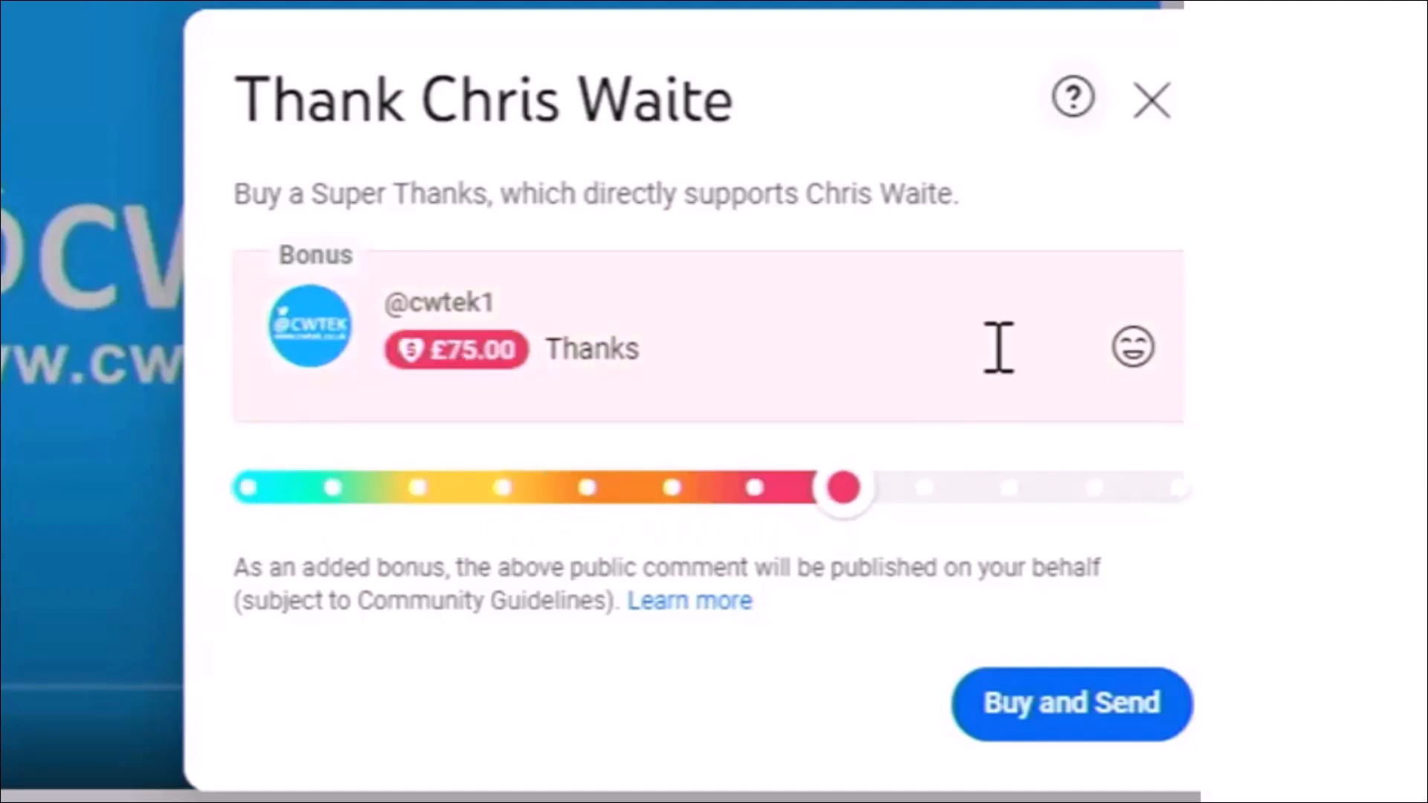
pyautogui.click(1150, 100)
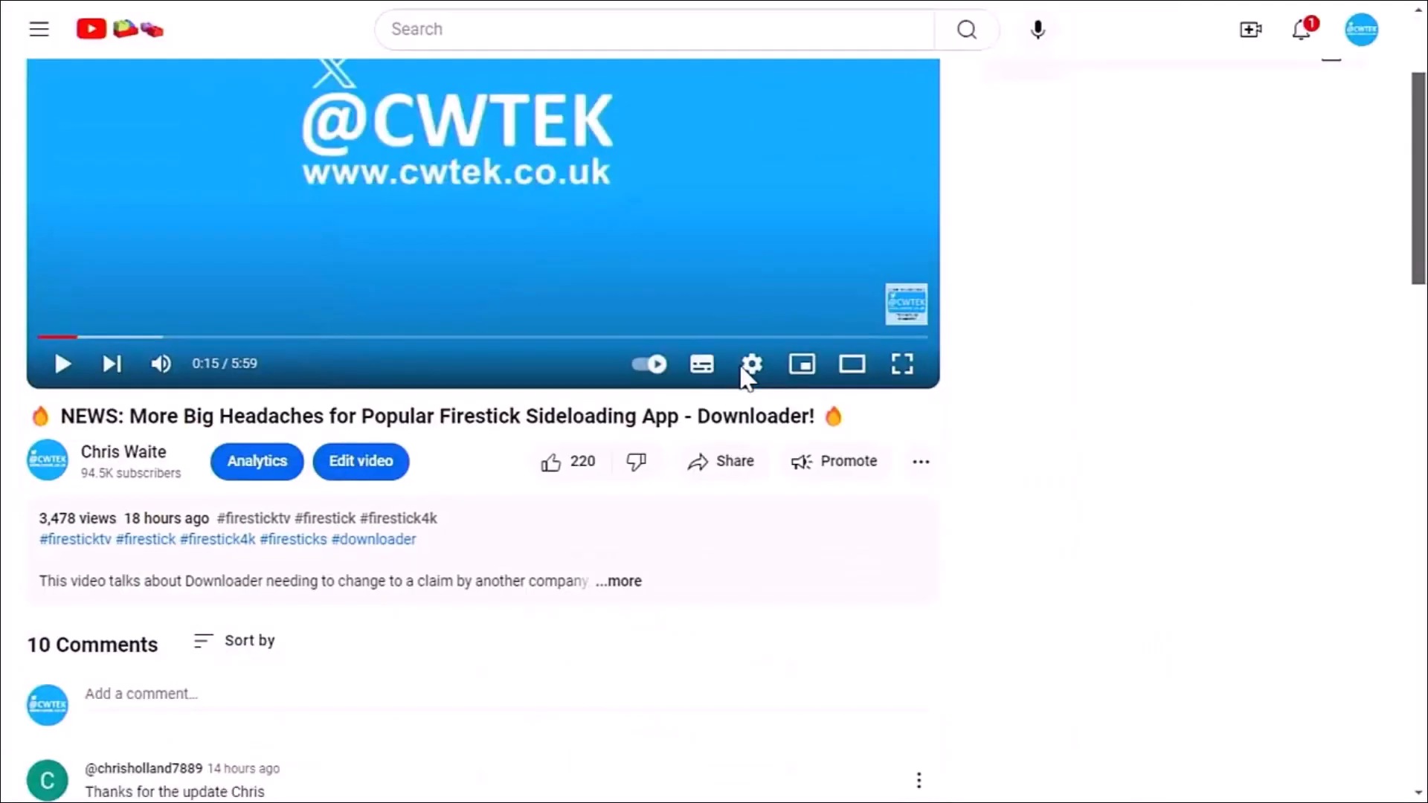
# Expand the Firestick Downloader video's full description and read through it.
pyautogui.click(618, 582)
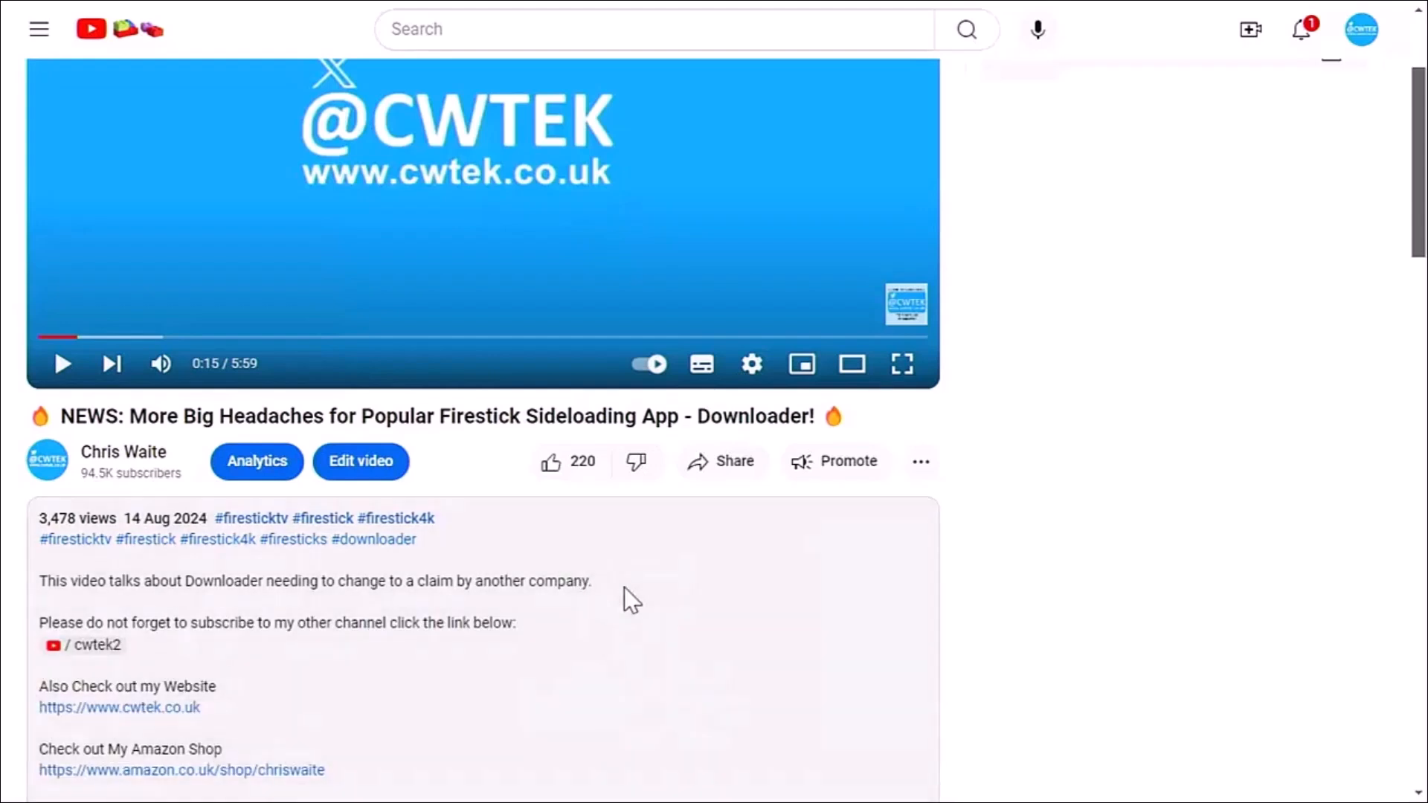
pyautogui.scroll(-3)
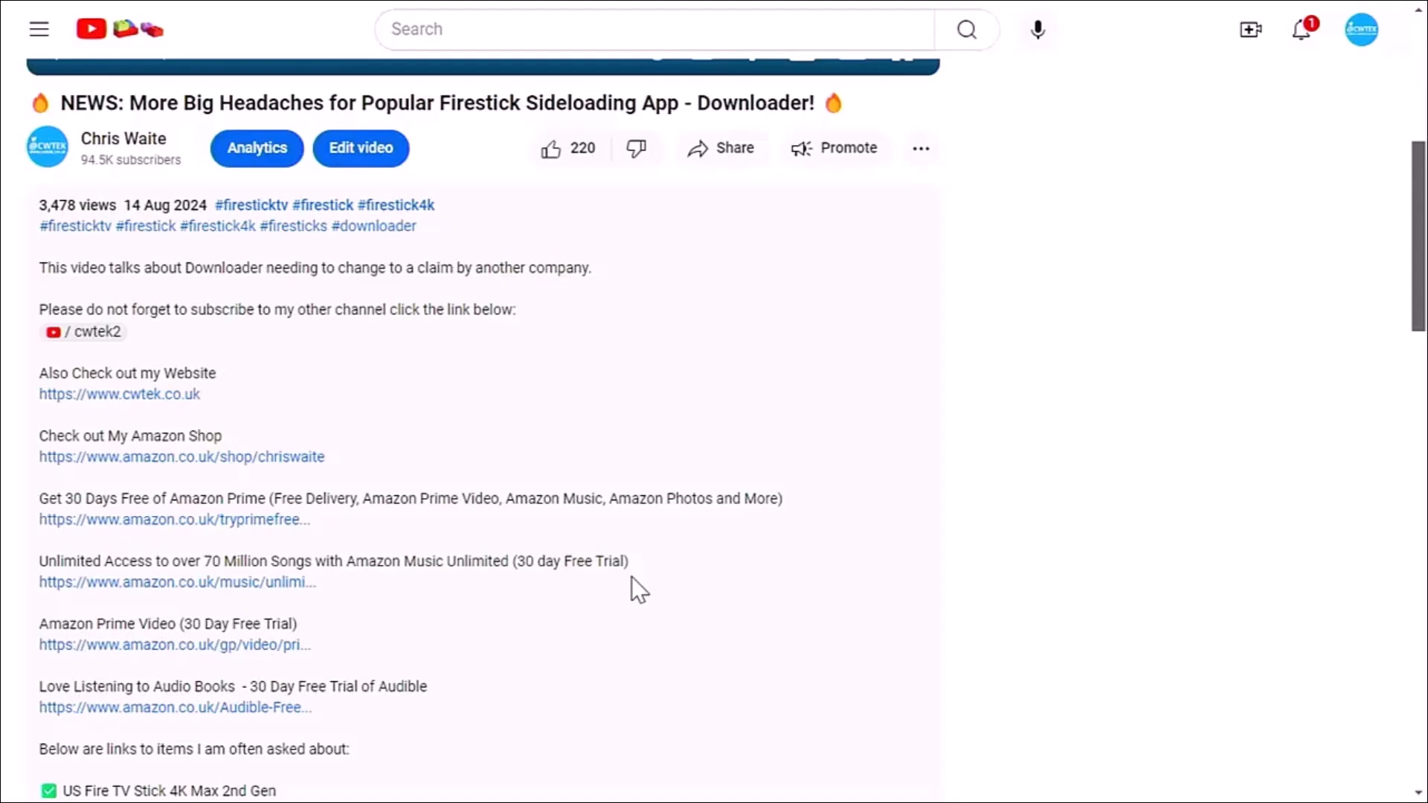
pyautogui.scroll(-3)
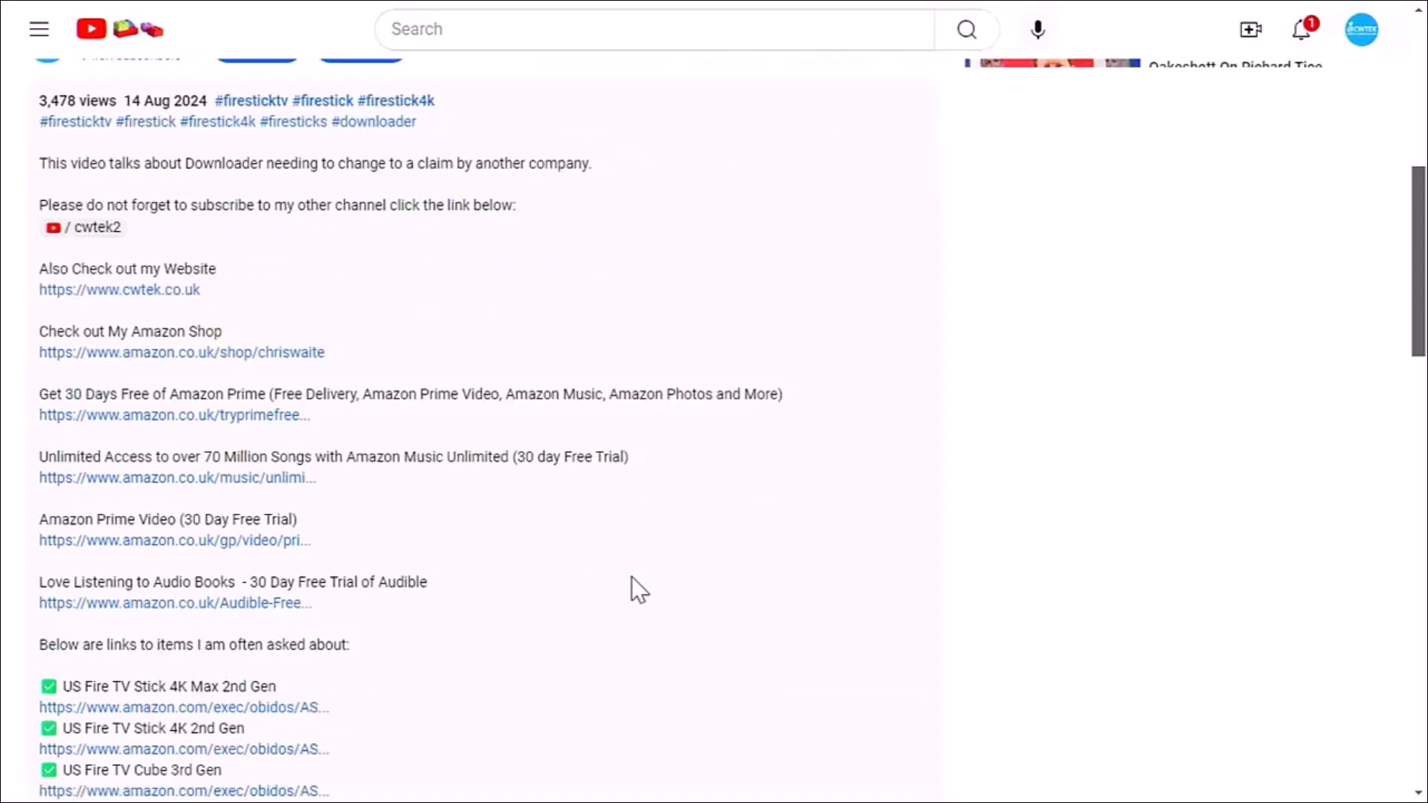
pyautogui.scroll(-3)
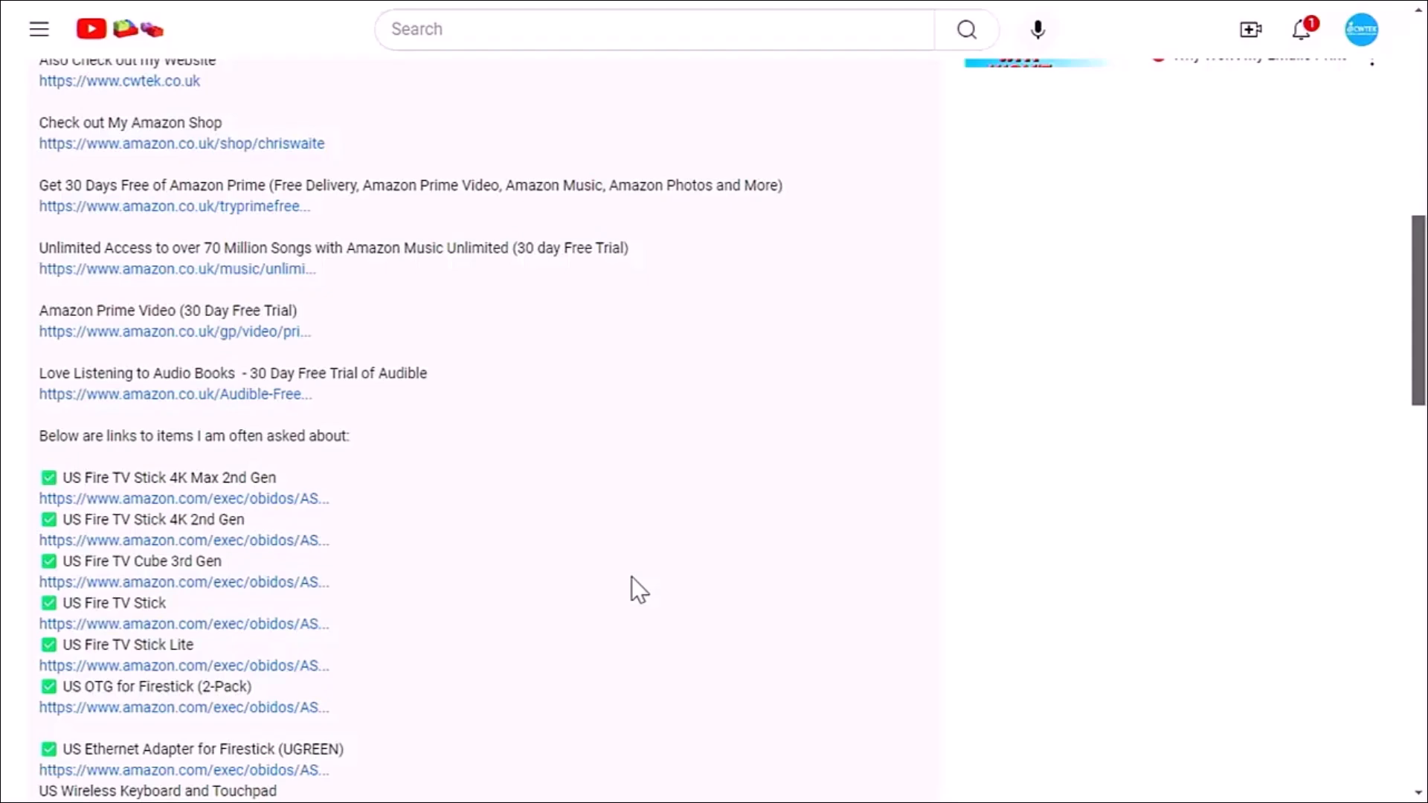
pyautogui.scroll(3)
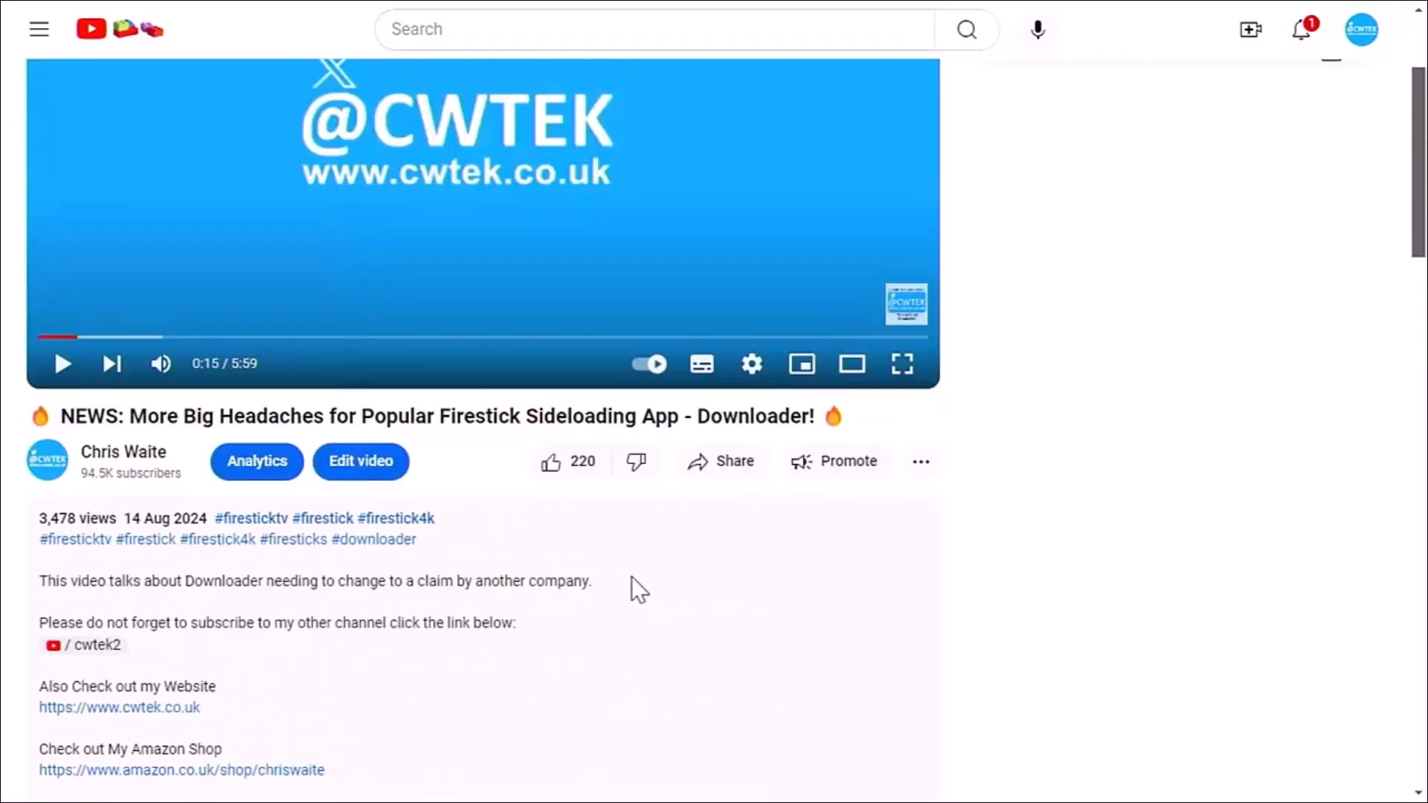
# Reopen Super Thanks showing amounts from £2.00 to £15.00, then close it again.
pyautogui.click(919, 461)
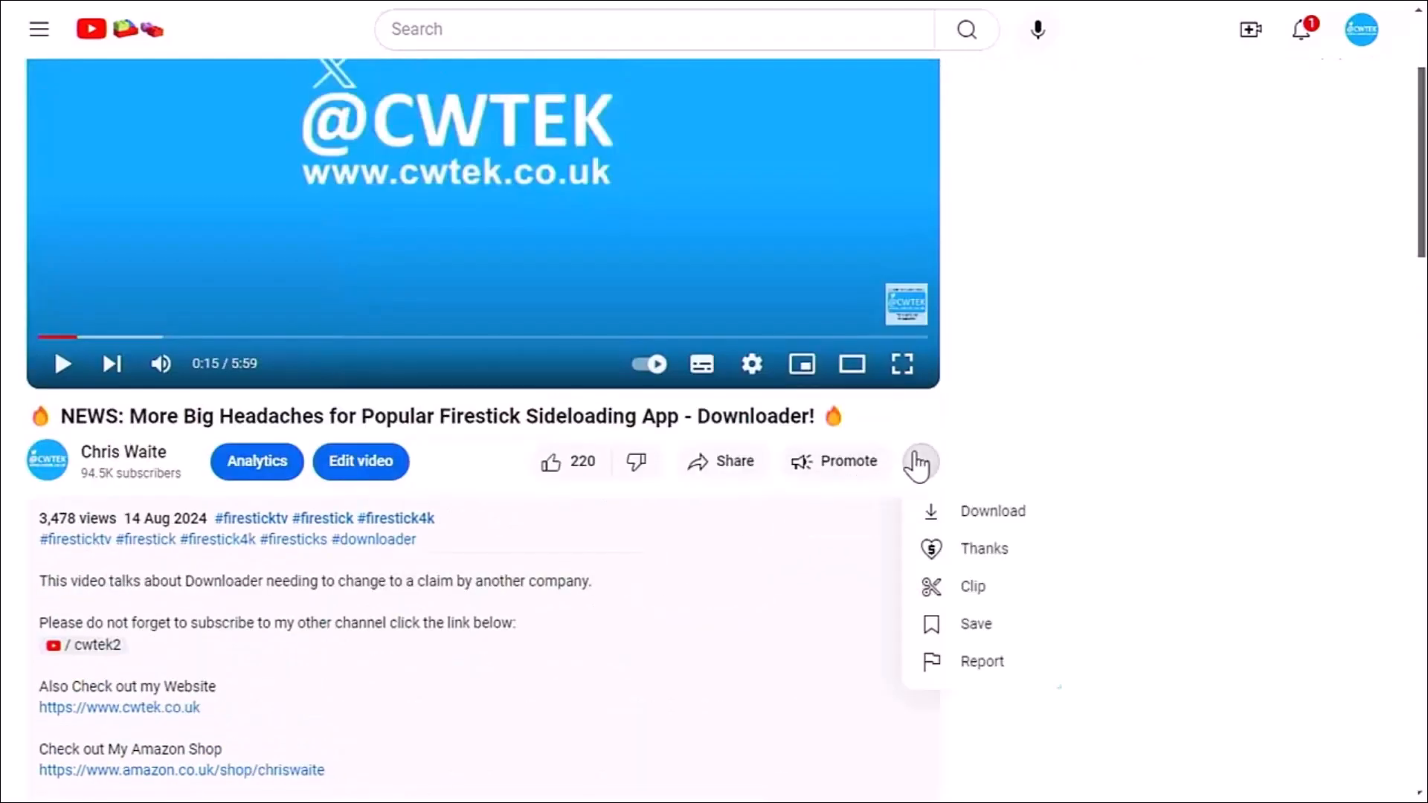
pyautogui.click(984, 549)
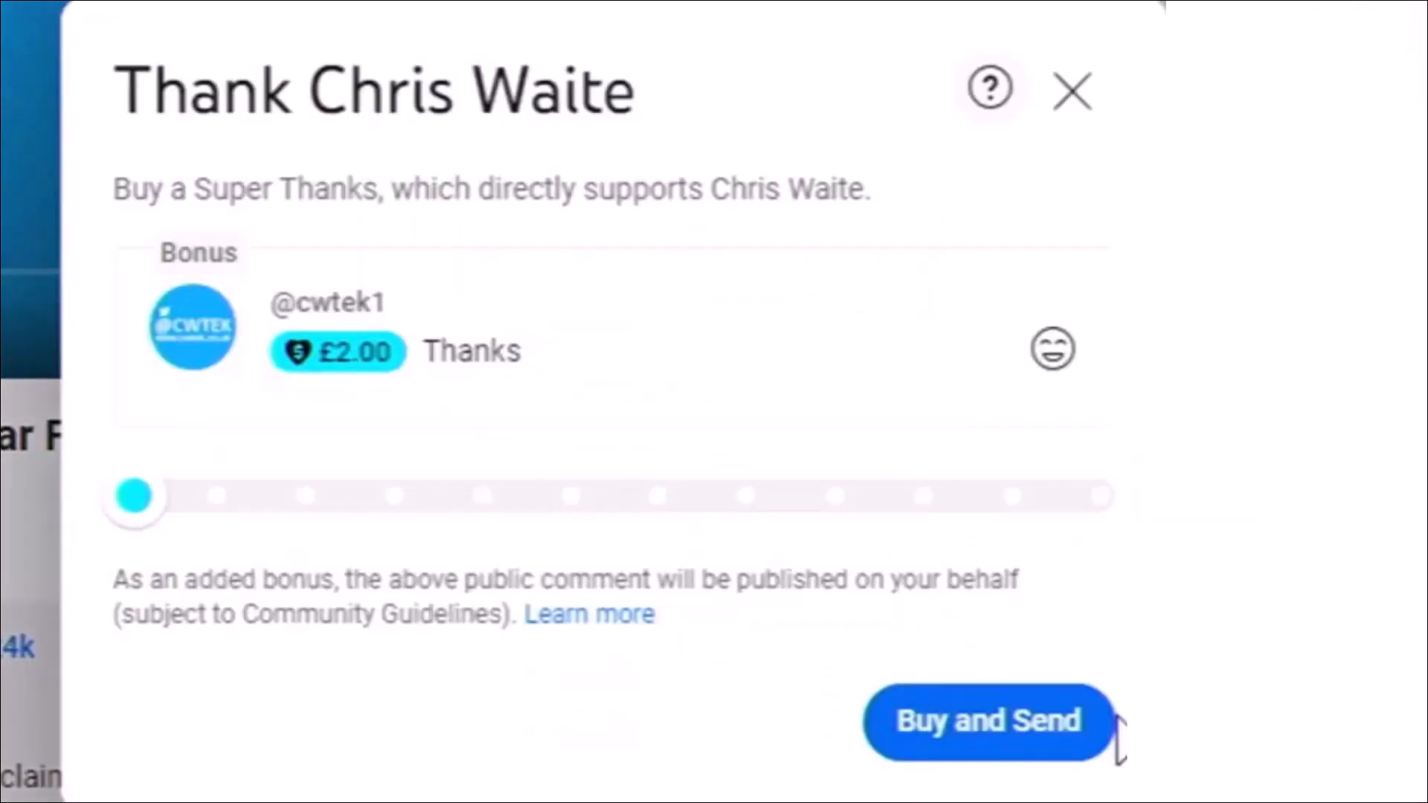
pyautogui.moveTo(163, 528)
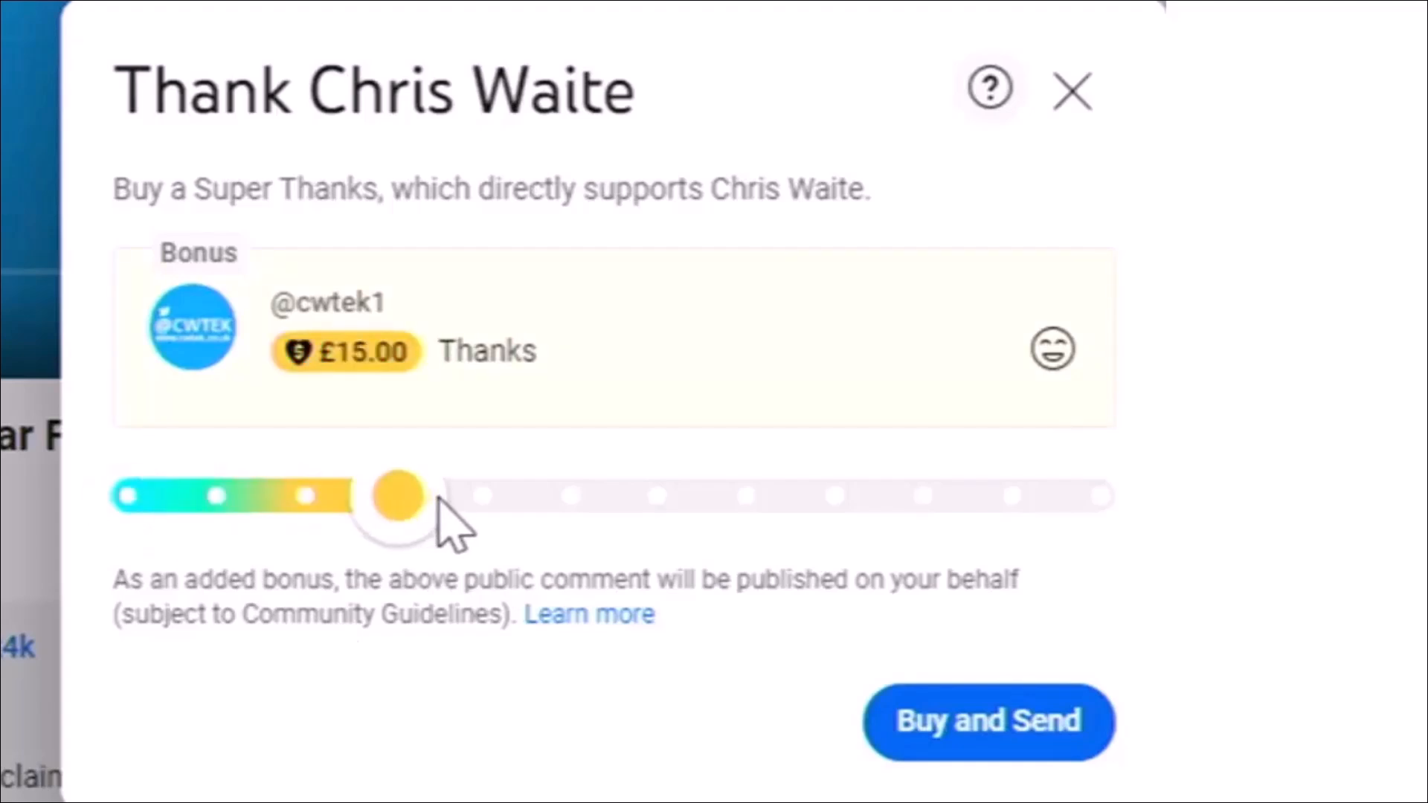
pyautogui.click(1071, 91)
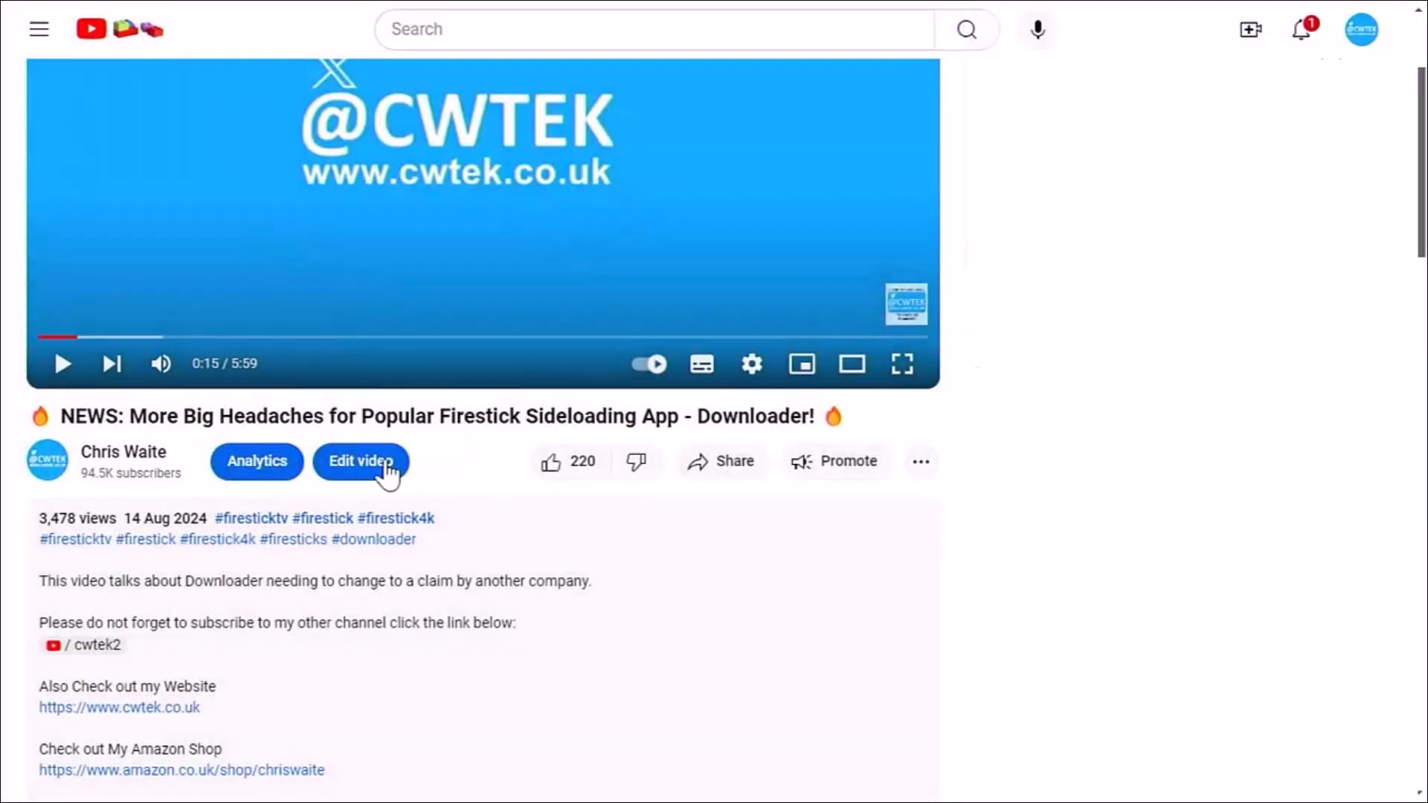
pyautogui.moveTo(47, 459)
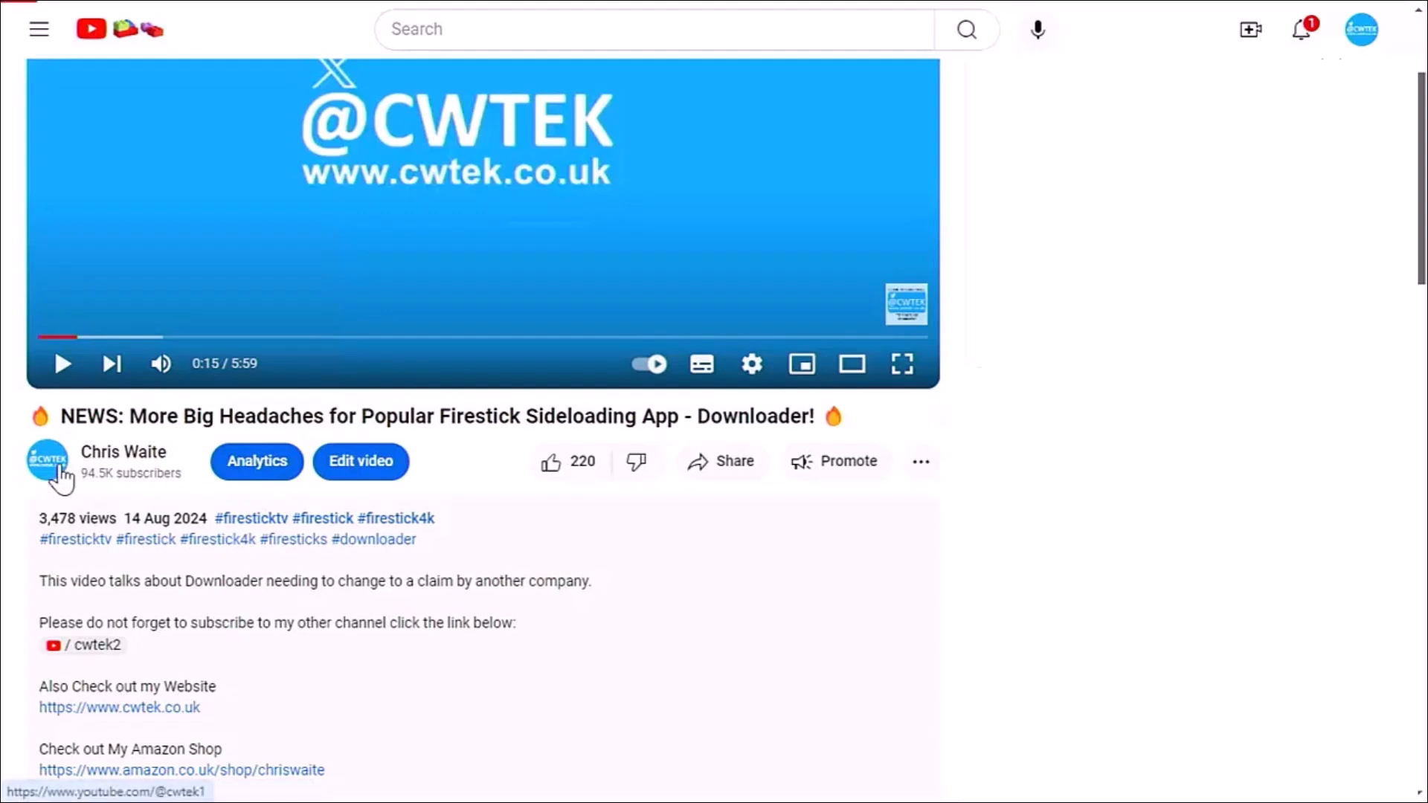
# Go to the CWTEK channel Home tab and browse down its videos, playlists and Shorts.
pyautogui.click(47, 459)
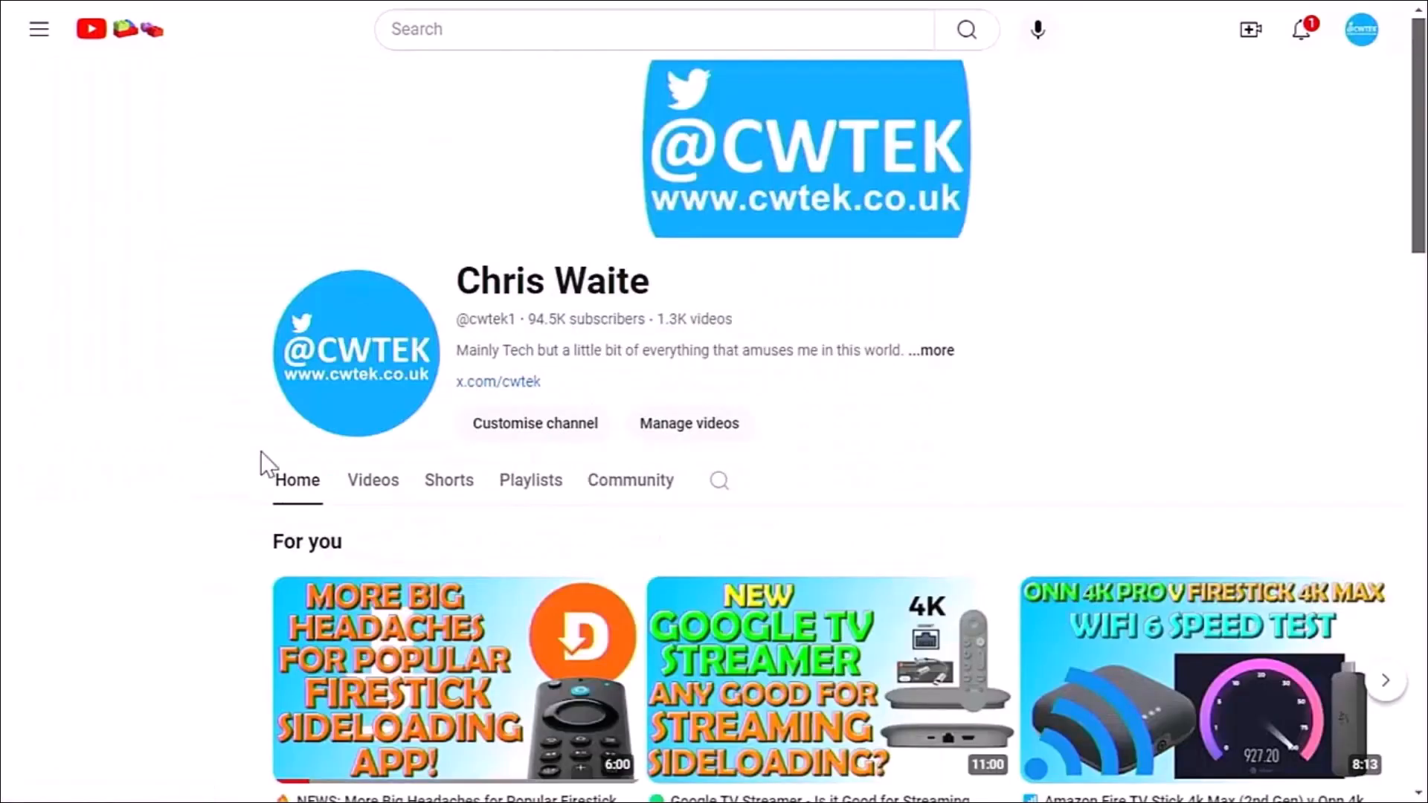
pyautogui.click(38, 28)
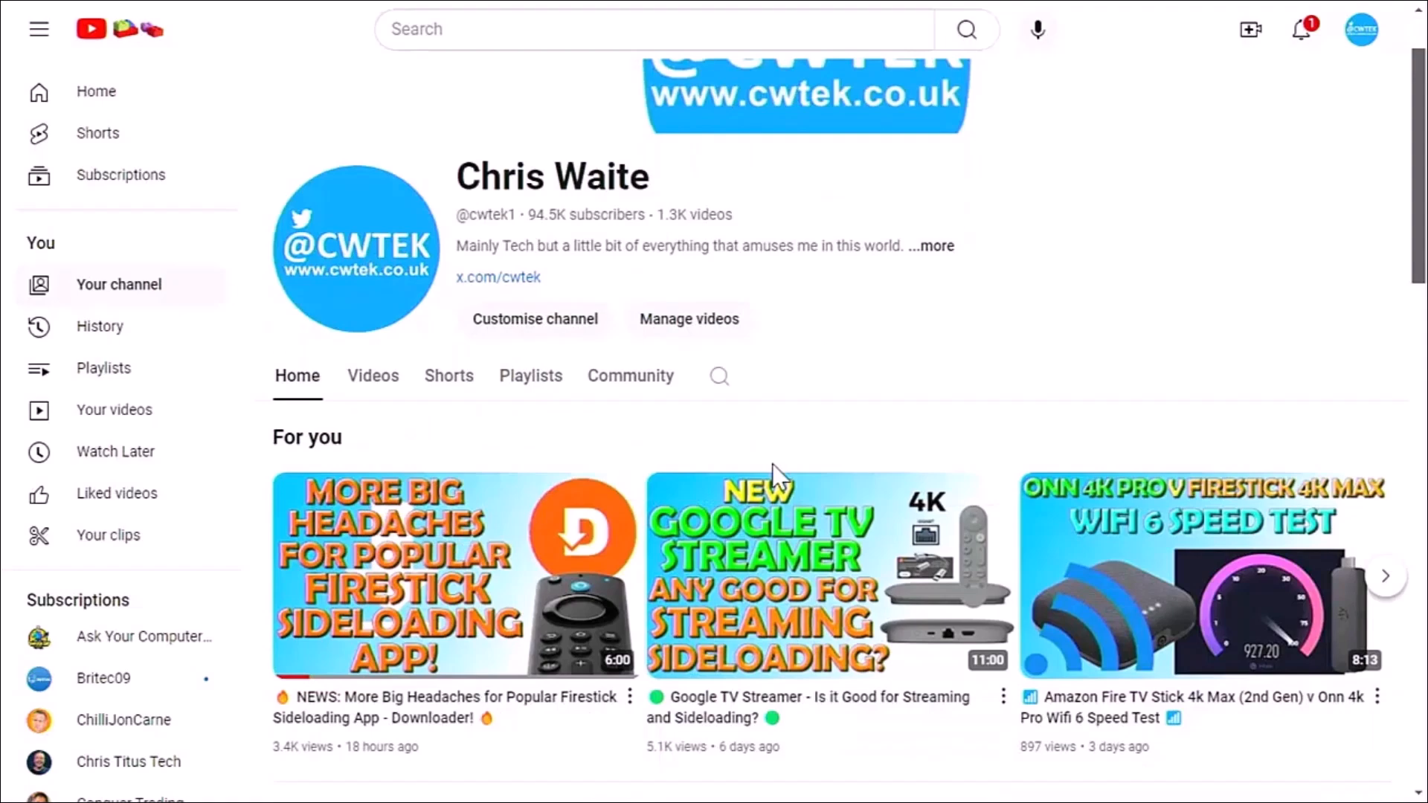
pyautogui.scroll(-3)
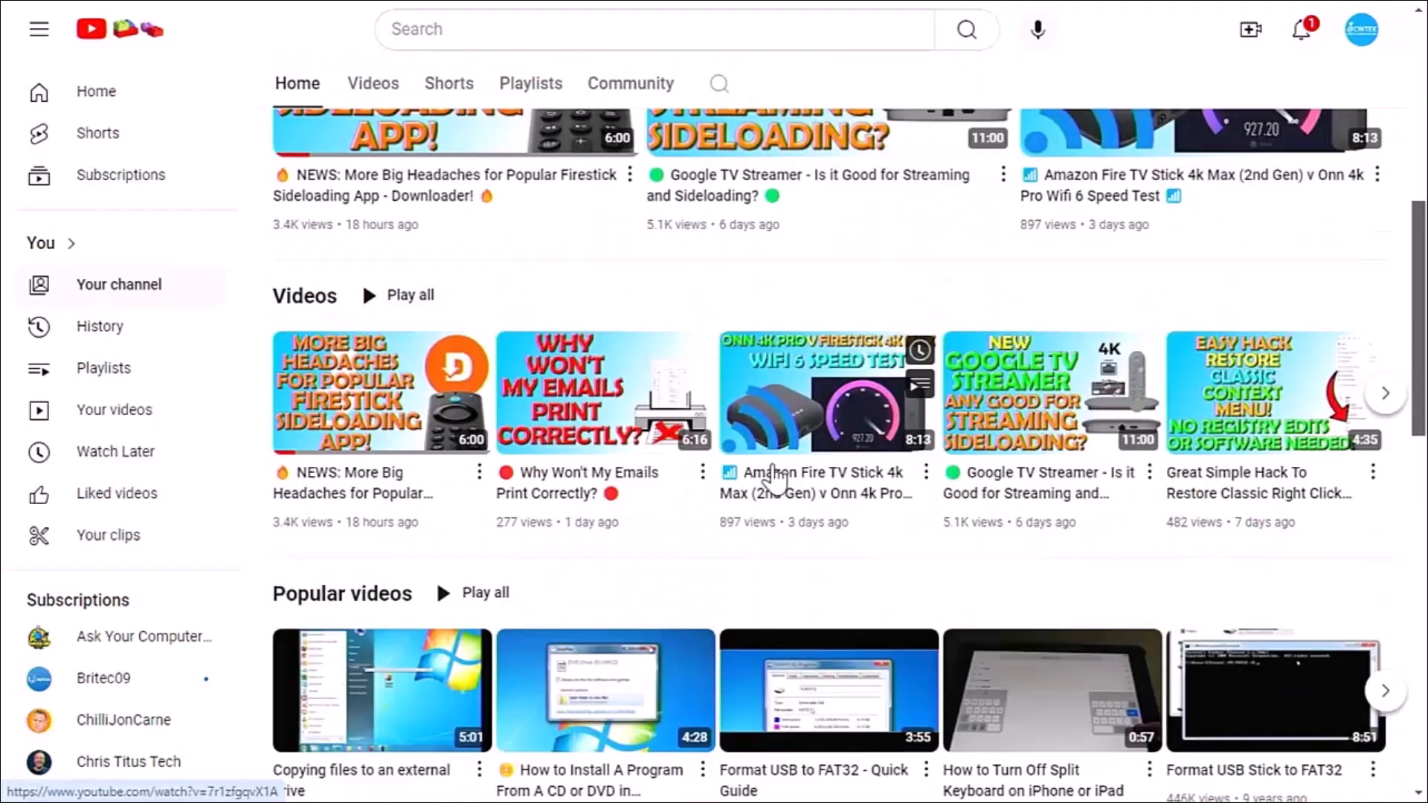
pyautogui.scroll(-3)
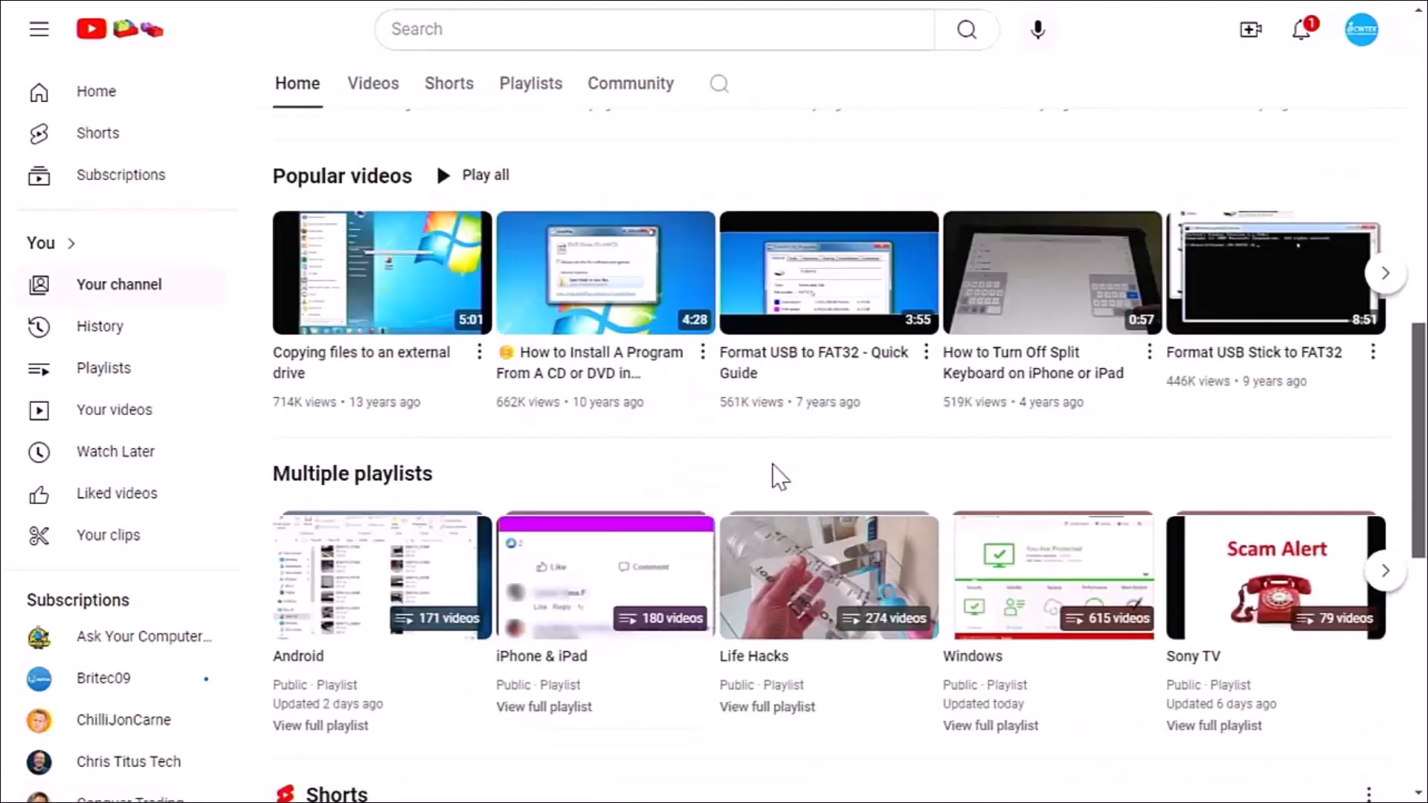
pyautogui.scroll(-3)
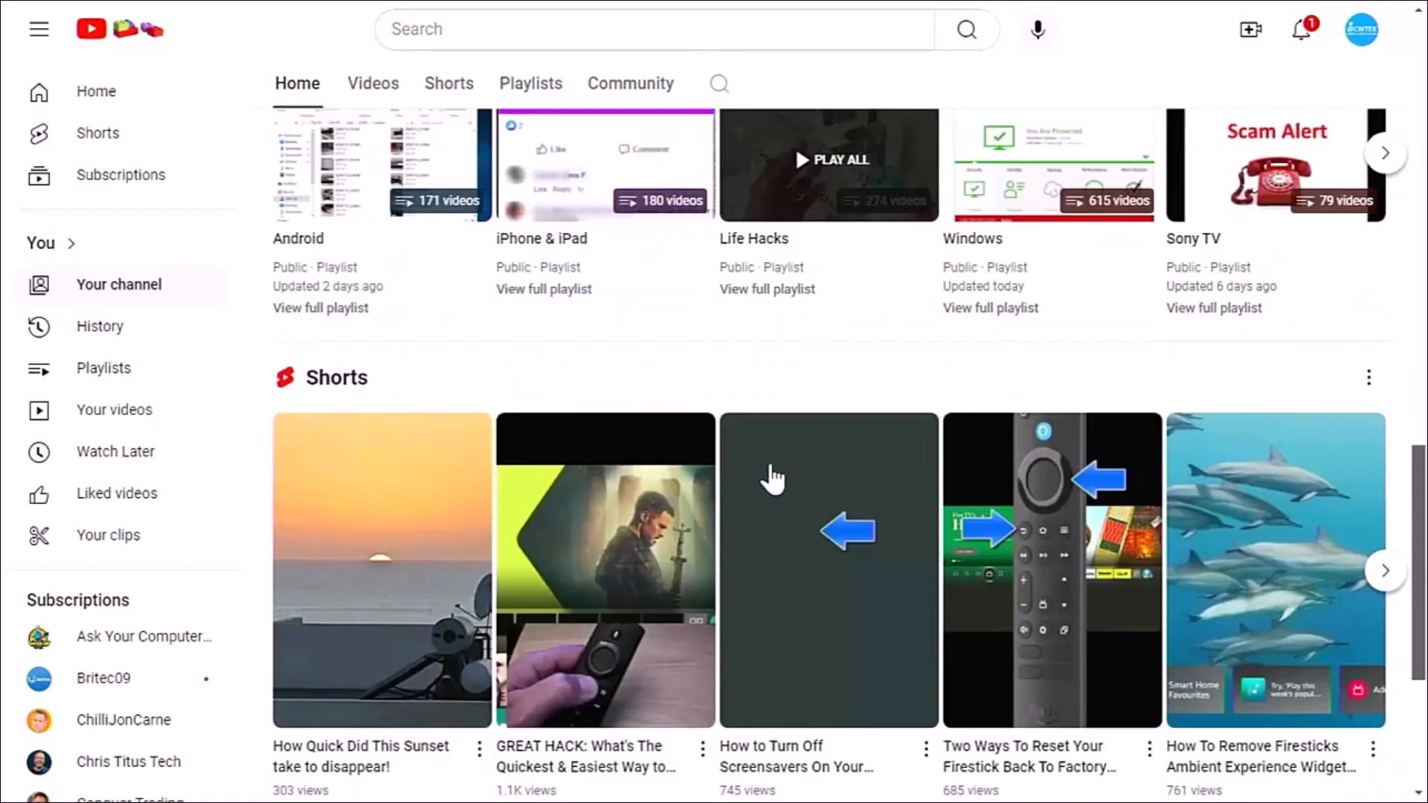
pyautogui.scroll(-3)
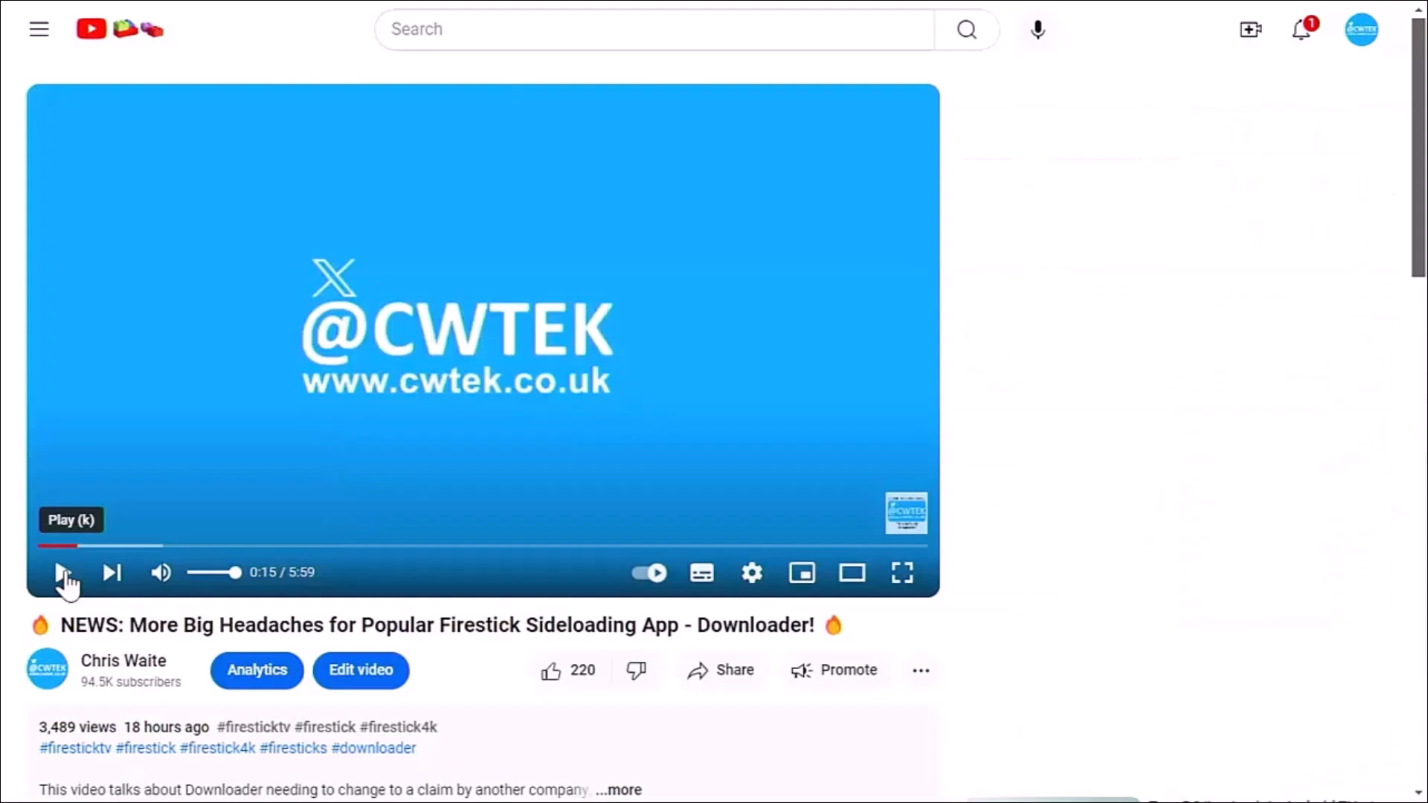
pyautogui.moveTo(501, 736)
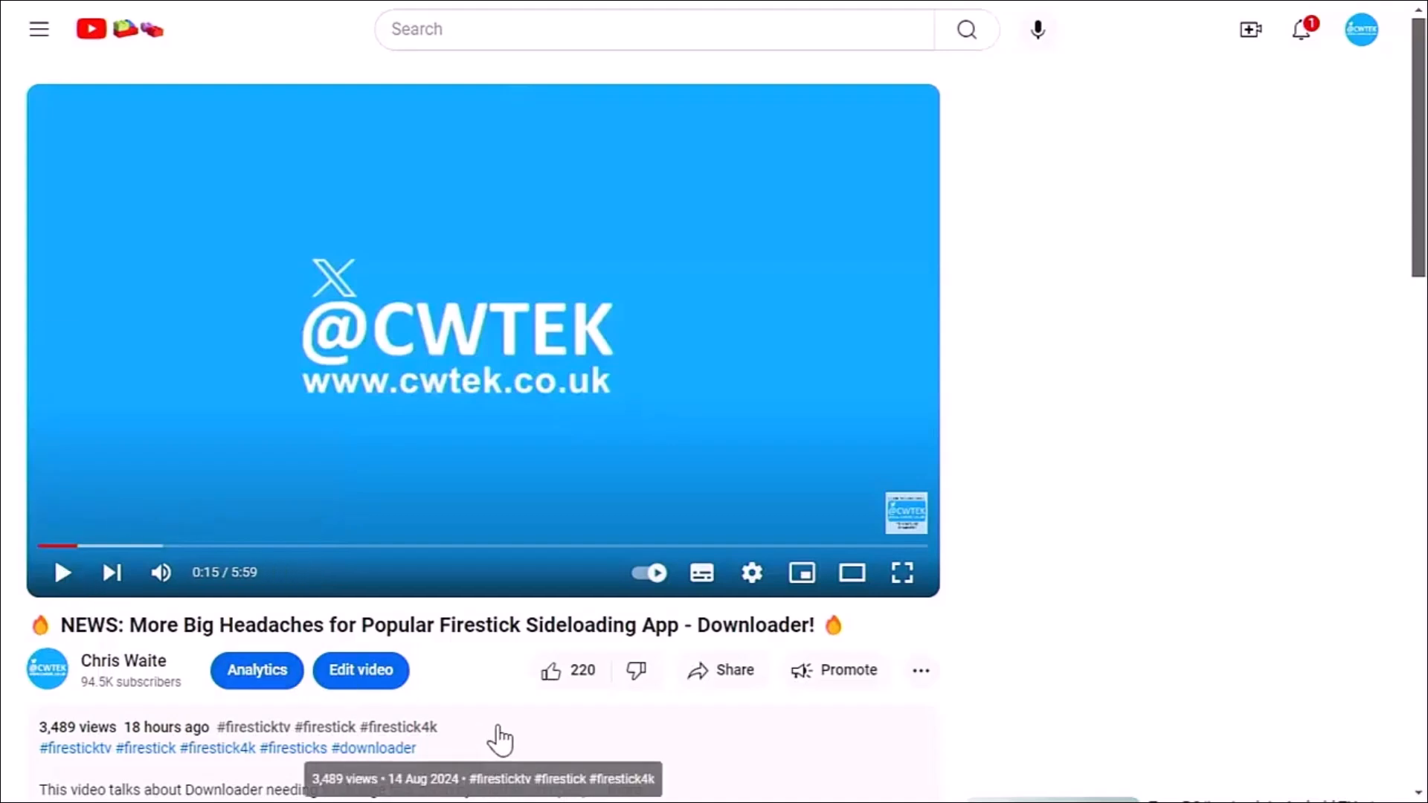
# Bring up the share dialog with the copyable link for the Firestick Downloader video.
pyautogui.click(720, 671)
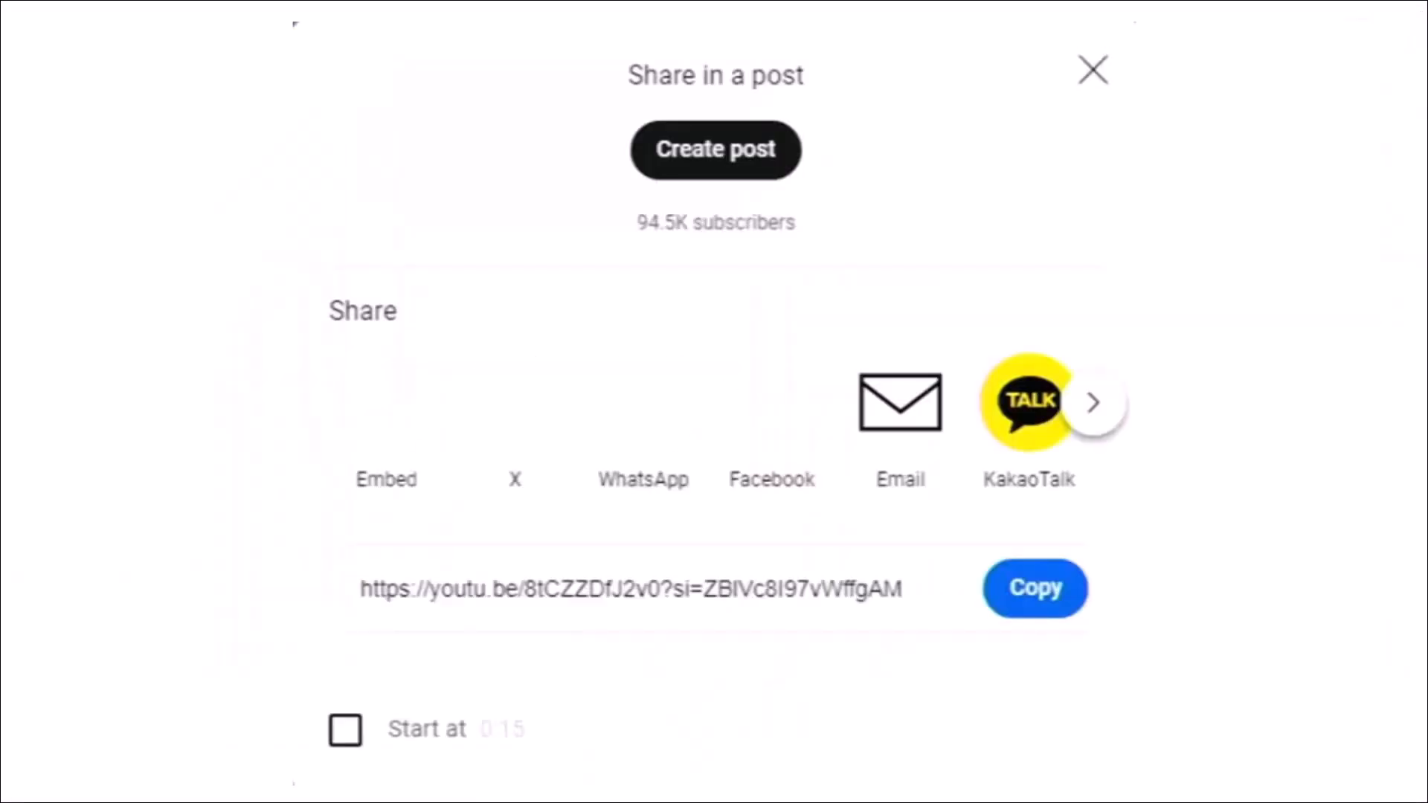